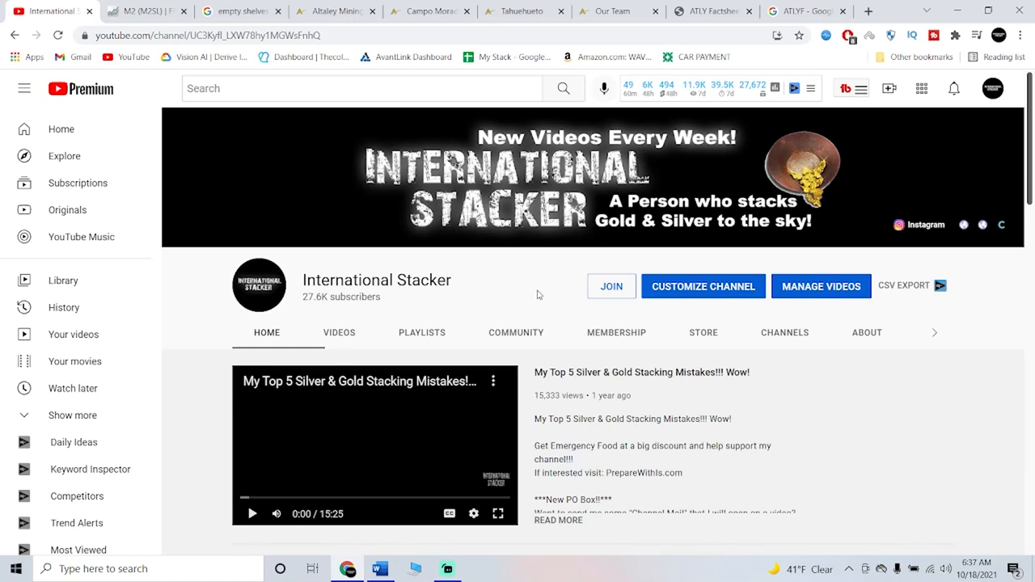
pyautogui.moveTo(455, 242)
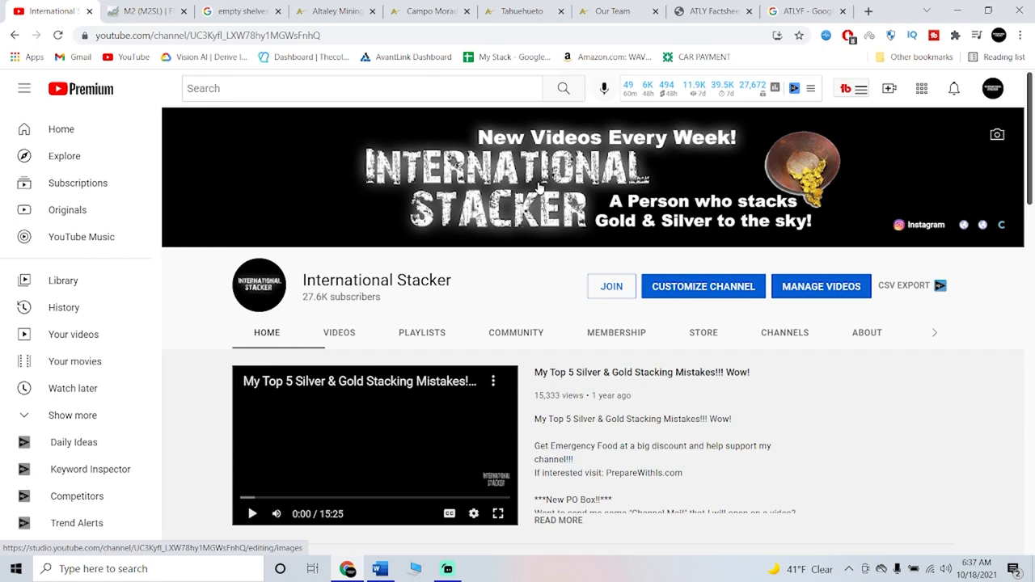
# Highlight the International Stacker channel's 27.6K subscriber count.
pyautogui.click(252, 513)
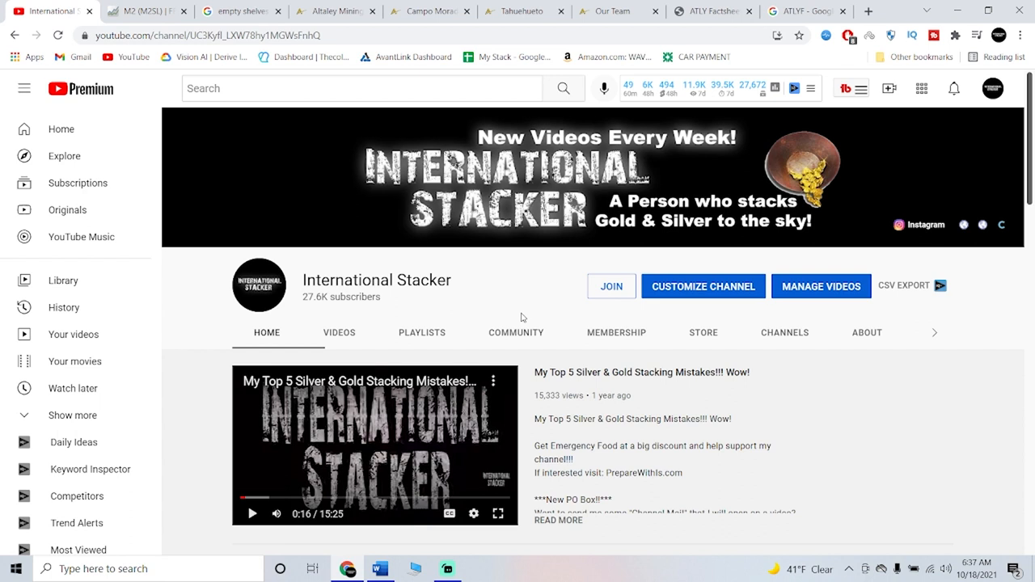
pyautogui.moveTo(502, 282)
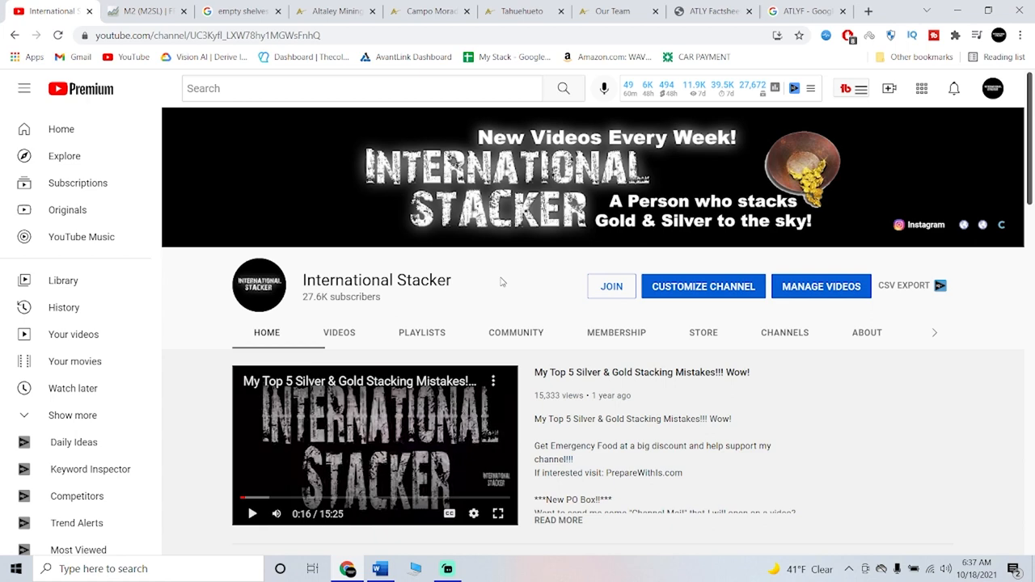
pyautogui.scroll(-3)
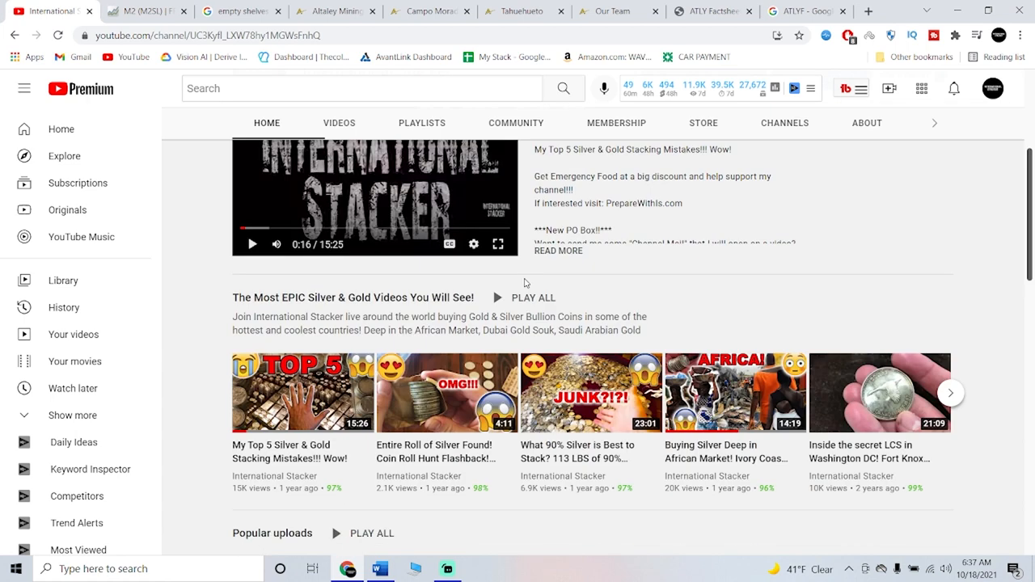
pyautogui.scroll(-3)
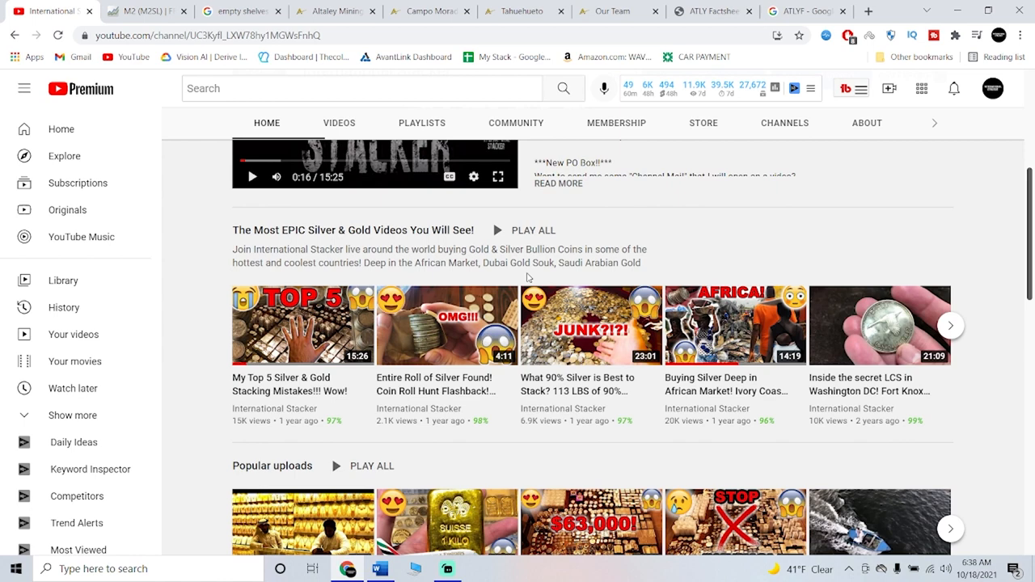
pyautogui.scroll(3)
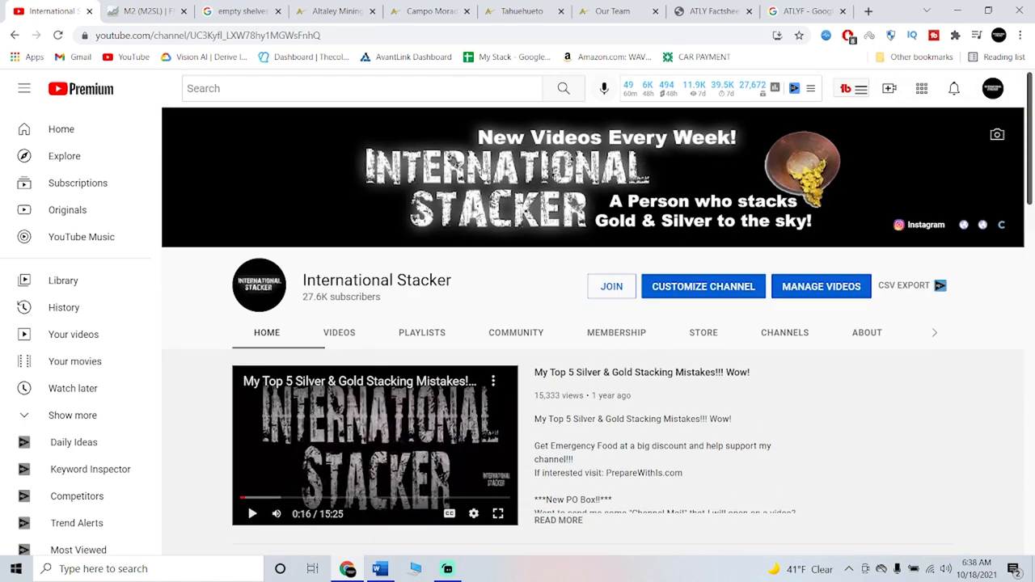
pyautogui.moveTo(427, 246)
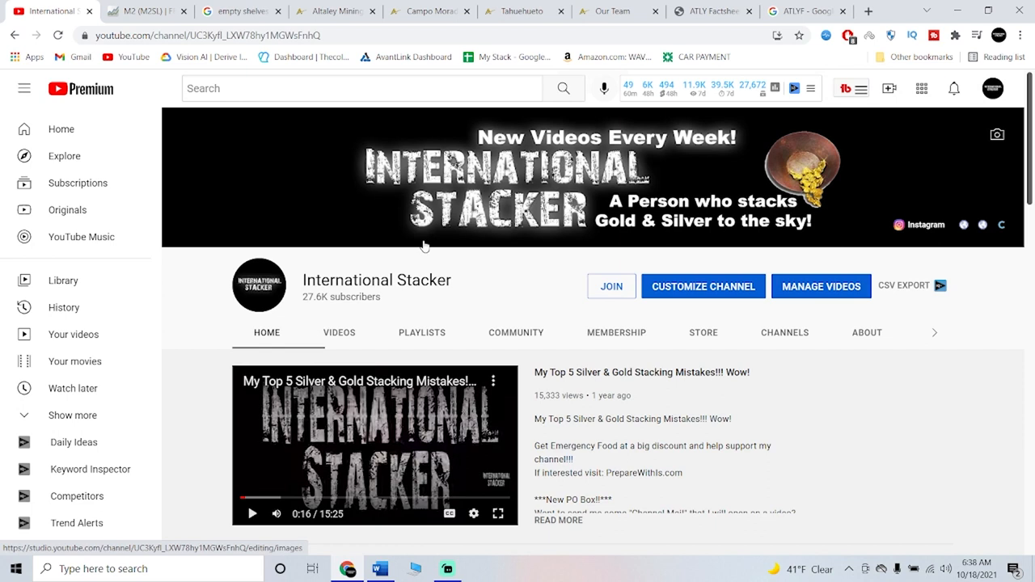
pyautogui.doubleClick(341, 297)
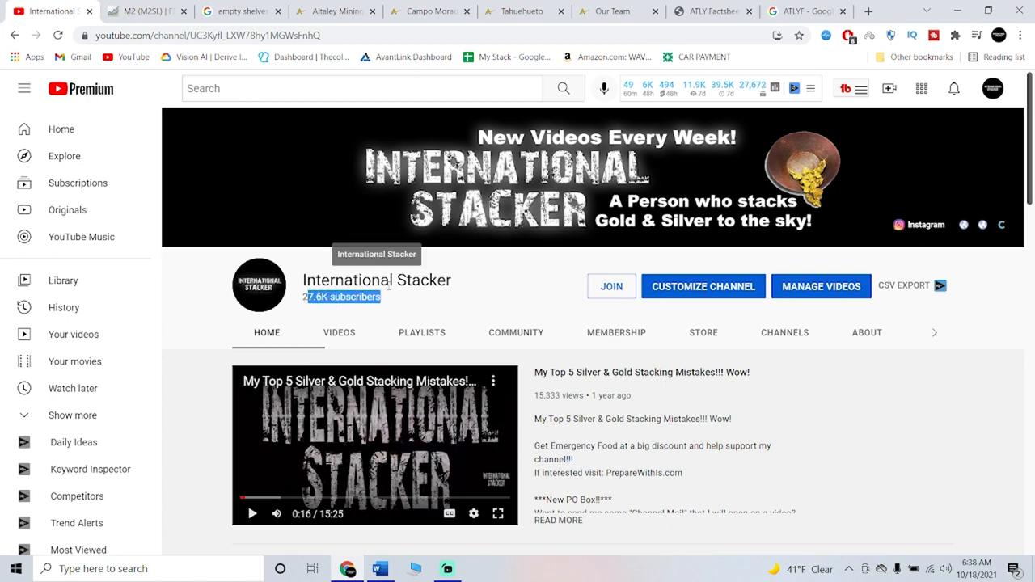
# Leave the YouTube channel page for the Altaley Mining homepage tab.
pyautogui.scroll(-3)
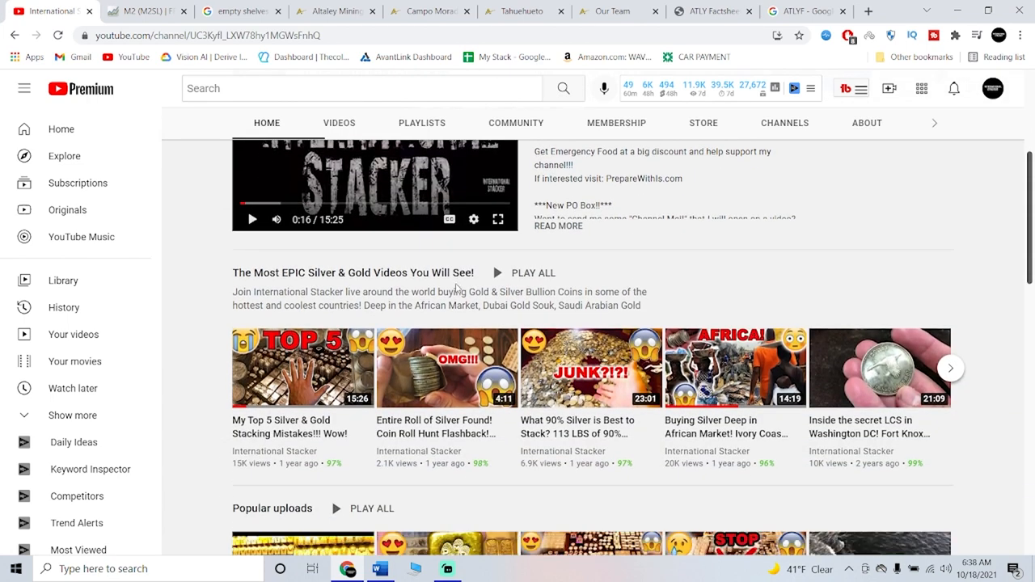
pyautogui.scroll(-3)
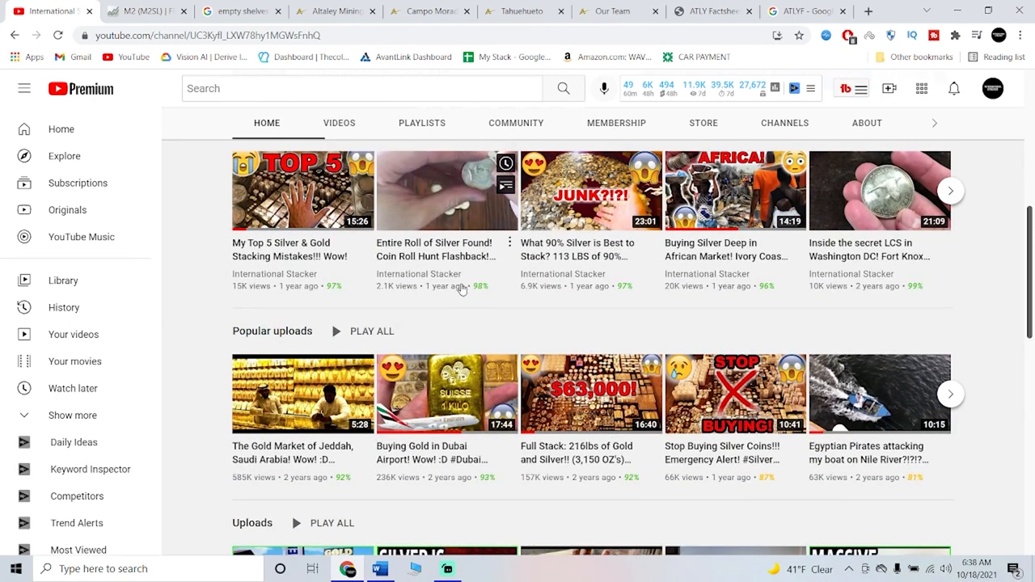
pyautogui.scroll(3)
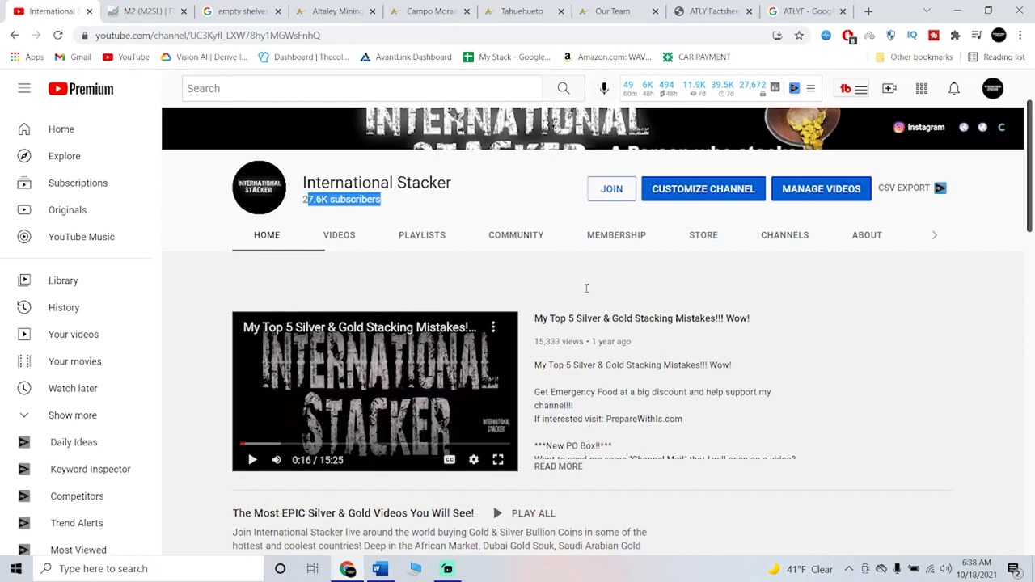
pyautogui.click(335, 10)
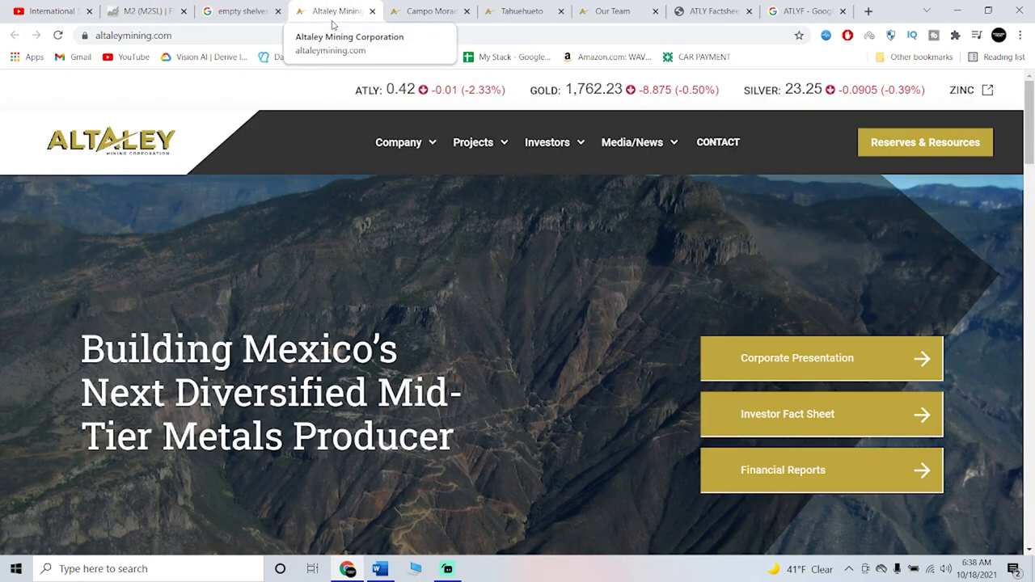
# Show the International Stacker channel's 'The Most EPIC Silver & Gold Videos' shelf.
pyautogui.click(53, 10)
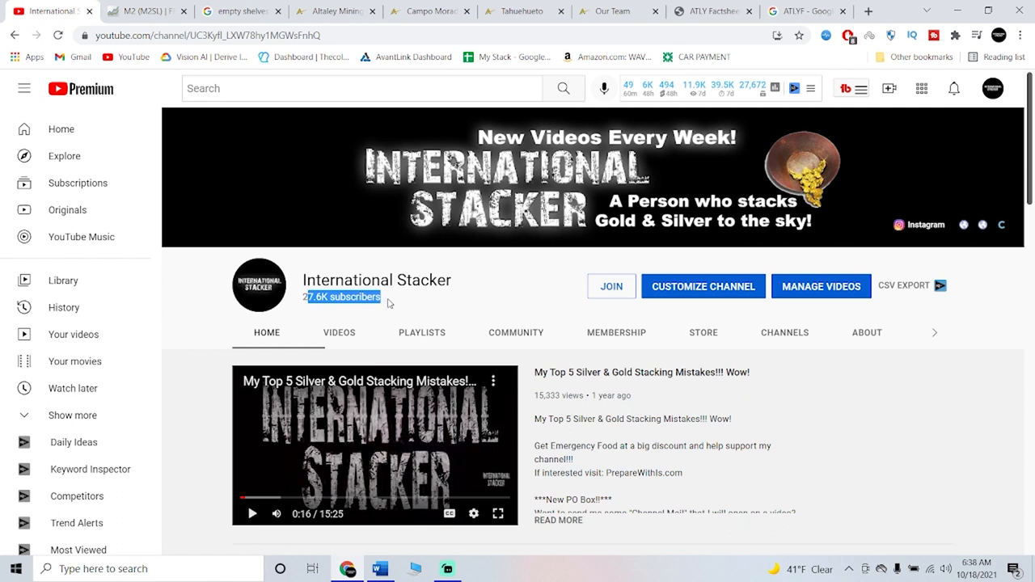
pyautogui.moveTo(394, 298)
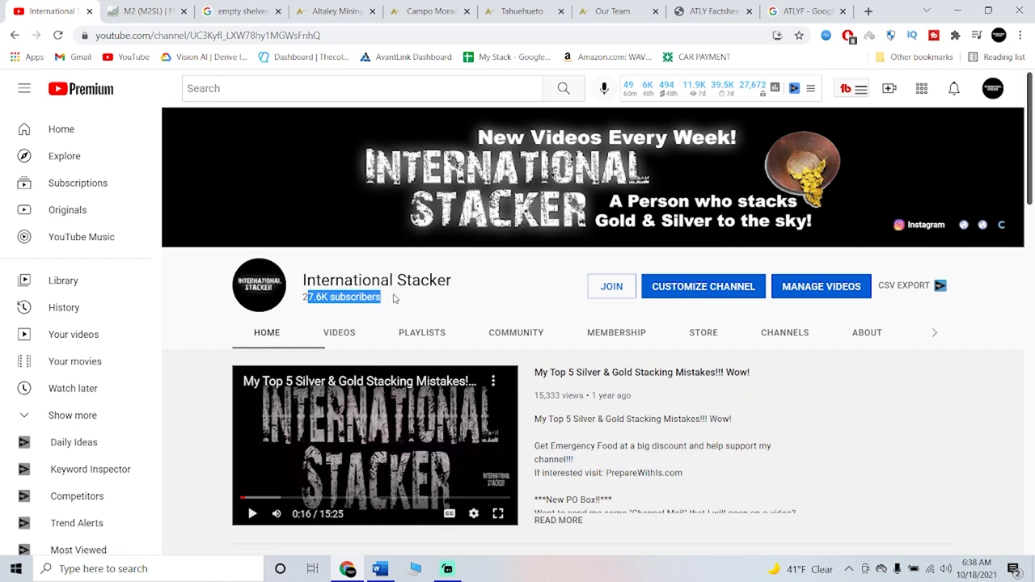
pyautogui.moveTo(421, 321)
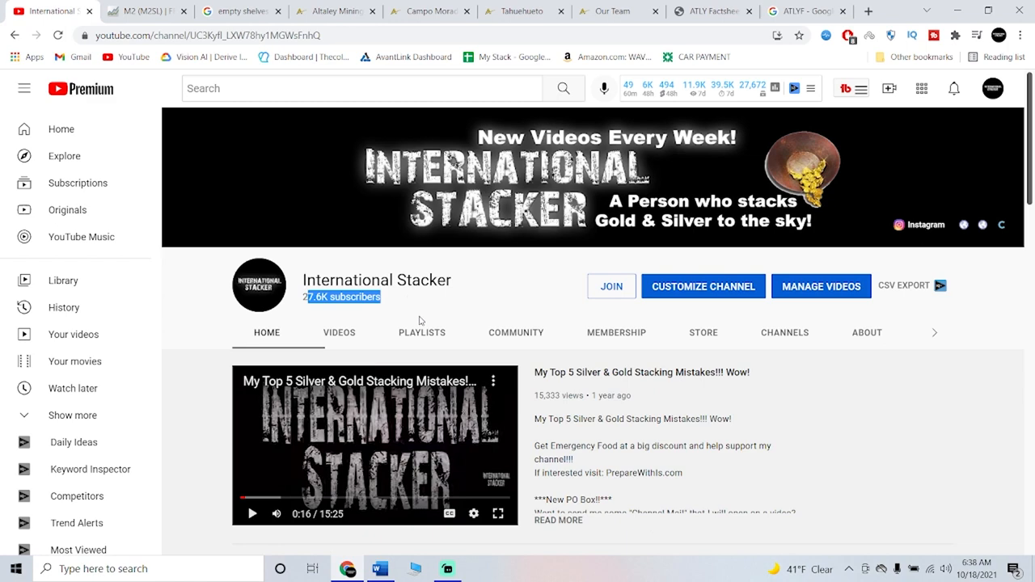
pyautogui.scroll(-3)
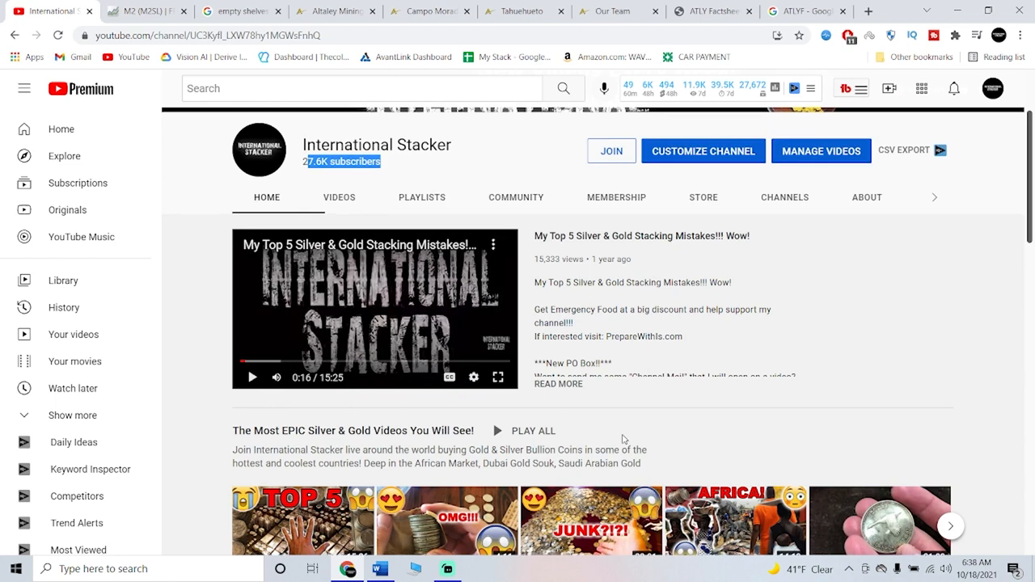
pyautogui.scroll(-3)
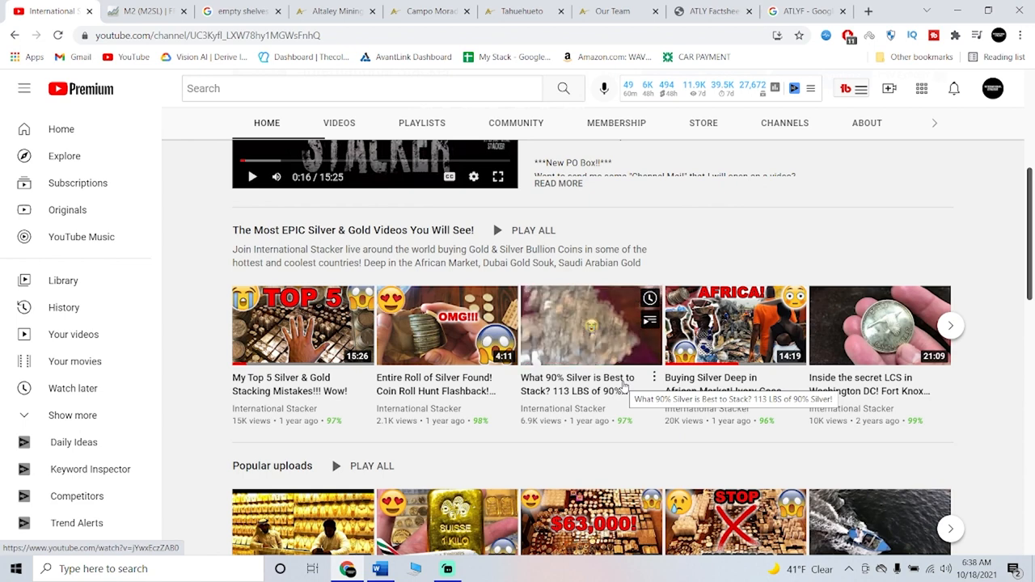
pyautogui.moveTo(591, 323)
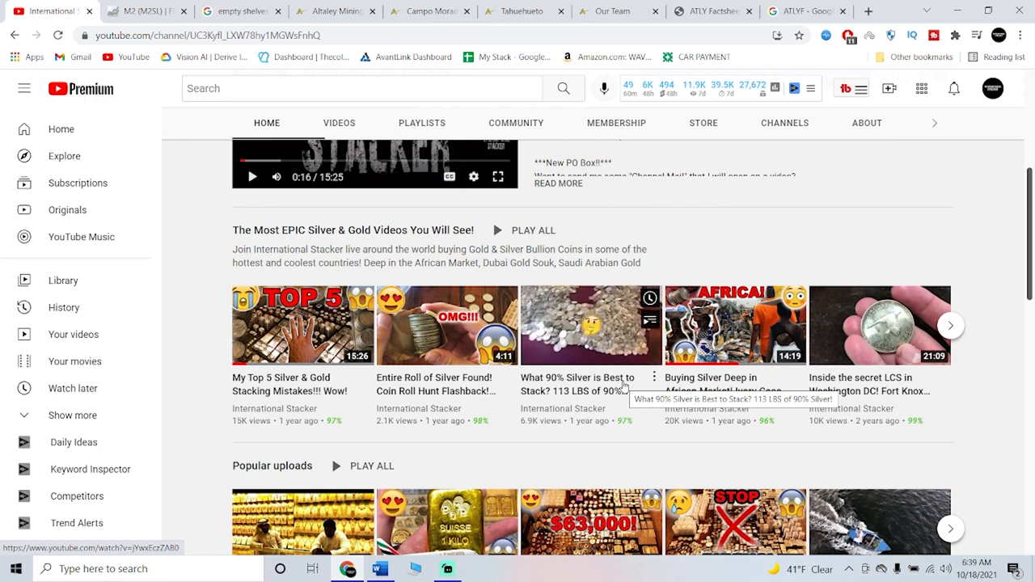
pyautogui.moveTo(590, 325)
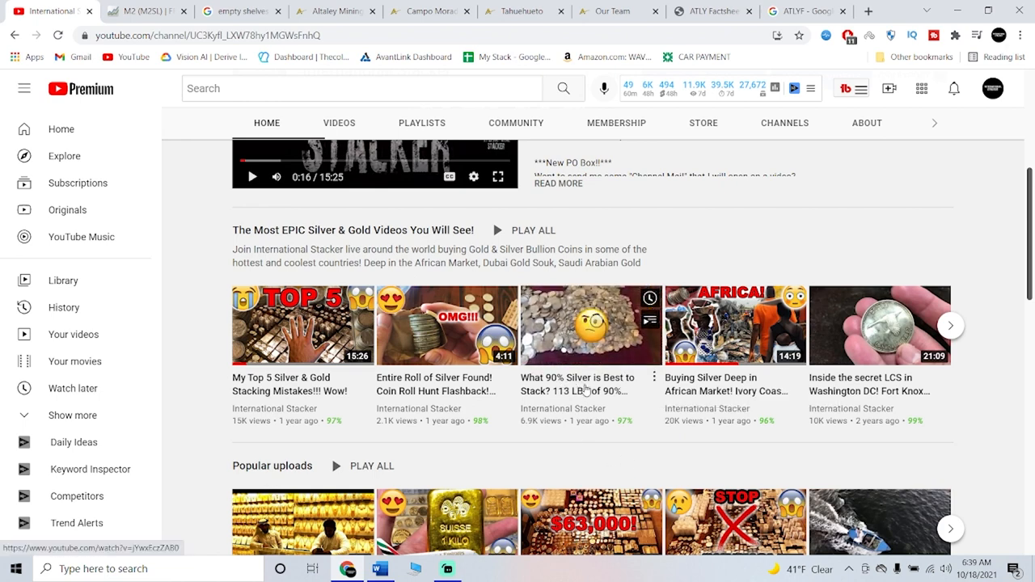
pyautogui.scroll(-3)
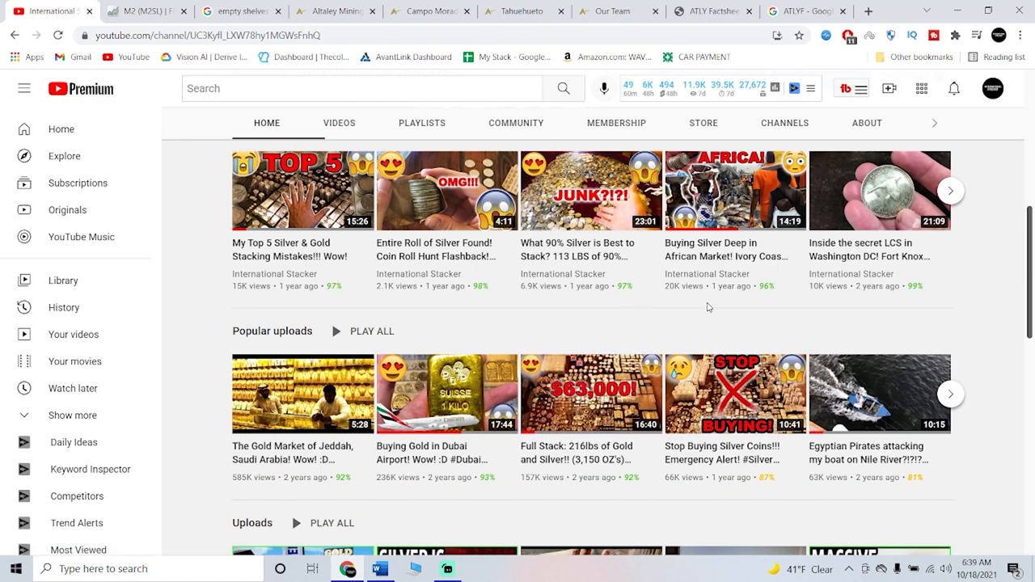
pyautogui.scroll(3)
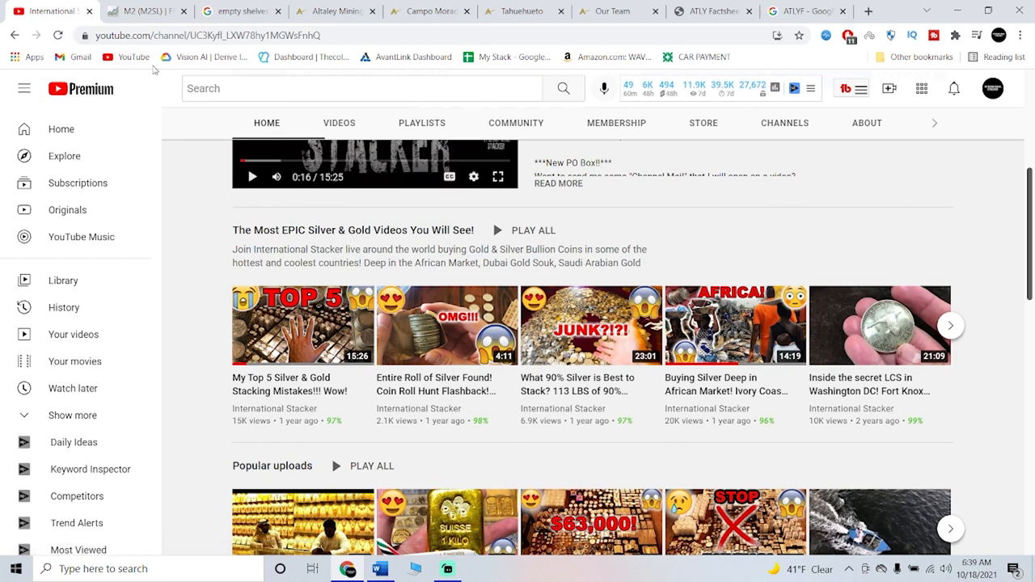
# Review the FRED M2SL chart's 2020 surge, then move on to the empty shelves images.
pyautogui.click(145, 11)
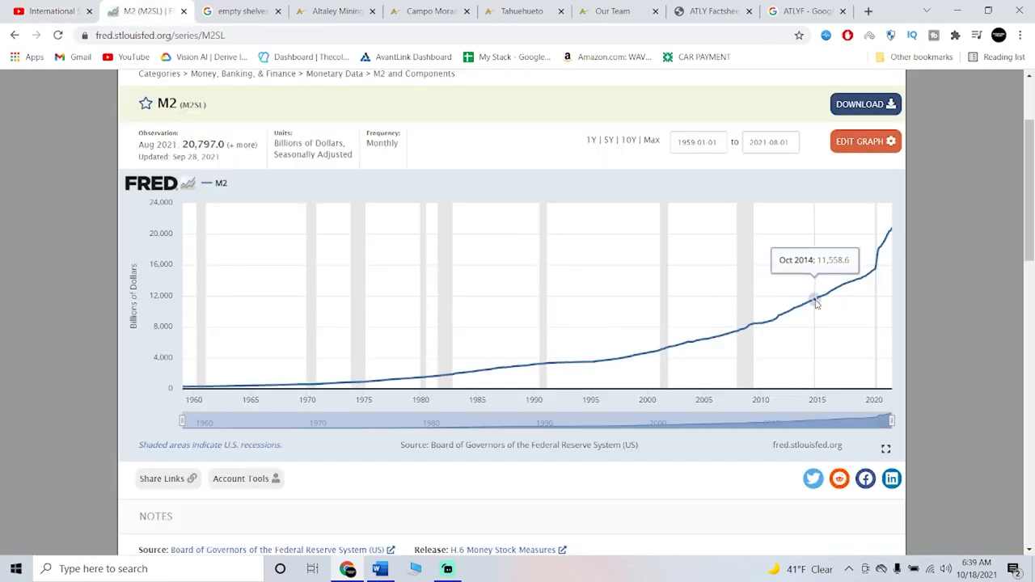
pyautogui.moveTo(813, 303)
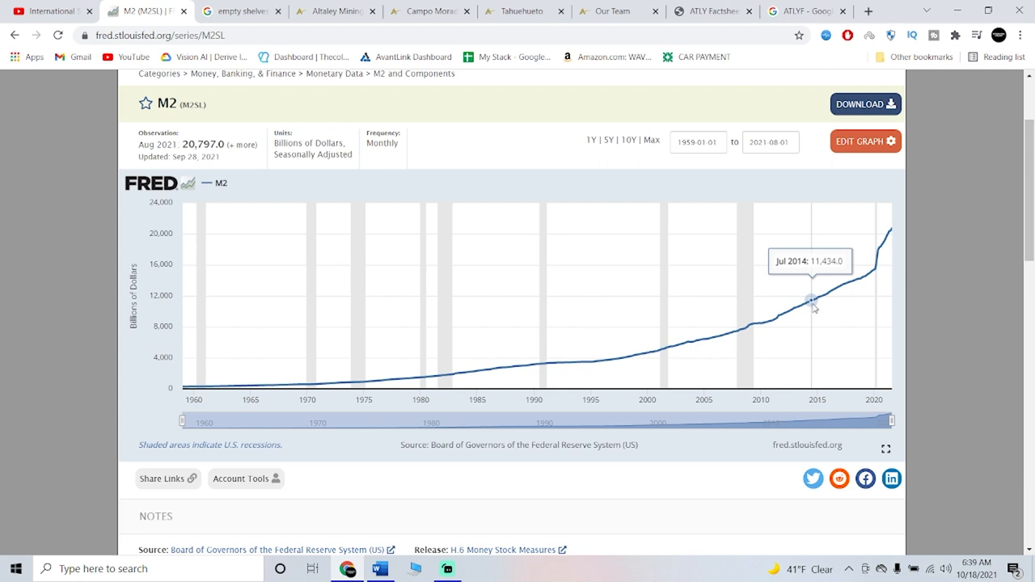
pyautogui.moveTo(811, 301)
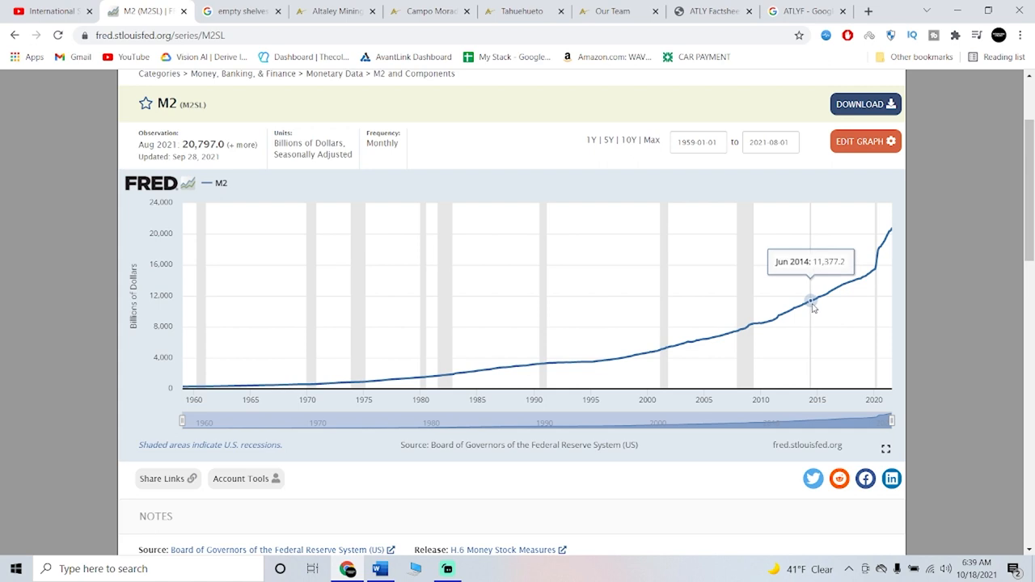
pyautogui.moveTo(758, 336)
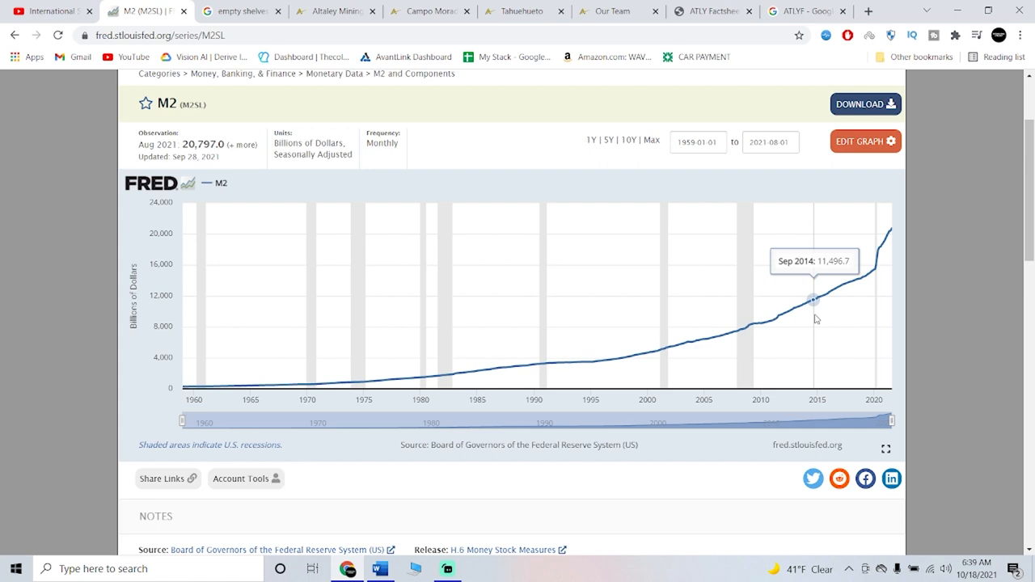
pyautogui.moveTo(201, 199)
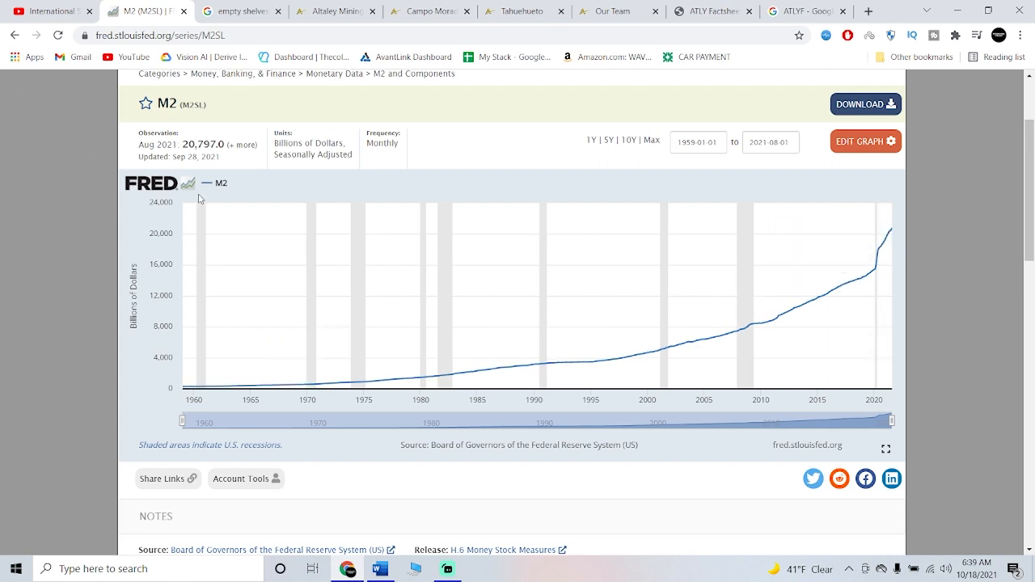
pyautogui.moveTo(311, 377)
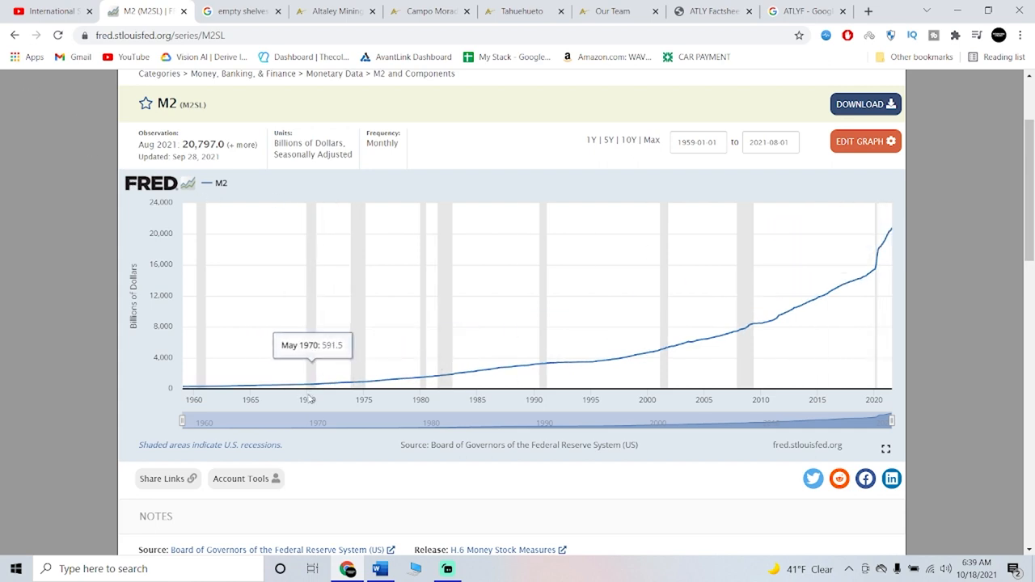
pyautogui.moveTo(317, 382)
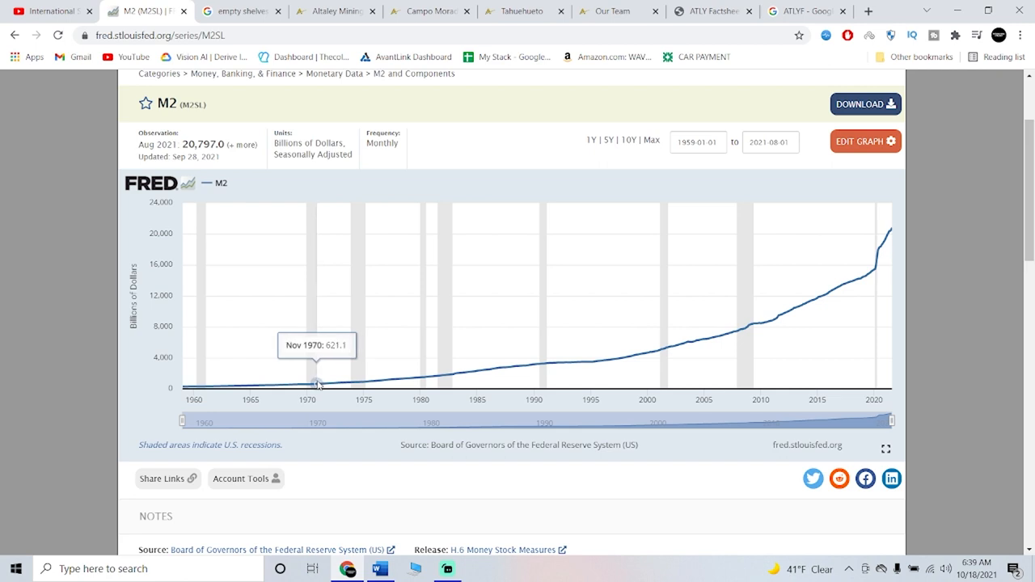
pyautogui.moveTo(318, 386)
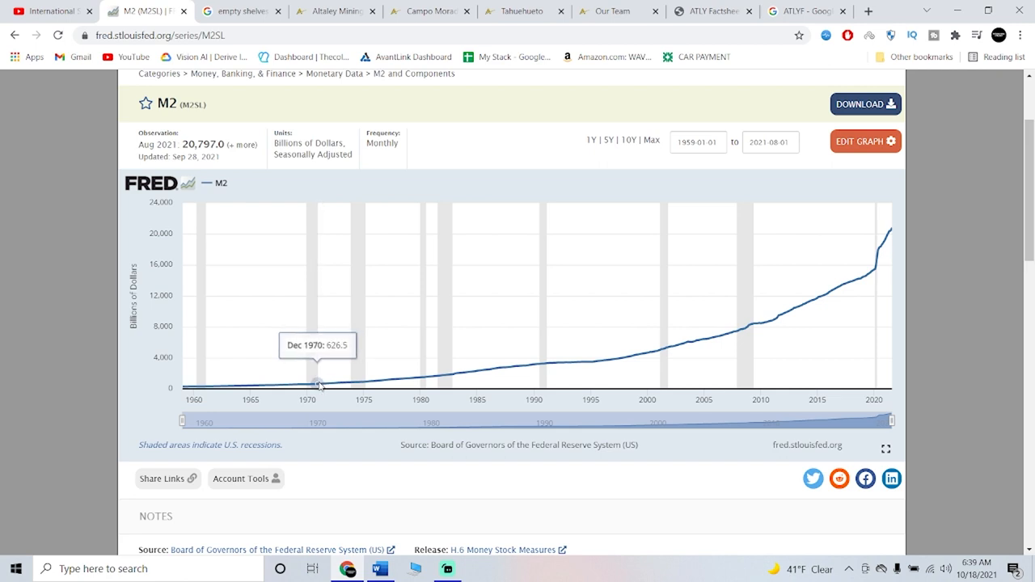
pyautogui.moveTo(321, 385)
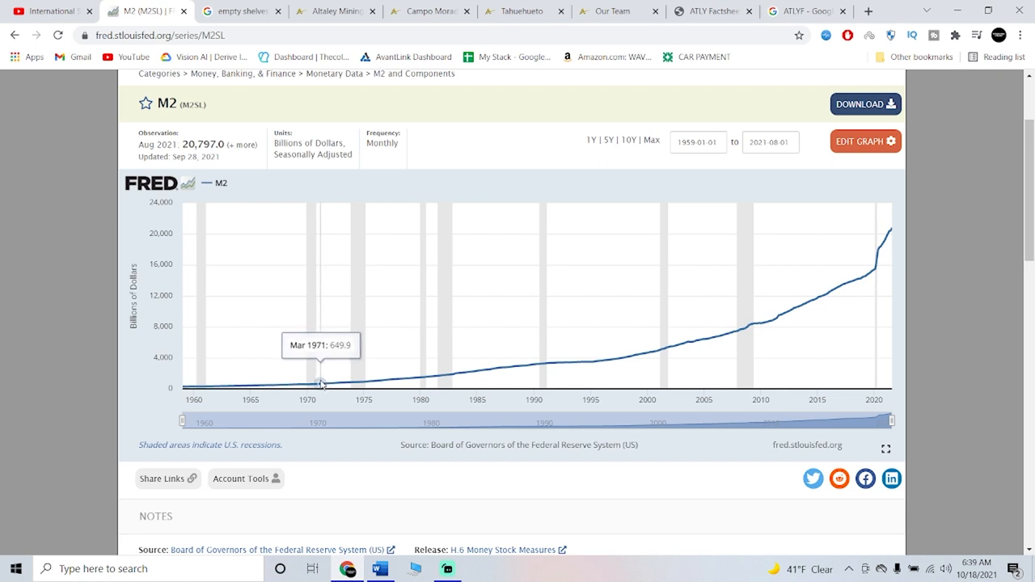
pyautogui.moveTo(318, 381)
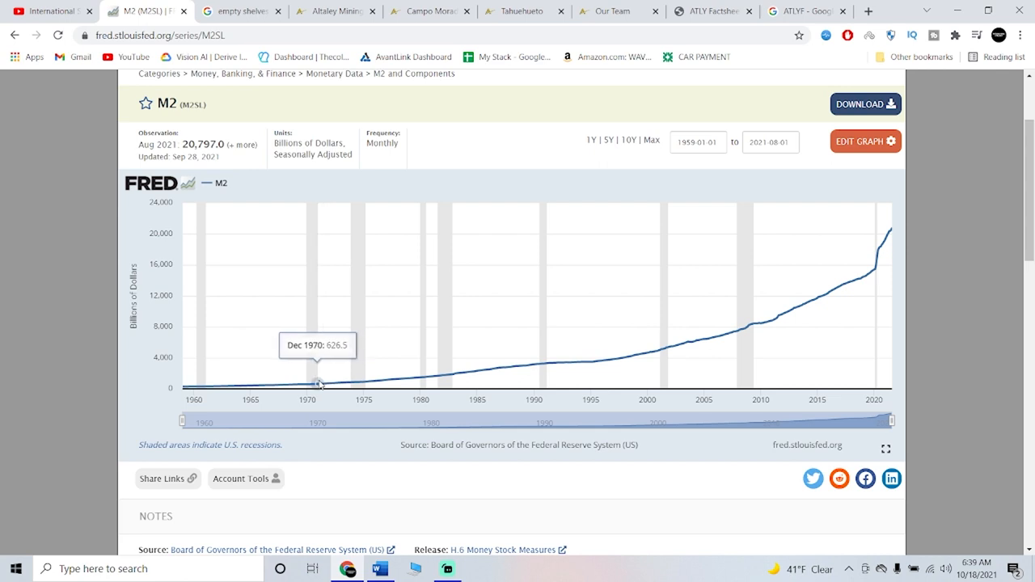
pyautogui.moveTo(340, 382)
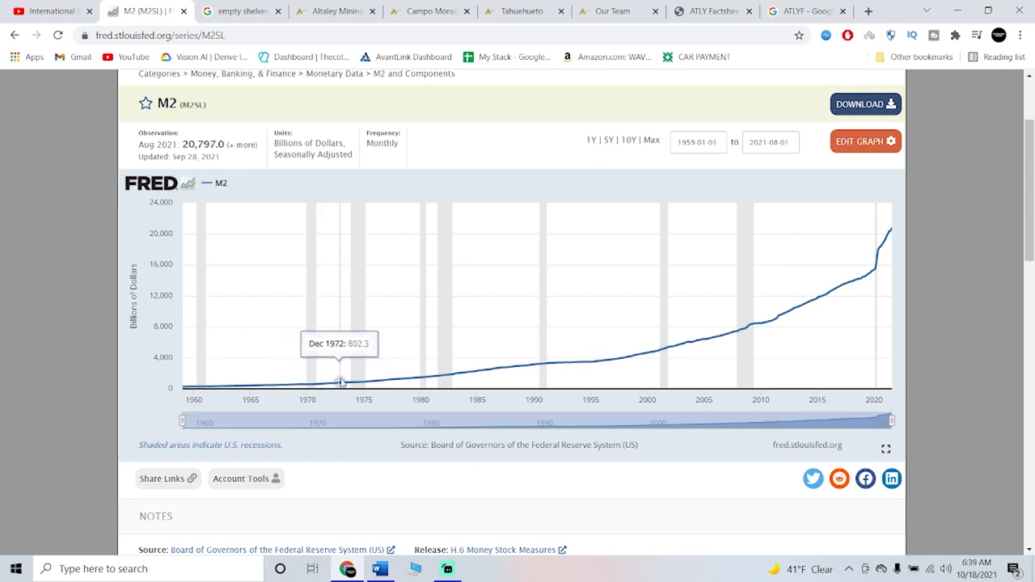
pyautogui.moveTo(418, 378)
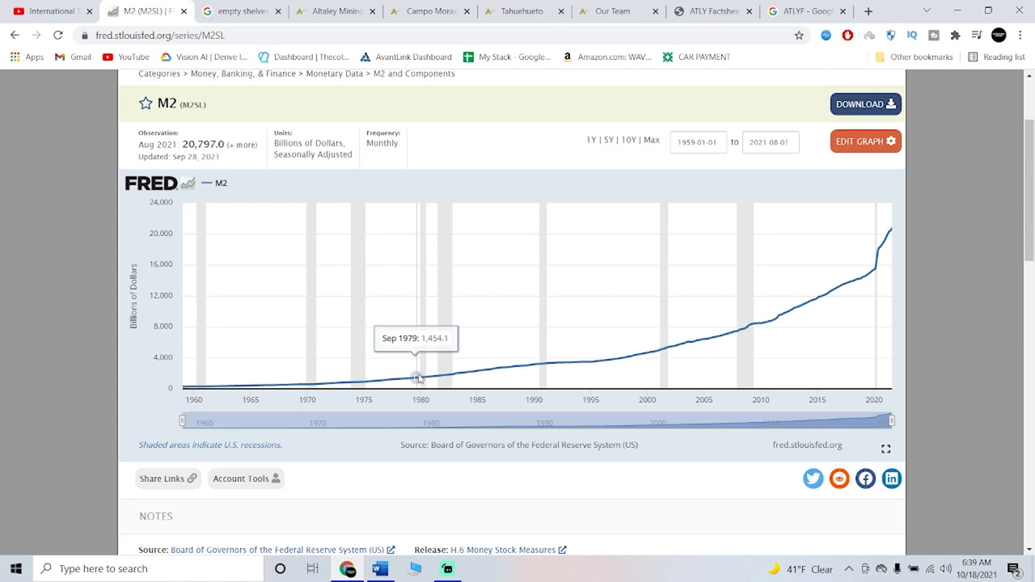
pyautogui.moveTo(552, 364)
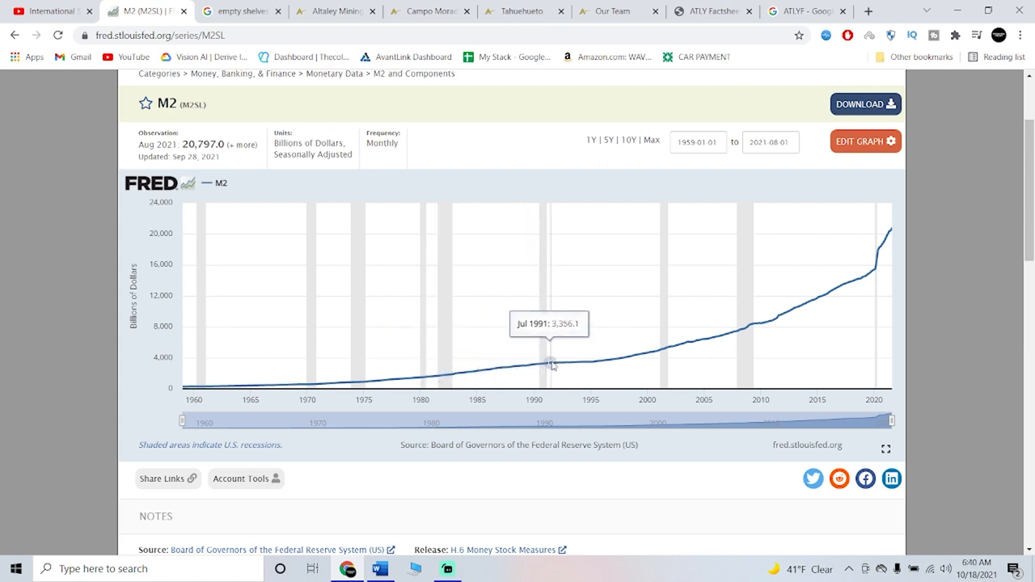
pyautogui.moveTo(316, 387)
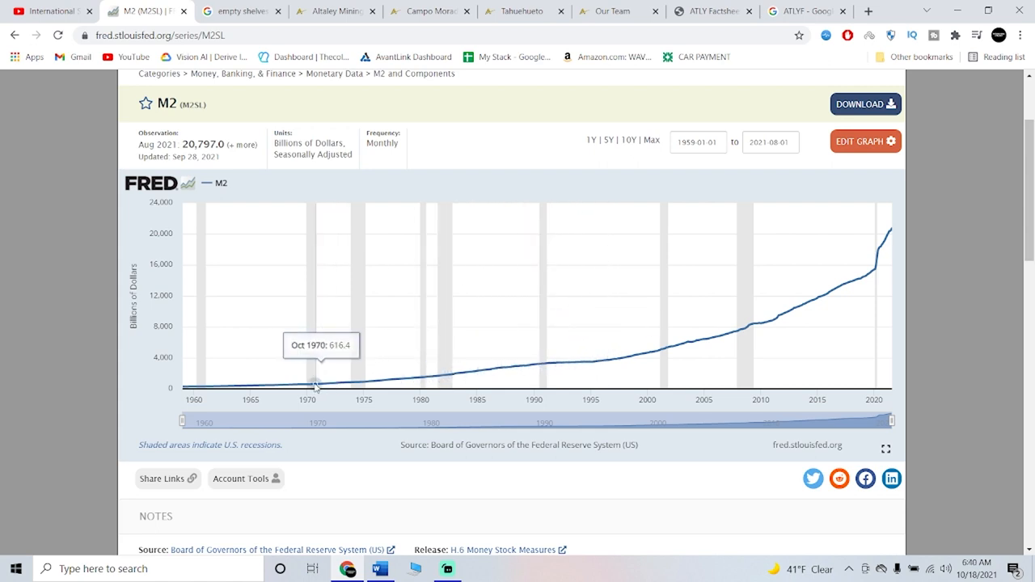
pyautogui.moveTo(354, 382)
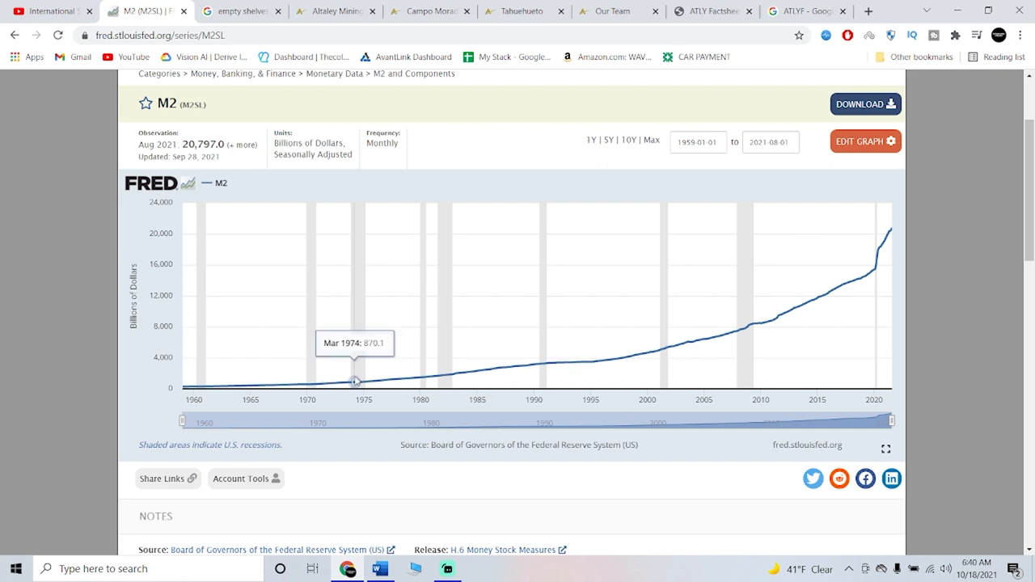
pyautogui.moveTo(322, 385)
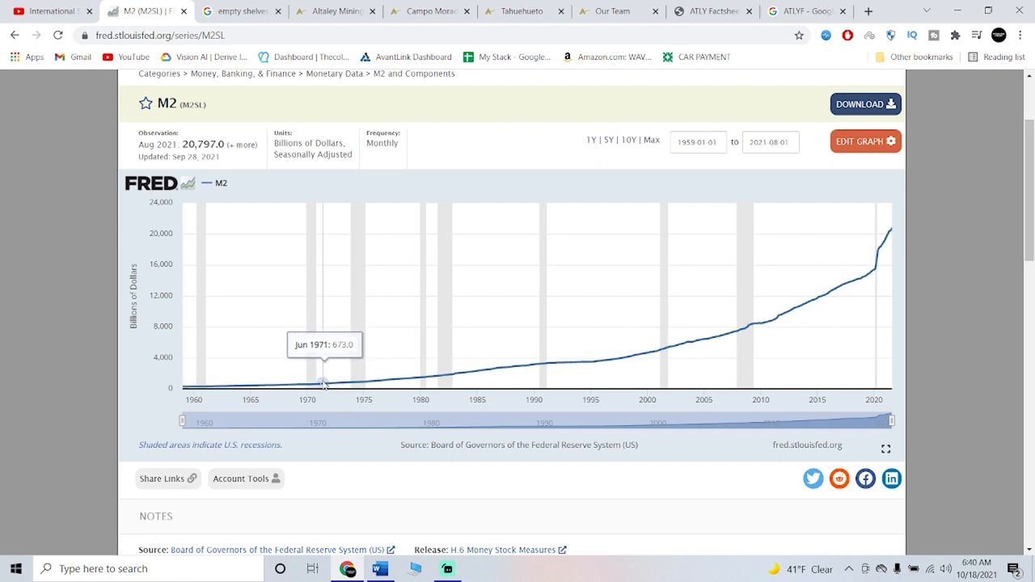
pyautogui.moveTo(312, 383)
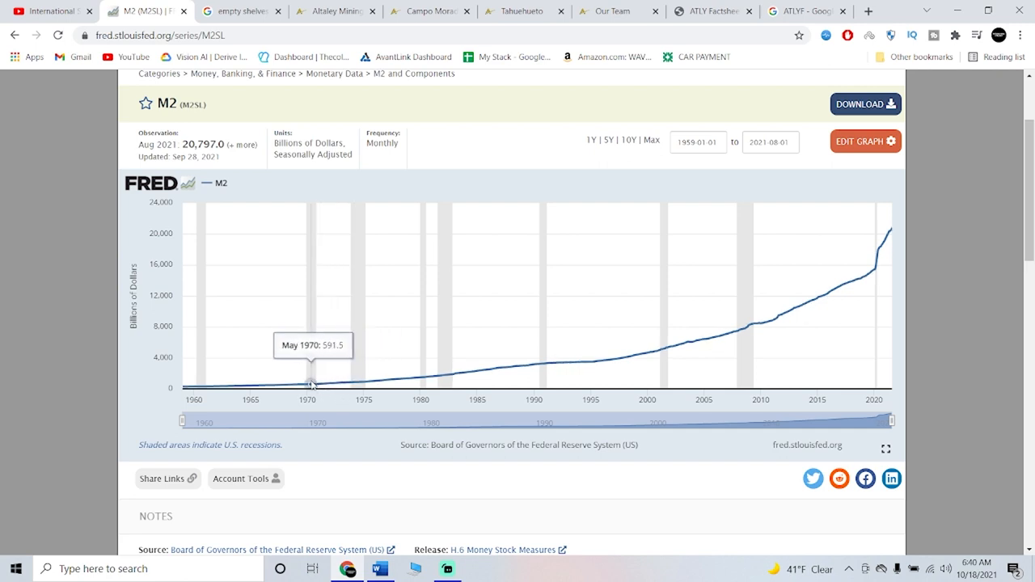
pyautogui.moveTo(322, 383)
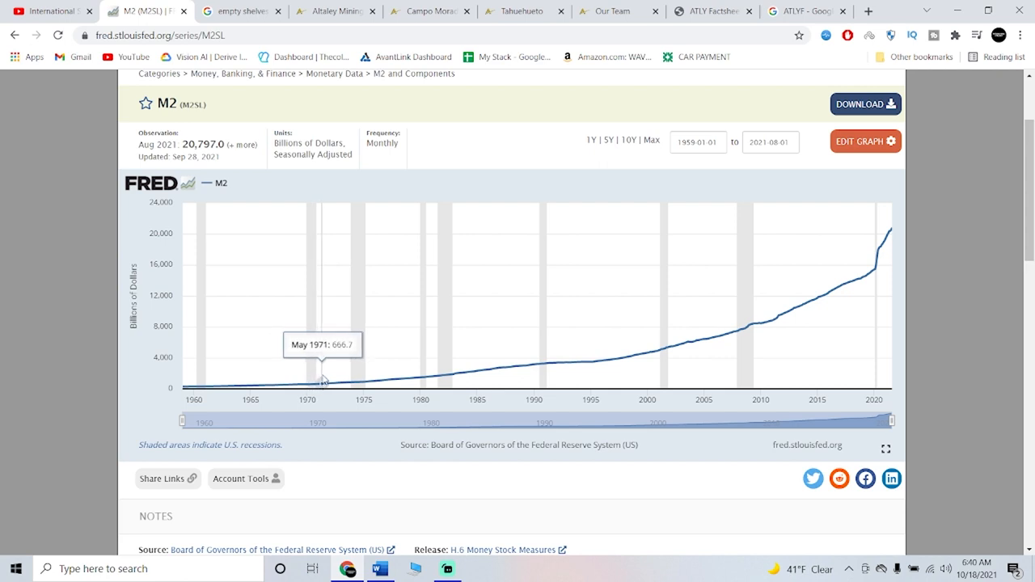
pyautogui.moveTo(303, 372)
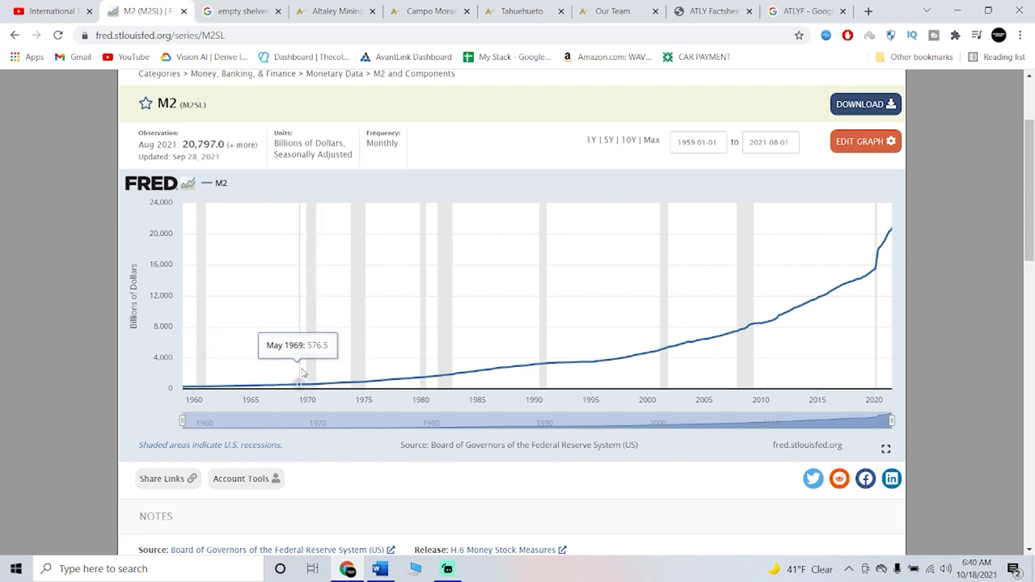
pyautogui.moveTo(453, 374)
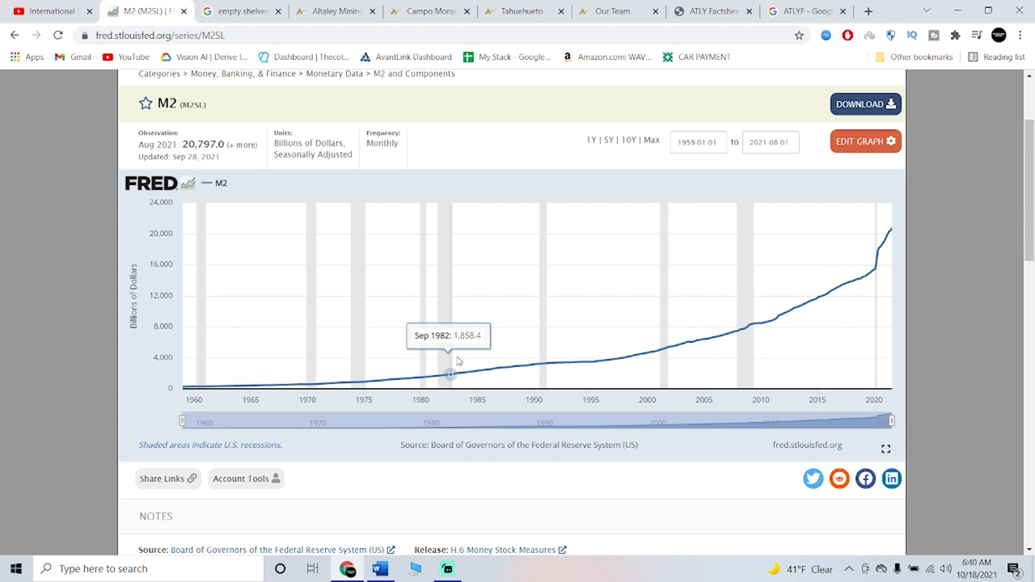
pyautogui.moveTo(688, 341)
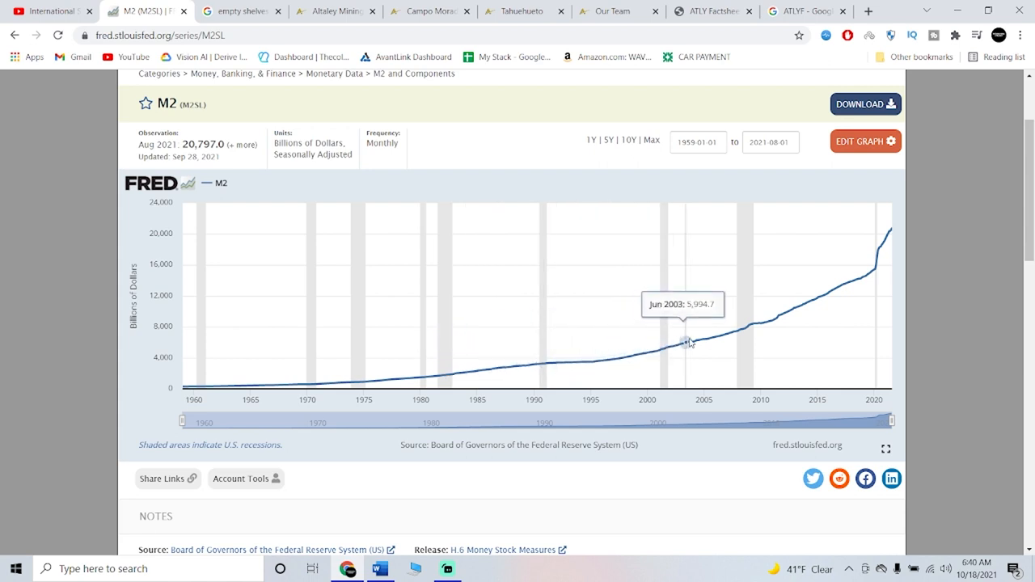
pyautogui.moveTo(675, 348)
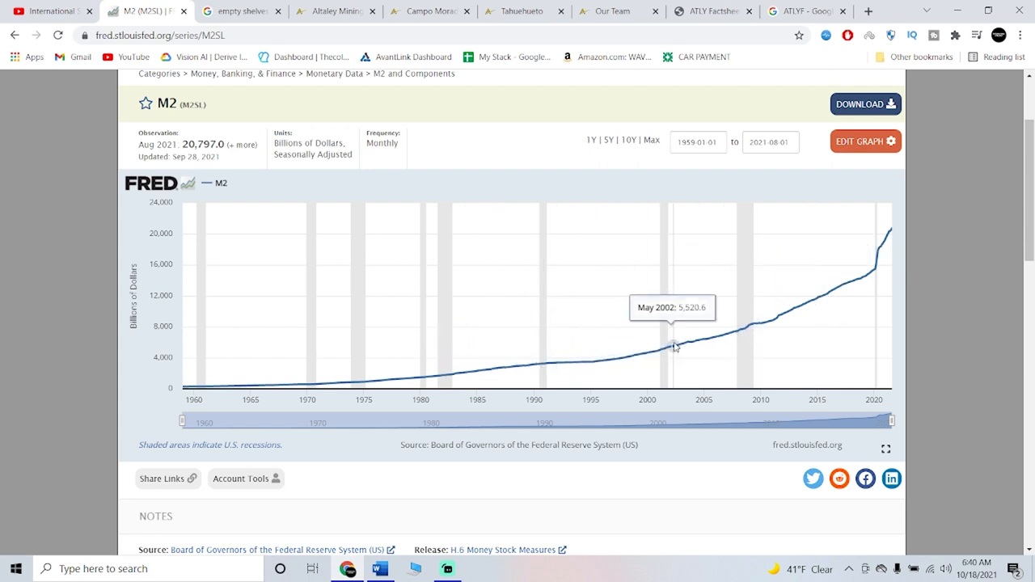
pyautogui.moveTo(777, 315)
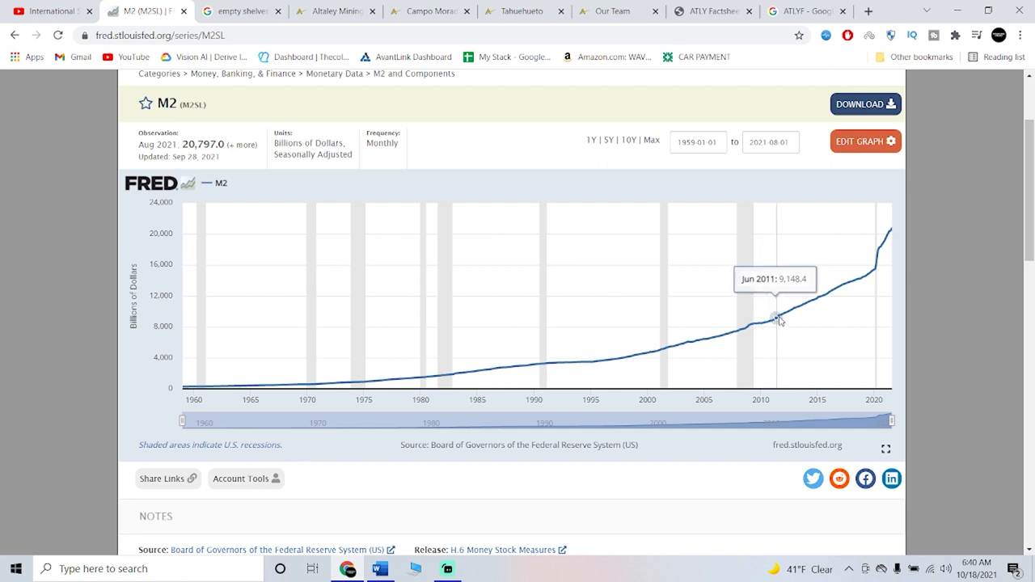
pyautogui.moveTo(857, 279)
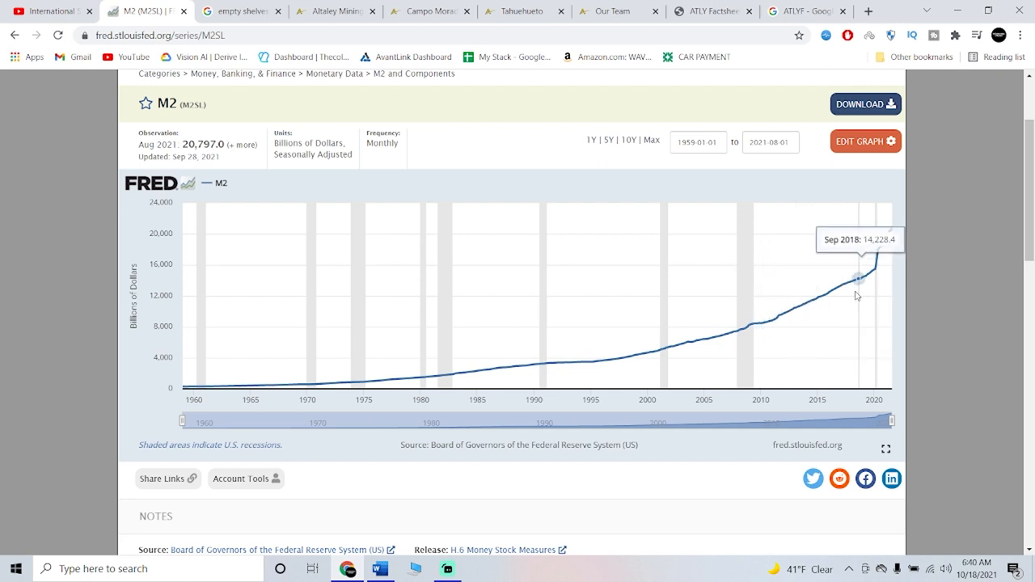
pyautogui.moveTo(877, 283)
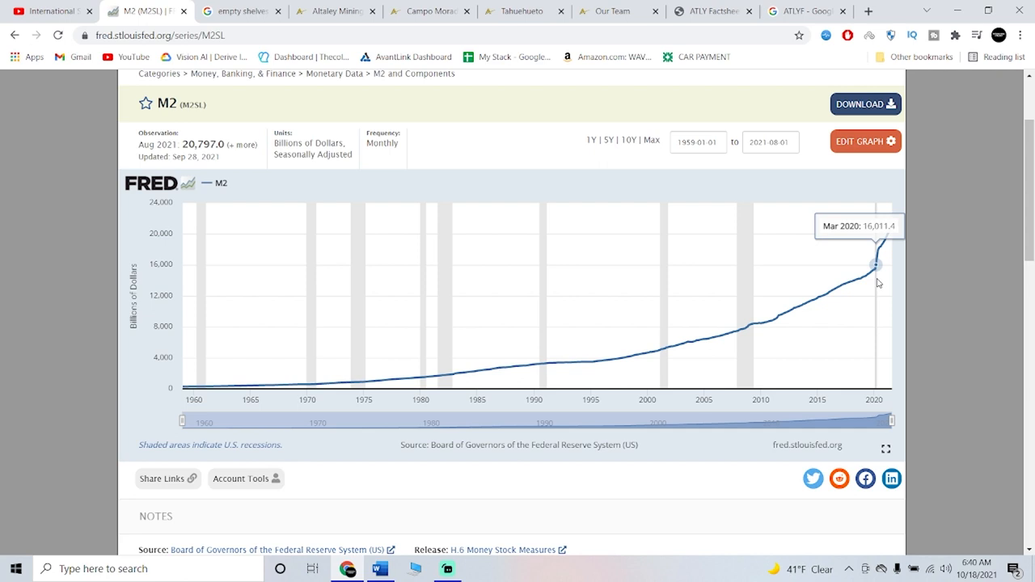
pyautogui.moveTo(873, 274)
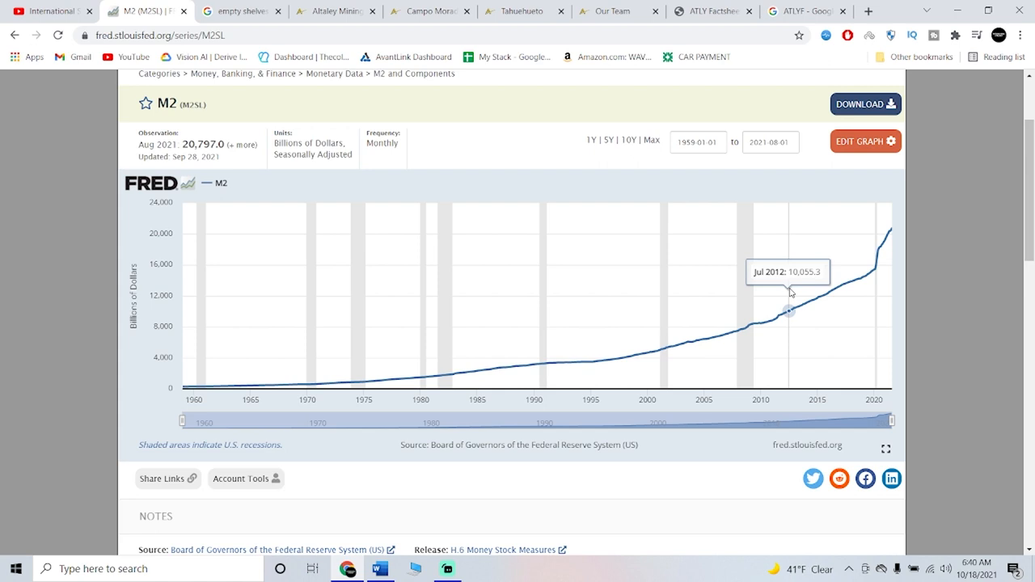
pyautogui.moveTo(872, 275)
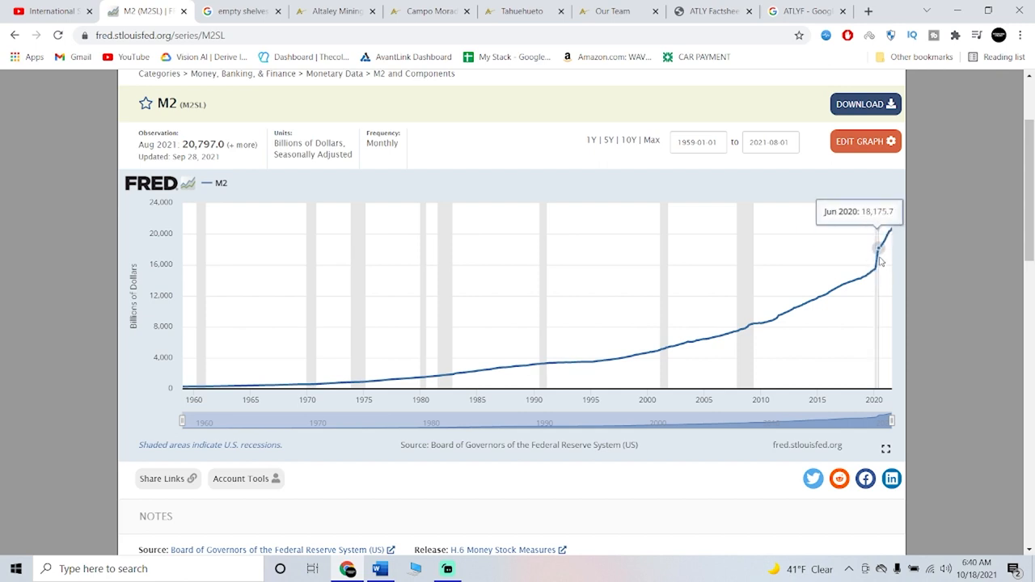
pyautogui.moveTo(889, 234)
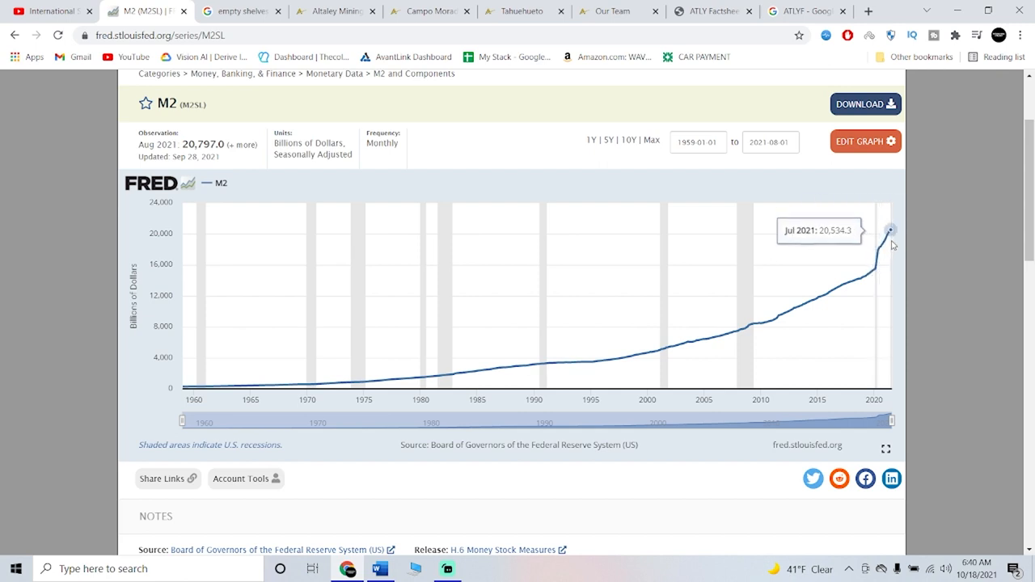
pyautogui.moveTo(890, 243)
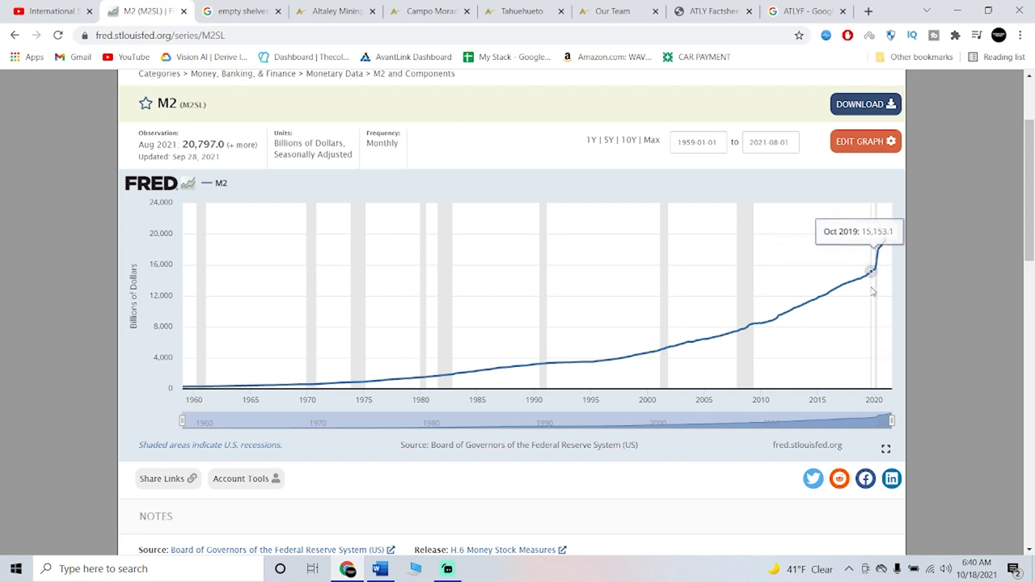
pyautogui.moveTo(874, 271)
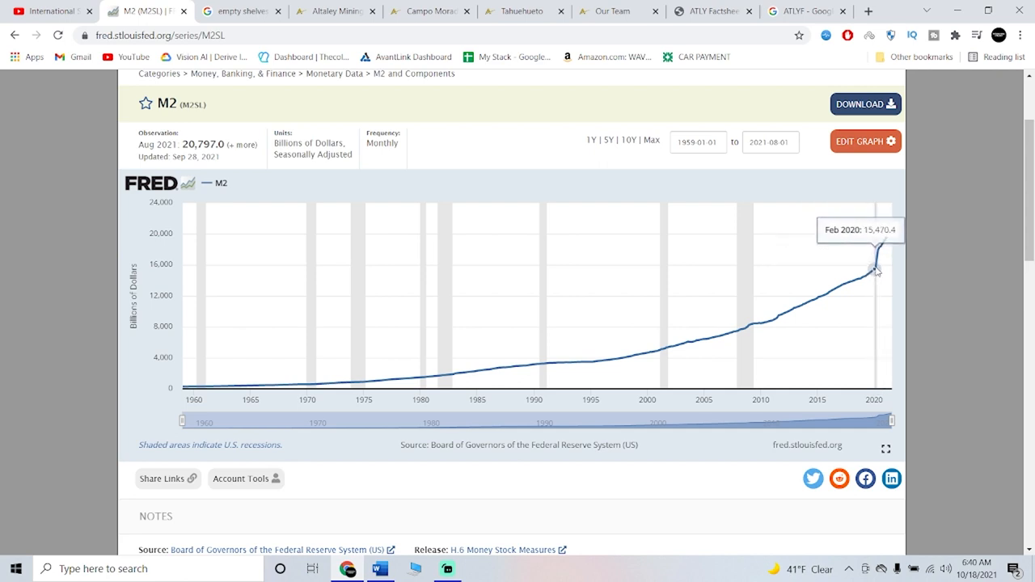
pyautogui.moveTo(761, 237)
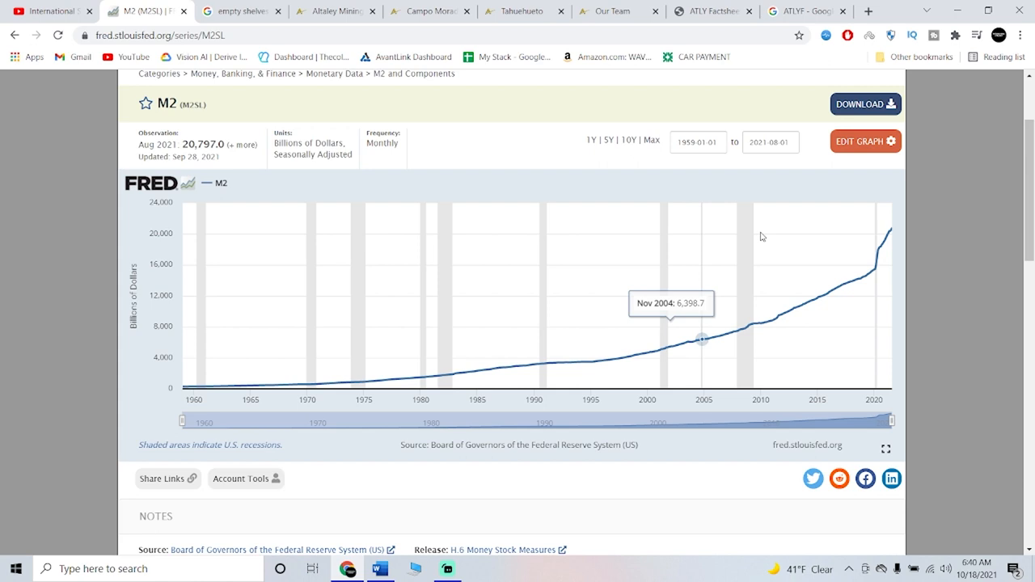
pyautogui.moveTo(878, 257)
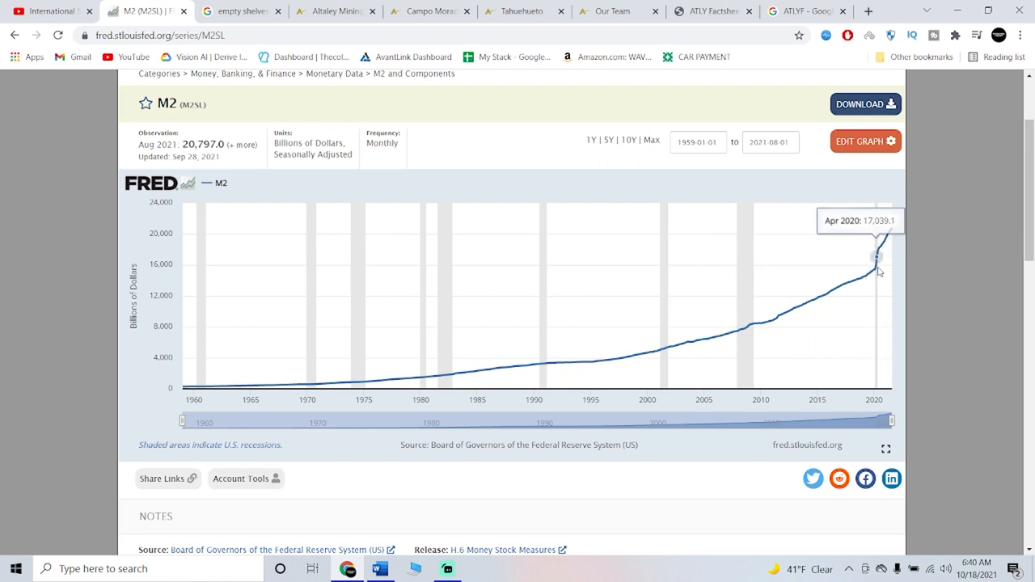
pyautogui.moveTo(876, 269)
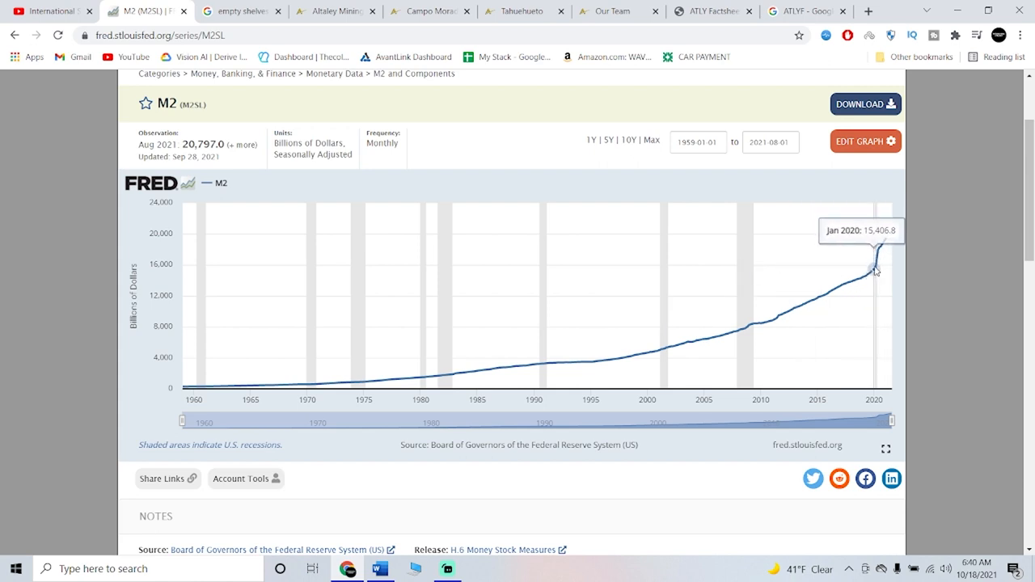
pyautogui.moveTo(872, 273)
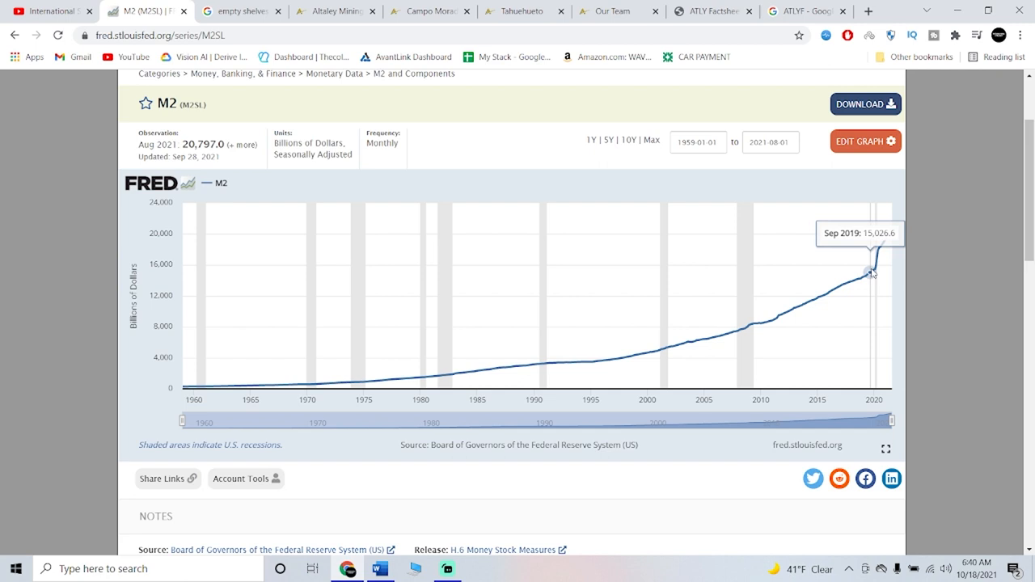
pyautogui.moveTo(872, 273)
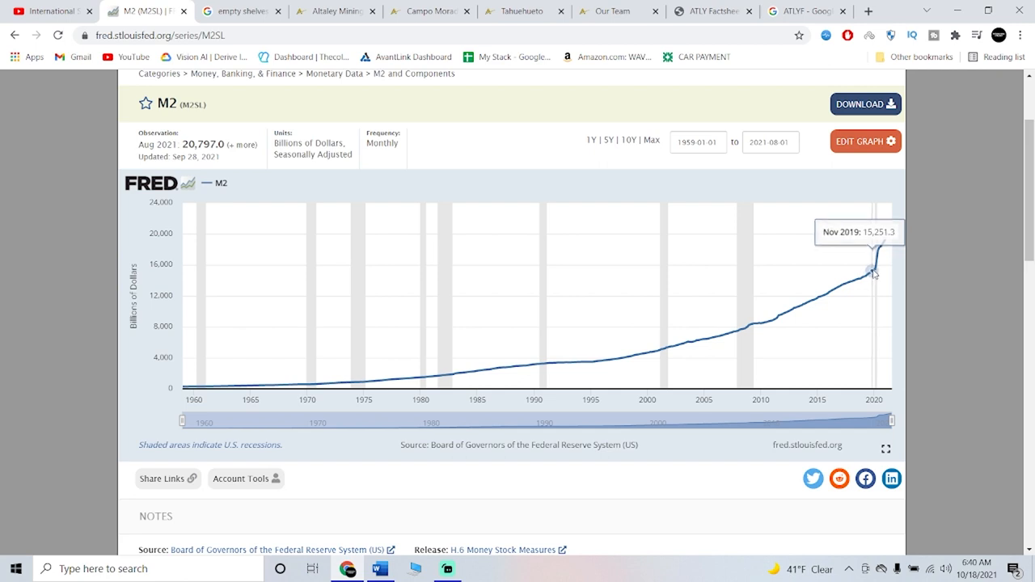
pyautogui.moveTo(874, 271)
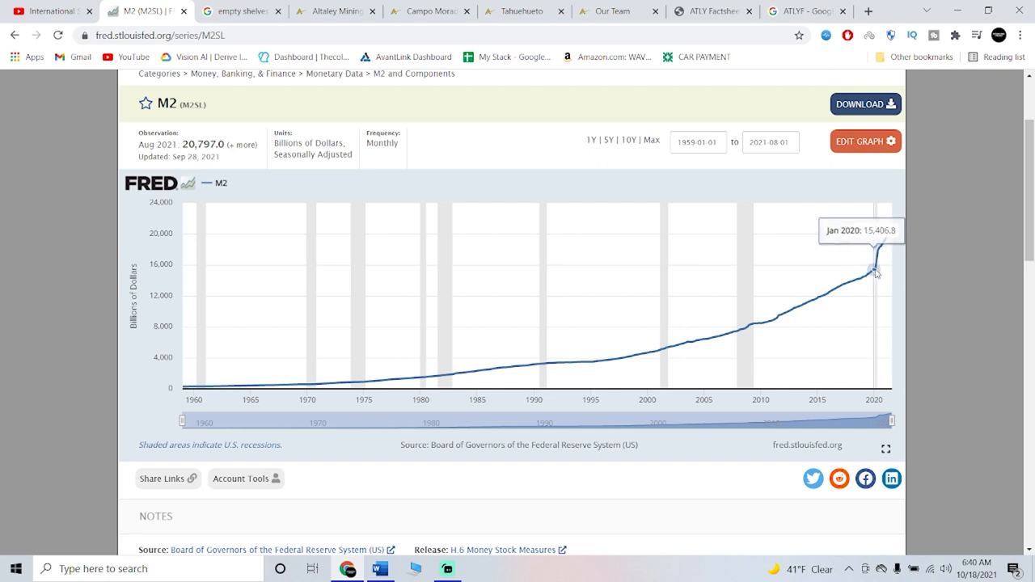
pyautogui.moveTo(872, 269)
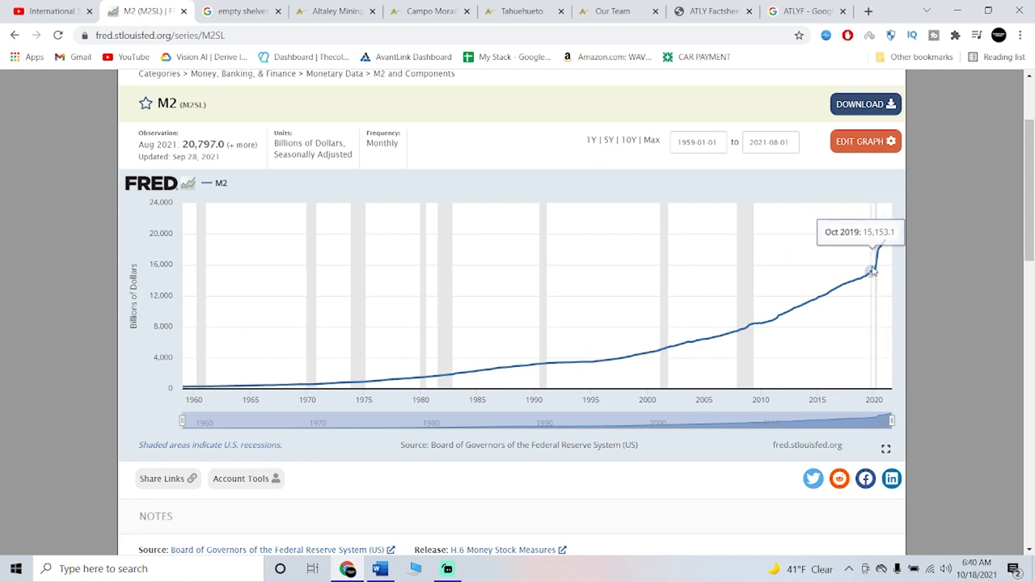
pyautogui.moveTo(876, 257)
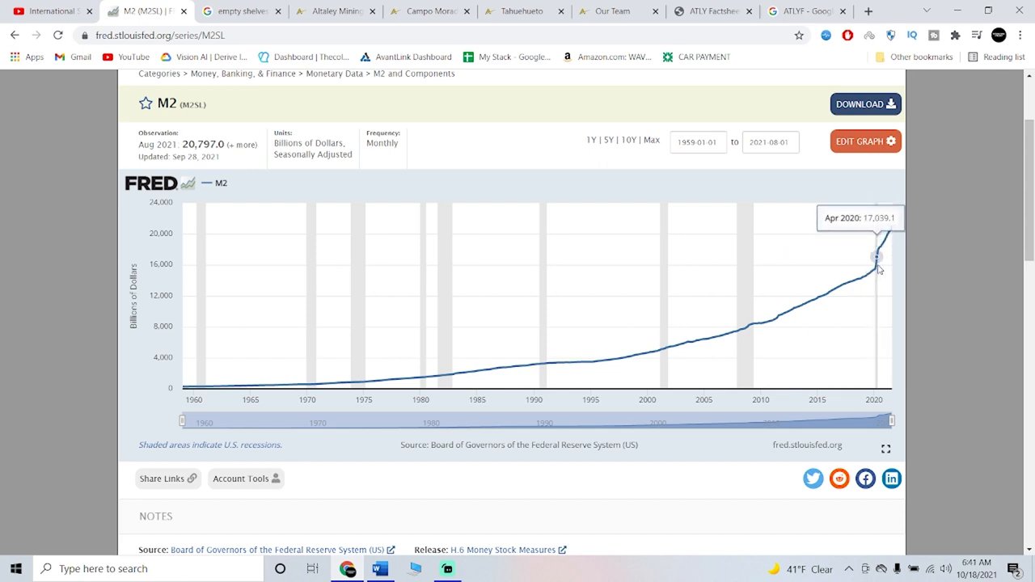
pyautogui.moveTo(876, 268)
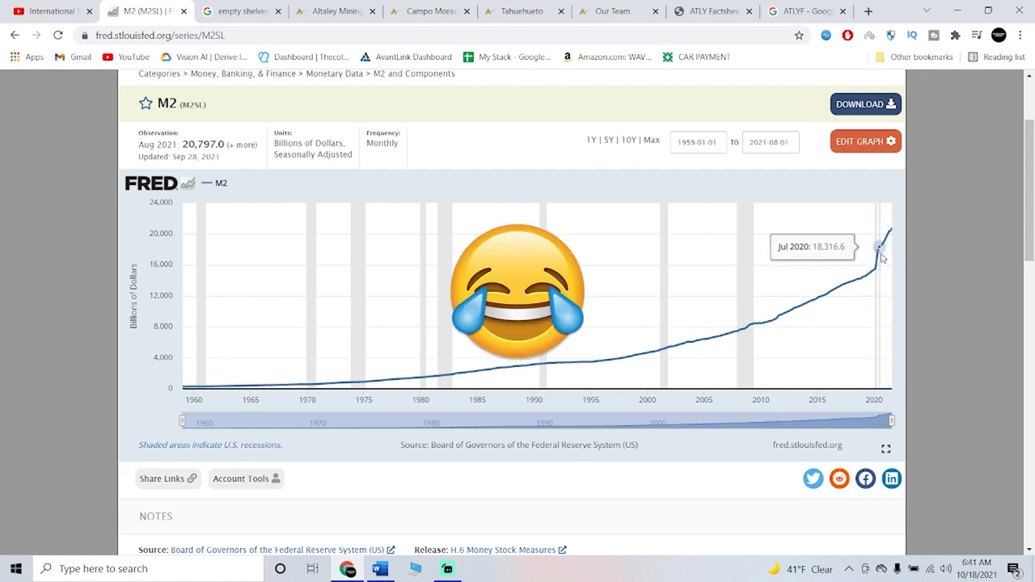
pyautogui.click(234, 11)
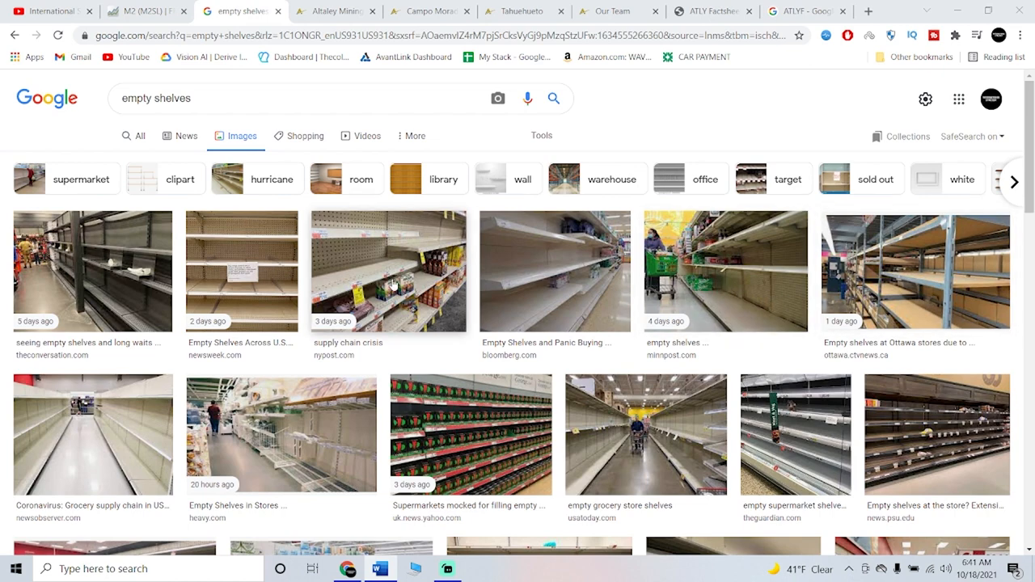
pyautogui.scroll(-3)
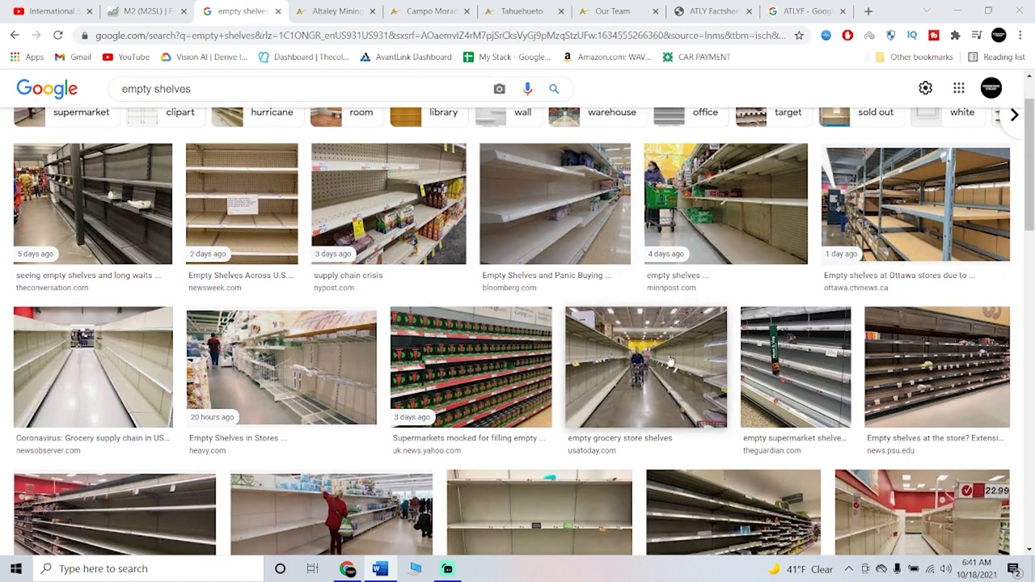
pyautogui.scroll(-3)
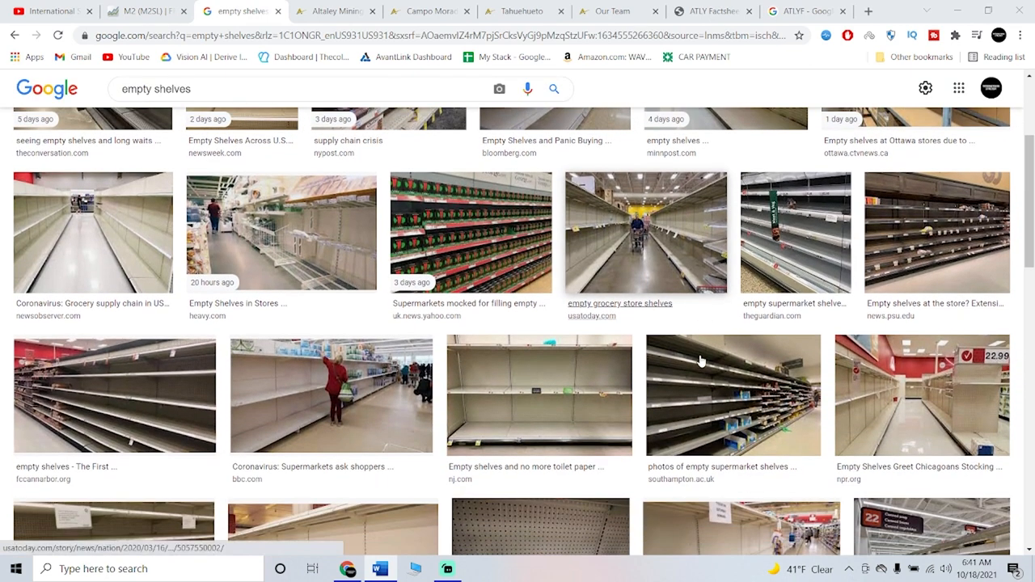
pyautogui.scroll(-3)
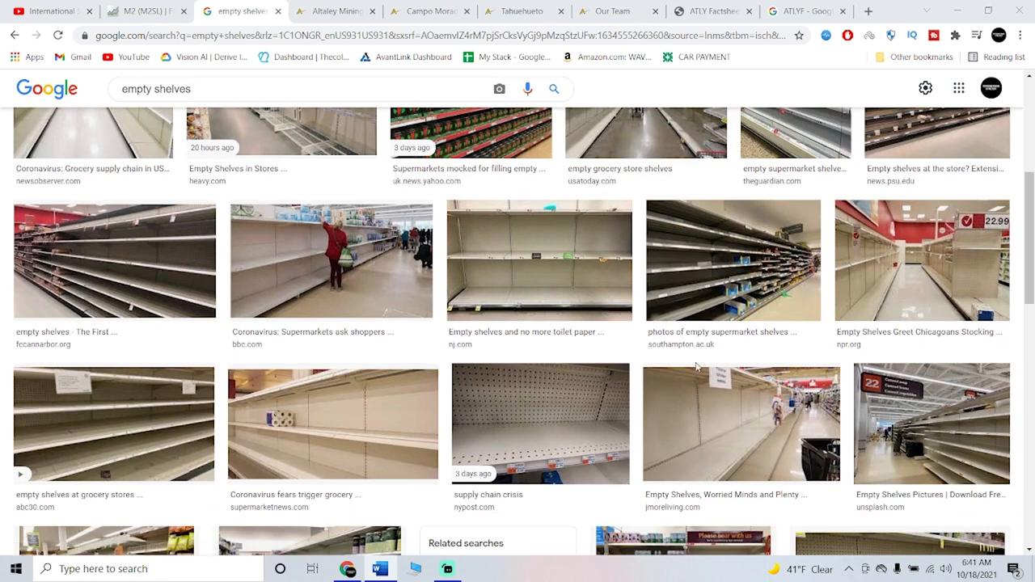
pyautogui.moveTo(703, 376)
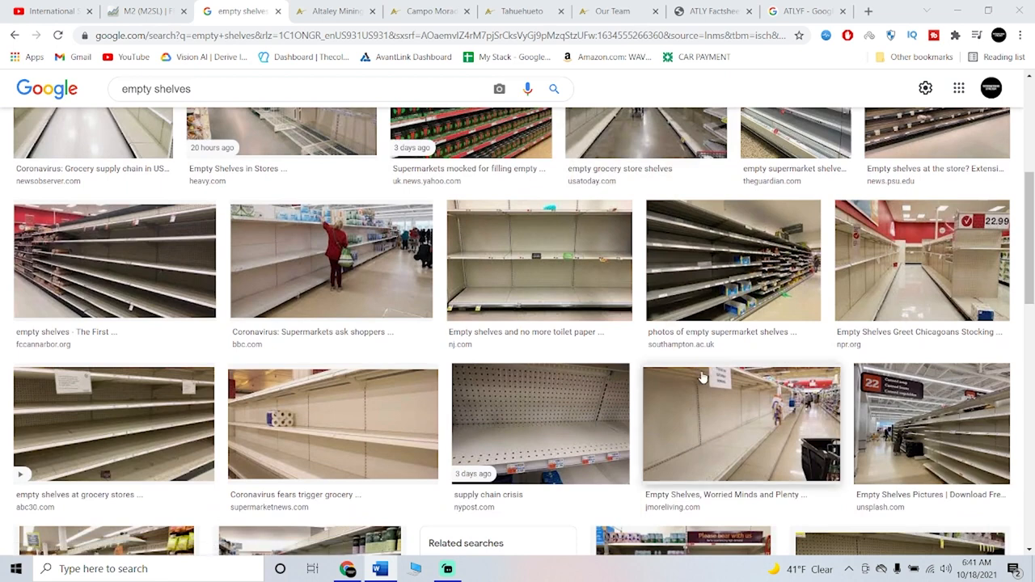
pyautogui.moveTo(338, 387)
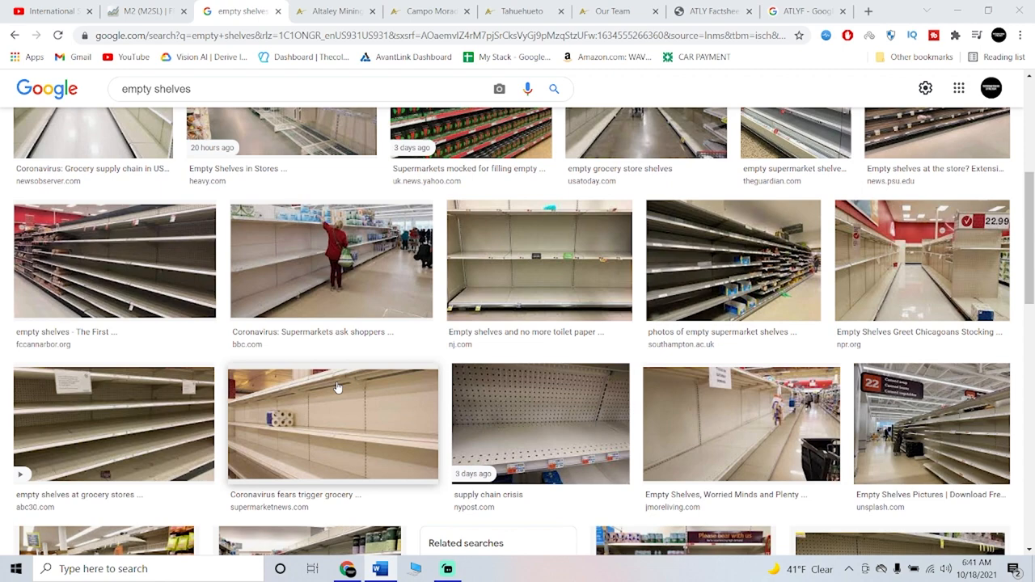
pyautogui.scroll(-3)
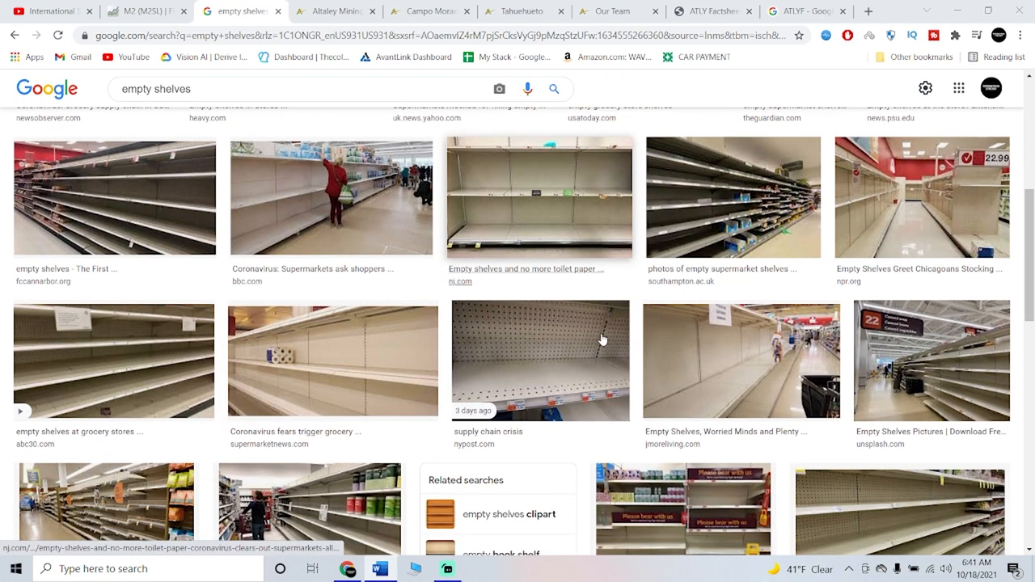
pyautogui.scroll(-3)
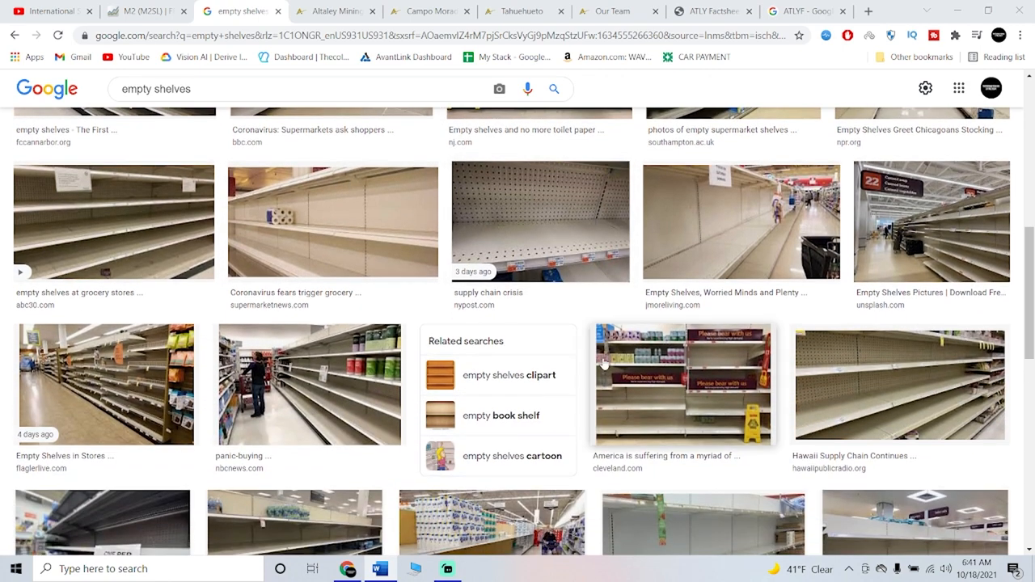
pyautogui.scroll(-3)
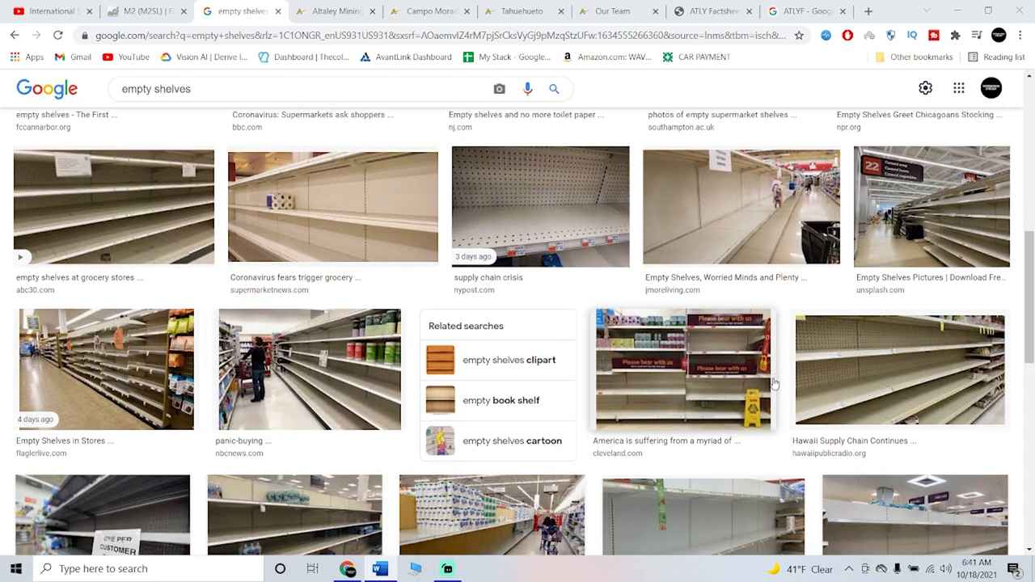
pyautogui.scroll(-3)
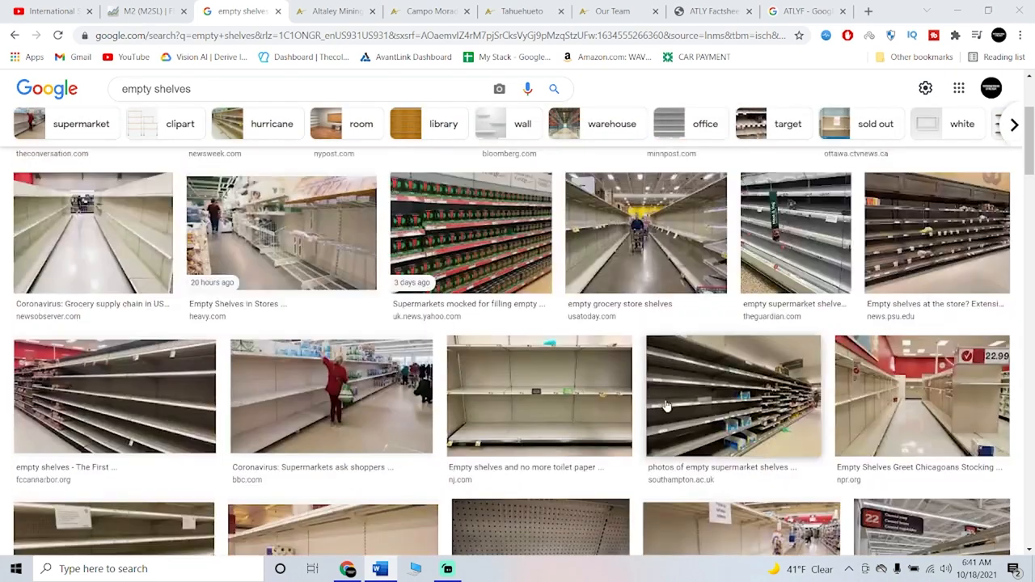
# Scroll the empty shelves images down to the panic-buying and power-outage photos.
pyautogui.scroll(3)
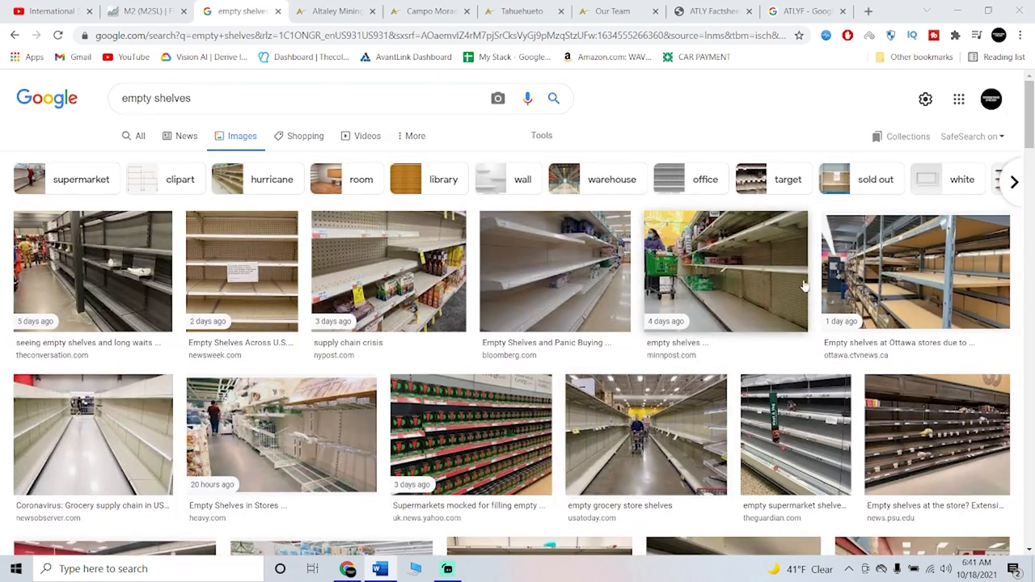
pyautogui.moveTo(496, 279)
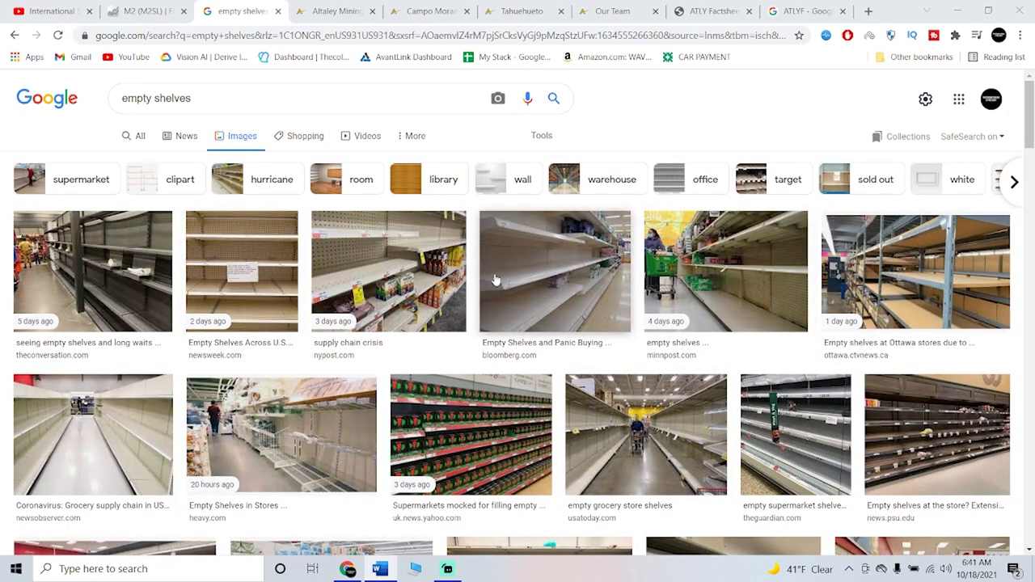
pyautogui.moveTo(502, 290)
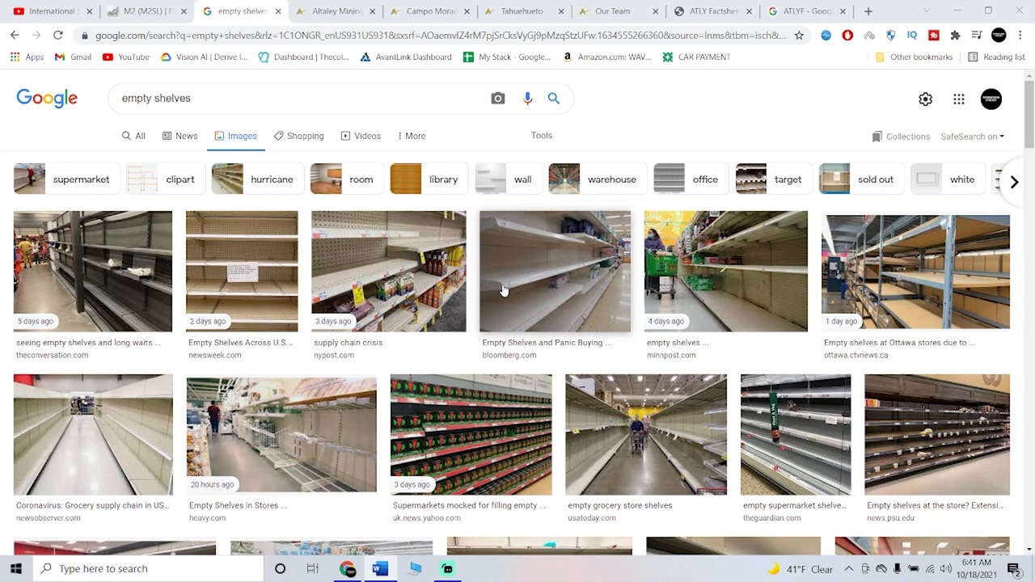
pyautogui.moveTo(590, 265)
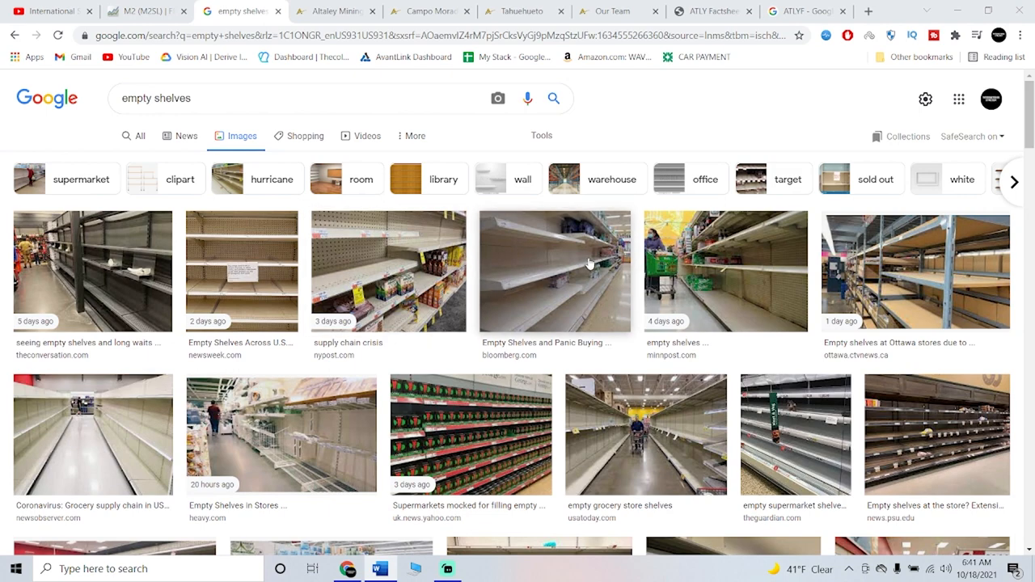
pyautogui.moveTo(663, 314)
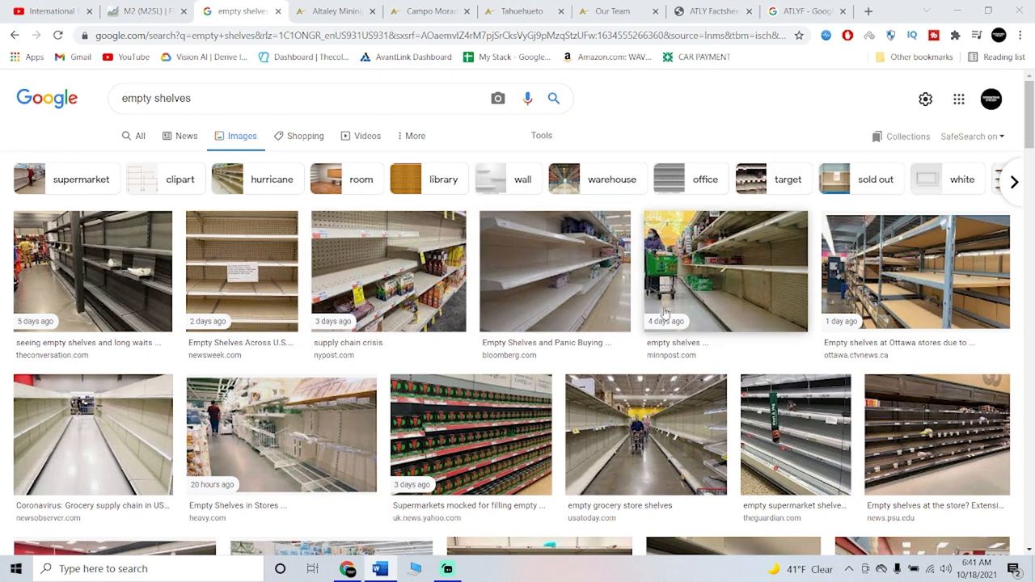
pyautogui.scroll(-3)
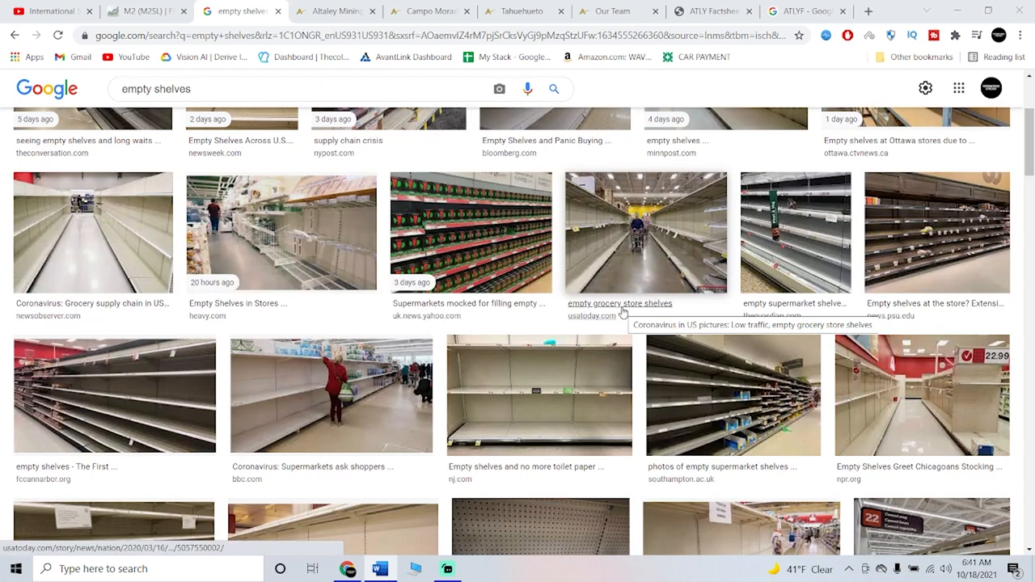
pyautogui.scroll(-3)
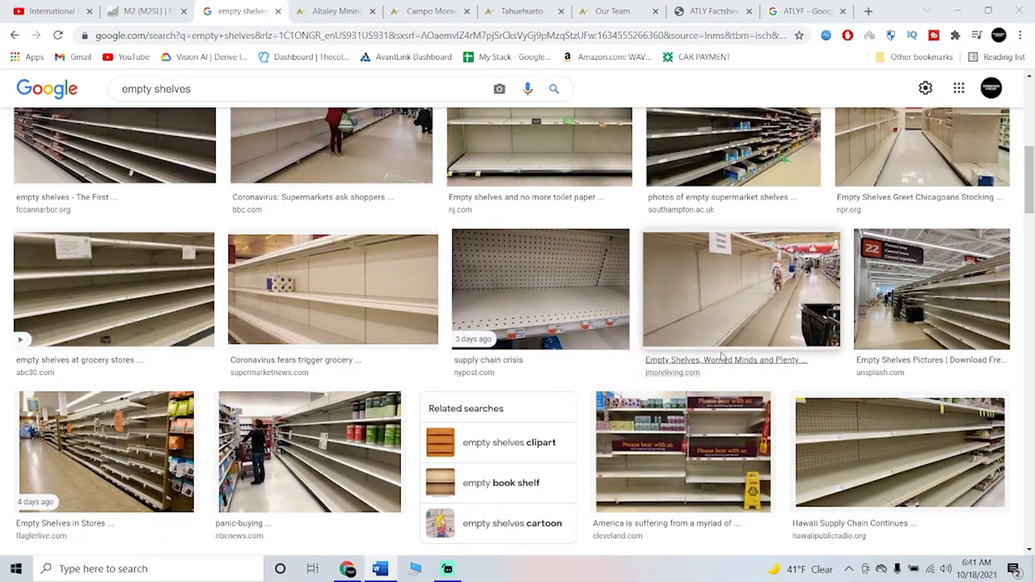
pyautogui.scroll(-3)
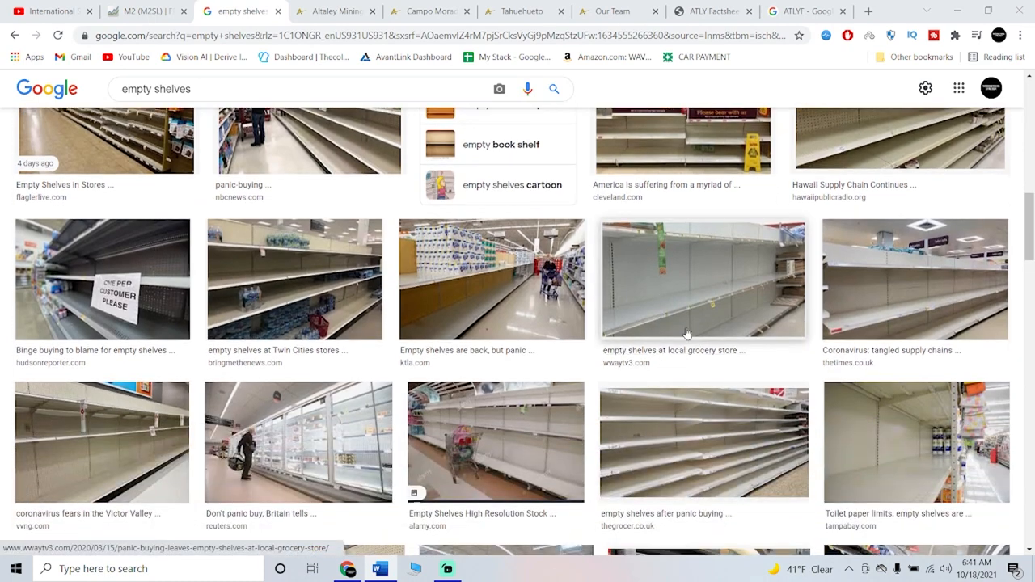
pyautogui.scroll(-3)
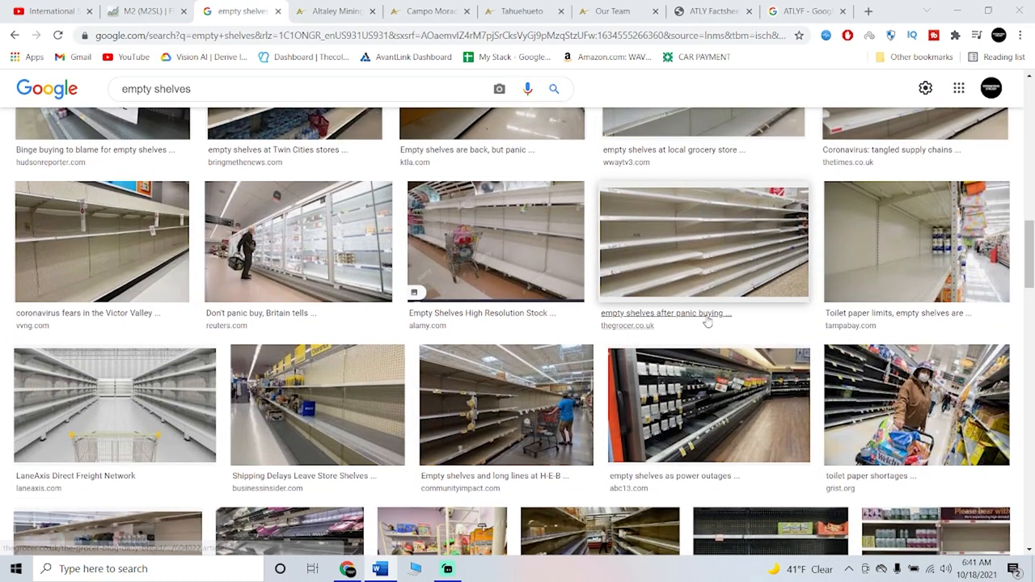
pyautogui.moveTo(706, 323)
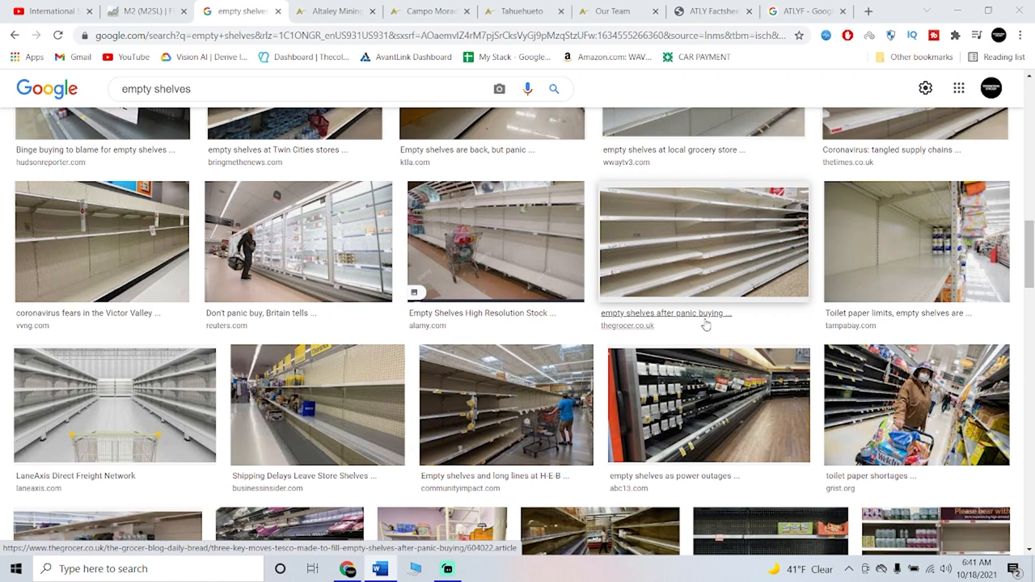
pyautogui.moveTo(702, 328)
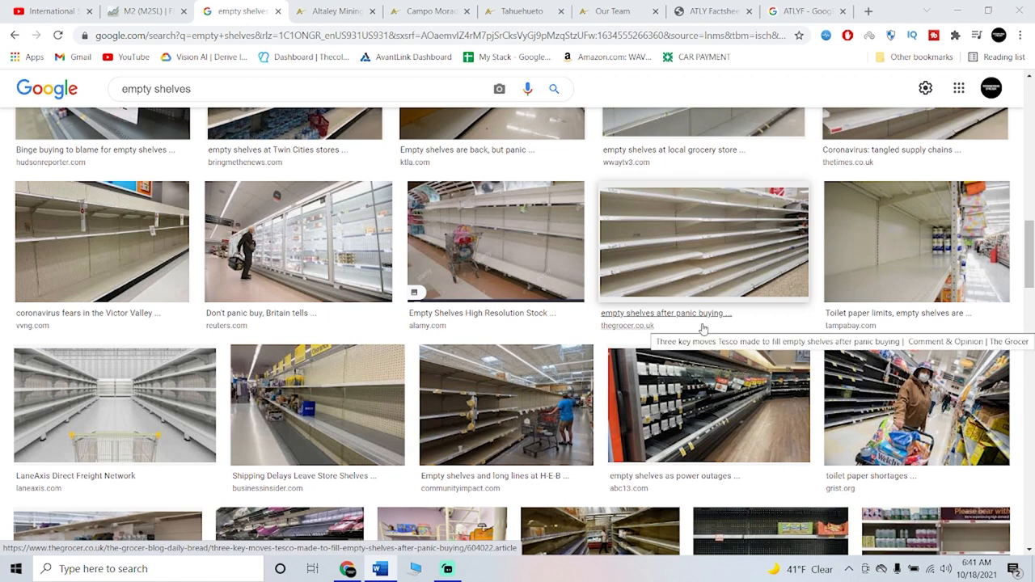
pyautogui.moveTo(703, 331)
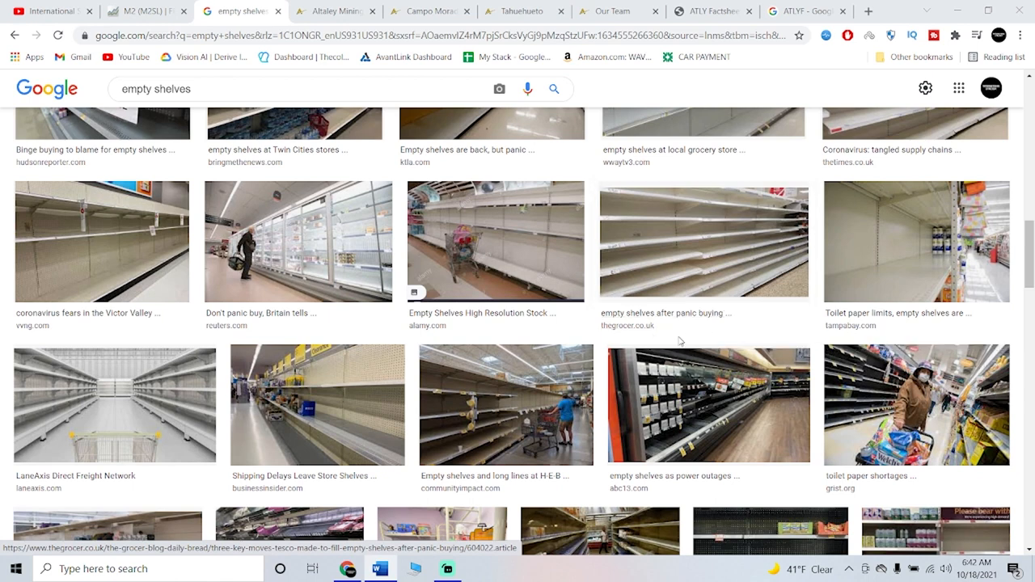
pyautogui.moveTo(578, 333)
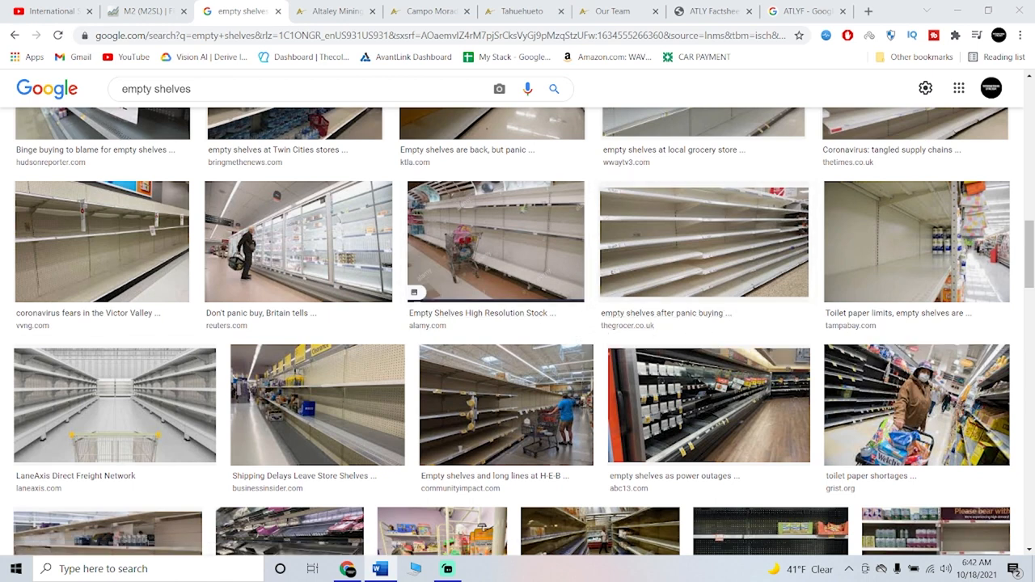
pyautogui.moveTo(623, 348)
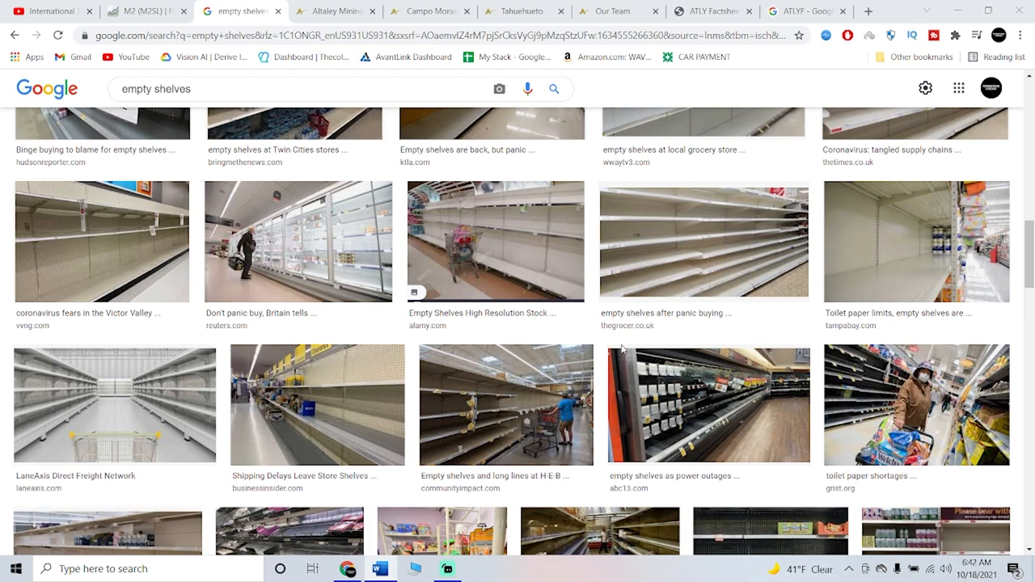
# Browse deeper rows of empty shelves photos of bare grocery aisles and shortage news.
pyautogui.scroll(-3)
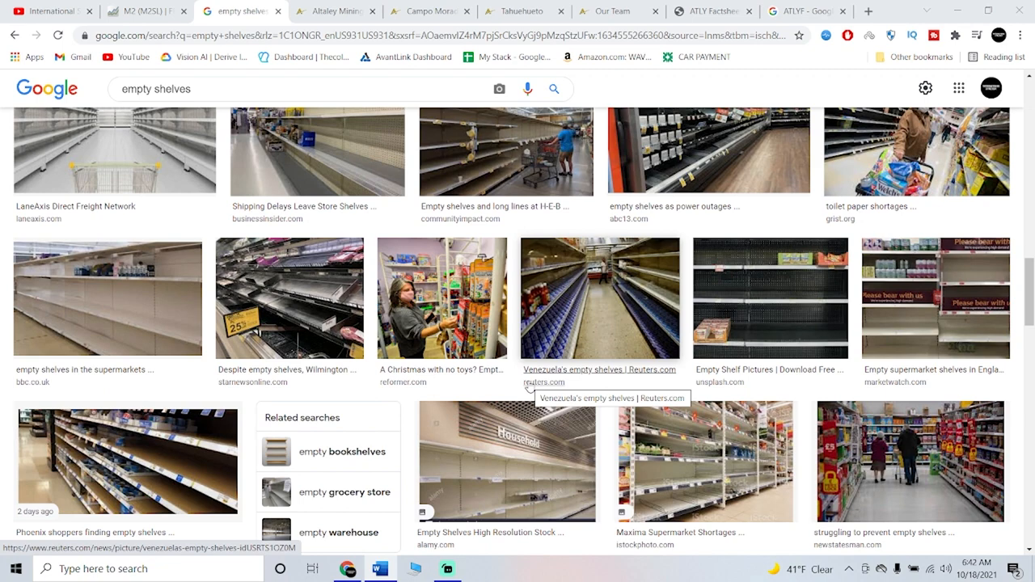
pyautogui.moveTo(524, 342)
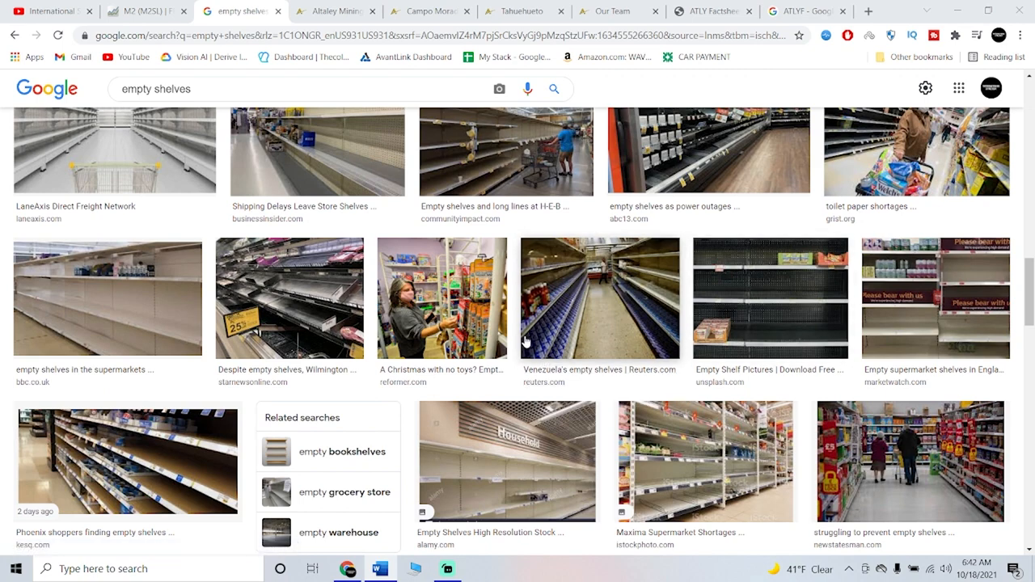
pyautogui.scroll(-3)
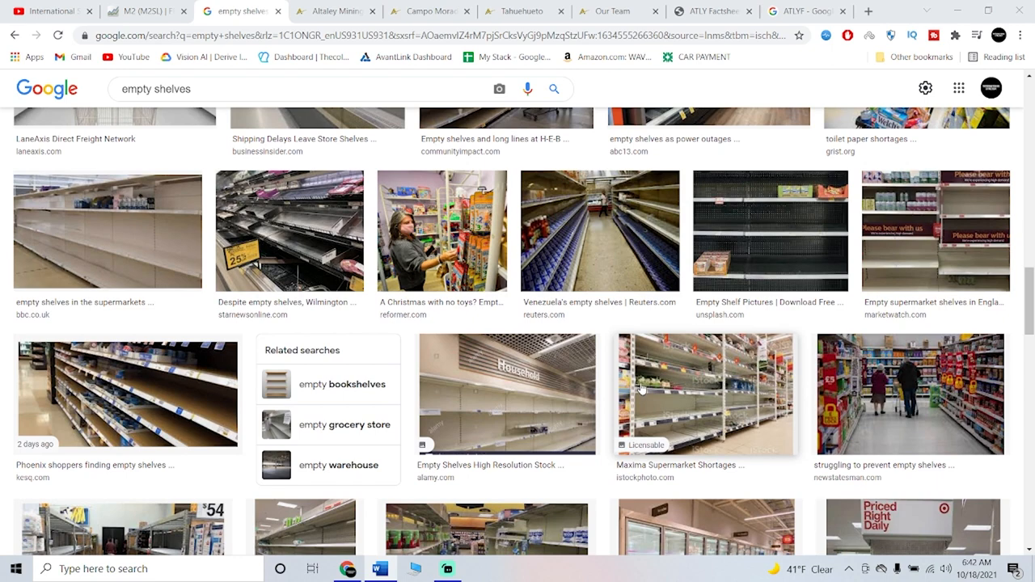
pyautogui.scroll(-3)
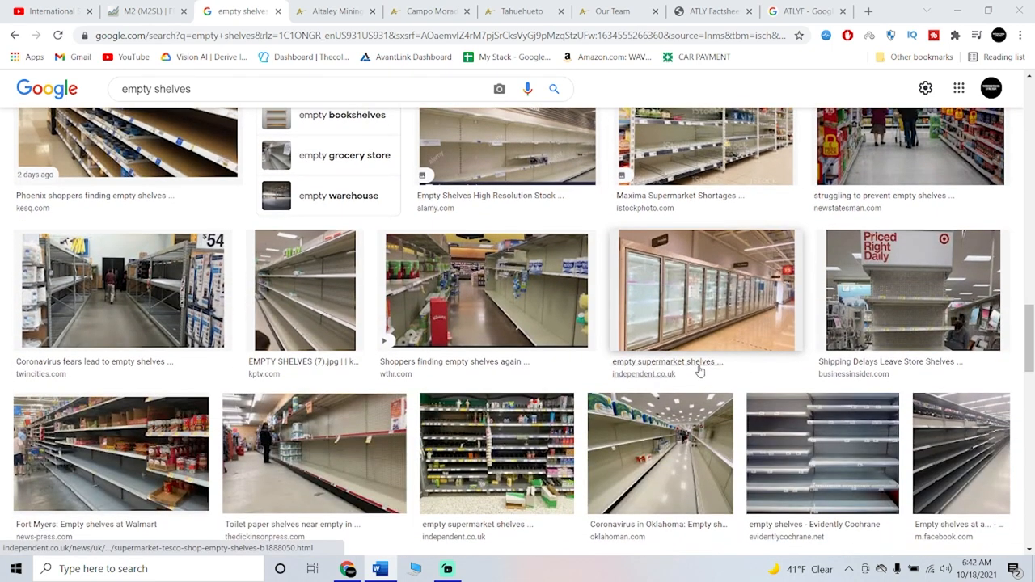
pyautogui.moveTo(680, 346)
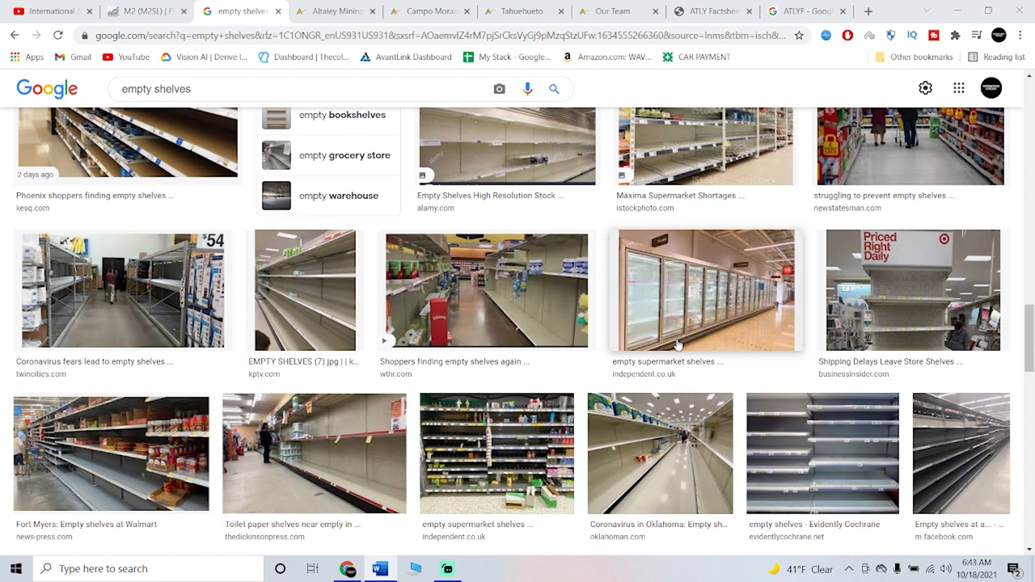
pyautogui.scroll(-3)
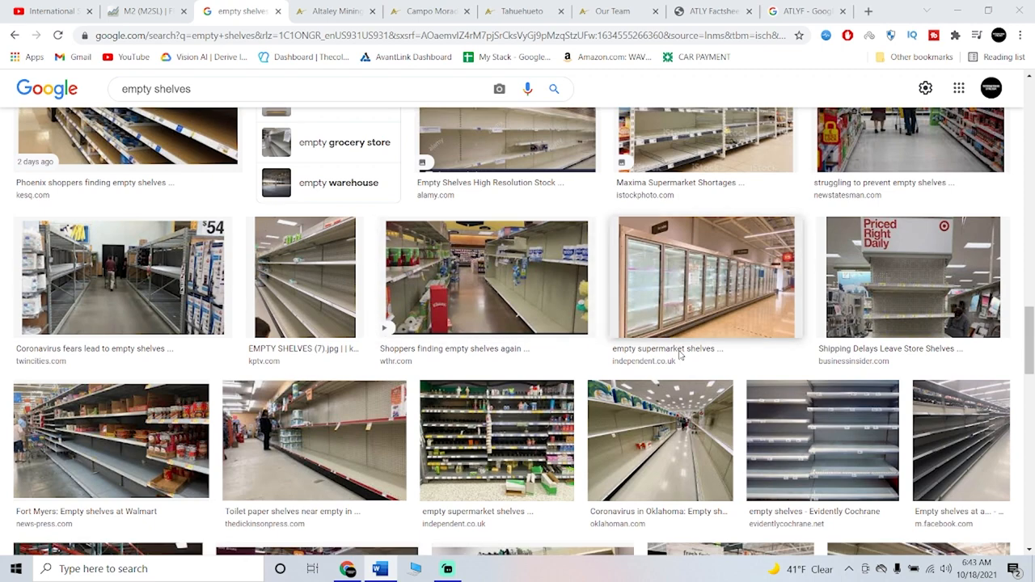
pyautogui.scroll(-3)
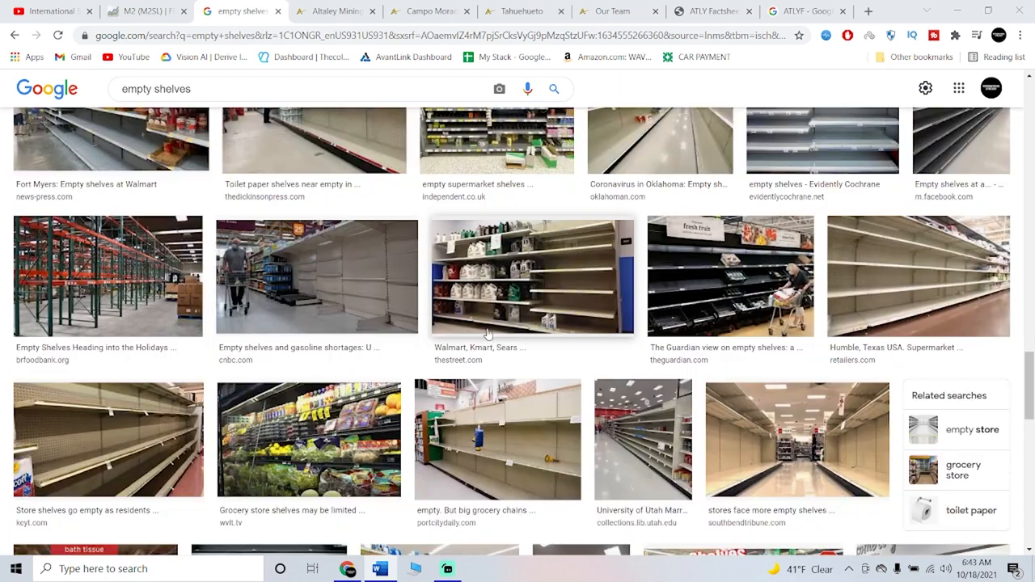
pyautogui.scroll(-3)
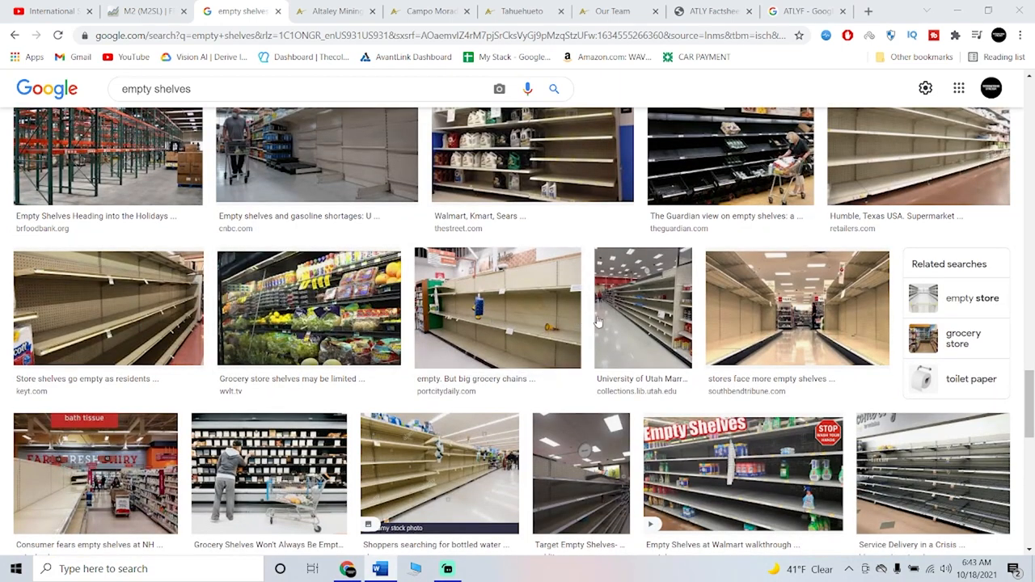
pyautogui.scroll(-3)
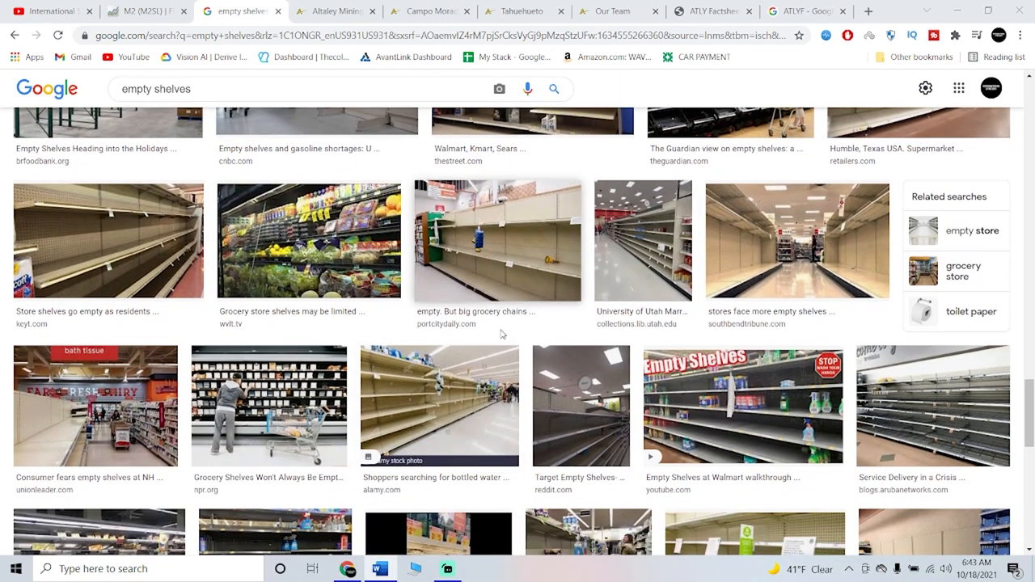
pyautogui.scroll(-3)
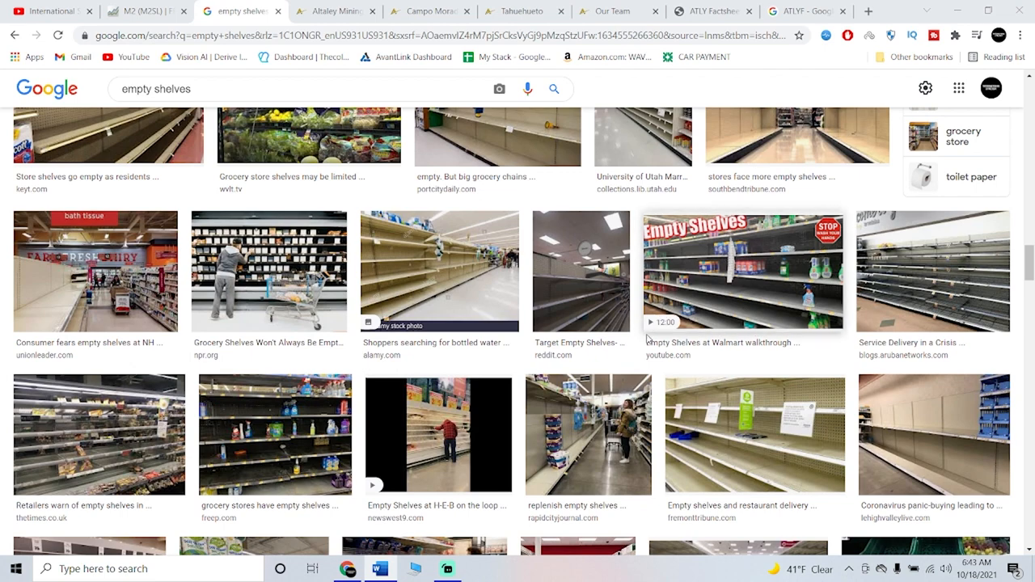
pyautogui.scroll(-3)
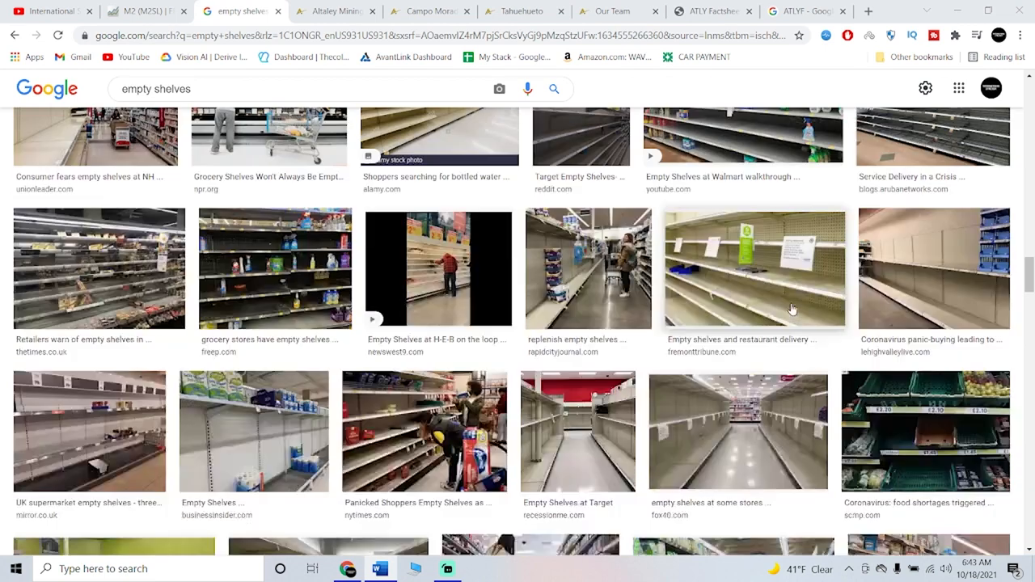
pyautogui.scroll(-3)
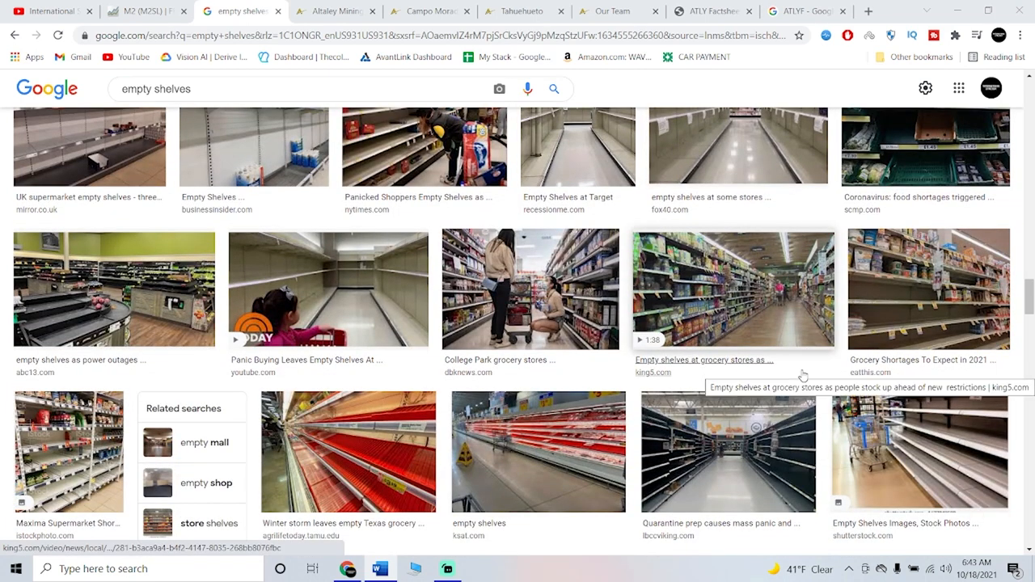
pyautogui.scroll(-3)
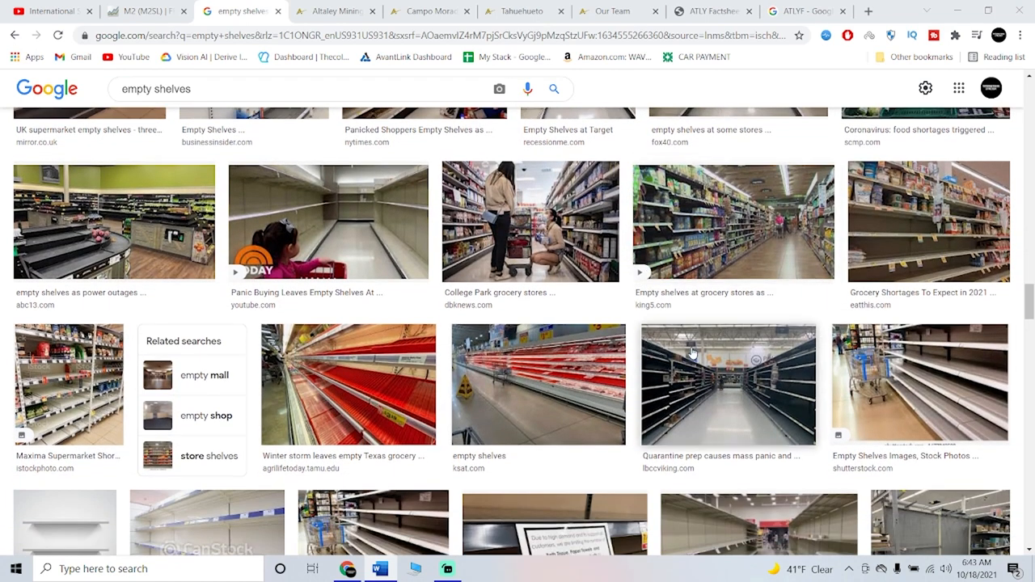
pyautogui.moveTo(429, 286)
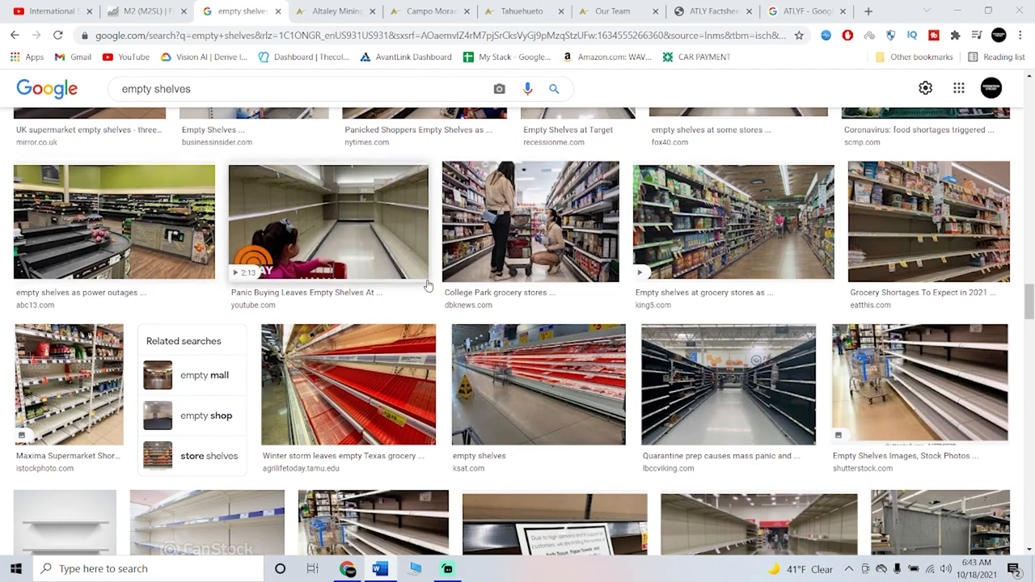
pyautogui.moveTo(748, 479)
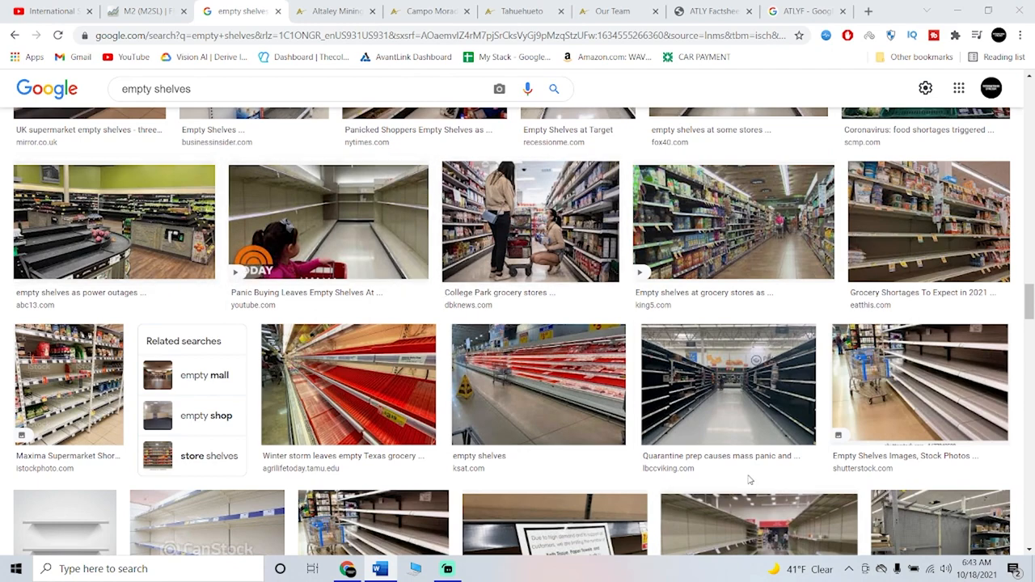
pyautogui.scroll(-3)
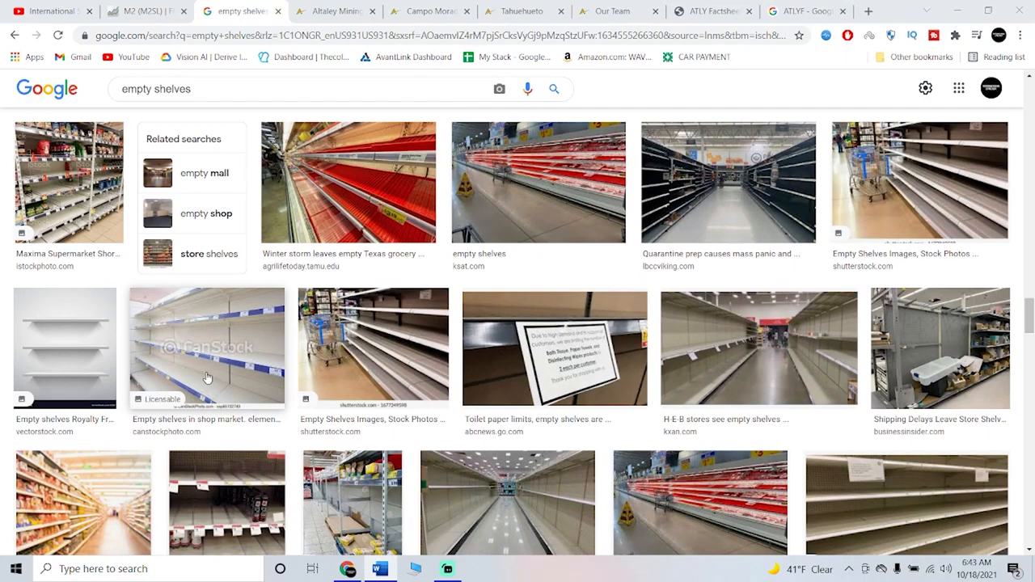
pyautogui.scroll(-3)
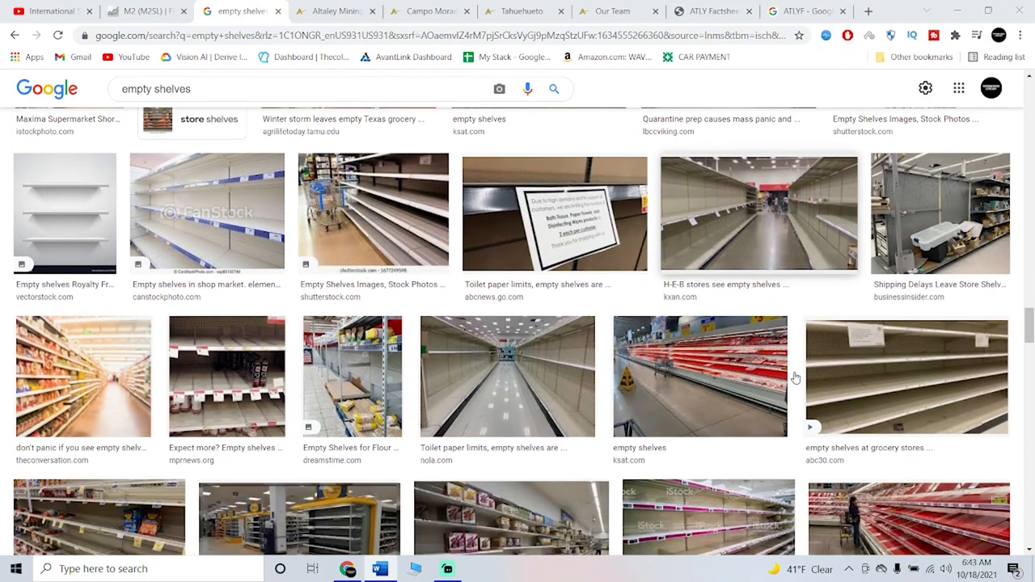
pyautogui.scroll(-3)
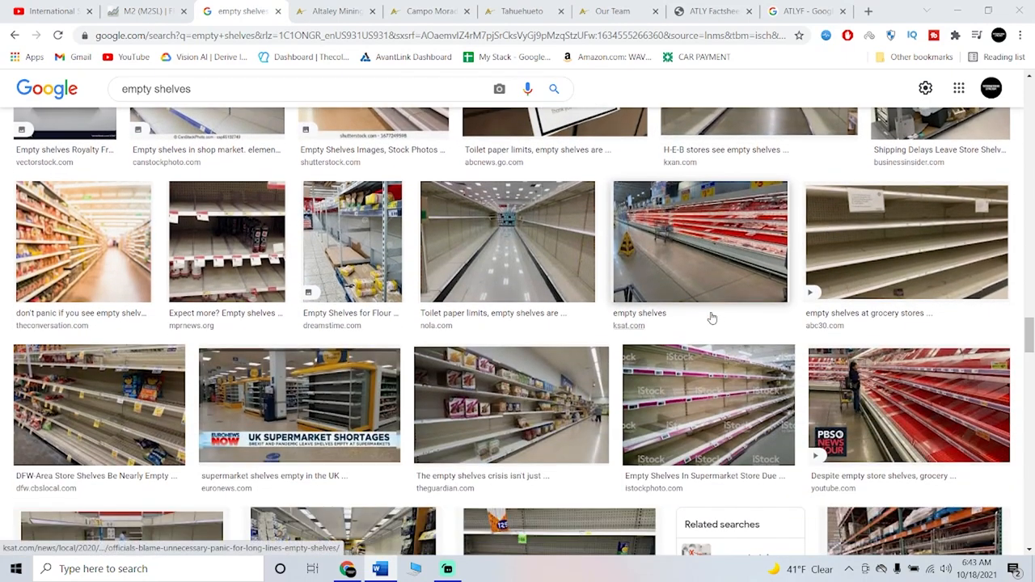
pyautogui.moveTo(739, 283)
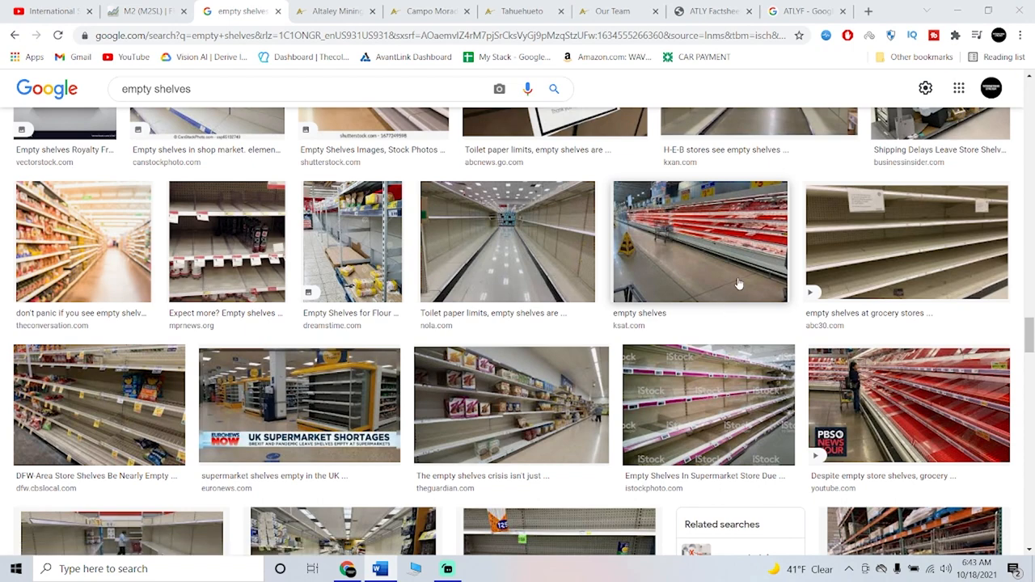
pyautogui.moveTo(499, 314)
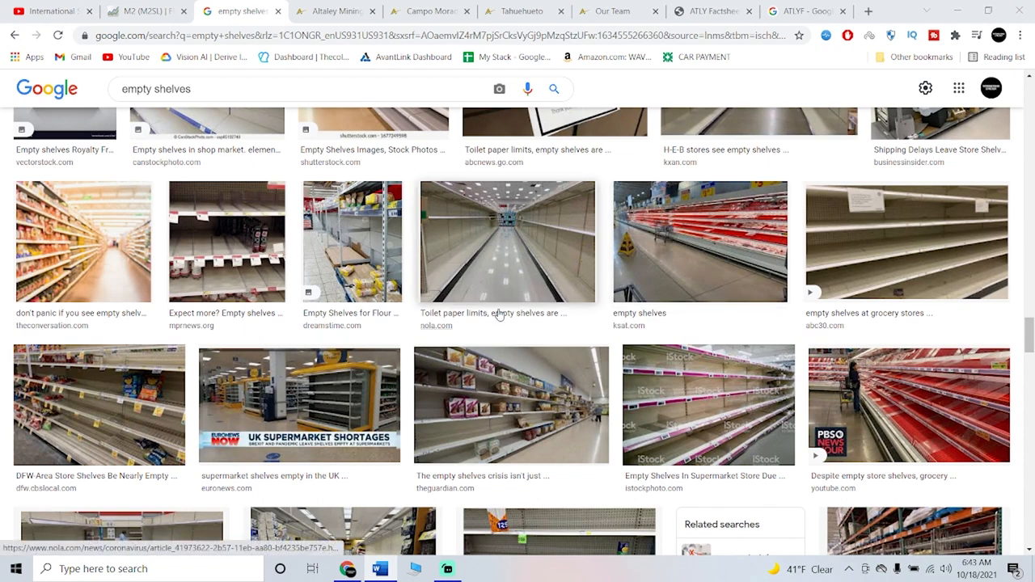
pyautogui.scroll(-3)
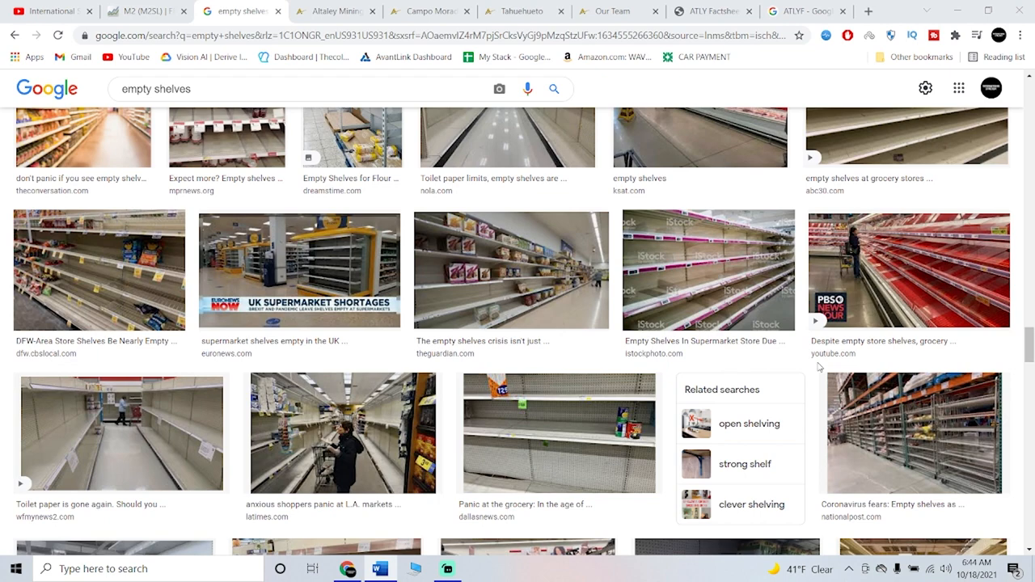
pyautogui.moveTo(511, 270)
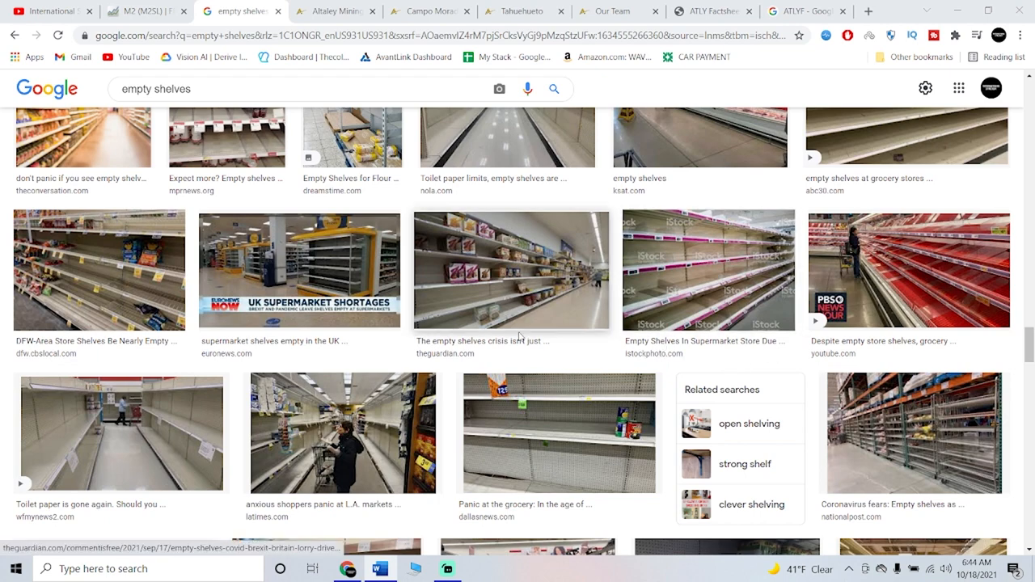
pyautogui.scroll(-3)
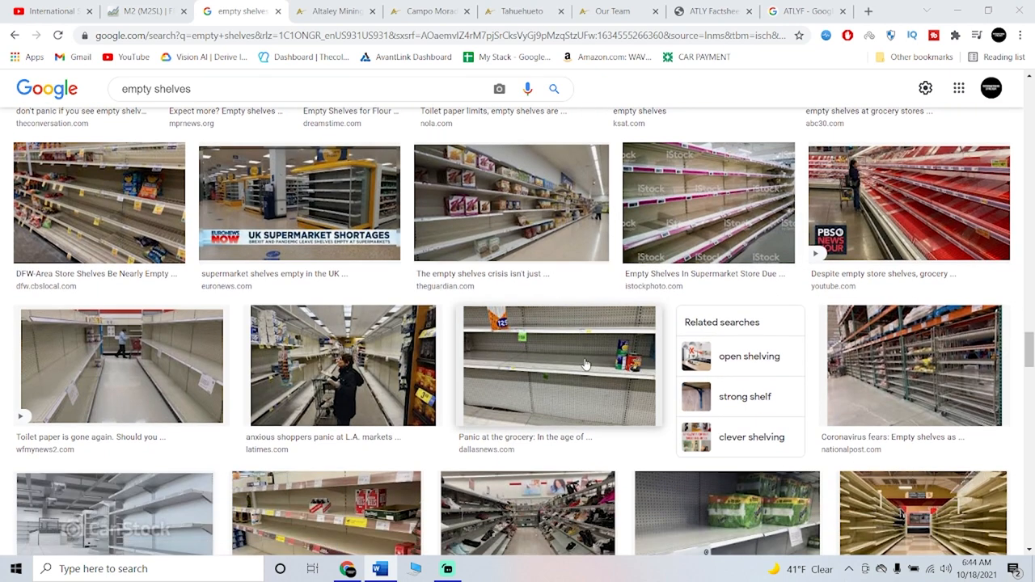
pyautogui.scroll(-3)
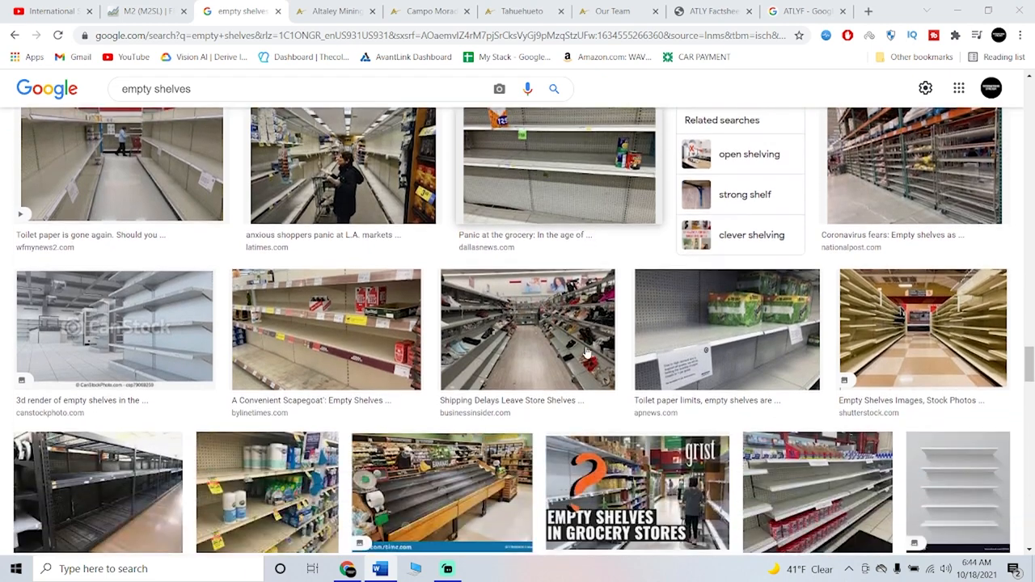
pyautogui.scroll(-3)
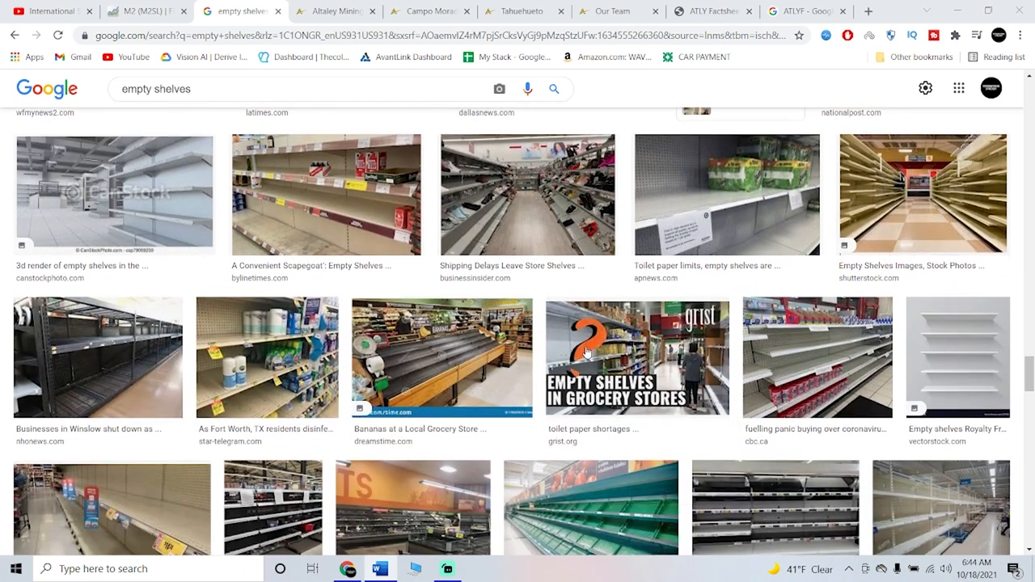
pyautogui.scroll(-3)
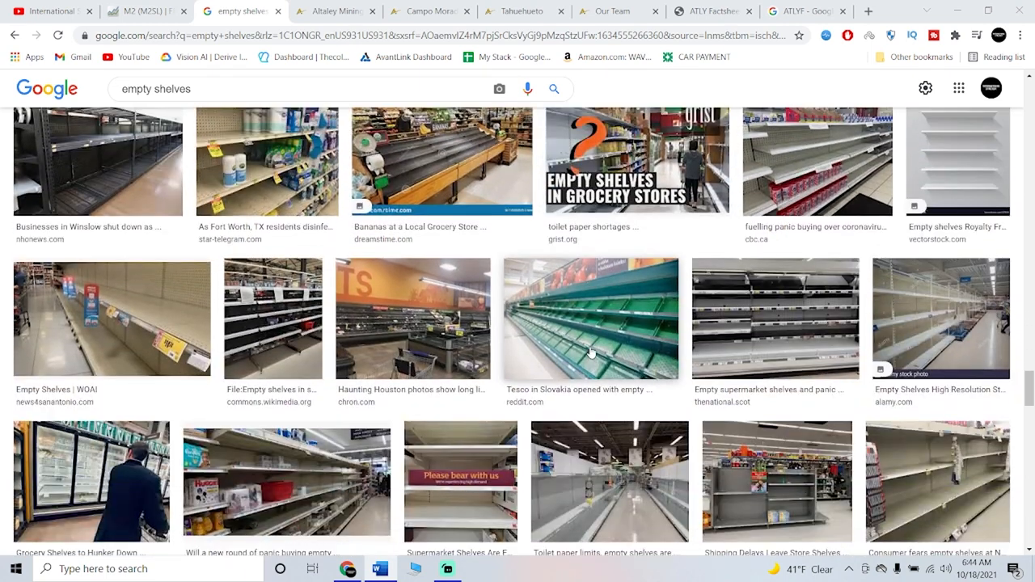
pyautogui.scroll(-3)
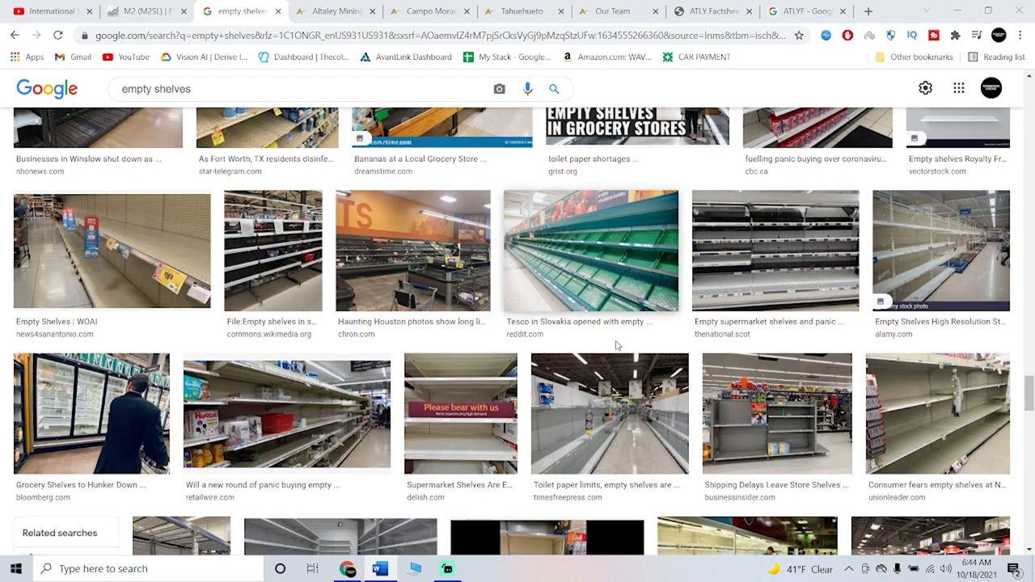
pyautogui.scroll(-3)
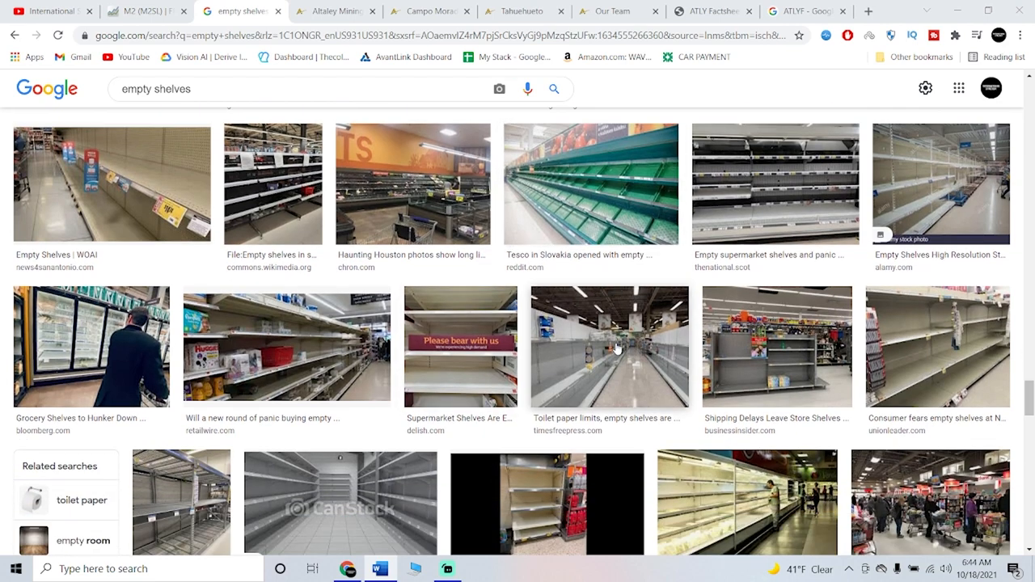
pyautogui.scroll(-3)
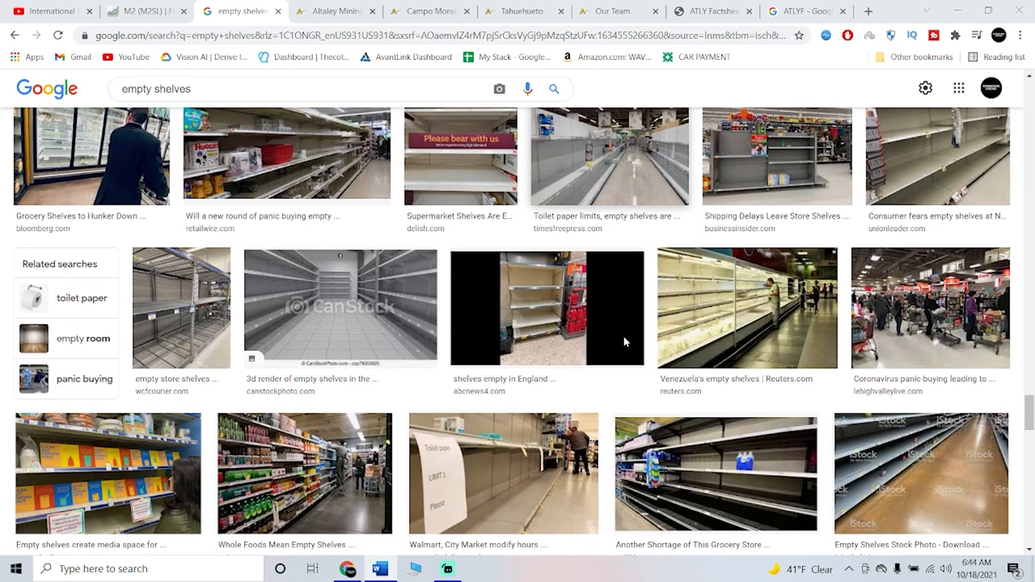
pyautogui.scroll(-3)
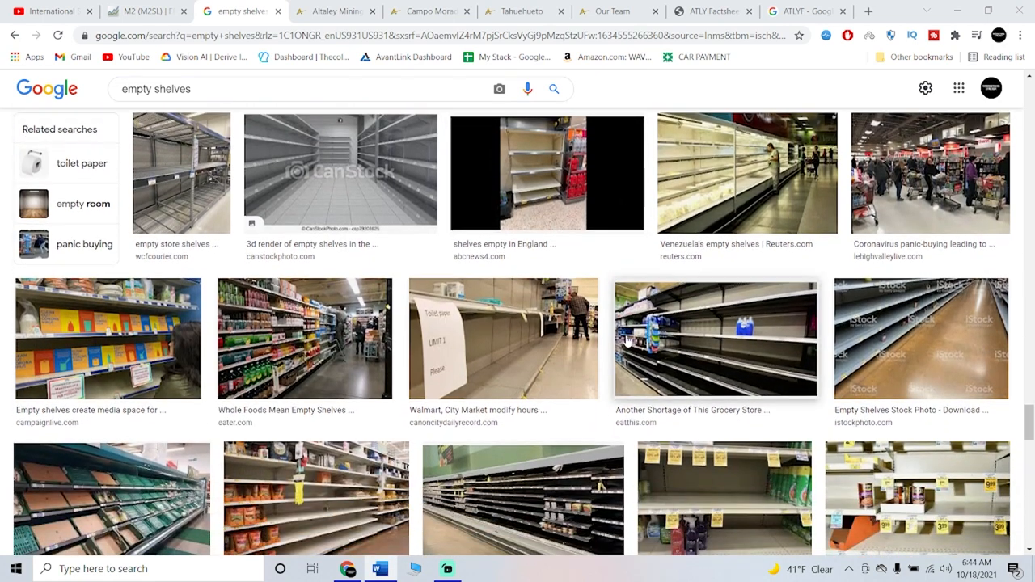
pyautogui.scroll(-3)
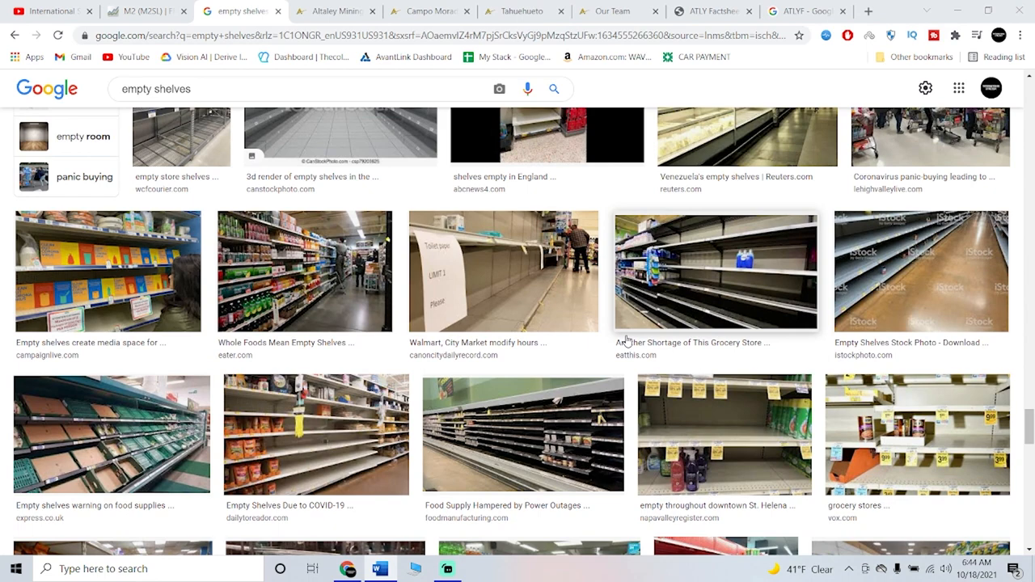
pyautogui.moveTo(627, 340)
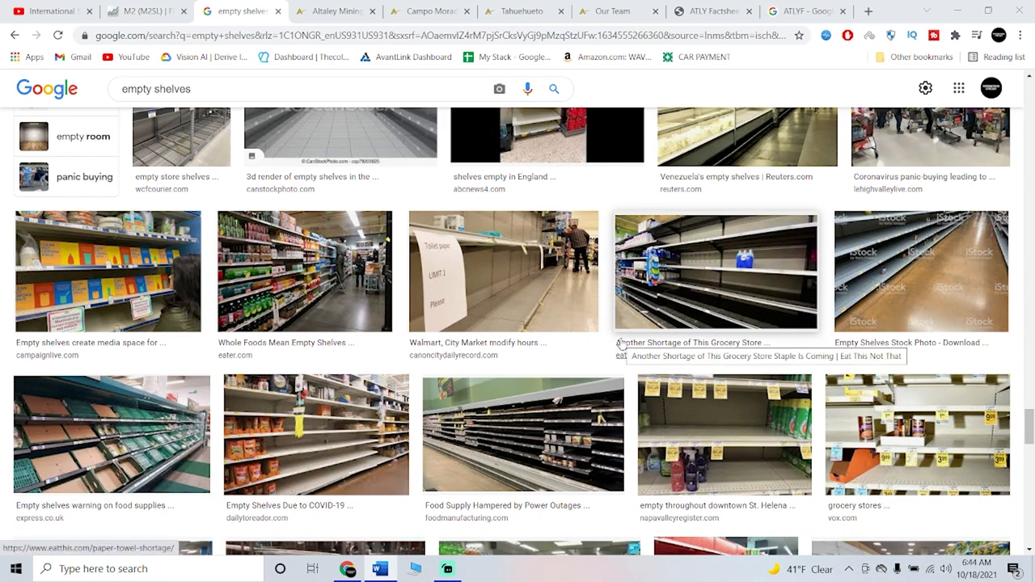
pyautogui.scroll(-3)
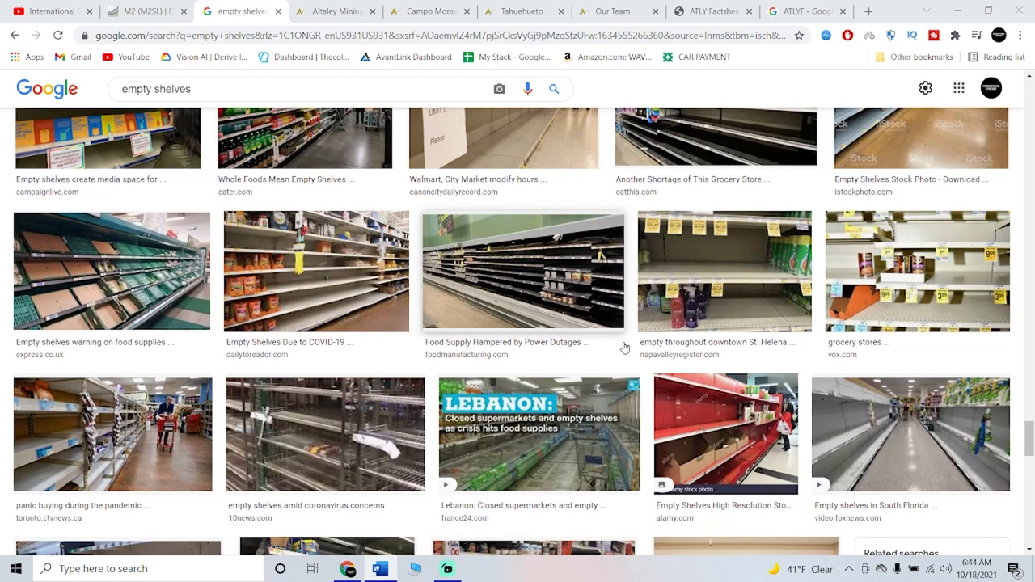
pyautogui.scroll(-3)
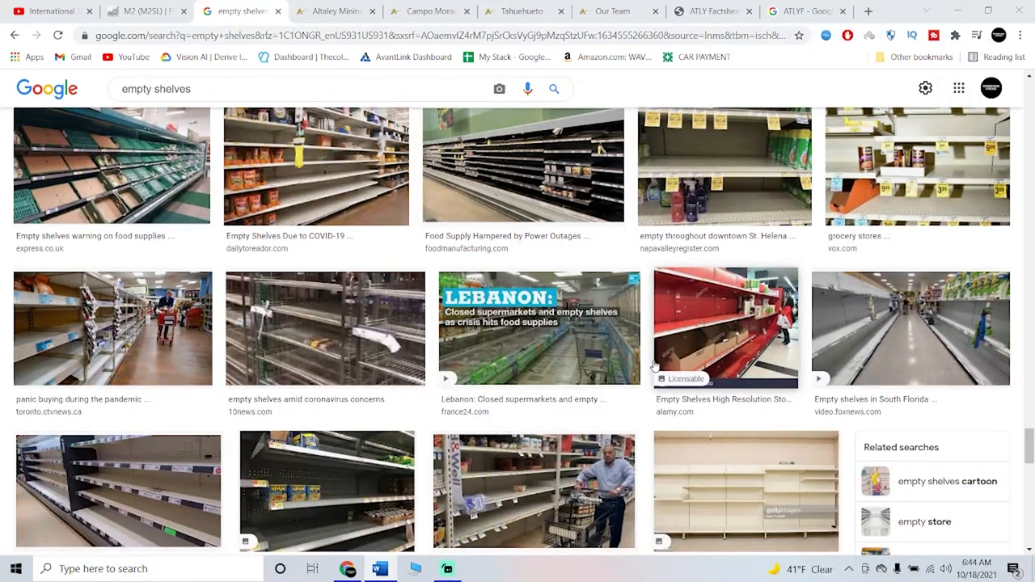
pyautogui.scroll(-3)
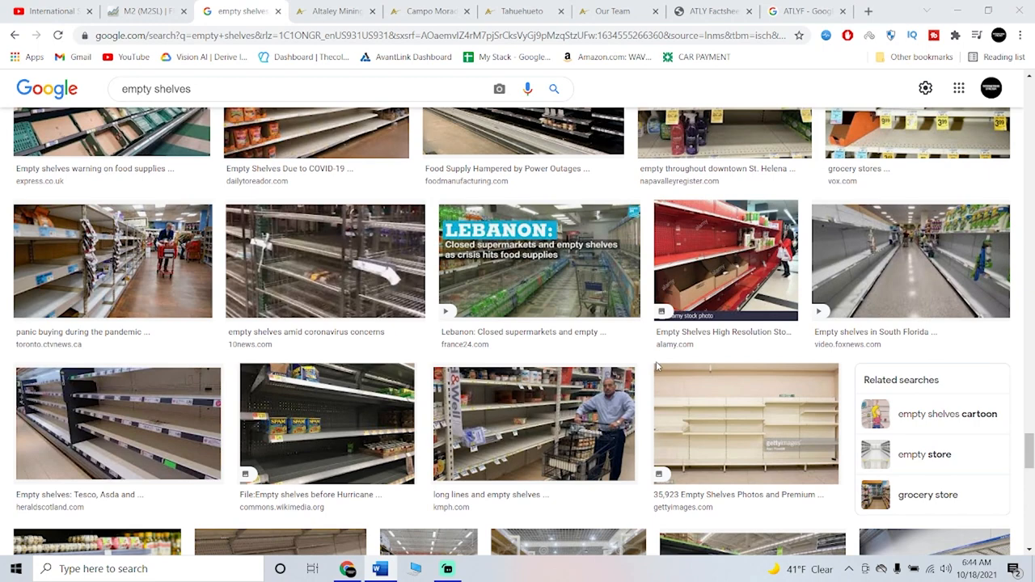
pyautogui.moveTo(658, 369)
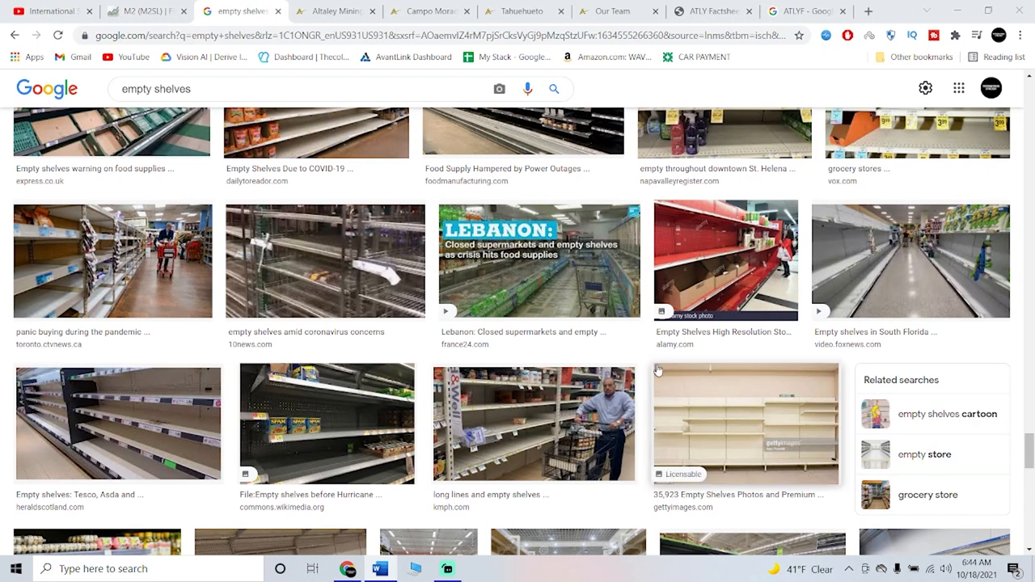
pyautogui.scroll(-3)
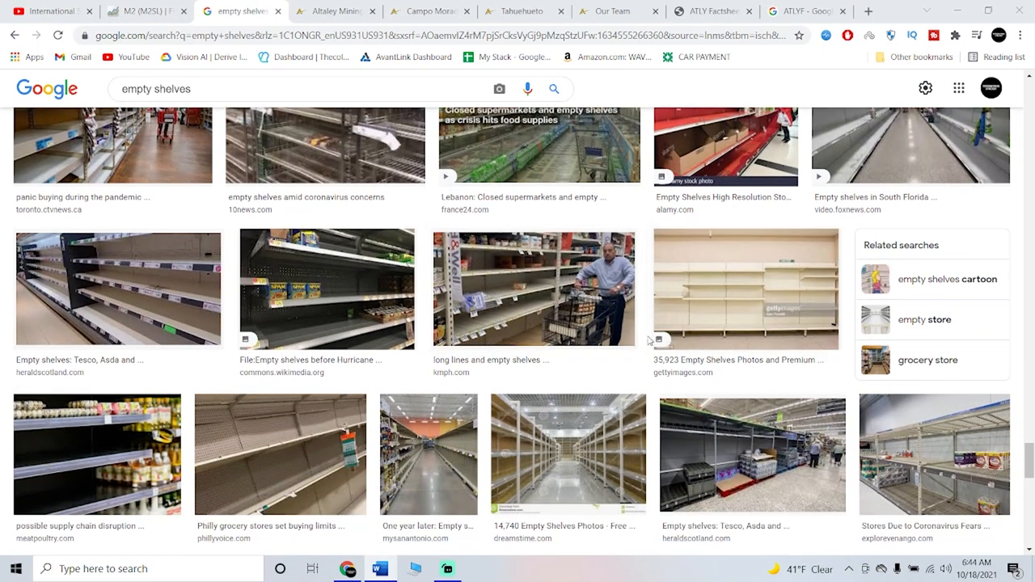
pyautogui.moveTo(644, 362)
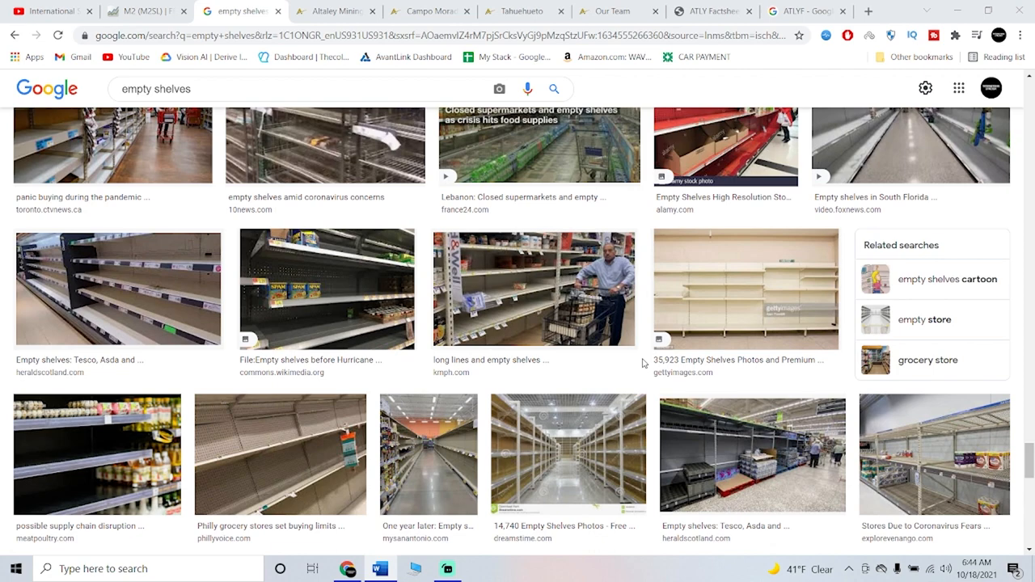
pyautogui.scroll(-3)
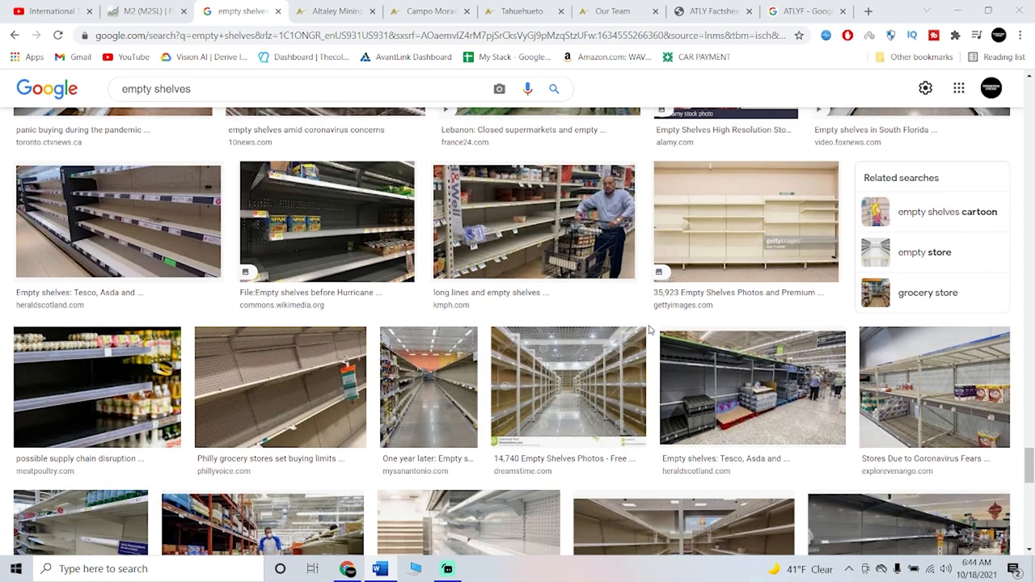
pyautogui.scroll(-3)
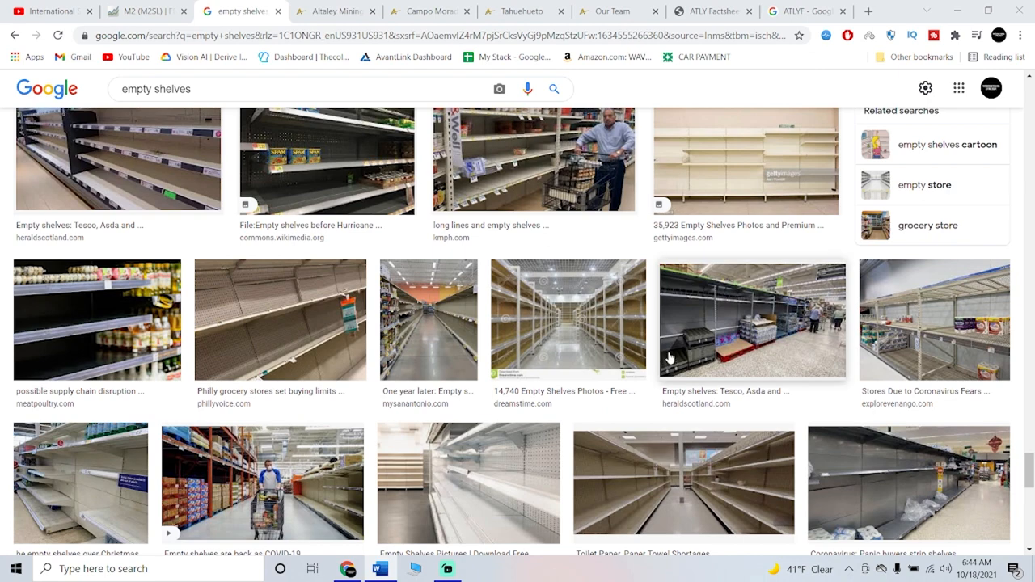
pyautogui.scroll(-3)
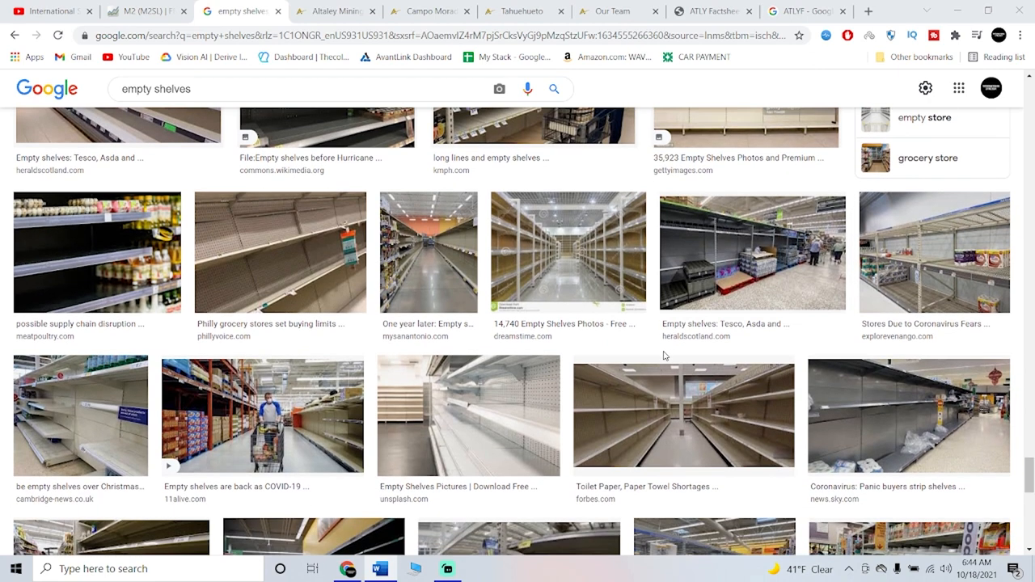
pyautogui.scroll(-3)
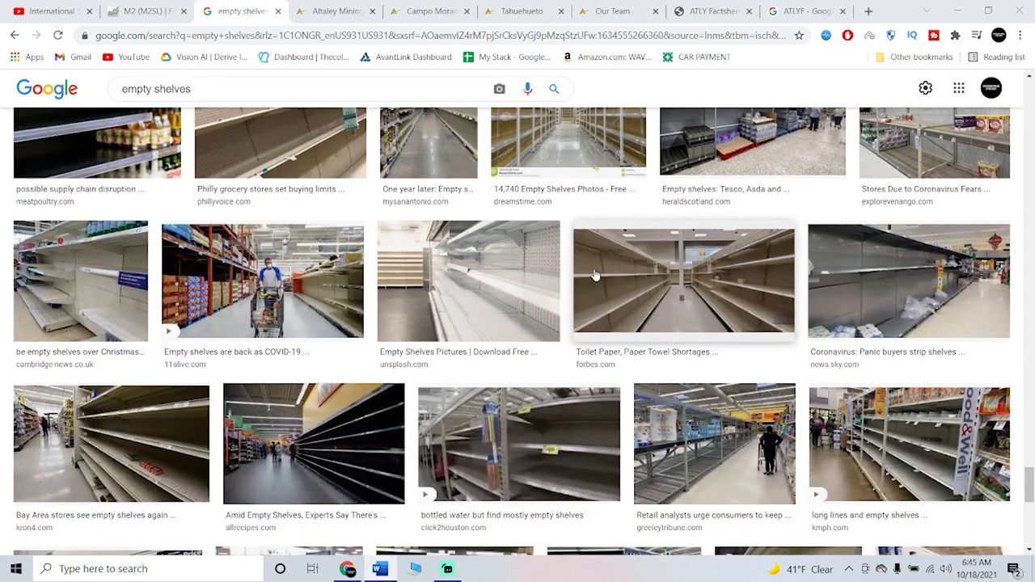
pyautogui.scroll(-3)
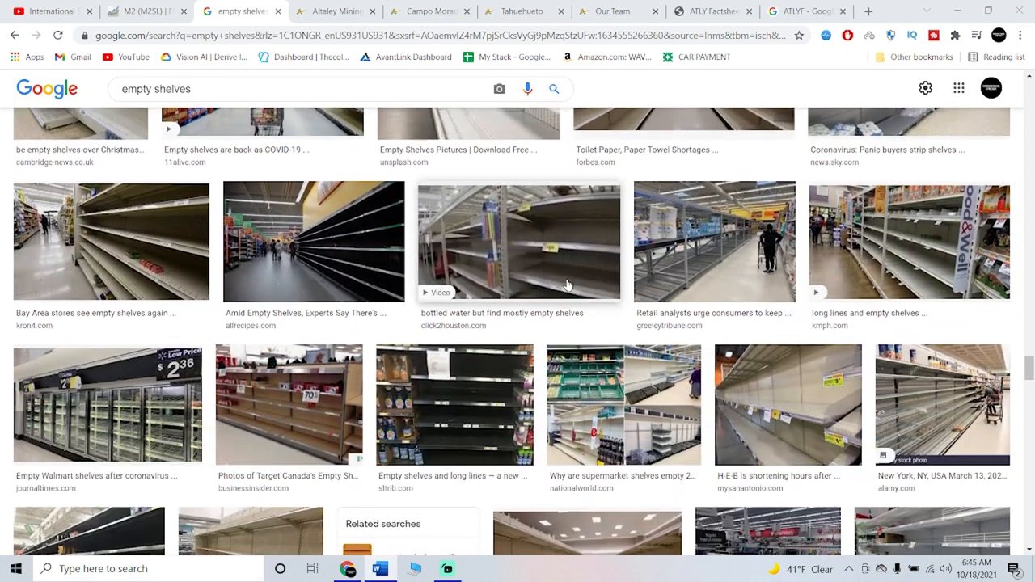
pyautogui.moveTo(563, 312)
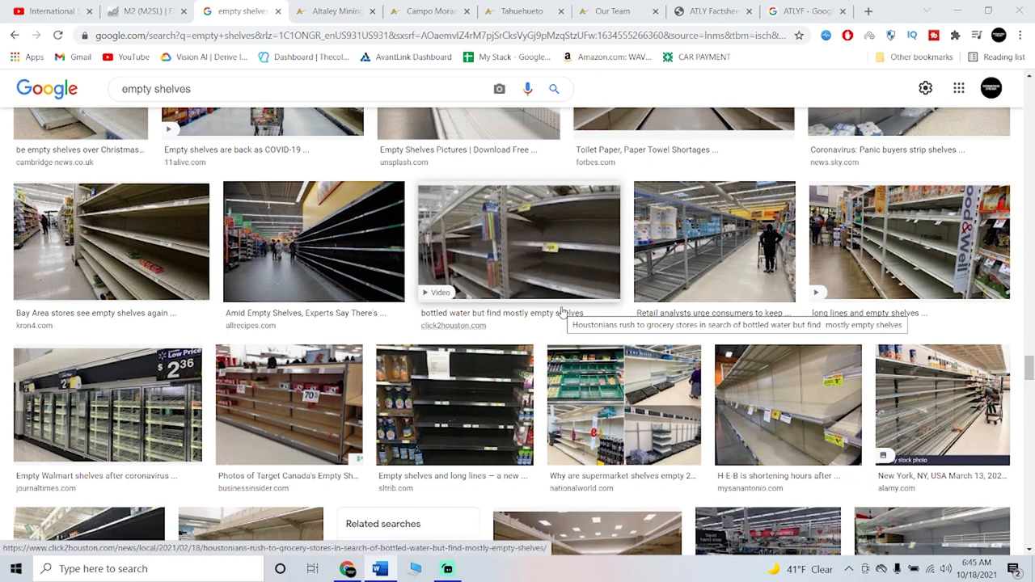
pyautogui.moveTo(562, 314)
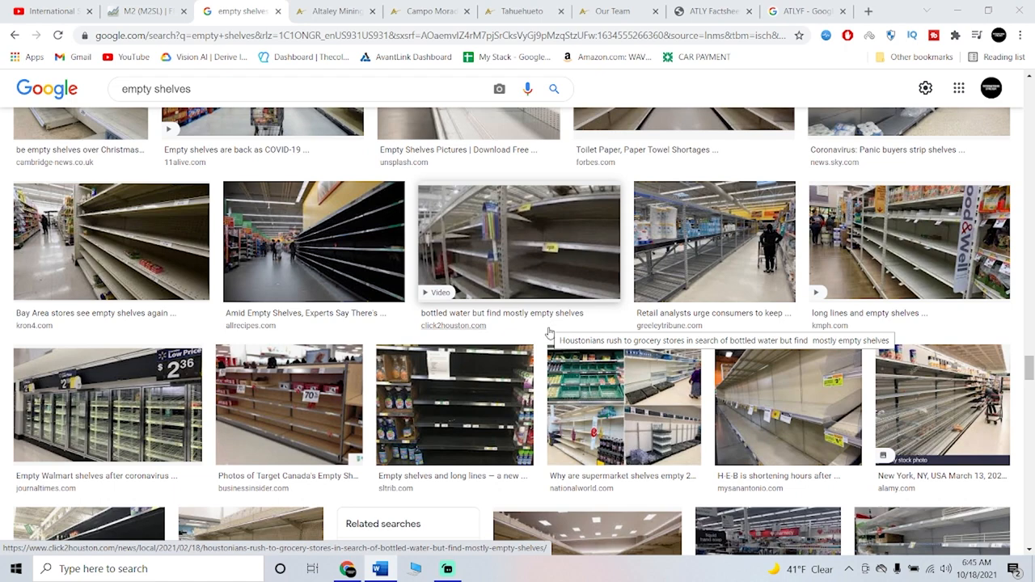
pyautogui.moveTo(320, 337)
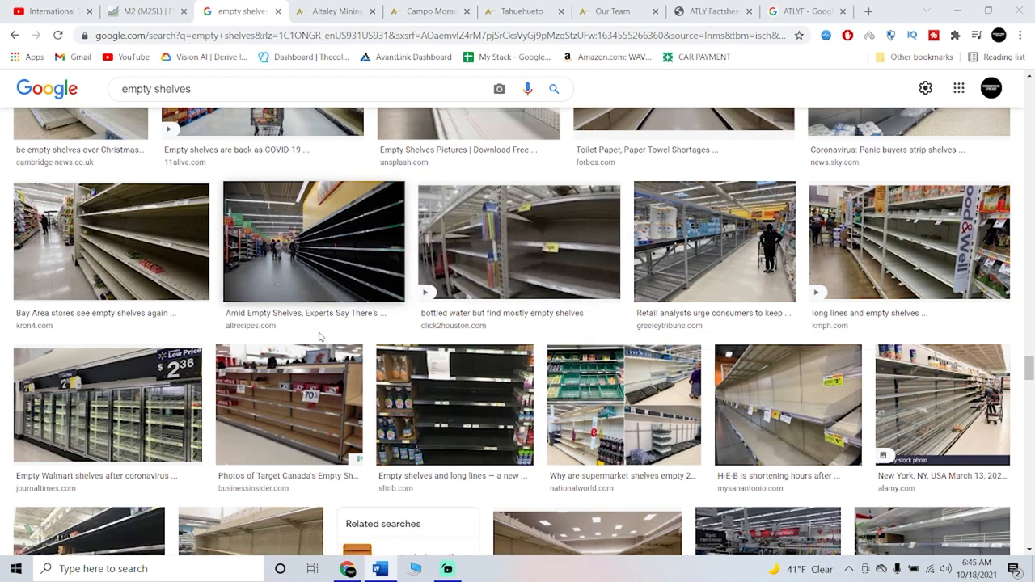
pyautogui.scroll(-3)
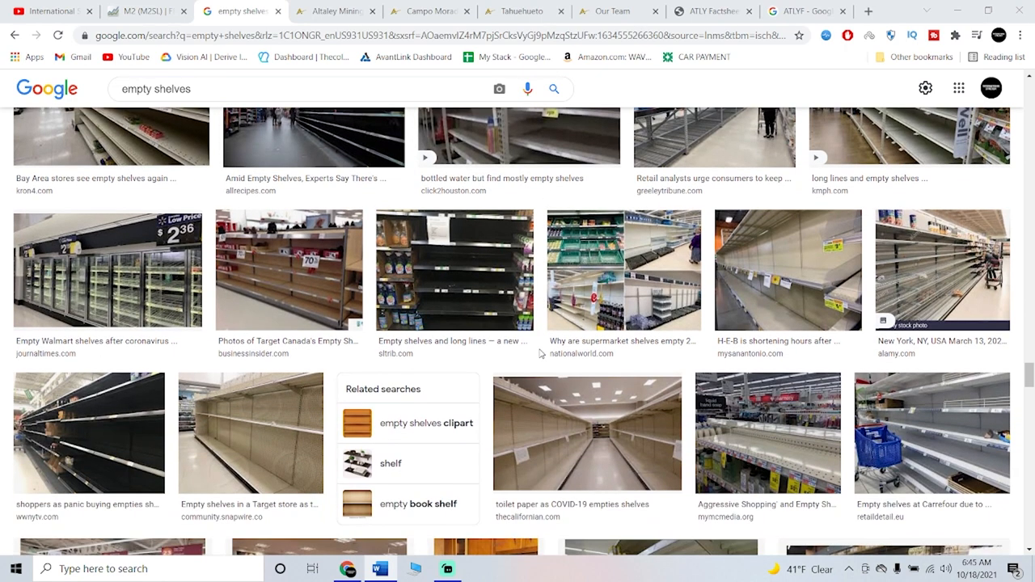
pyautogui.moveTo(269, 123)
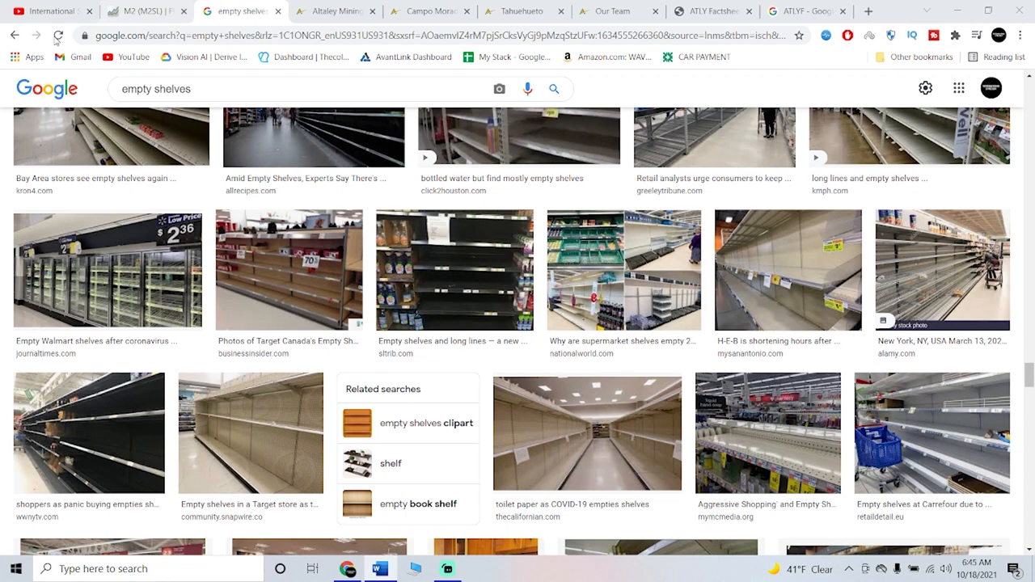
pyautogui.click(331, 11)
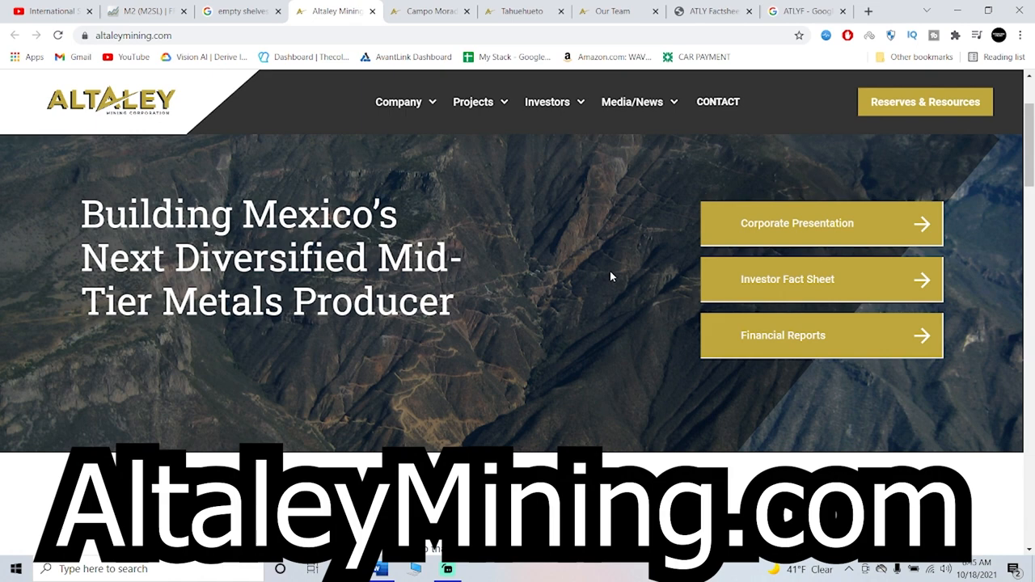
pyautogui.moveTo(418, 68)
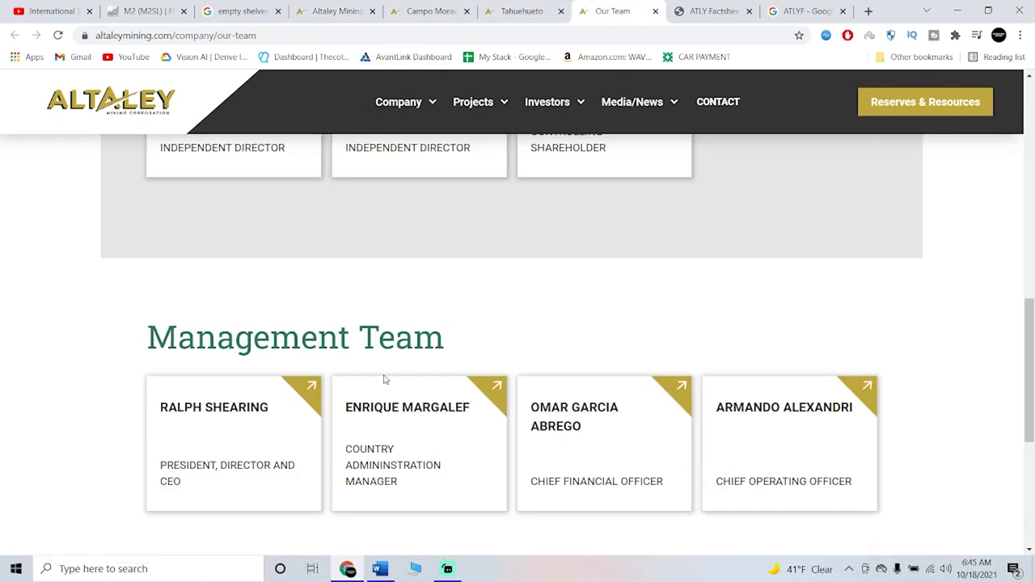
pyautogui.scroll(-3)
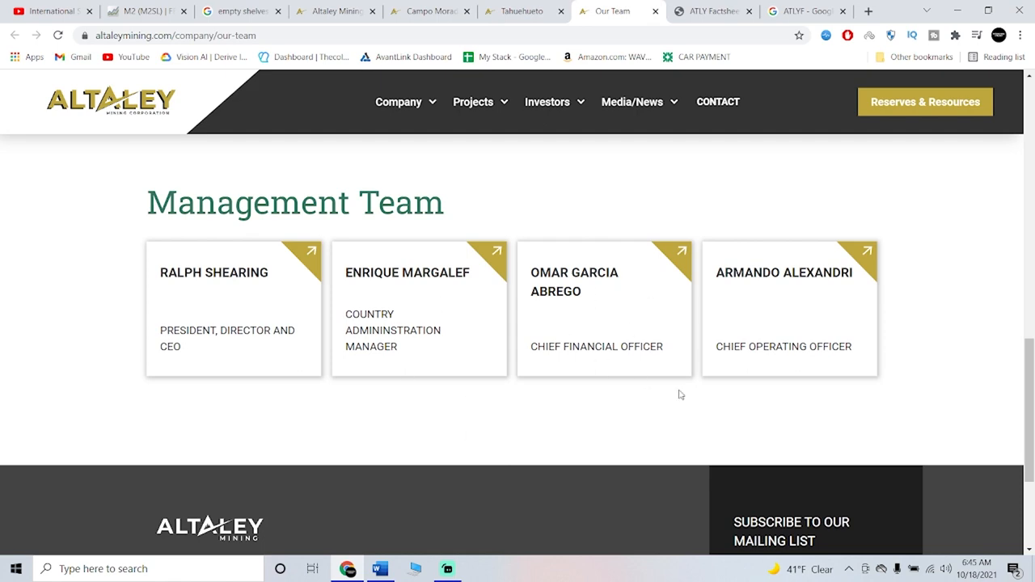
pyautogui.moveTo(747, 314)
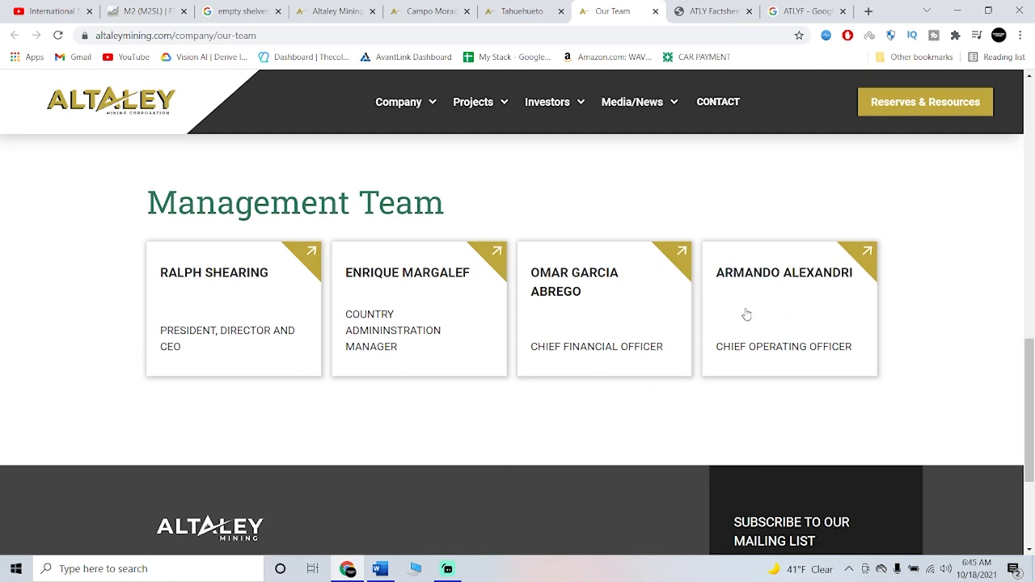
pyautogui.scroll(3)
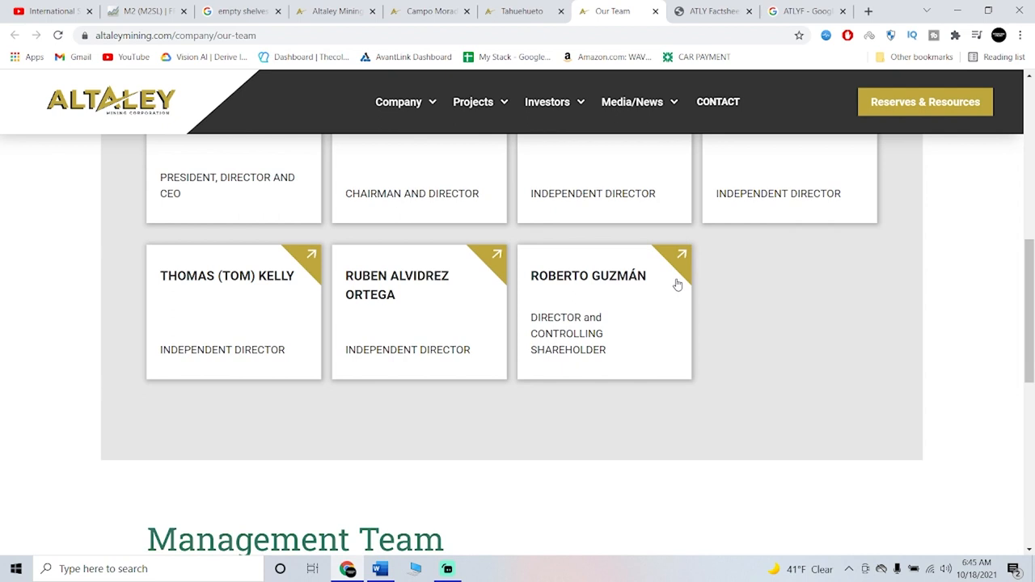
pyautogui.scroll(3)
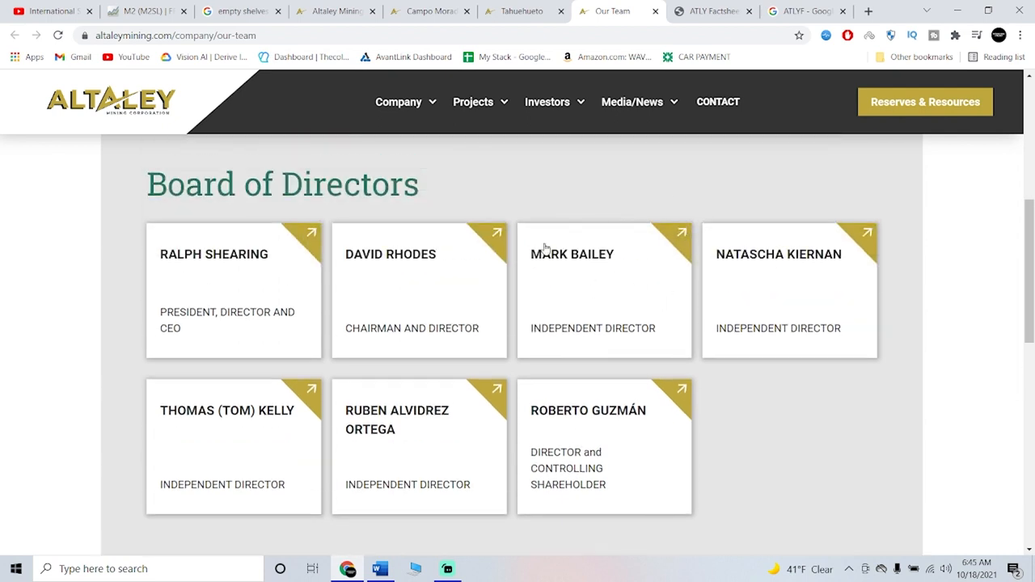
pyautogui.moveTo(613, 193)
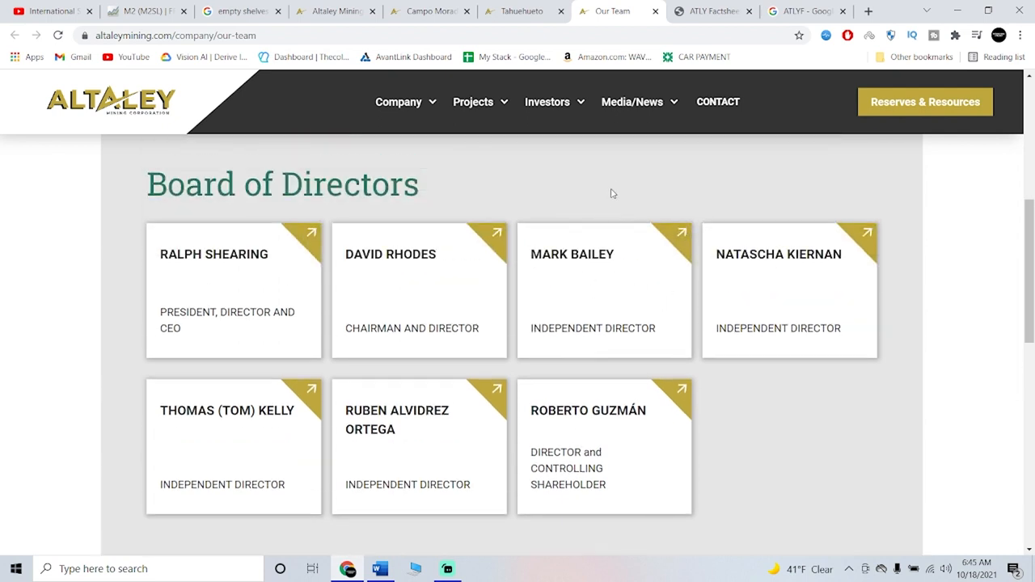
pyautogui.moveTo(633, 192)
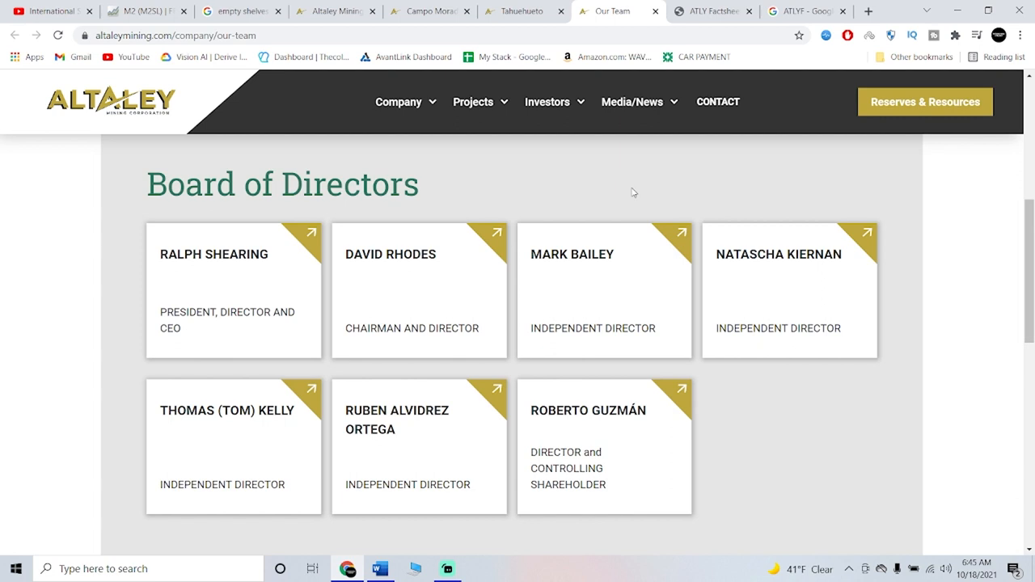
pyautogui.moveTo(574, 198)
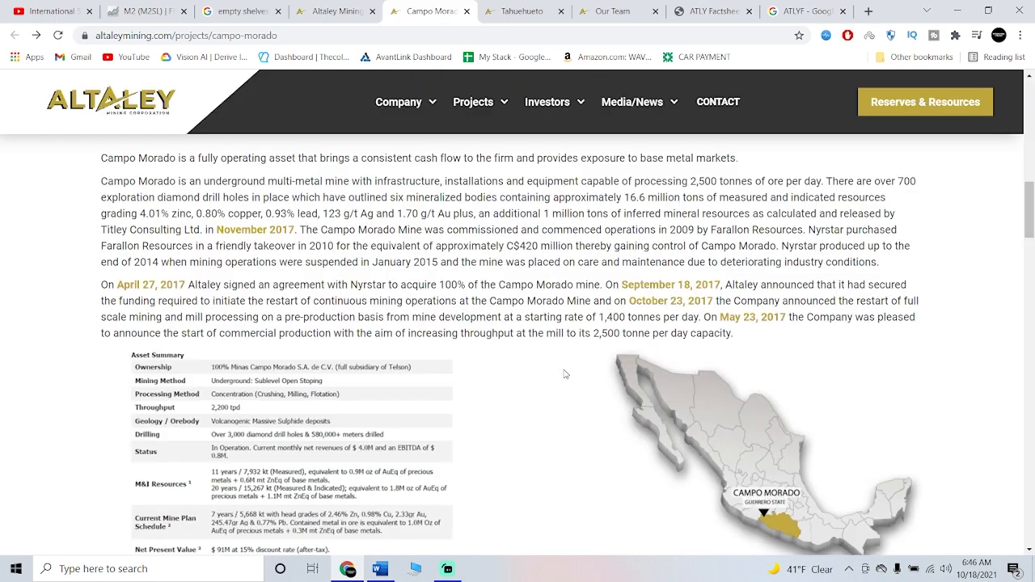
# Read Campo Morado's Asset Summary table and footnotes, then view the ATLYF search results.
pyautogui.scroll(3)
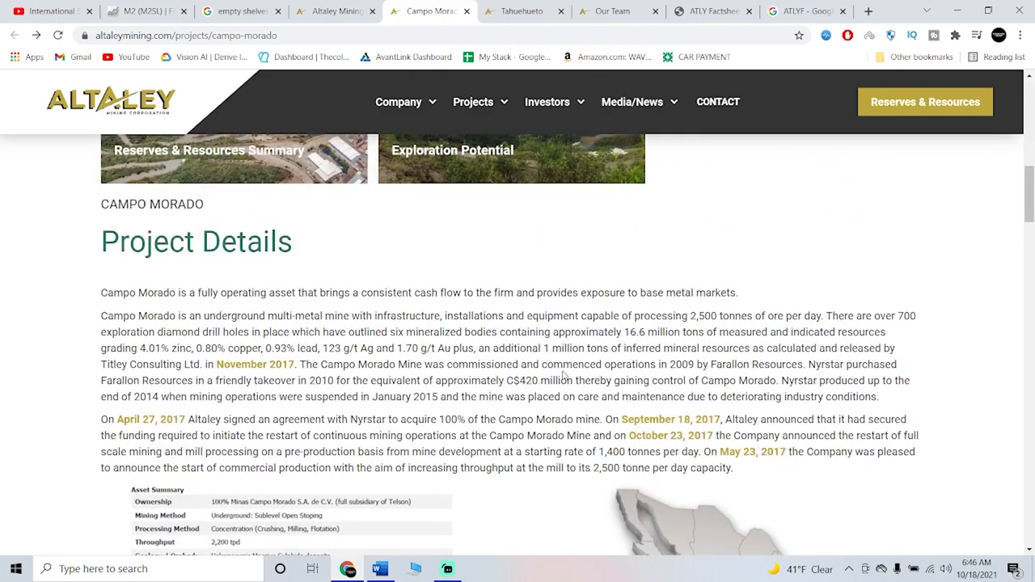
pyautogui.scroll(-3)
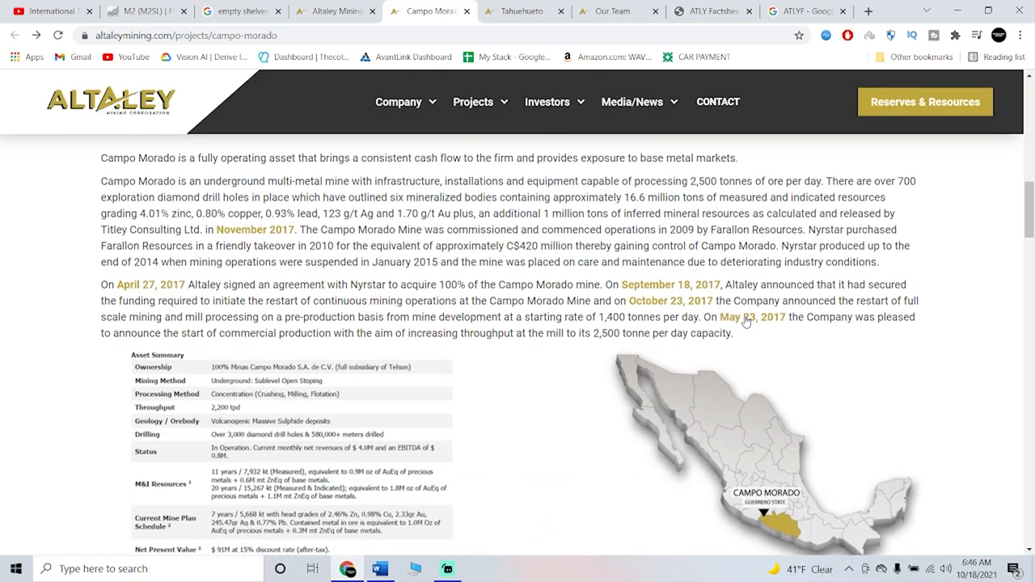
pyautogui.scroll(-3)
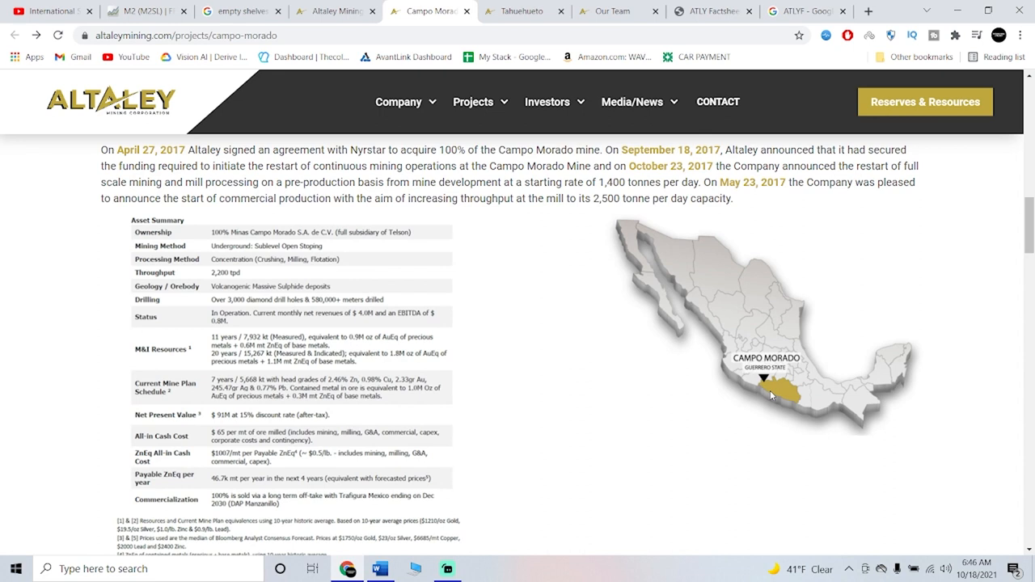
pyautogui.moveTo(781, 388)
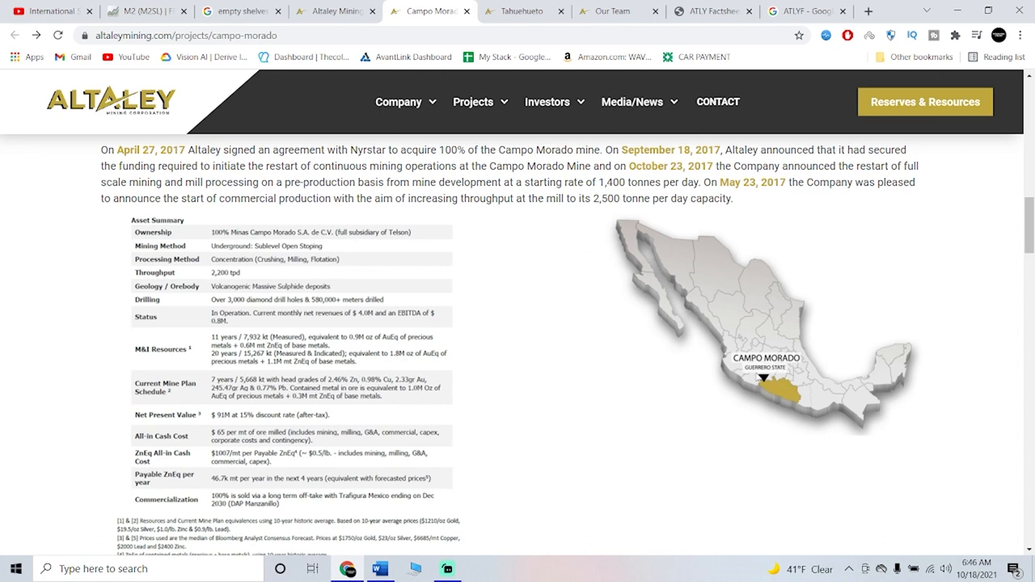
pyautogui.scroll(-3)
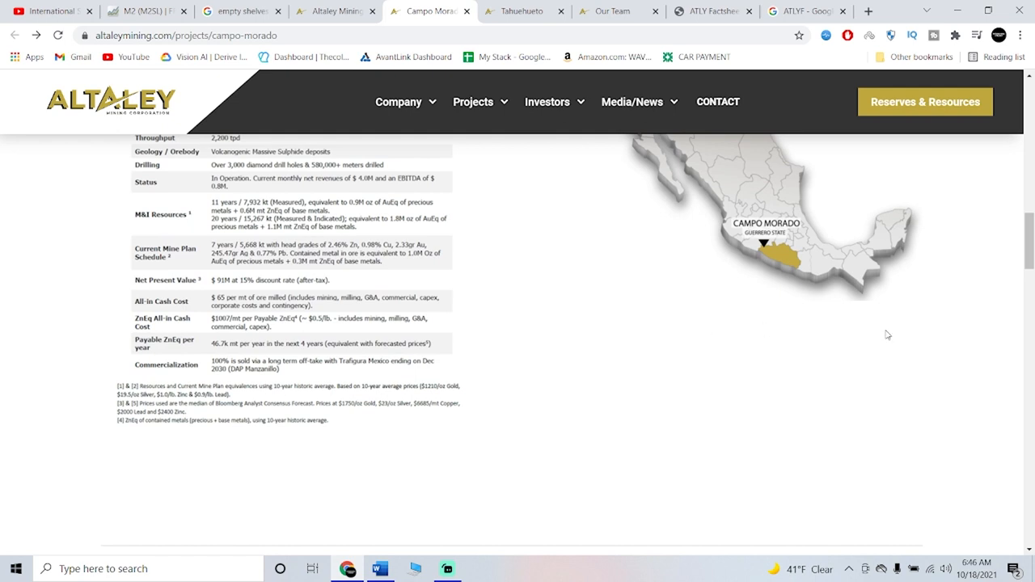
pyautogui.moveTo(676, 284)
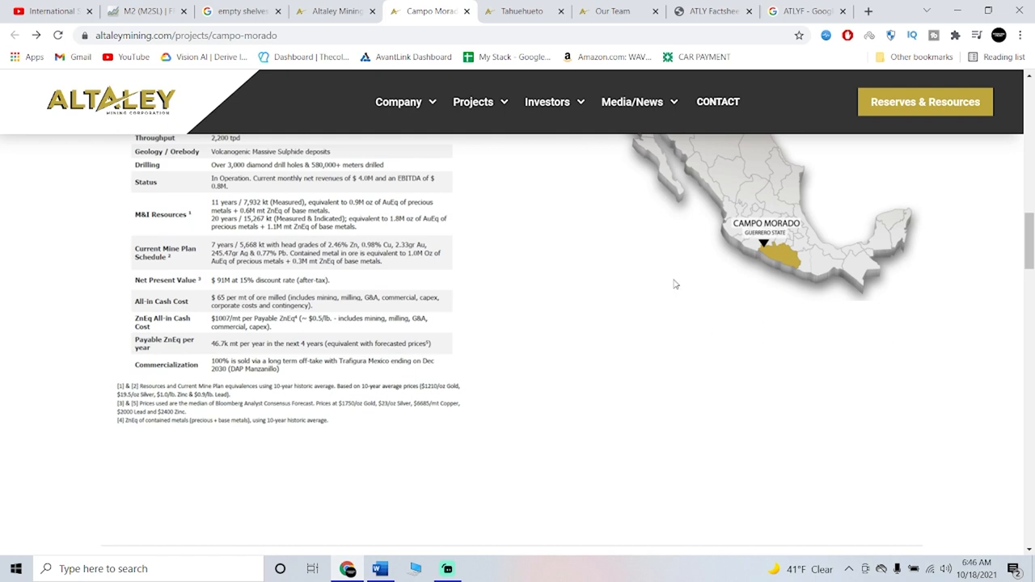
pyautogui.moveTo(561, 250)
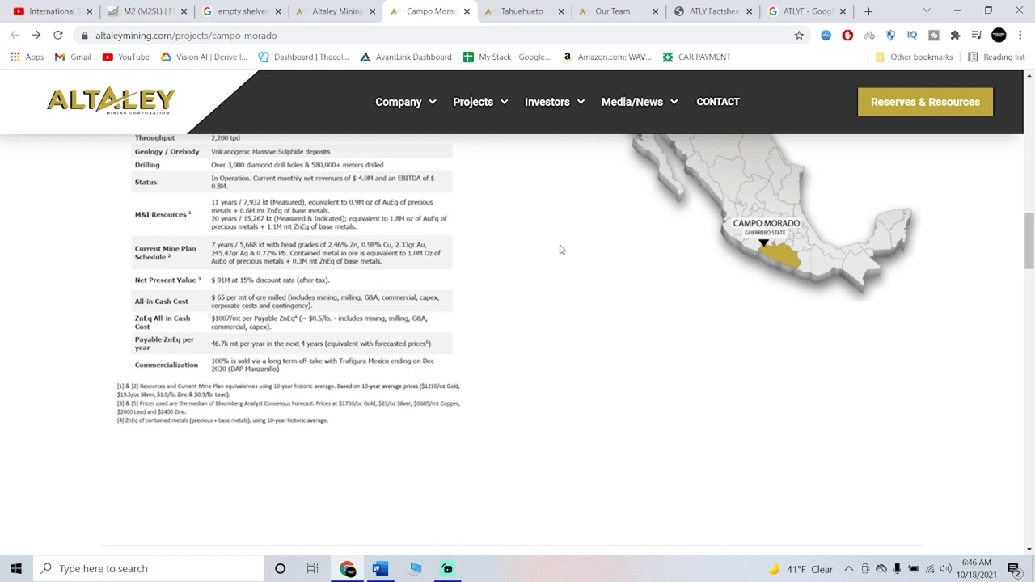
pyautogui.moveTo(569, 252)
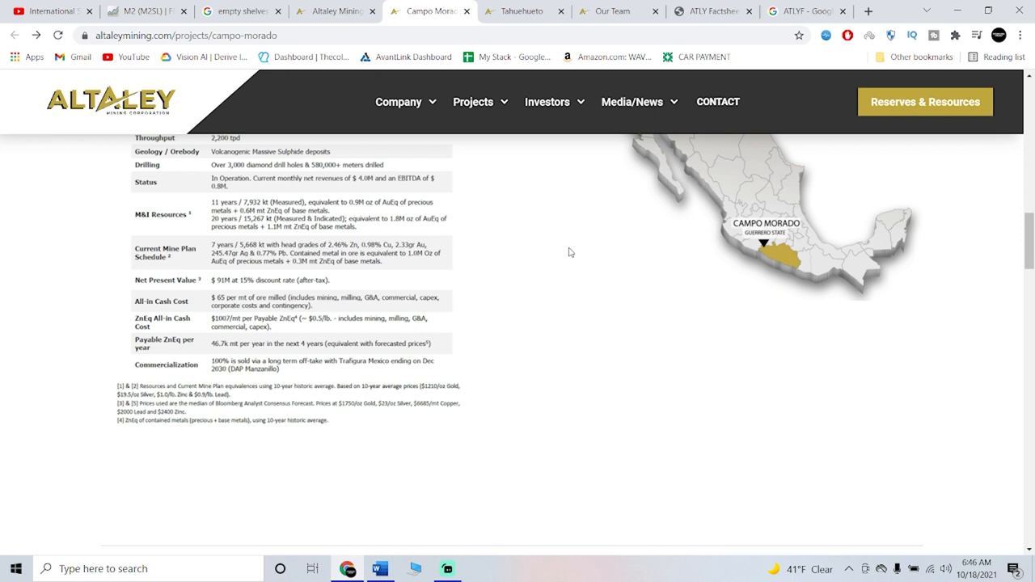
pyautogui.moveTo(567, 262)
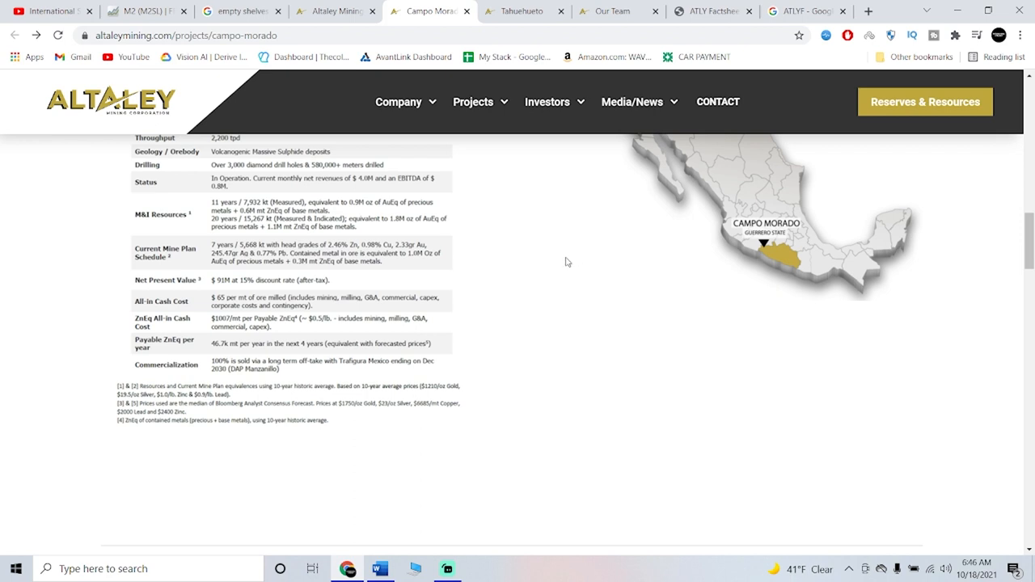
pyautogui.moveTo(647, 306)
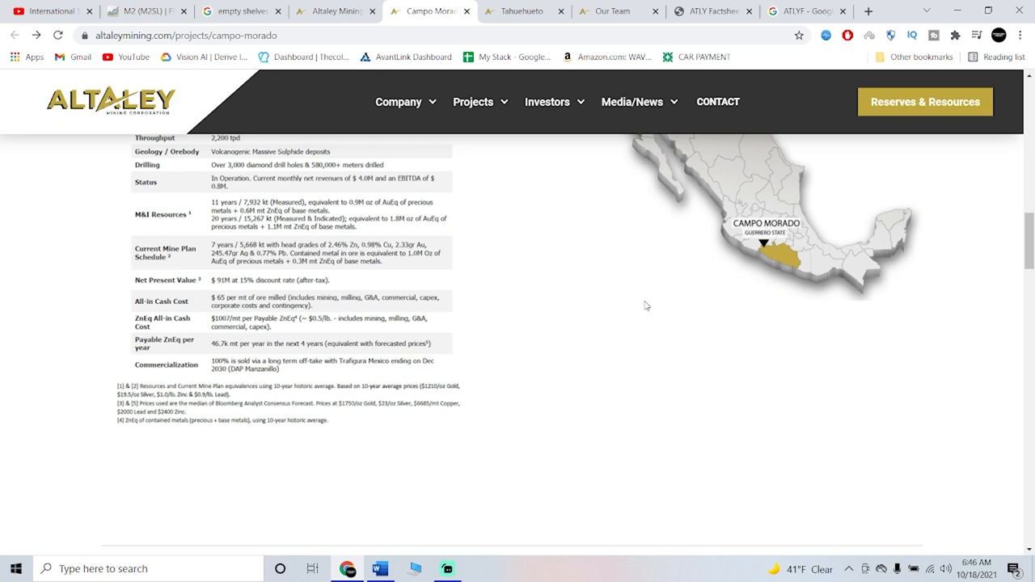
pyautogui.moveTo(620, 346)
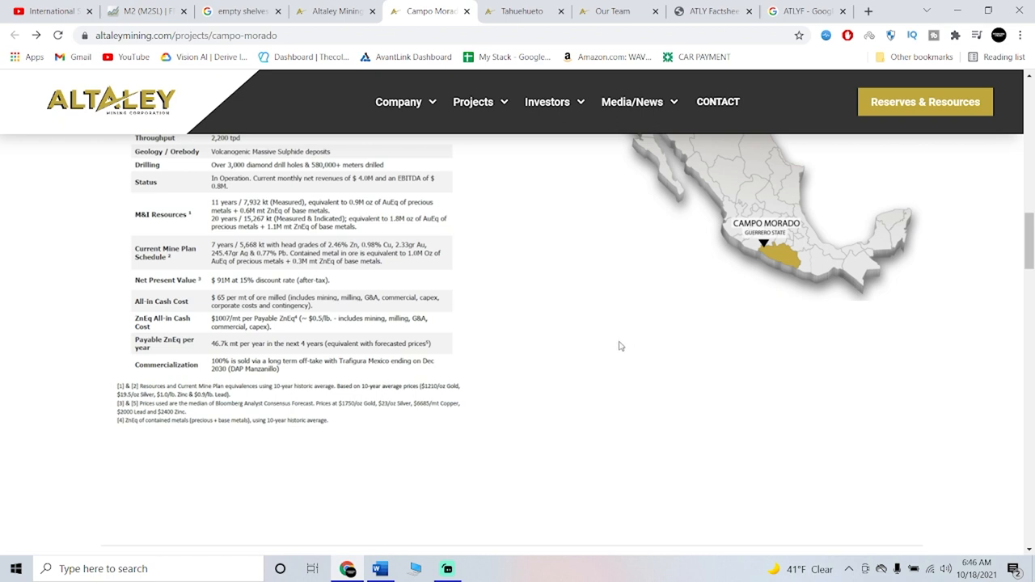
pyautogui.moveTo(615, 312)
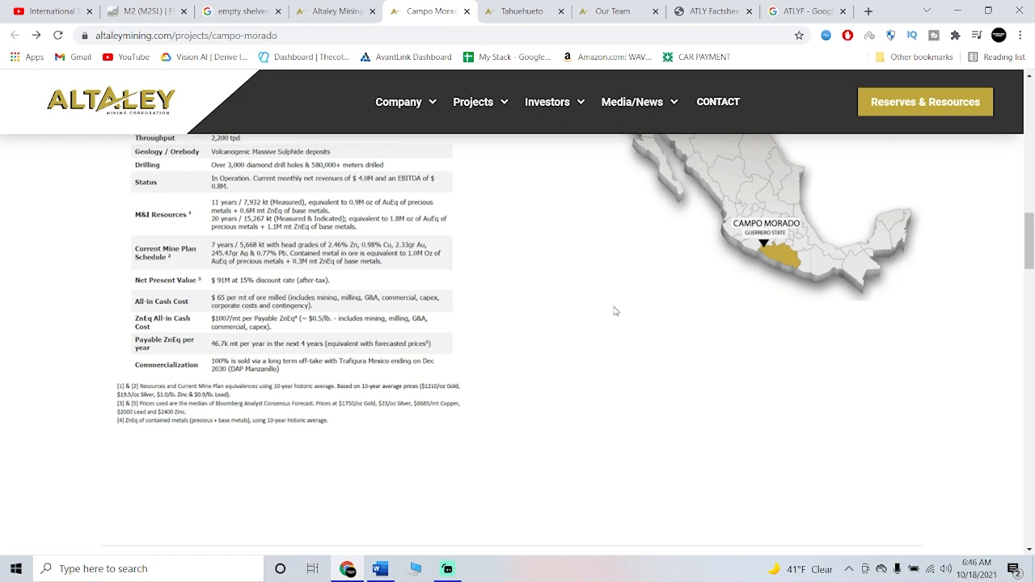
pyautogui.moveTo(677, 304)
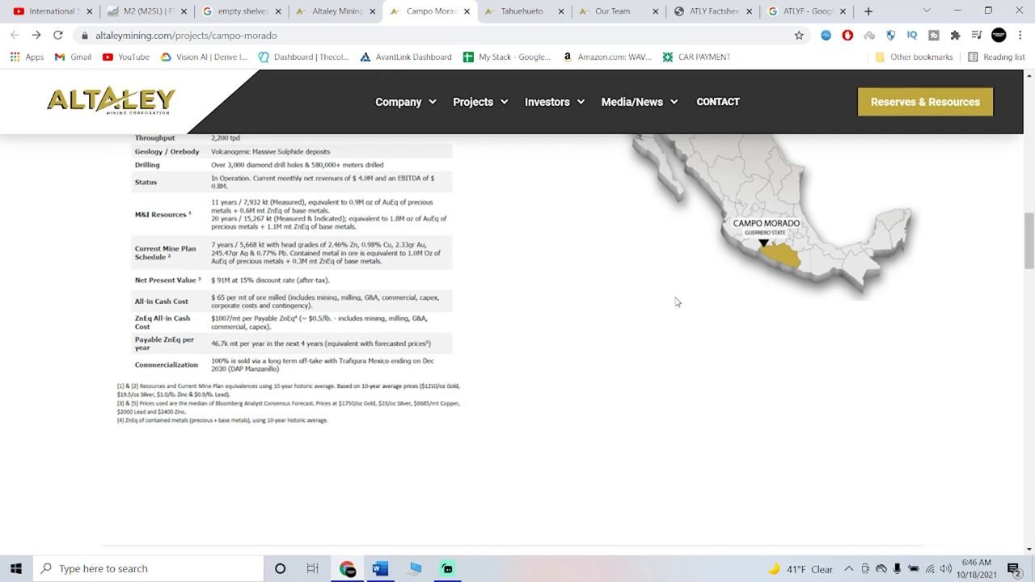
pyautogui.scroll(-3)
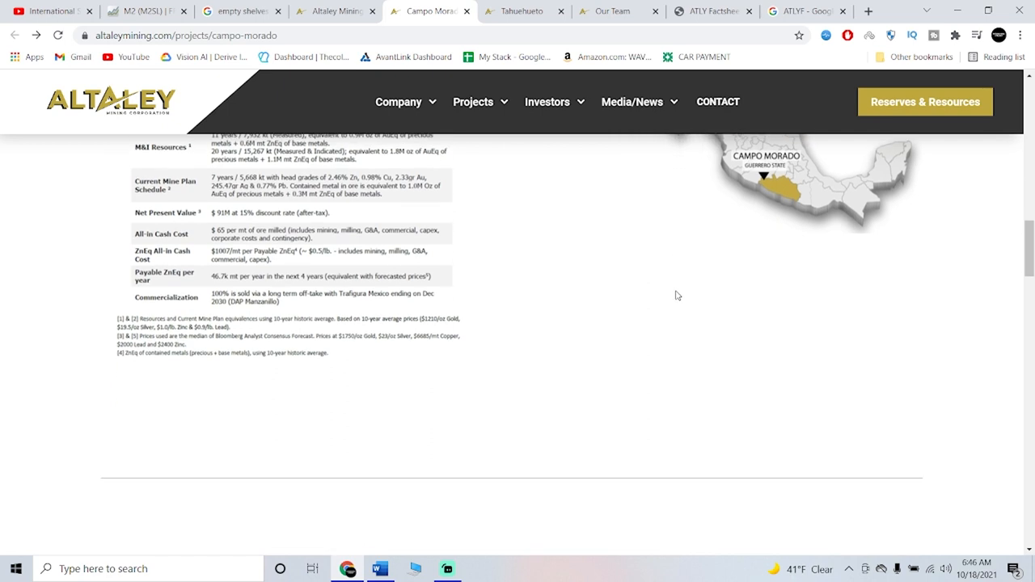
pyautogui.scroll(-3)
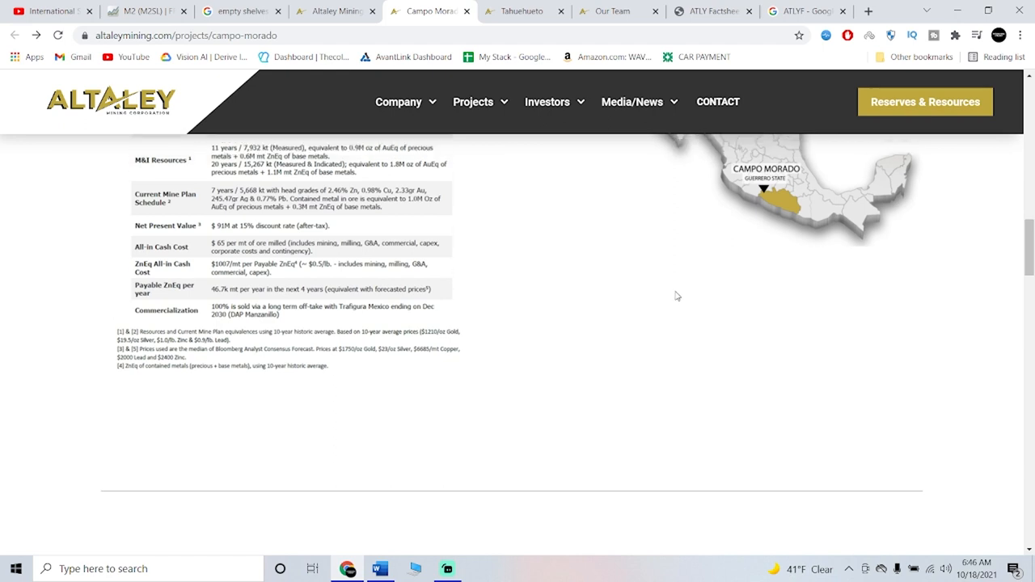
pyautogui.click(806, 11)
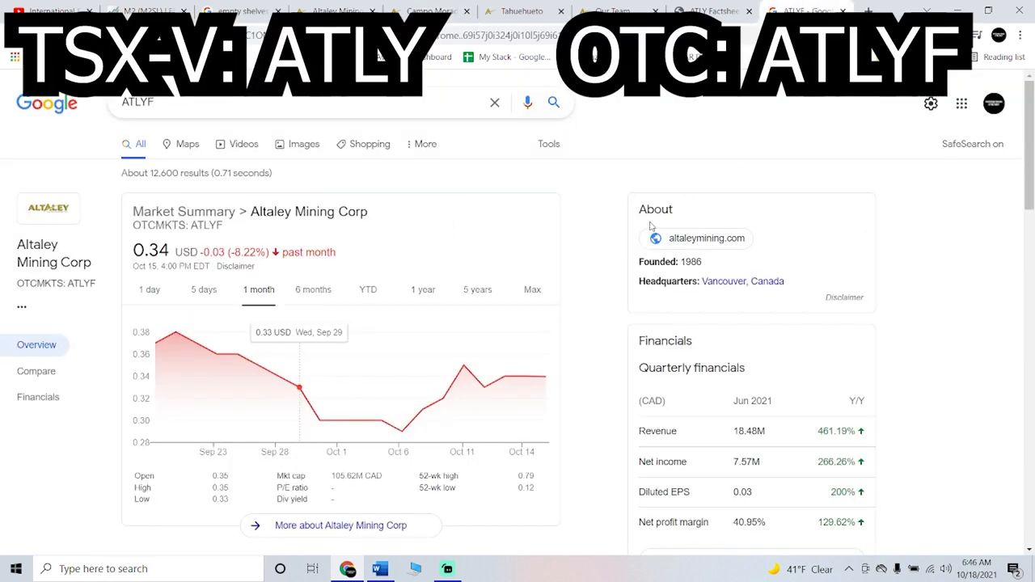
# Switch the ATLYF market chart range to 6 months, then to 1 day.
pyautogui.click(313, 289)
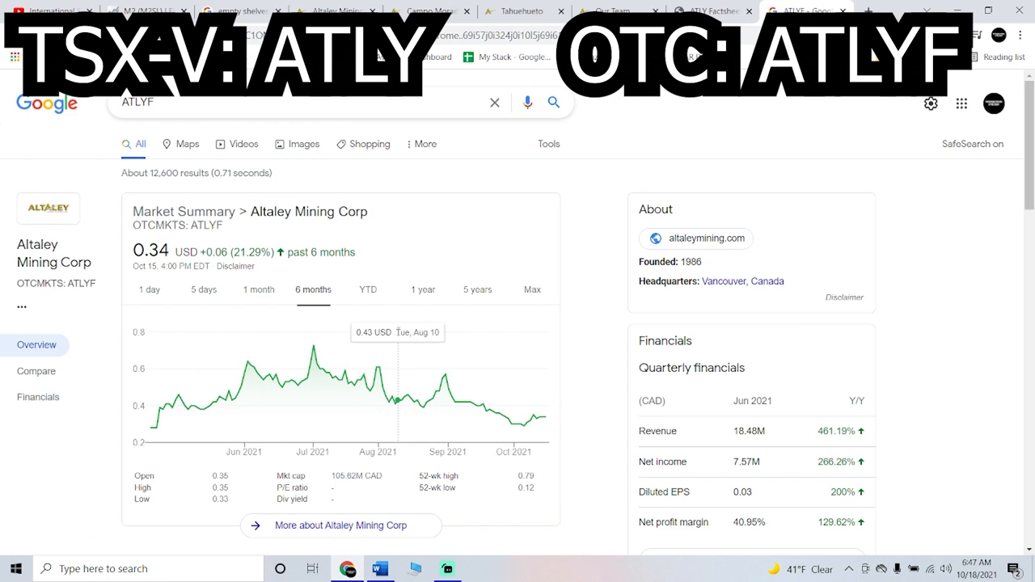
pyautogui.moveTo(538, 396)
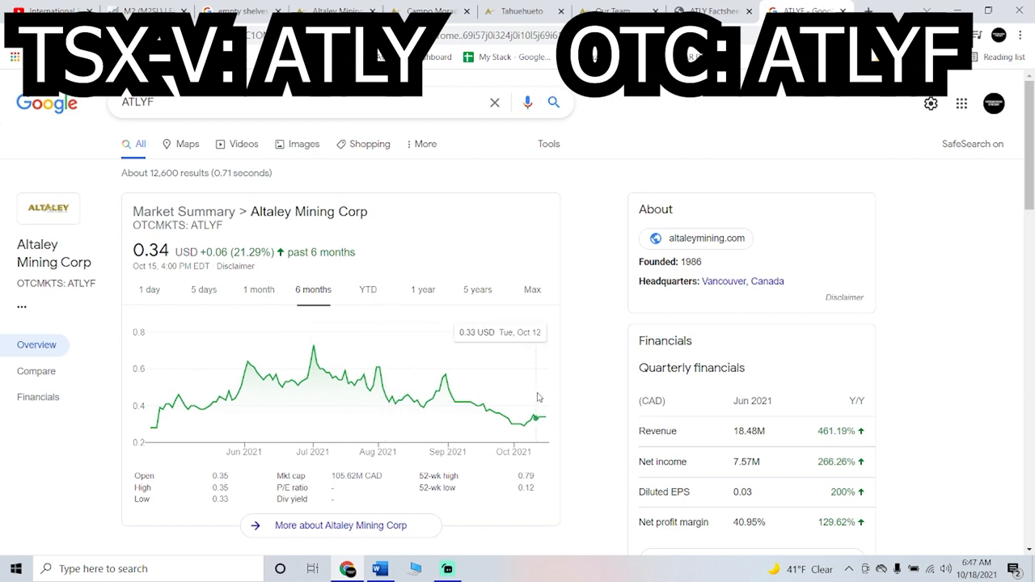
pyautogui.click(149, 290)
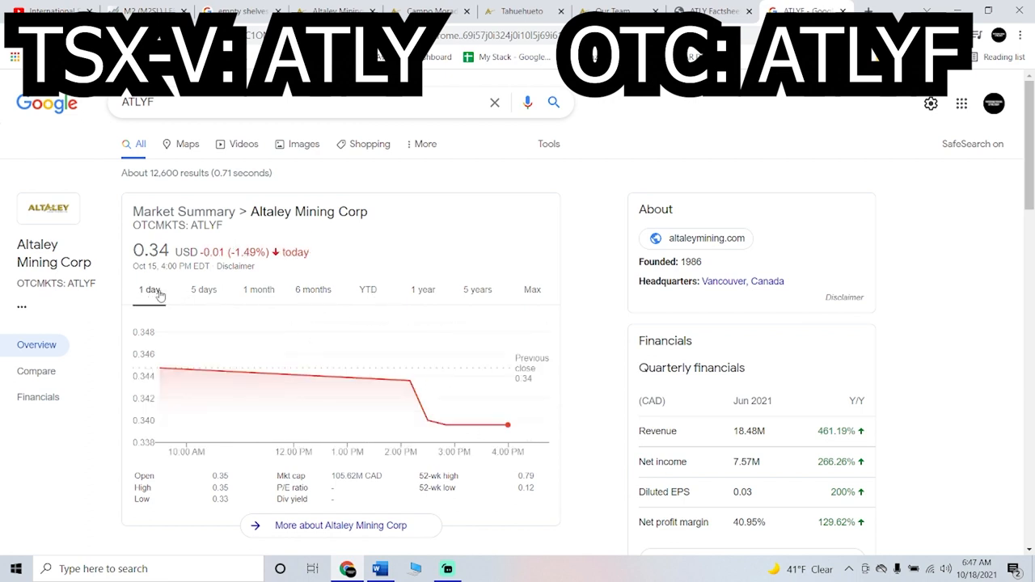
pyautogui.moveTo(505, 420)
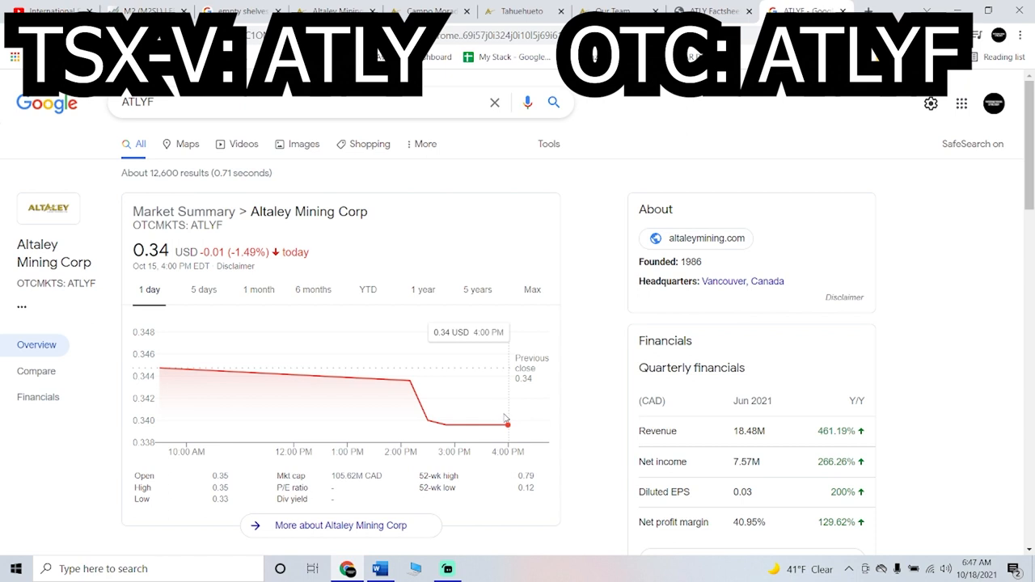
pyautogui.moveTo(511, 426)
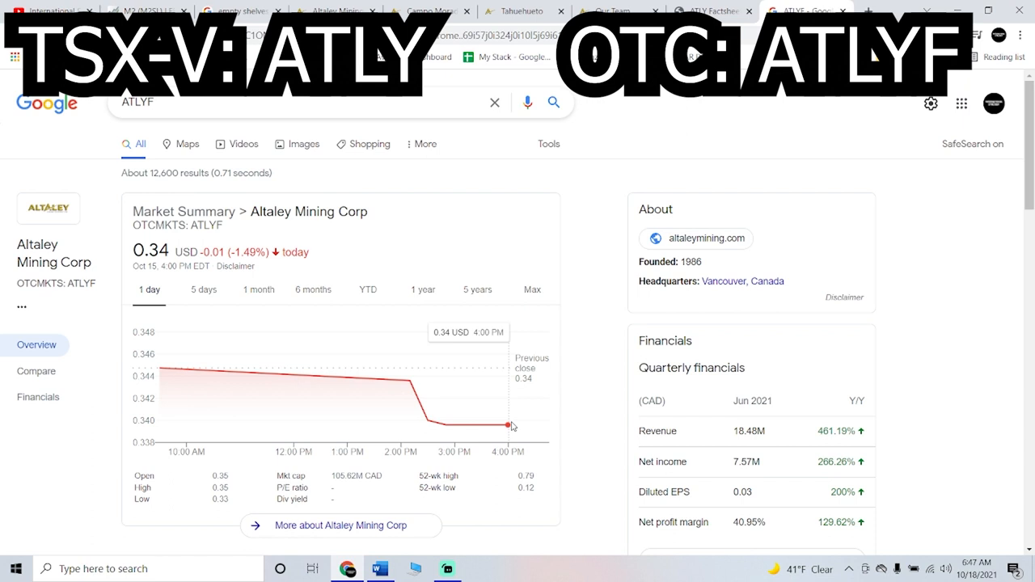
pyautogui.moveTo(582, 425)
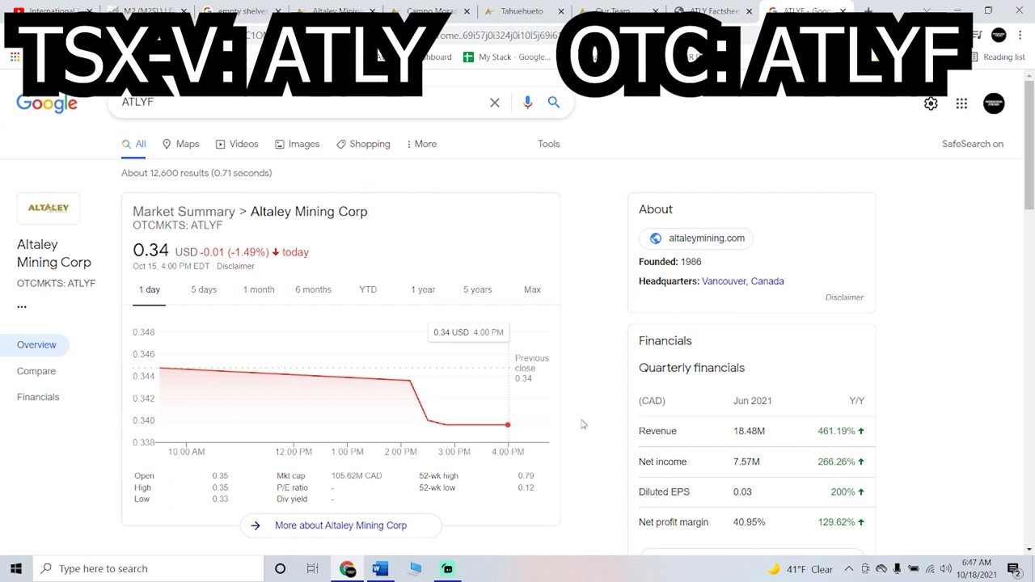
pyautogui.moveTo(329, 325)
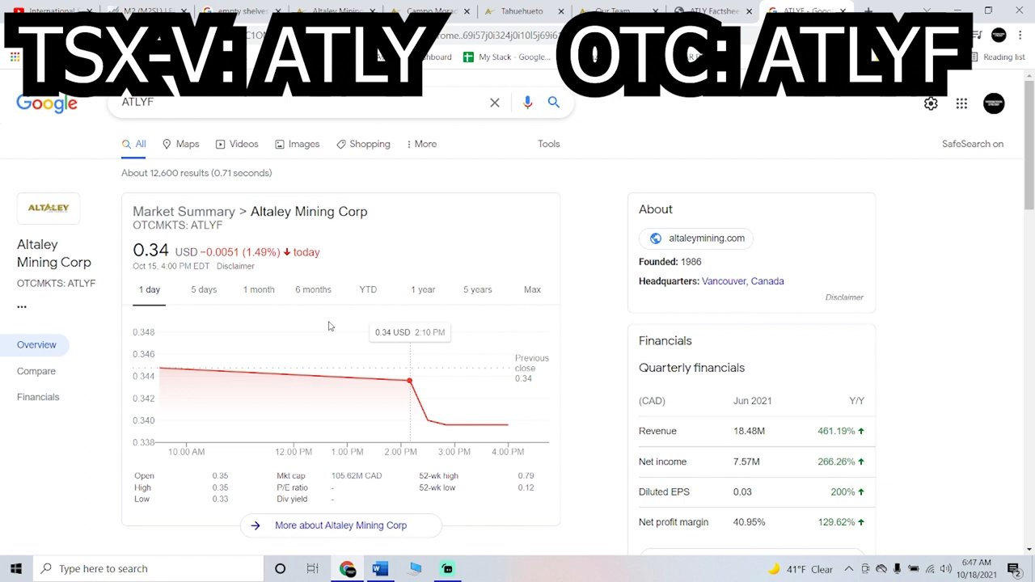
pyautogui.moveTo(394, 324)
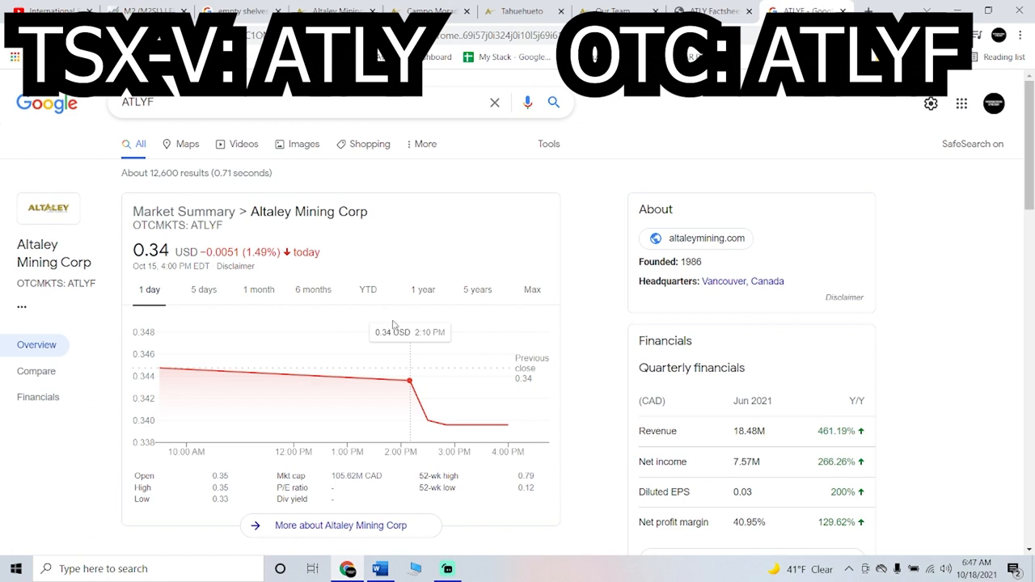
pyautogui.moveTo(399, 313)
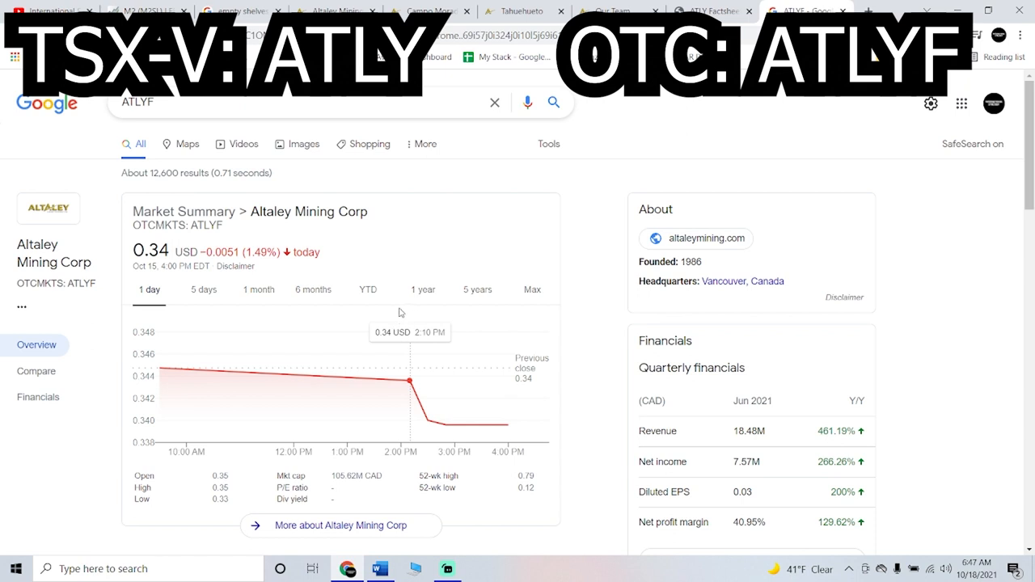
pyautogui.moveTo(443, 394)
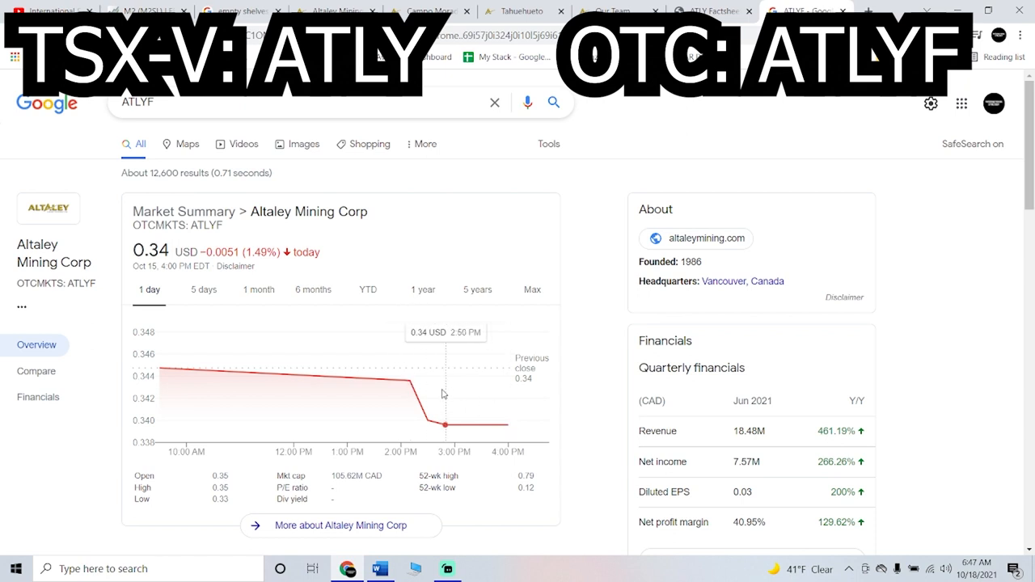
pyautogui.moveTo(431, 416)
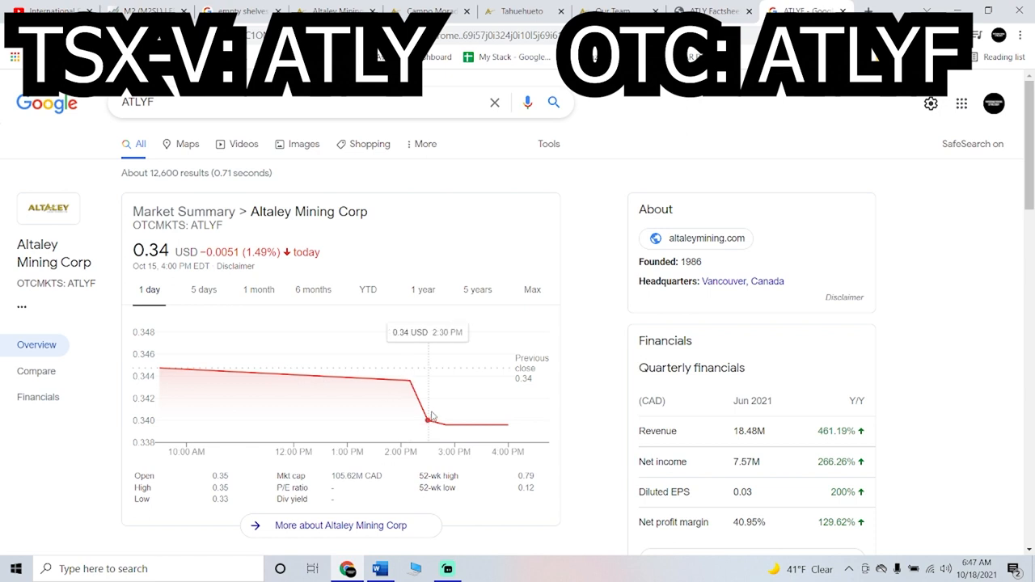
pyautogui.moveTo(410, 391)
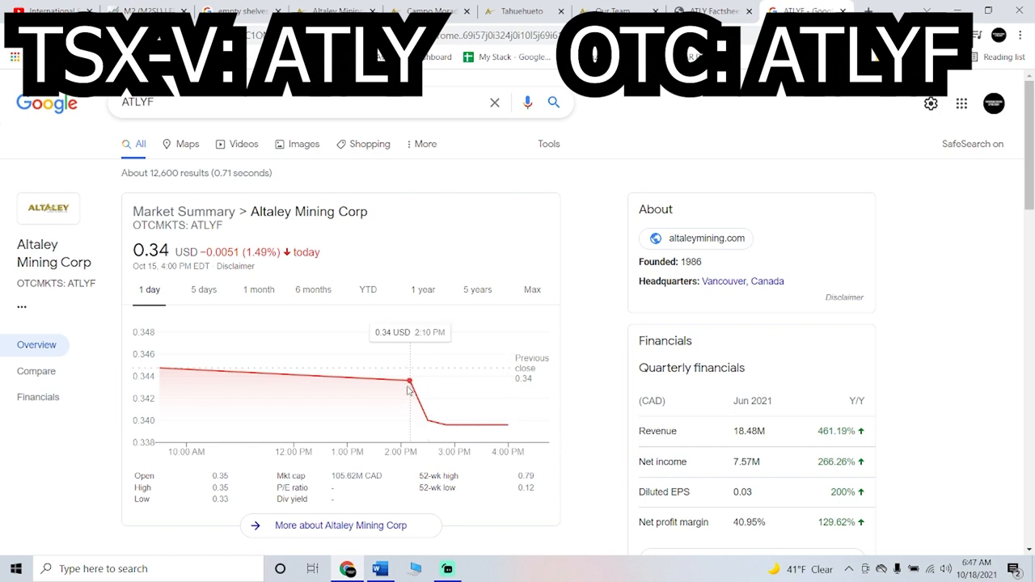
pyautogui.moveTo(451, 426)
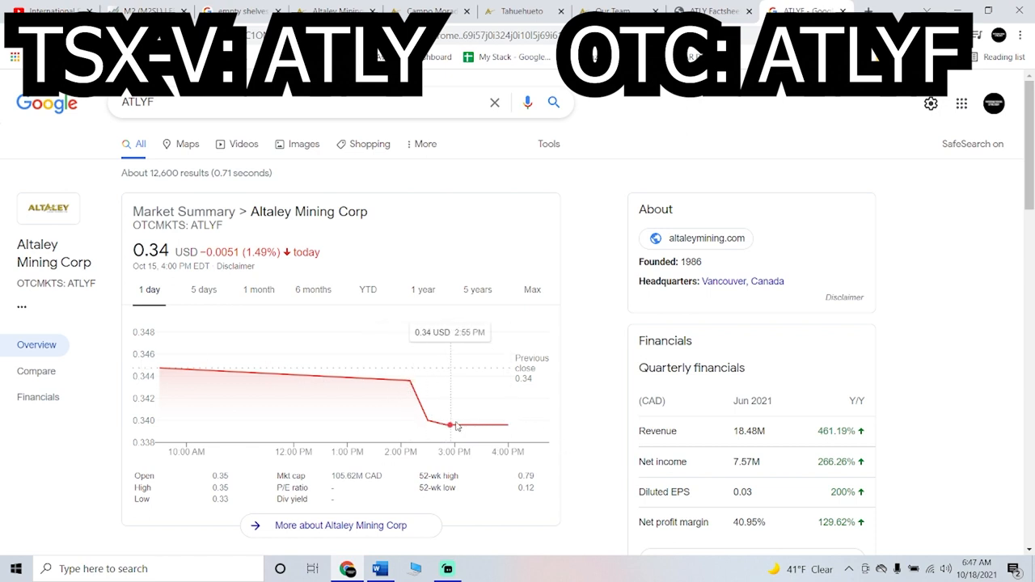
pyautogui.moveTo(453, 403)
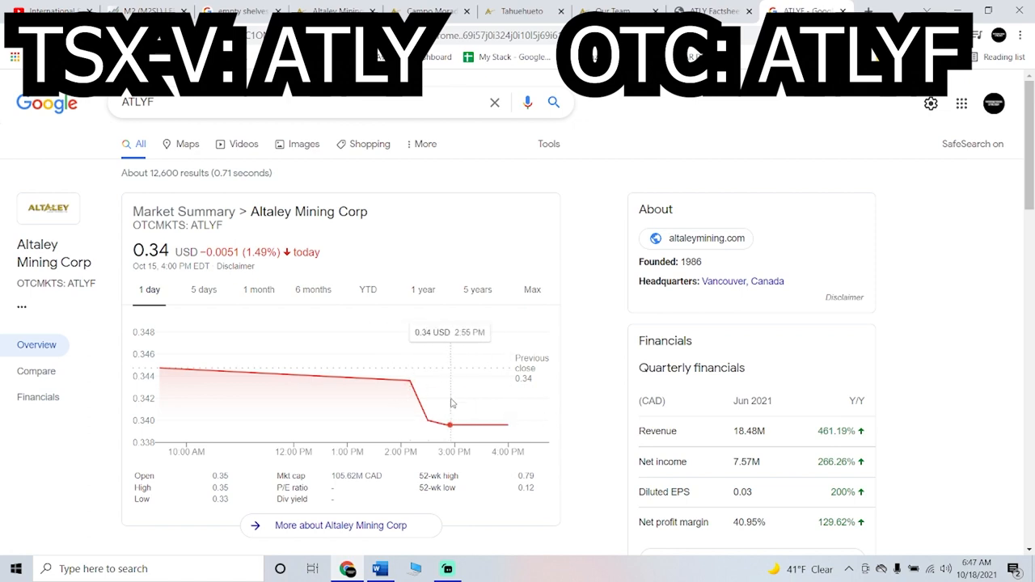
pyautogui.moveTo(459, 410)
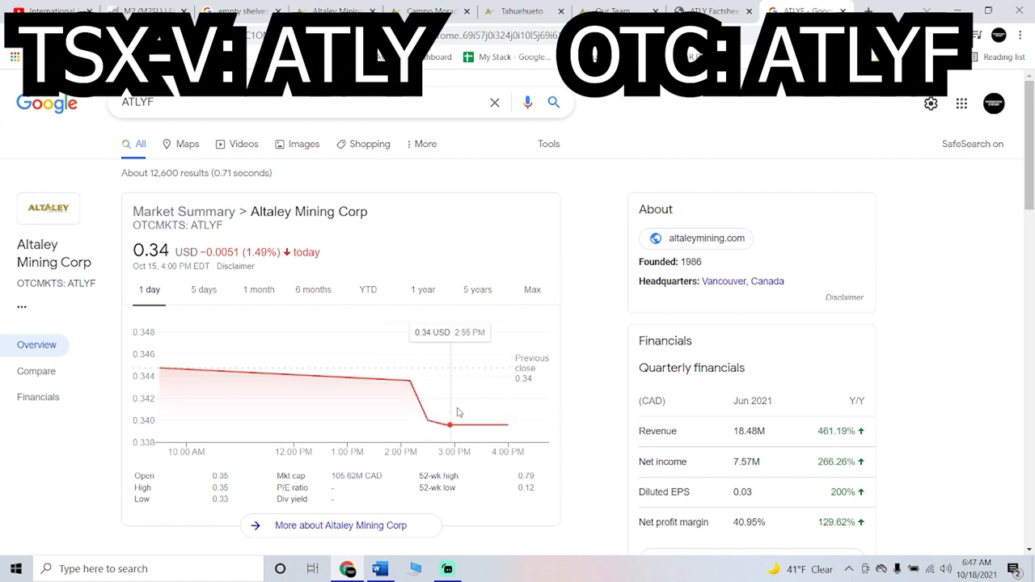
# Compare the Tahuehueto and Campo Morado project pages.
pyautogui.click(523, 11)
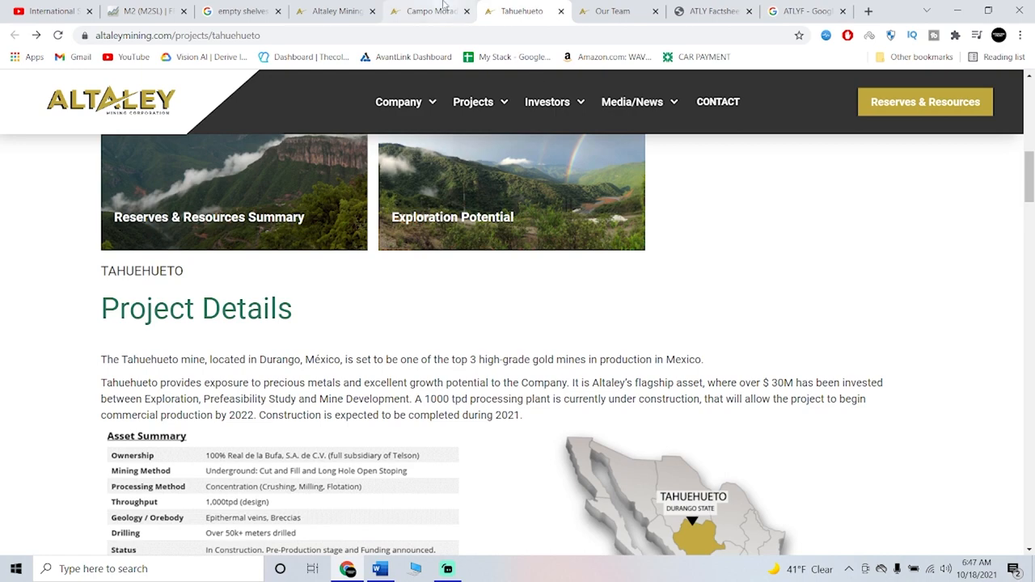
pyautogui.click(428, 10)
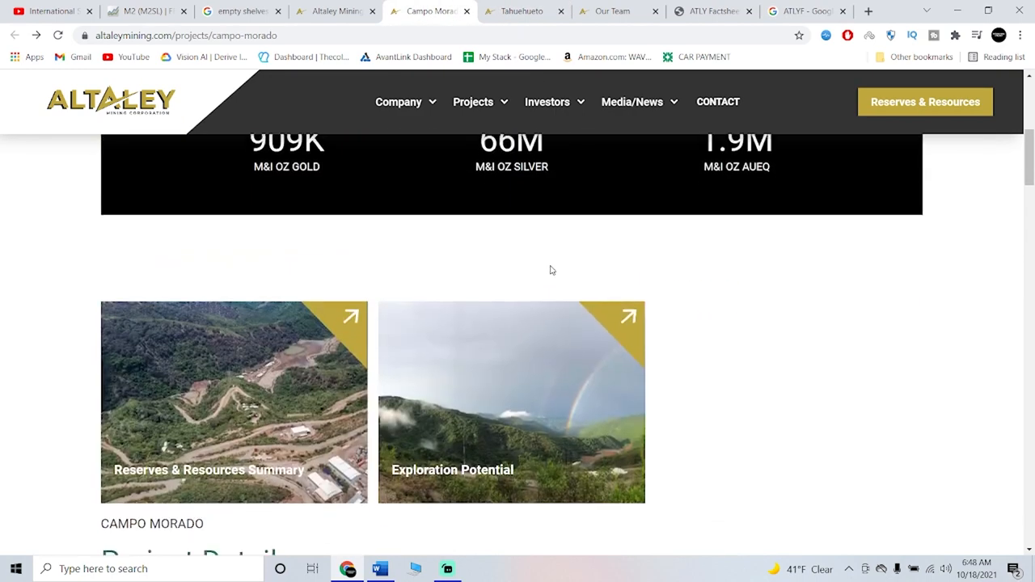
pyautogui.click(522, 11)
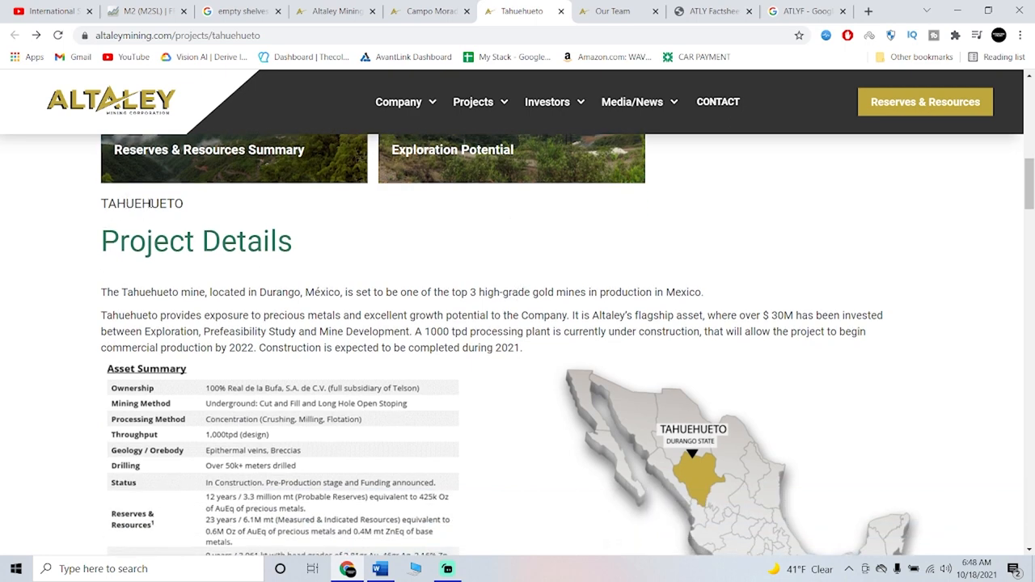
pyautogui.scroll(-3)
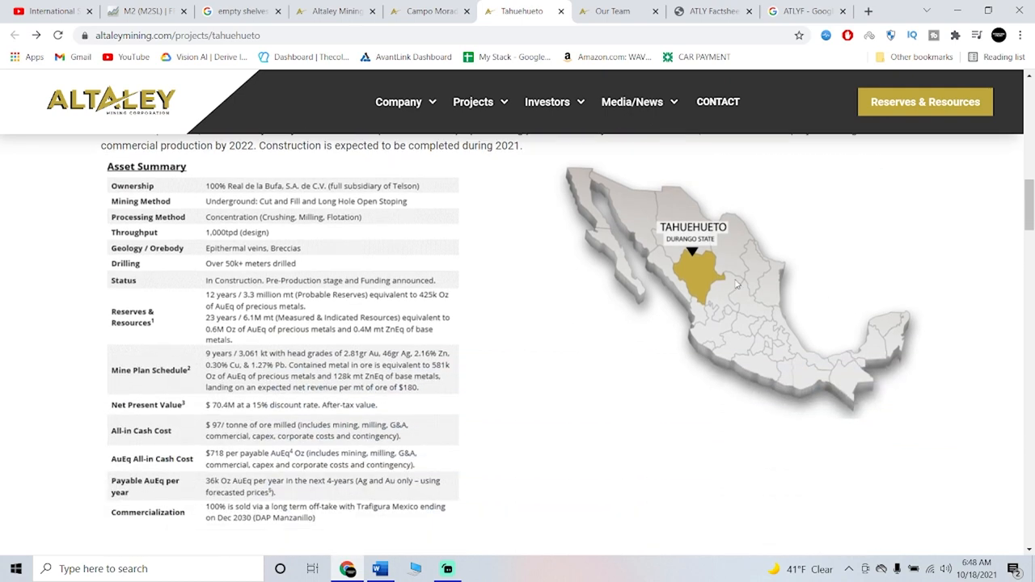
pyautogui.moveTo(597, 347)
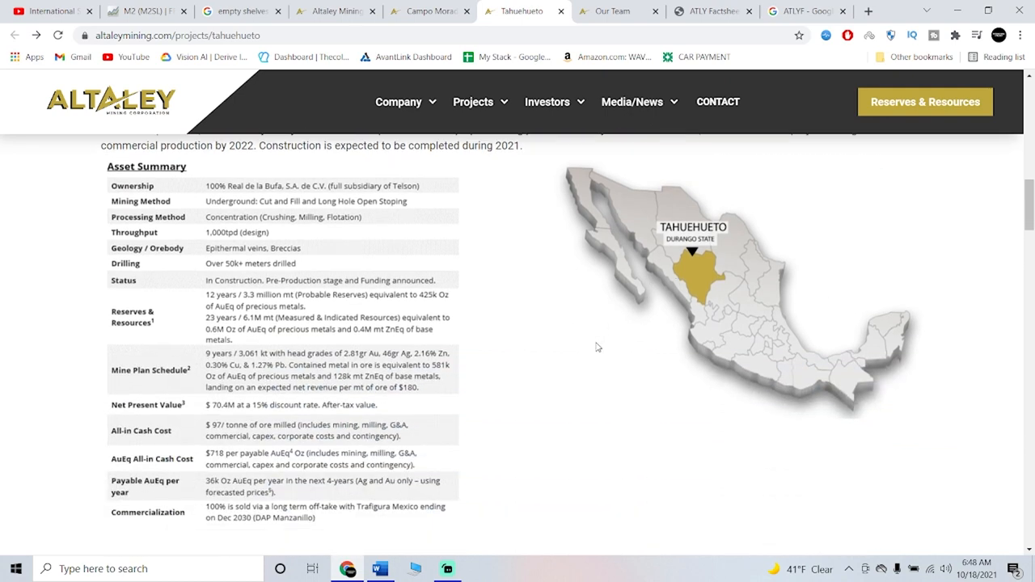
pyautogui.scroll(3)
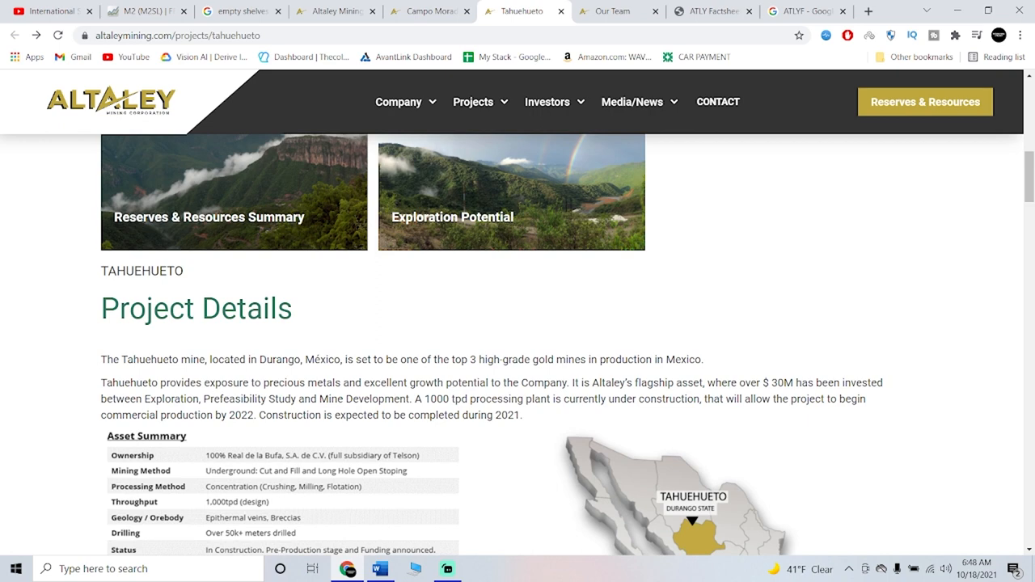
# Open Tahuehueto's Exploration Potential page and scroll to the reserve and resource blocks figure.
pyautogui.scroll(-3)
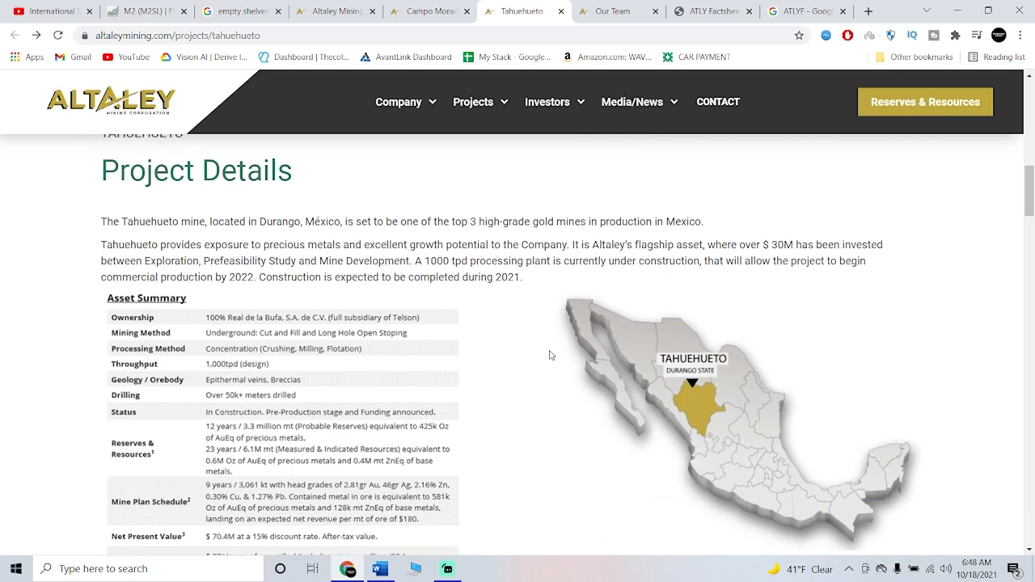
pyautogui.scroll(3)
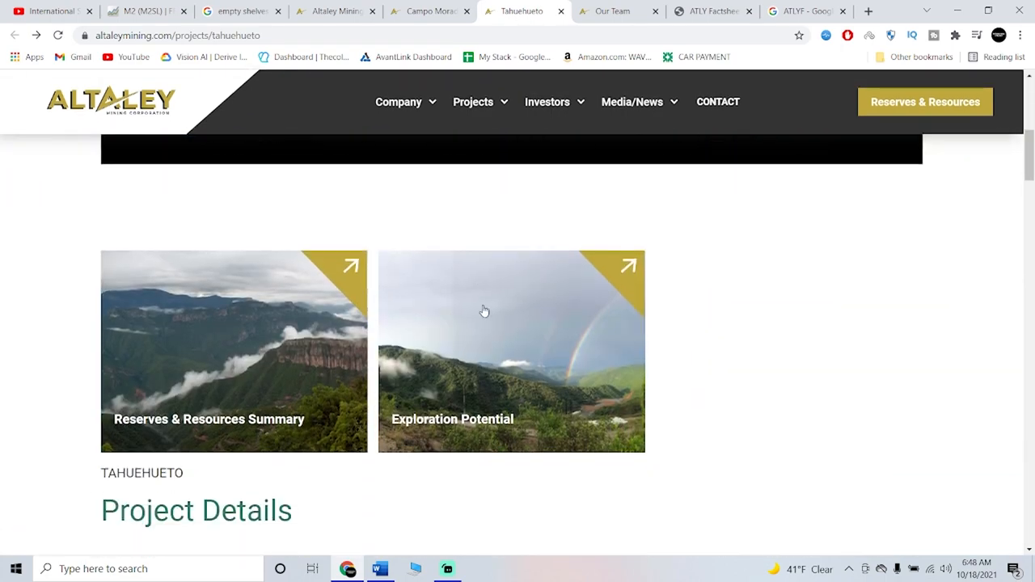
pyautogui.scroll(-3)
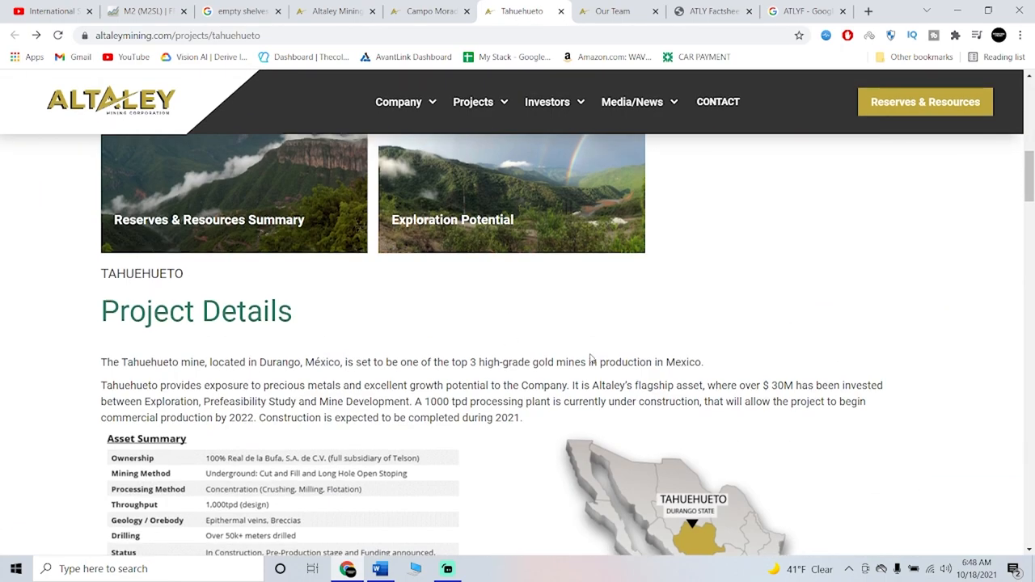
pyautogui.click(512, 194)
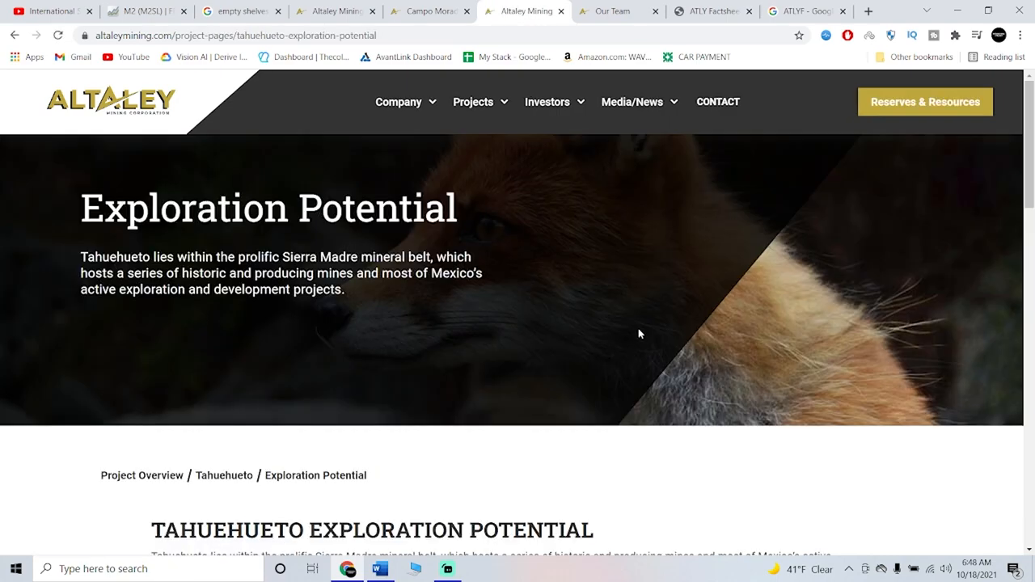
pyautogui.scroll(-3)
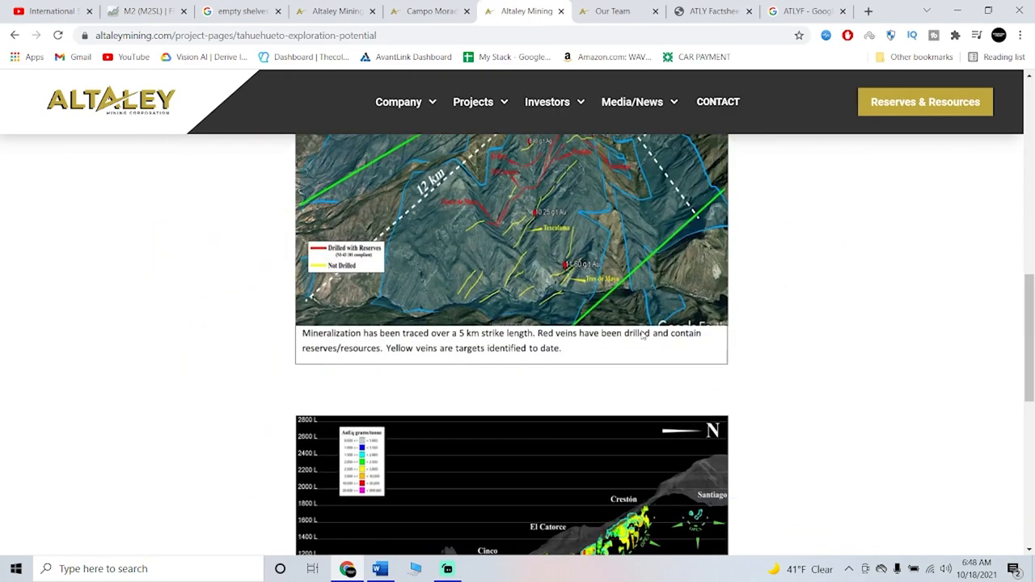
pyautogui.scroll(-3)
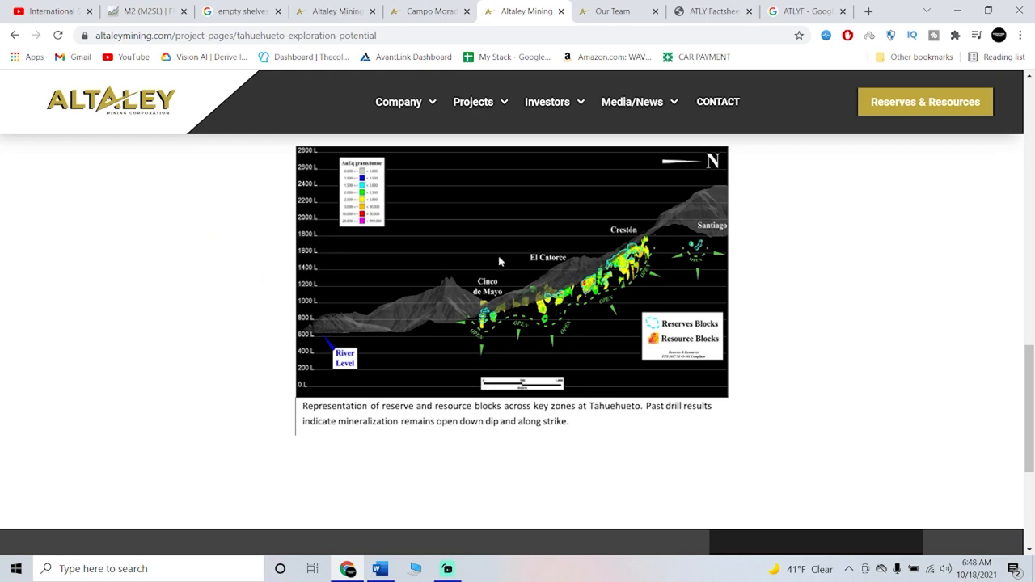
# Show the ATLYF stock chart over the past 5 days.
pyautogui.click(235, 10)
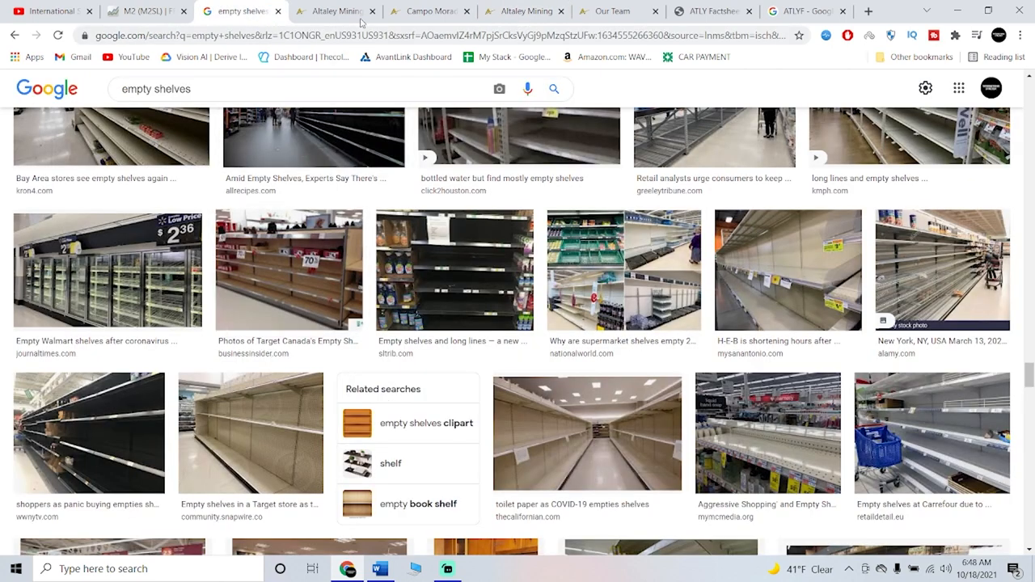
pyautogui.click(801, 11)
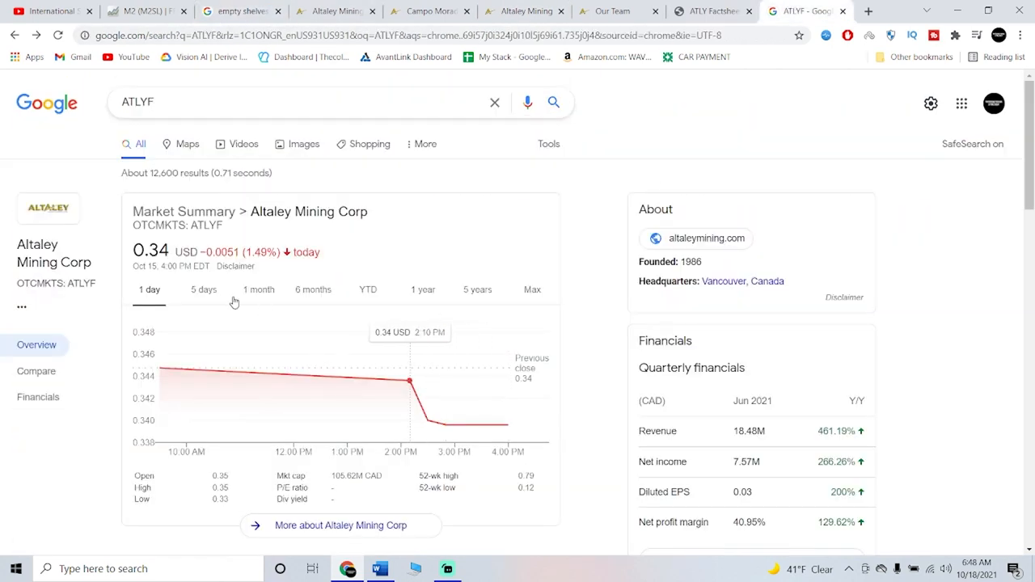
pyautogui.click(204, 290)
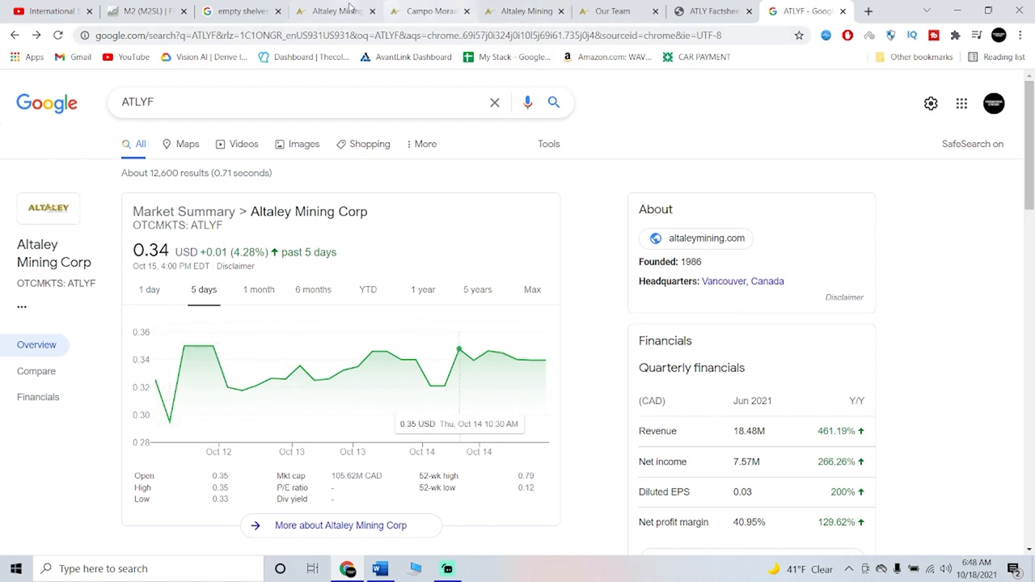
# Scroll through Tahuehueto's reserve block diagrams and back up to the page introduction.
pyautogui.click(522, 10)
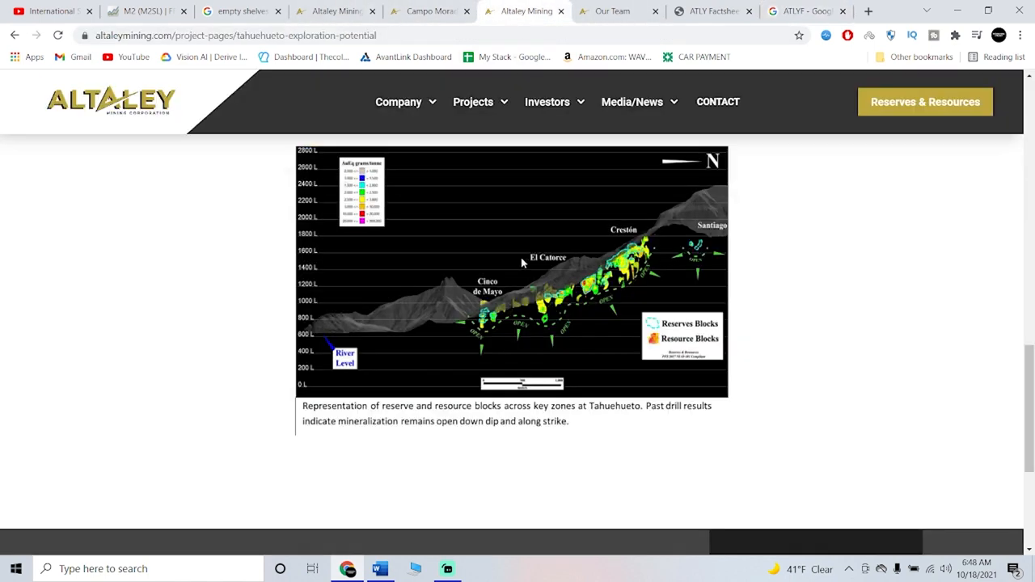
pyautogui.moveTo(374, 438)
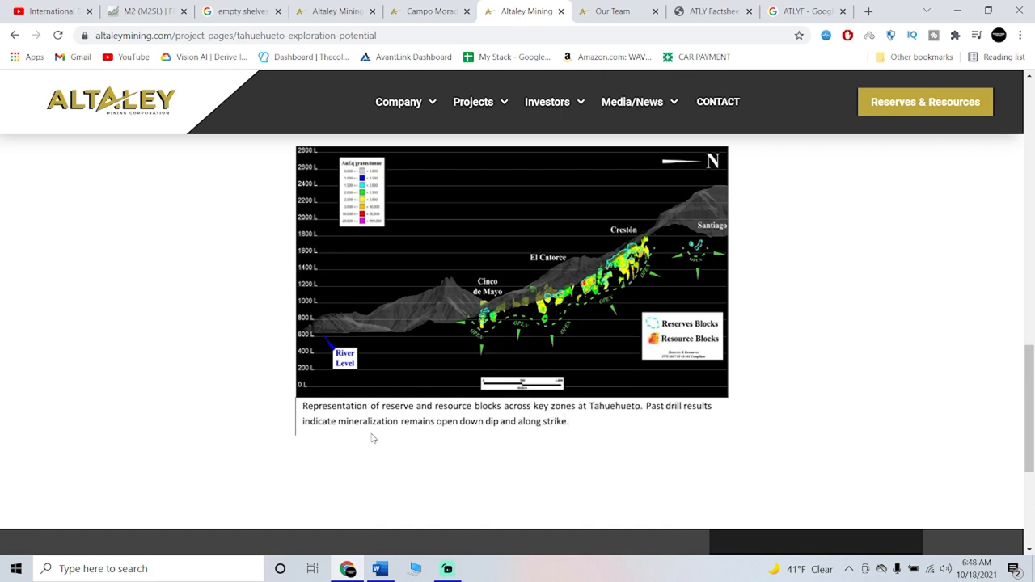
pyautogui.moveTo(373, 437)
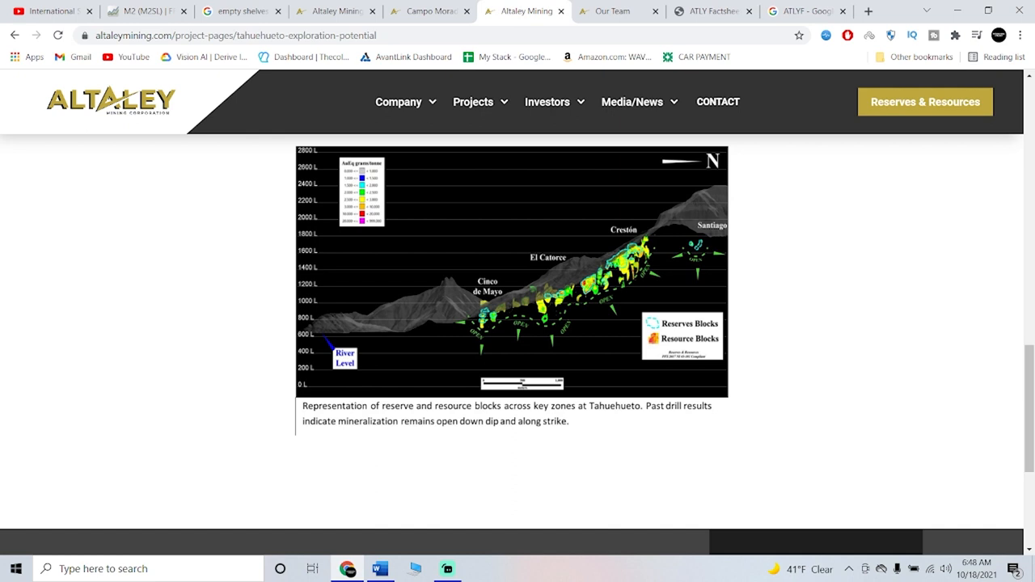
pyautogui.moveTo(592, 257)
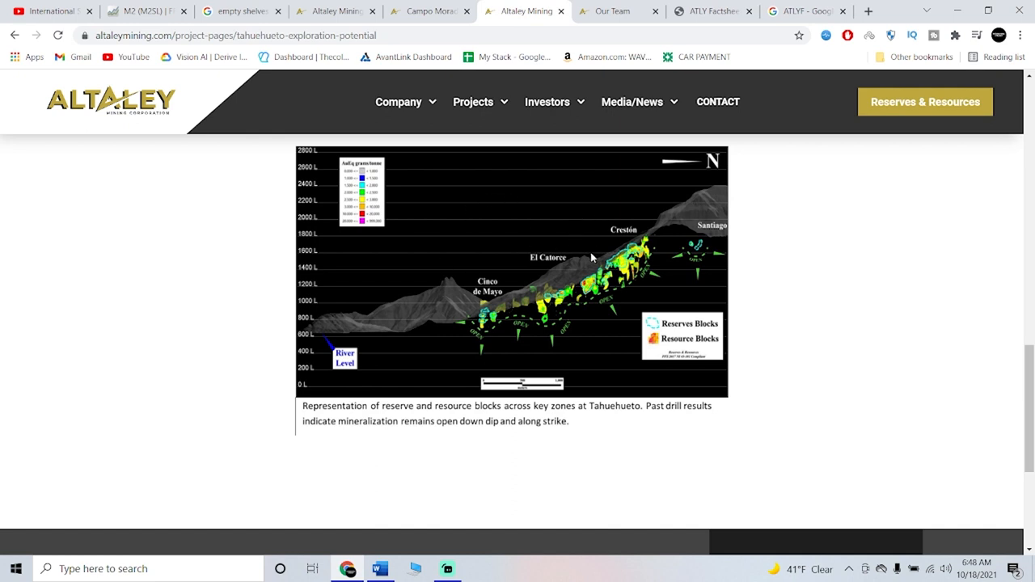
pyautogui.moveTo(671, 250)
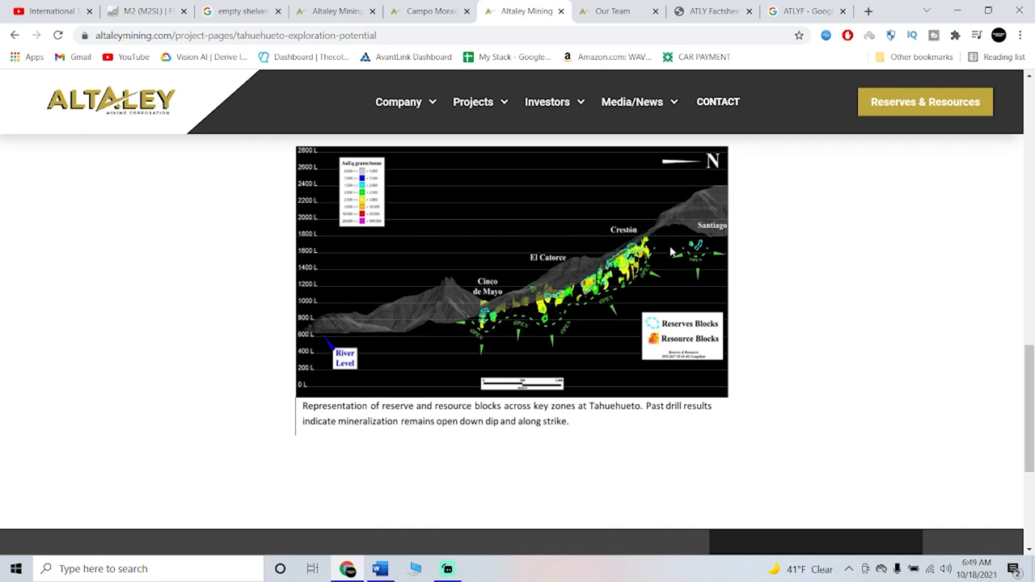
pyautogui.moveTo(705, 235)
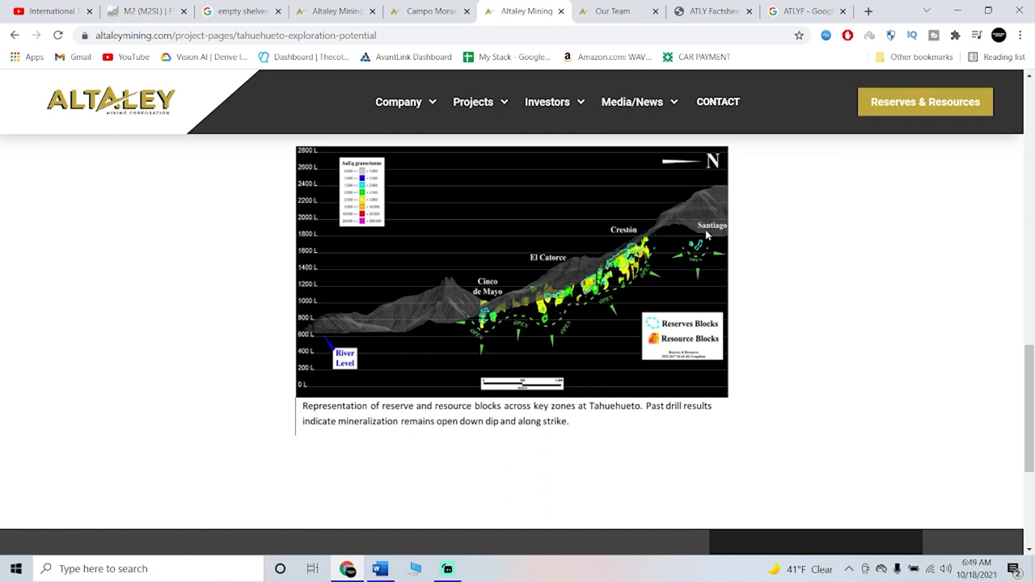
pyautogui.moveTo(589, 305)
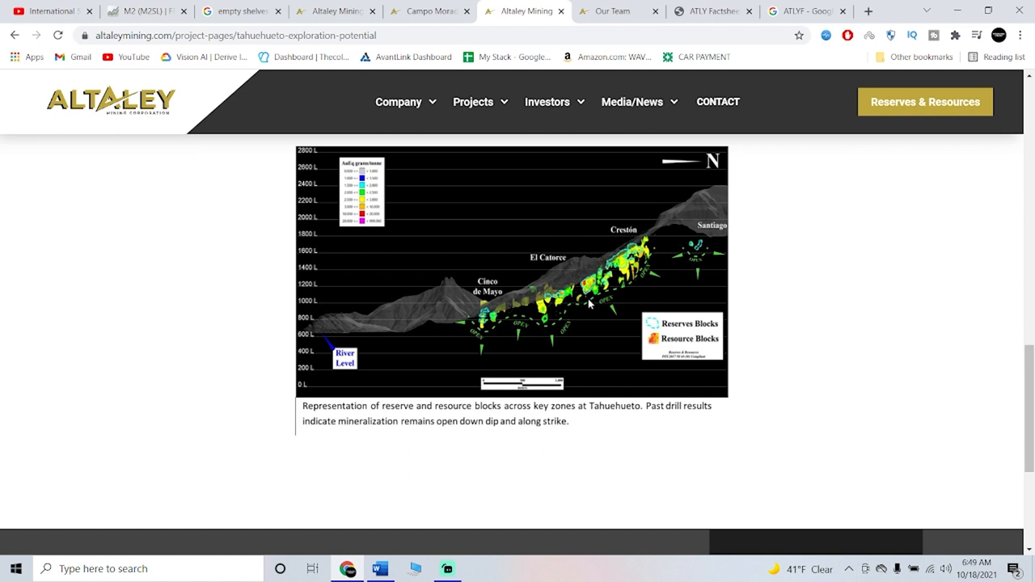
pyautogui.moveTo(859, 306)
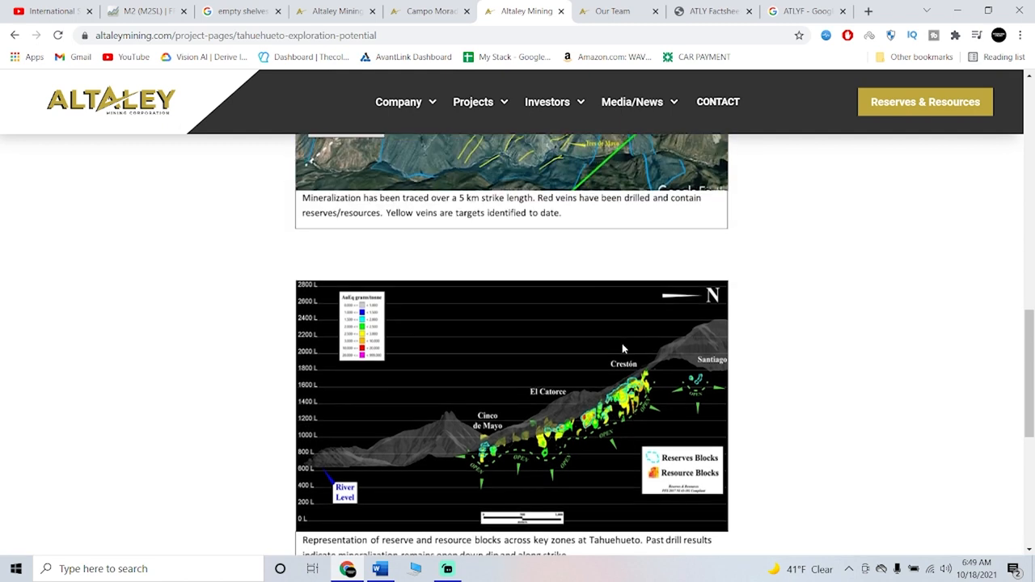
pyautogui.scroll(3)
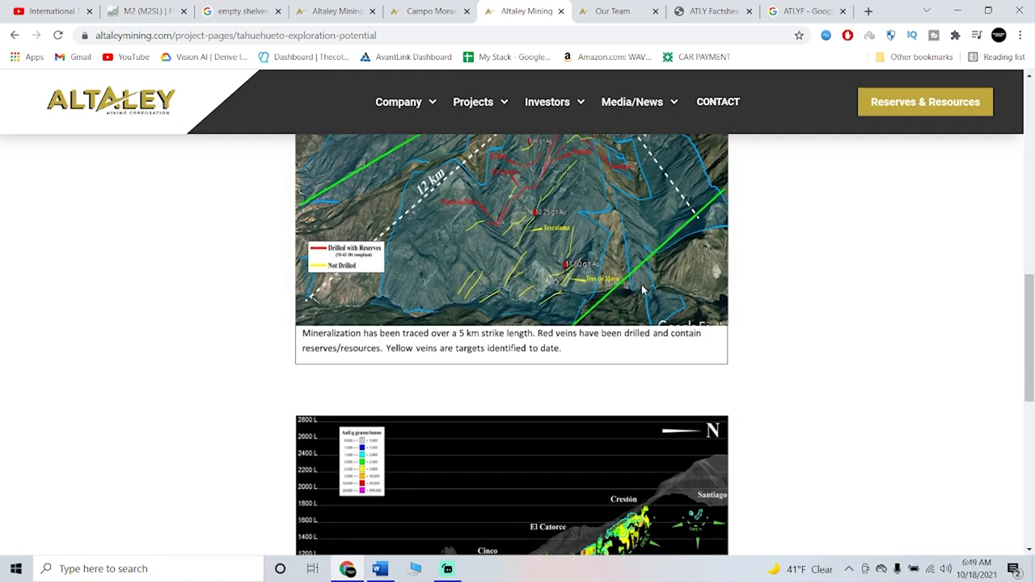
pyautogui.scroll(-3)
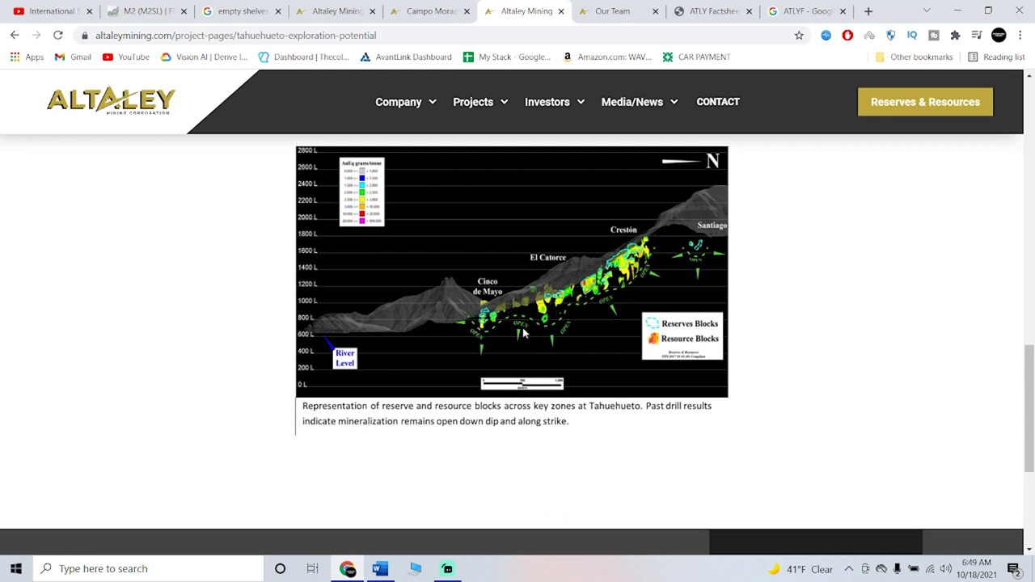
pyautogui.moveTo(671, 250)
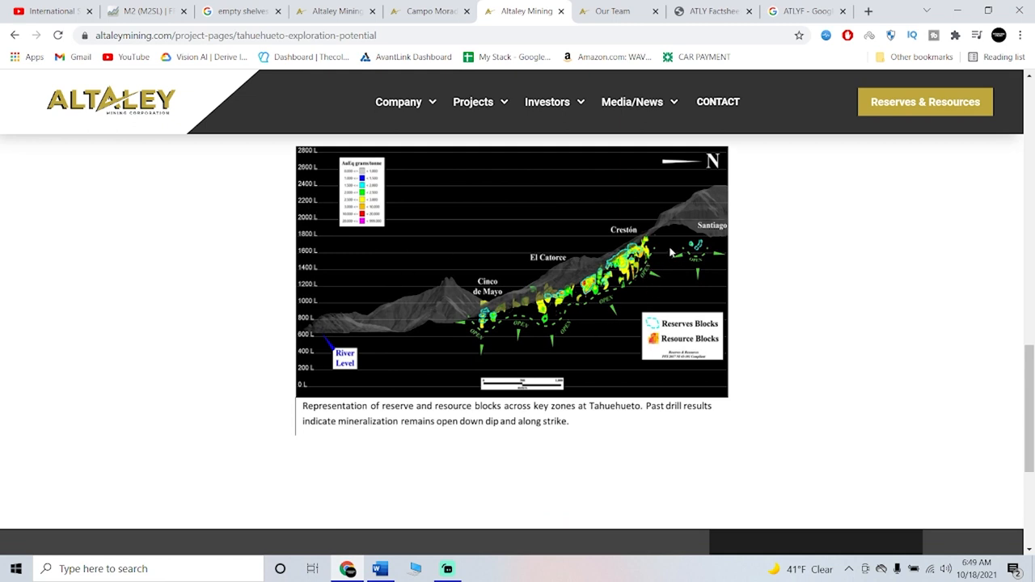
pyautogui.moveTo(633, 218)
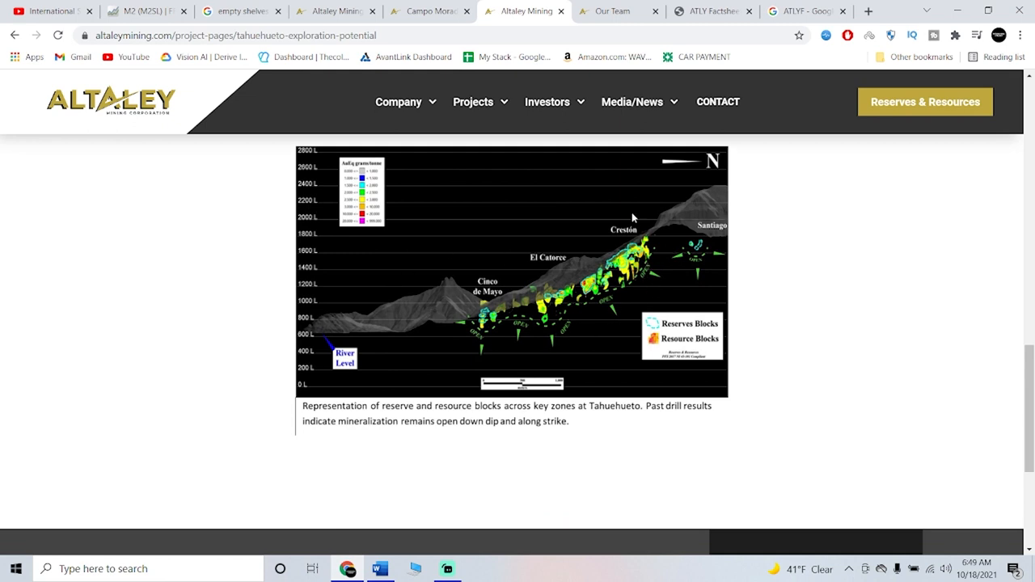
pyautogui.moveTo(609, 269)
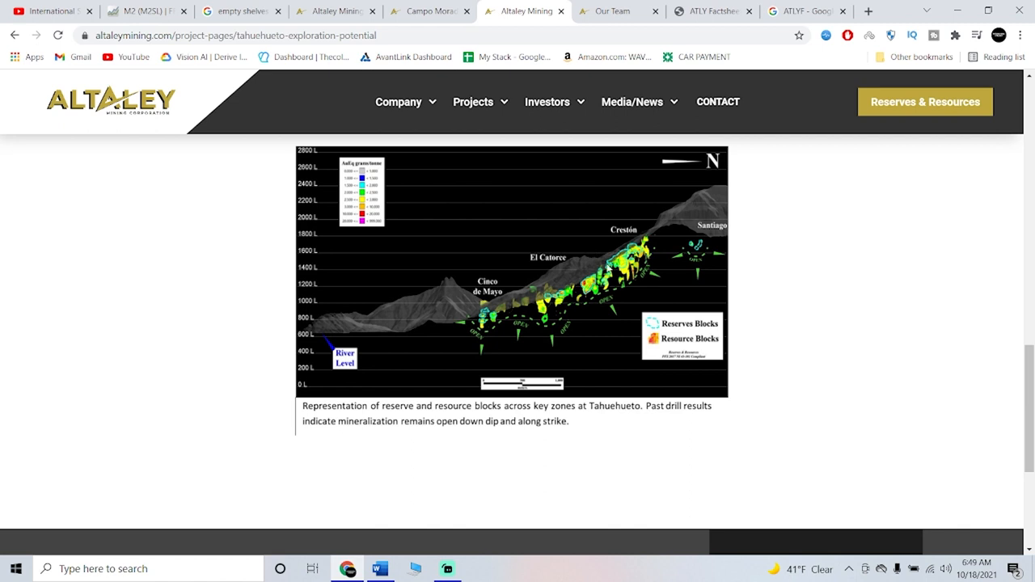
pyautogui.moveTo(654, 318)
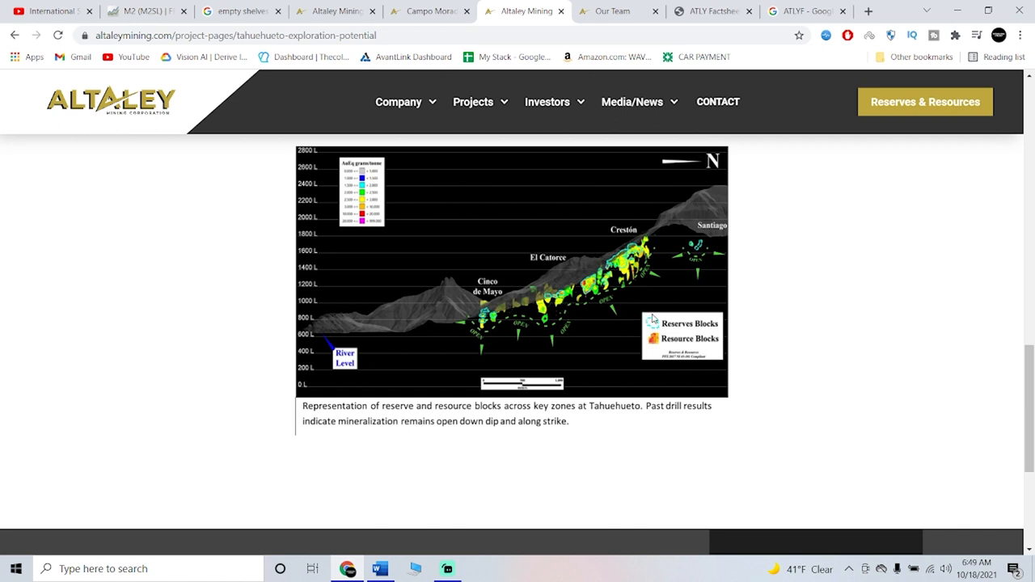
pyautogui.scroll(-3)
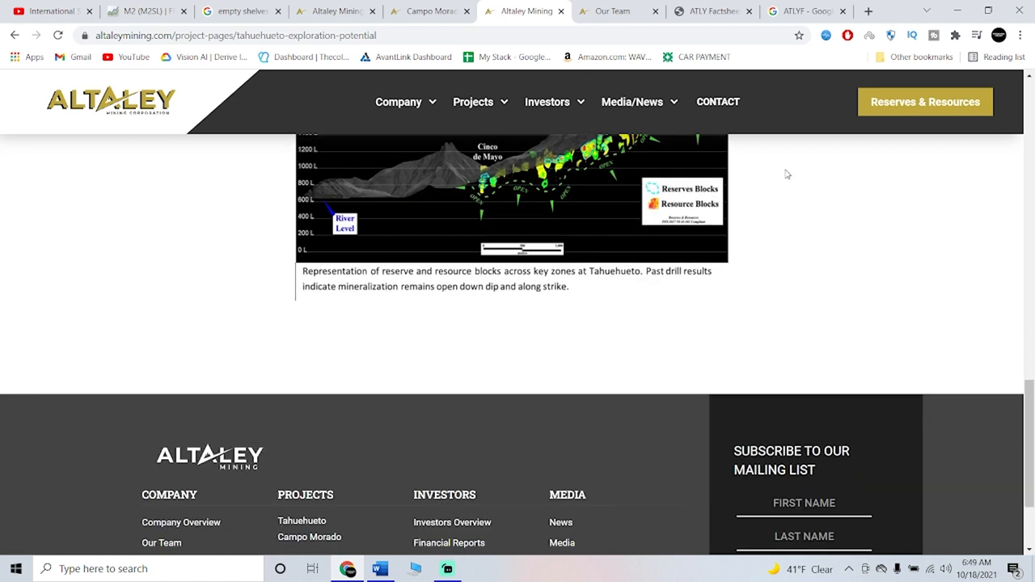
pyautogui.moveTo(547, 227)
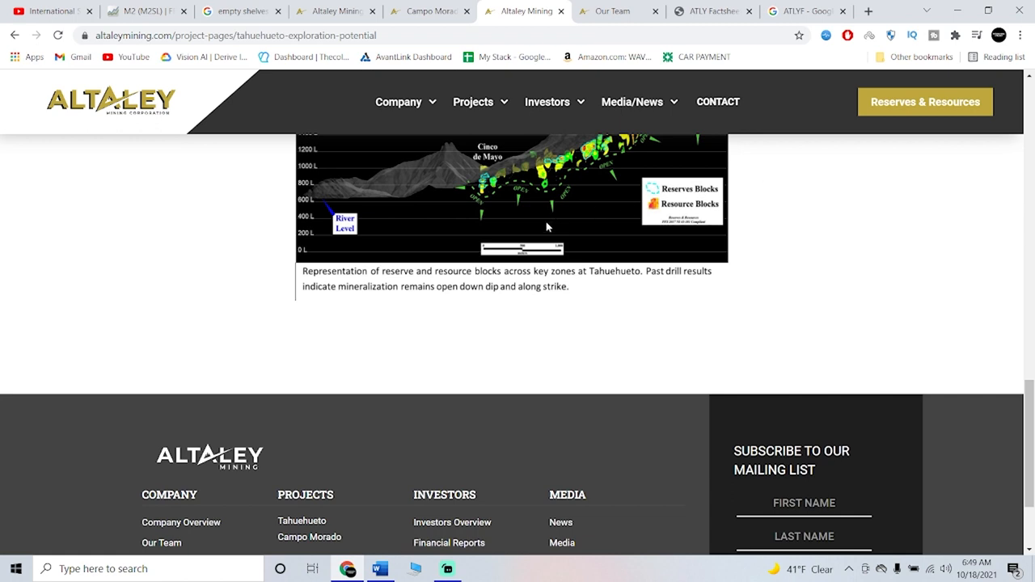
pyautogui.scroll(3)
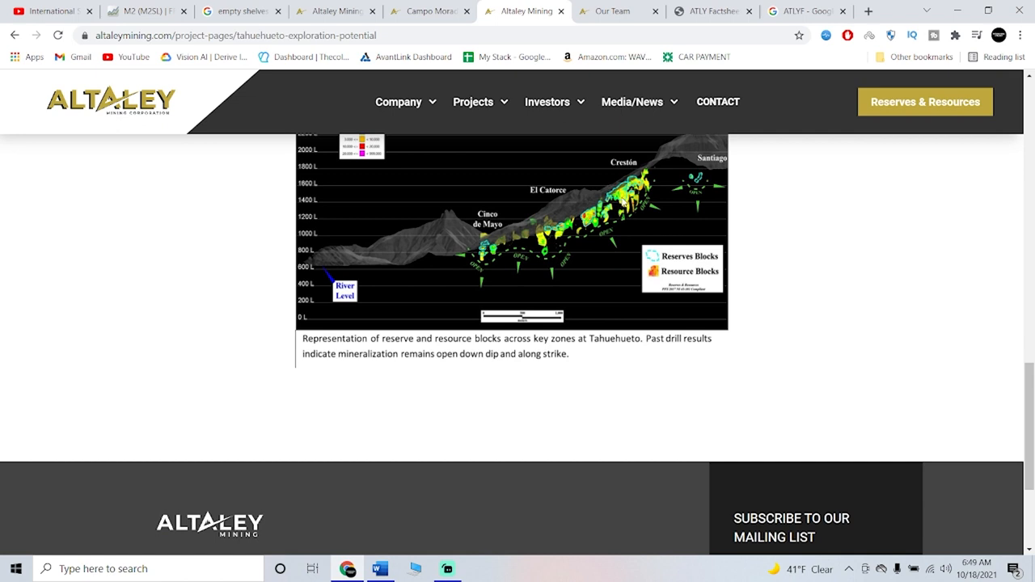
pyautogui.moveTo(633, 263)
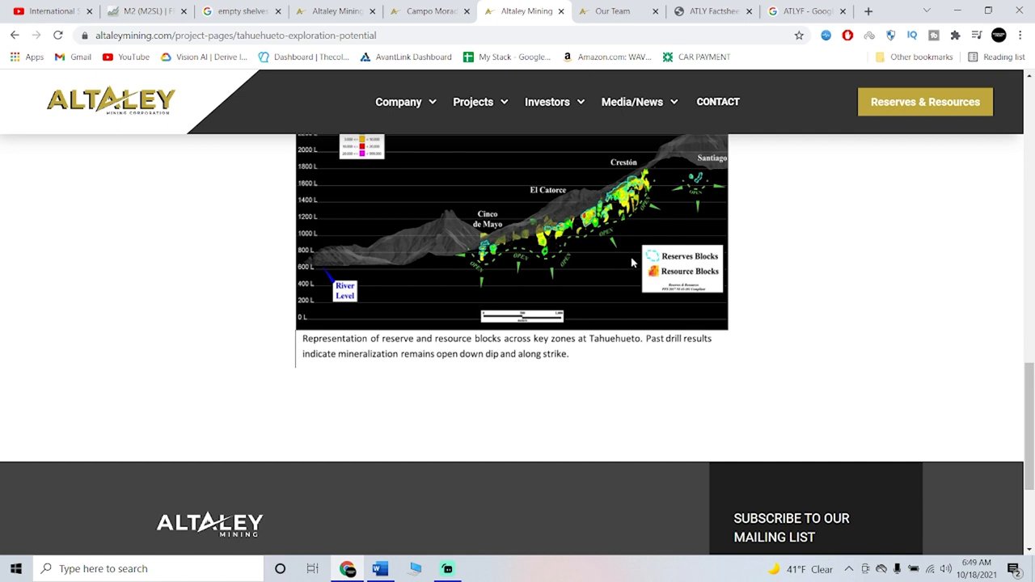
pyautogui.moveTo(655, 173)
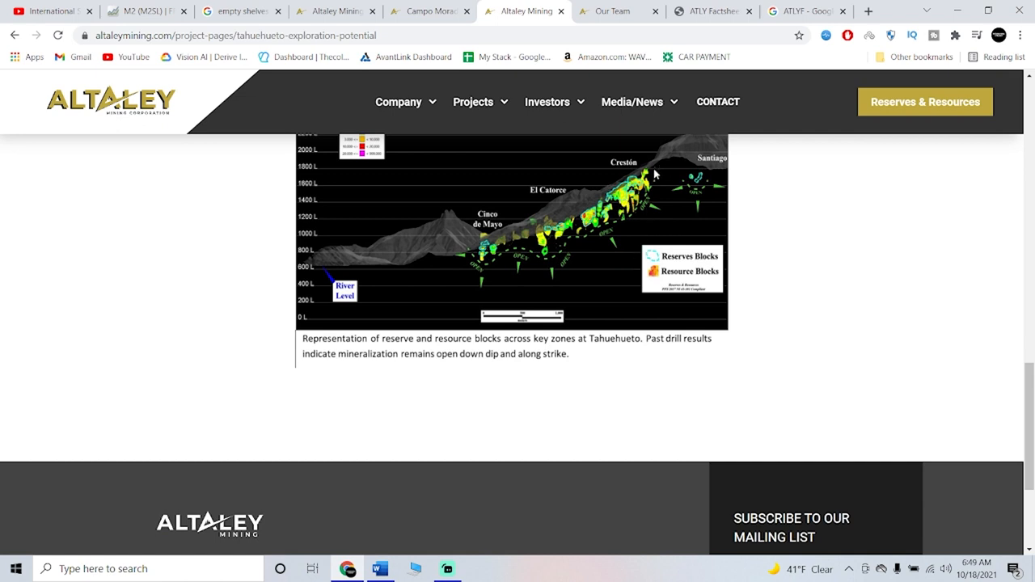
pyautogui.moveTo(655, 174)
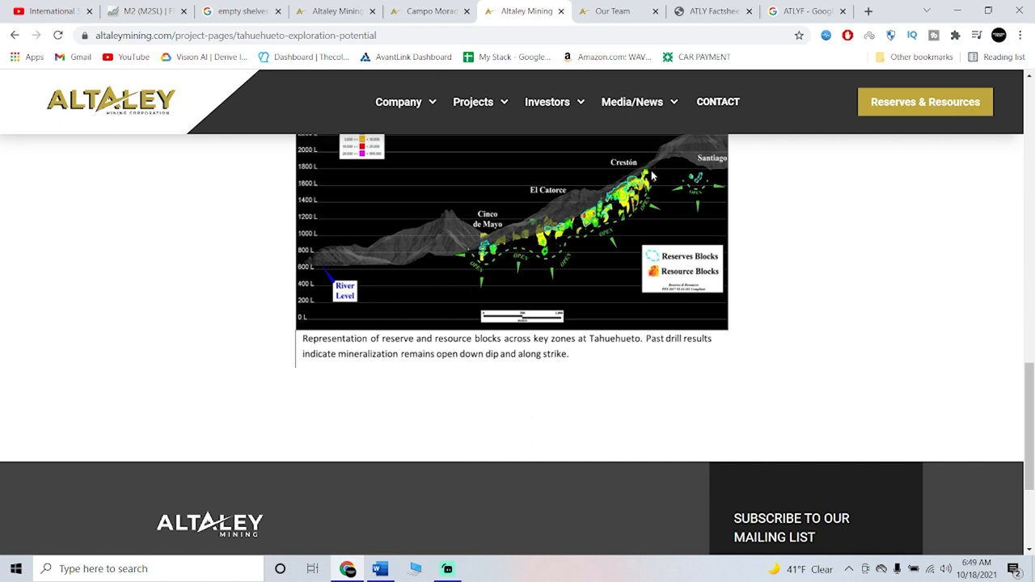
pyautogui.moveTo(668, 176)
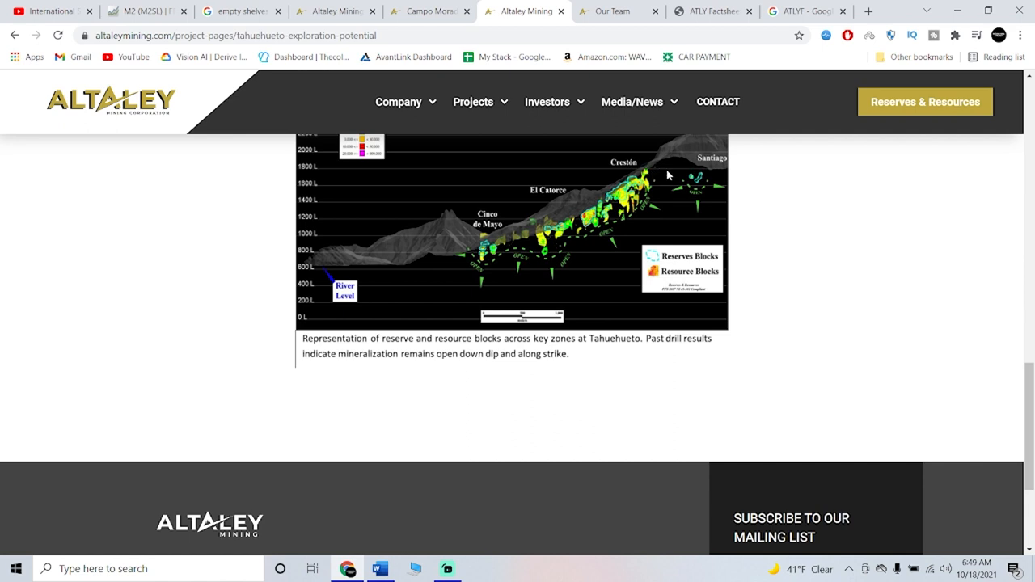
pyautogui.moveTo(689, 246)
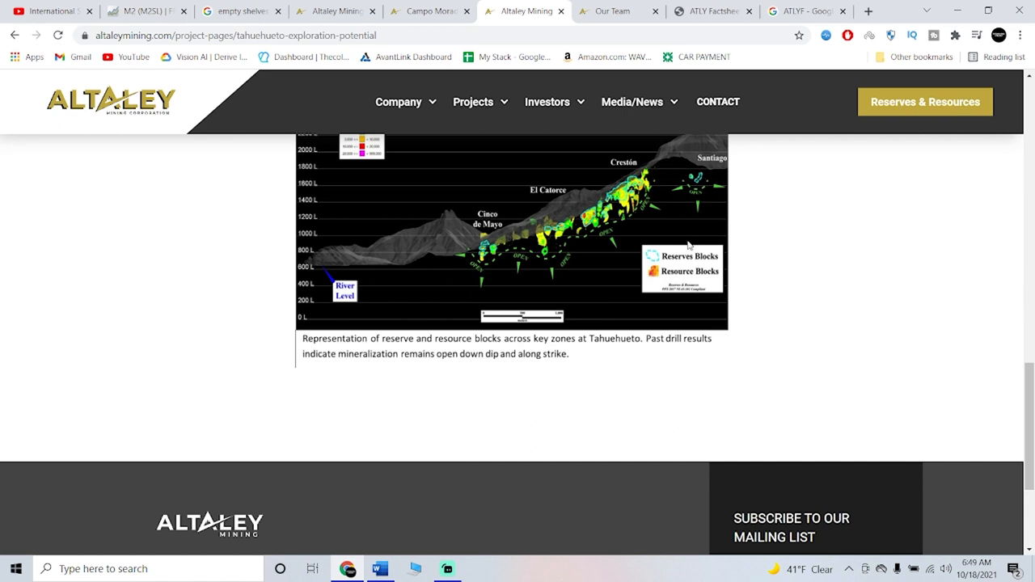
pyautogui.scroll(3)
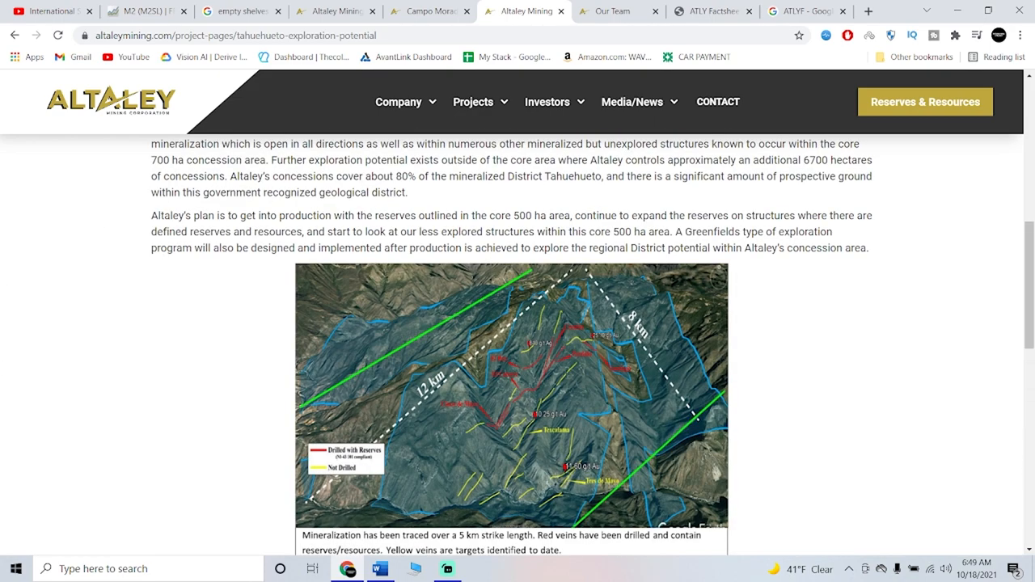
pyautogui.scroll(3)
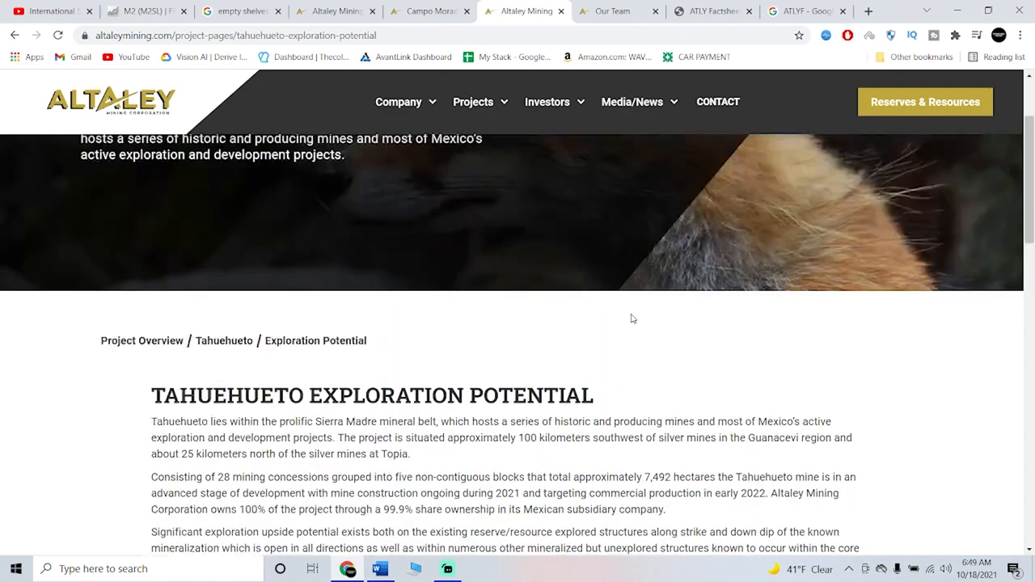
# Open Campo Morado Exploration Potential and scroll to its 12,090-hectare anomaly and drilled-area map.
pyautogui.click(429, 11)
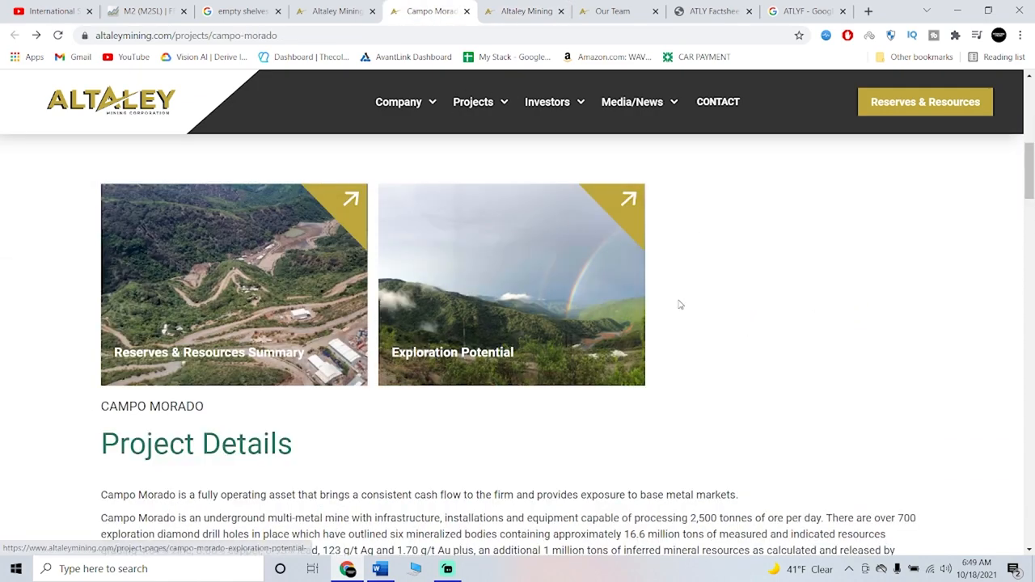
pyautogui.click(511, 285)
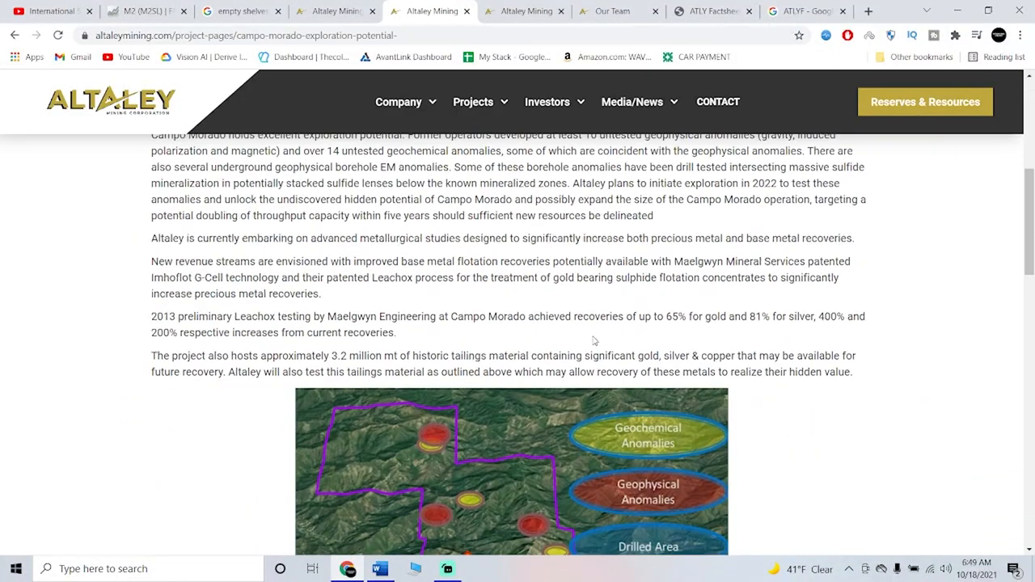
pyautogui.scroll(-3)
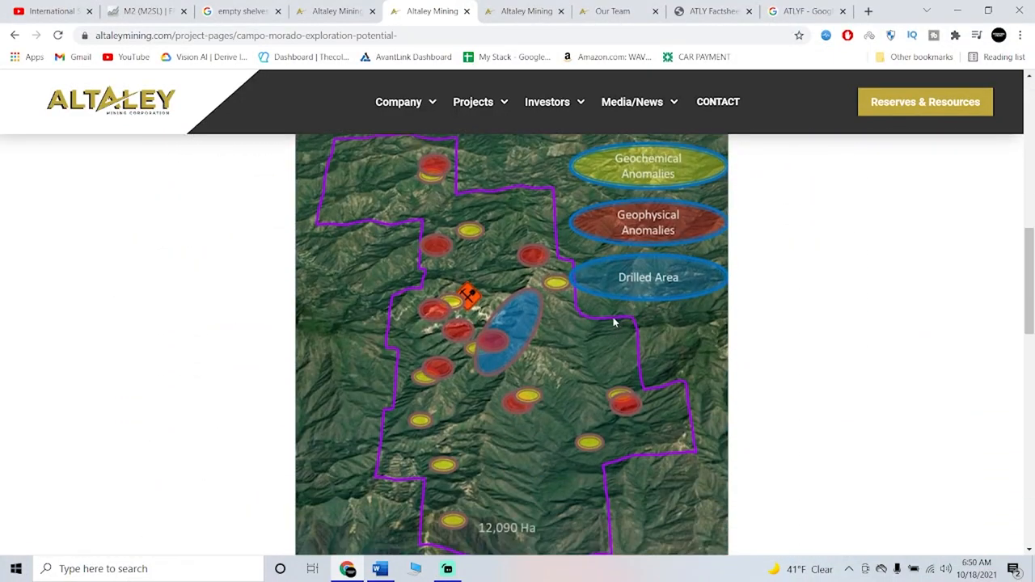
pyautogui.scroll(3)
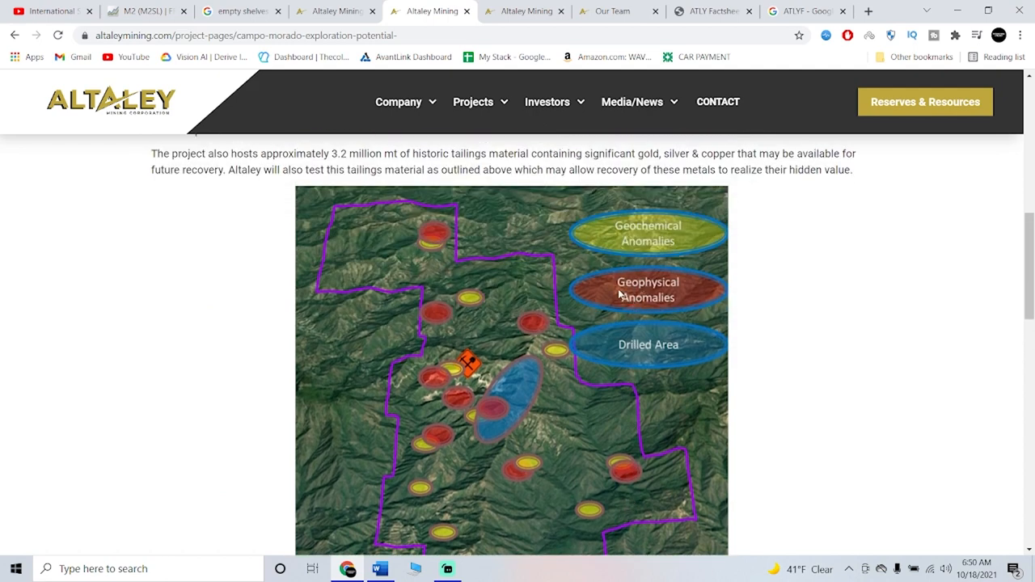
pyautogui.scroll(-3)
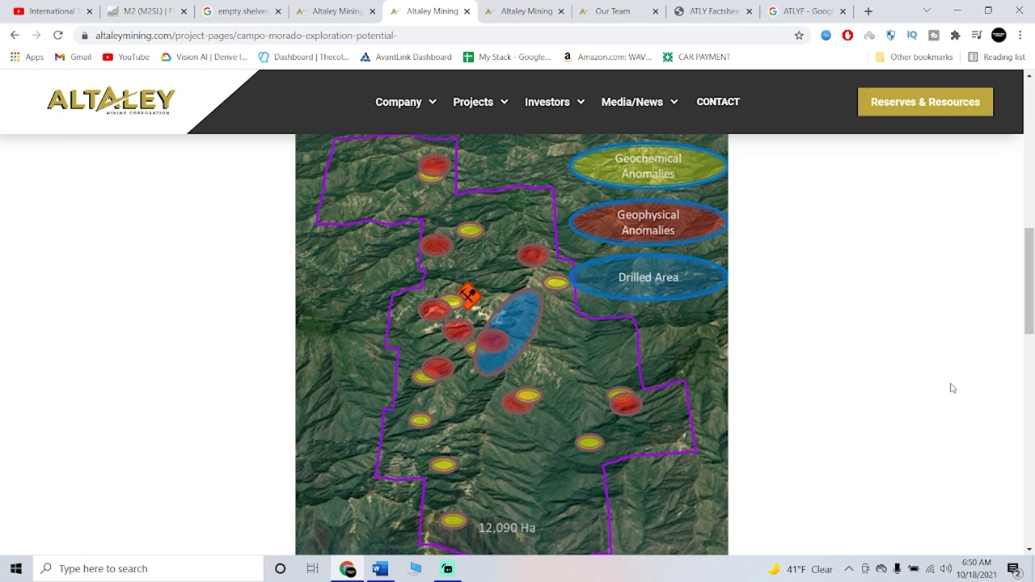
pyautogui.scroll(-3)
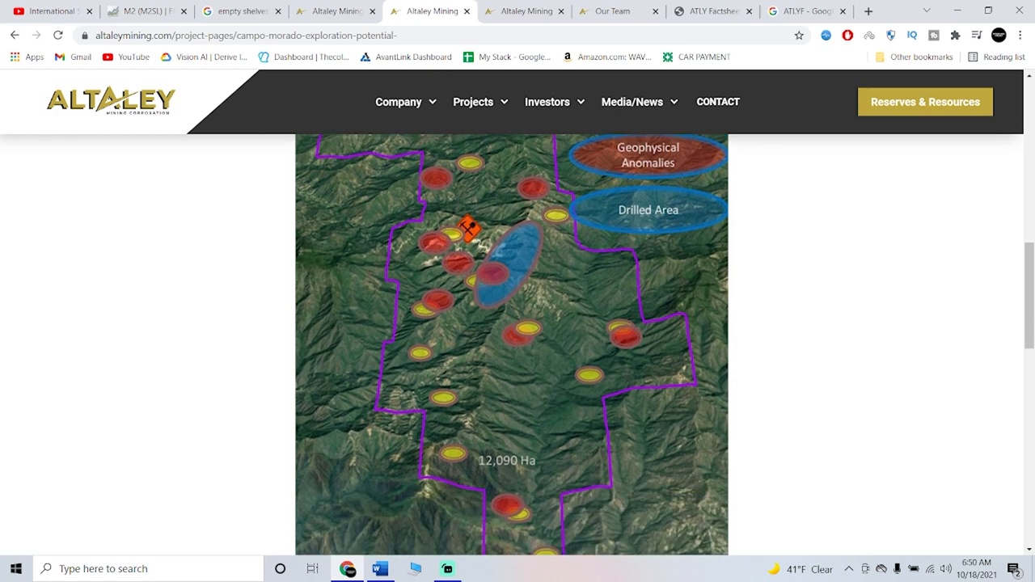
pyautogui.moveTo(86, 236)
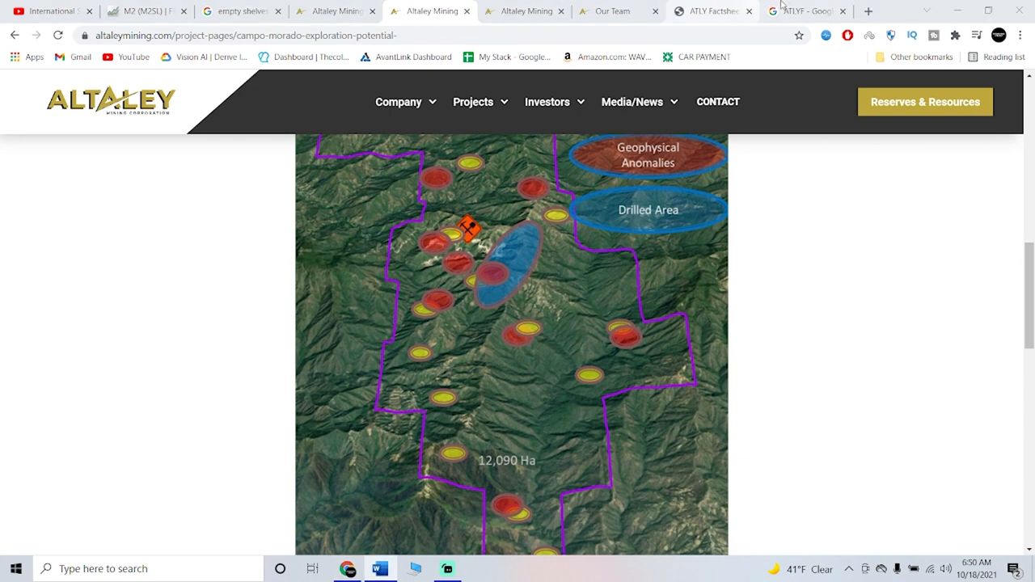
# Return to the ATLYF Google results showing the five-day chart at 0.34 USD.
pyautogui.click(805, 10)
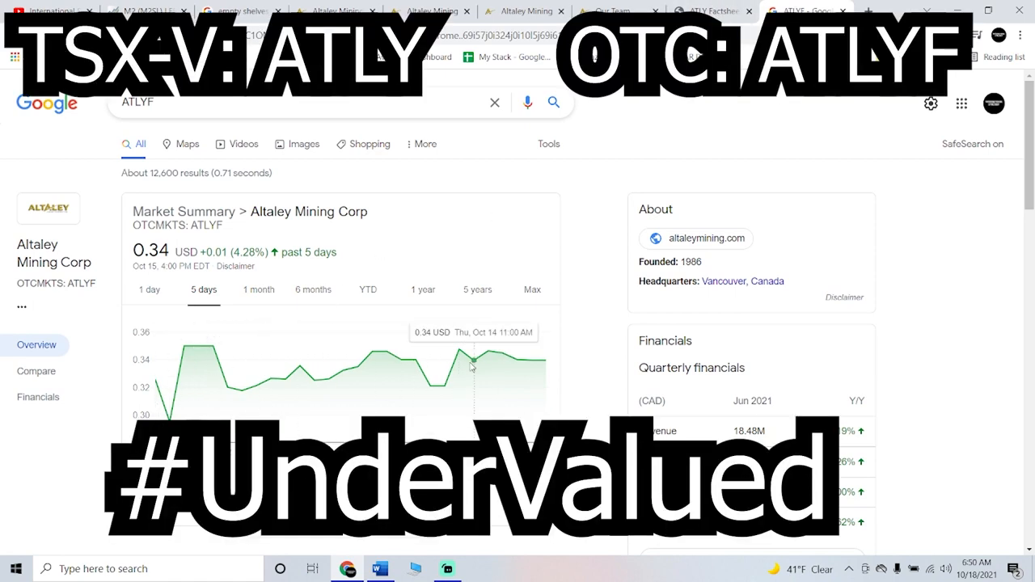
pyautogui.moveTo(485, 360)
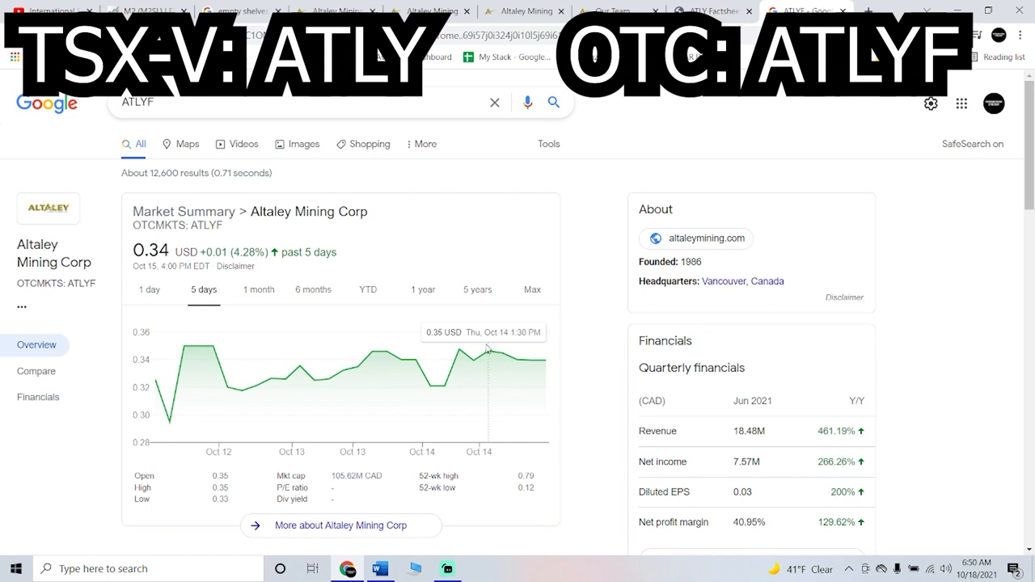
pyautogui.moveTo(405, 350)
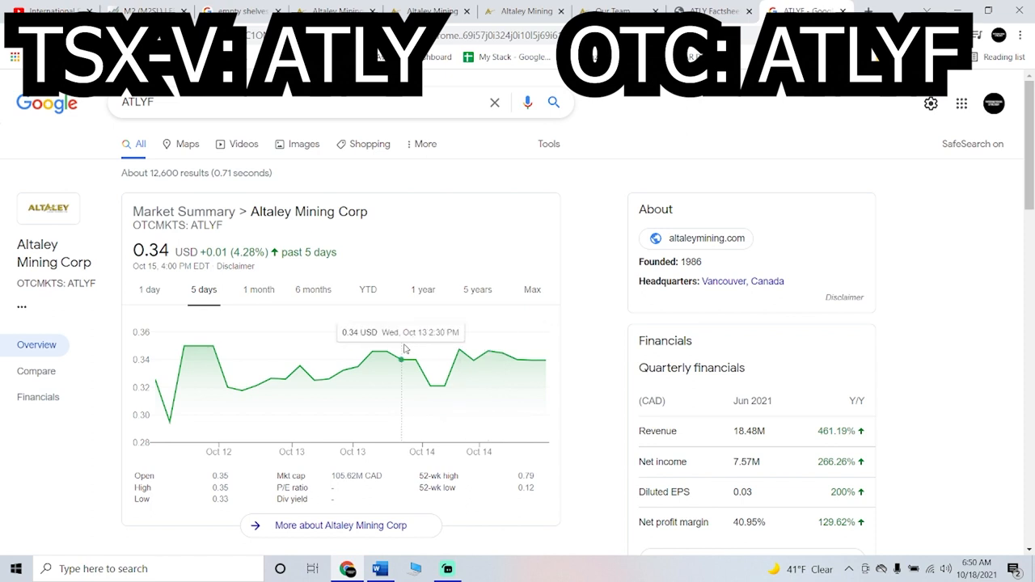
pyautogui.moveTo(156, 378)
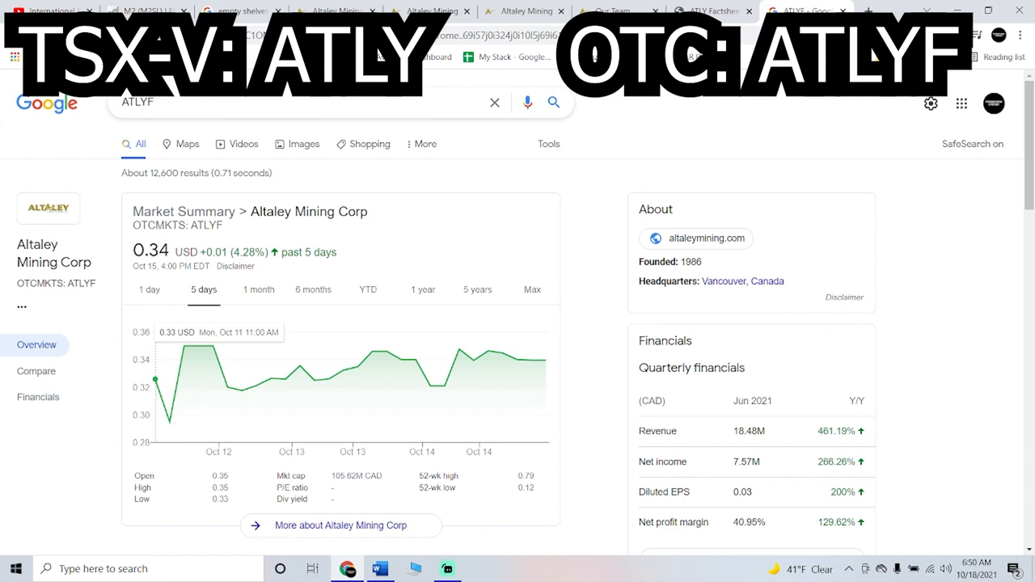
pyautogui.moveTo(167, 369)
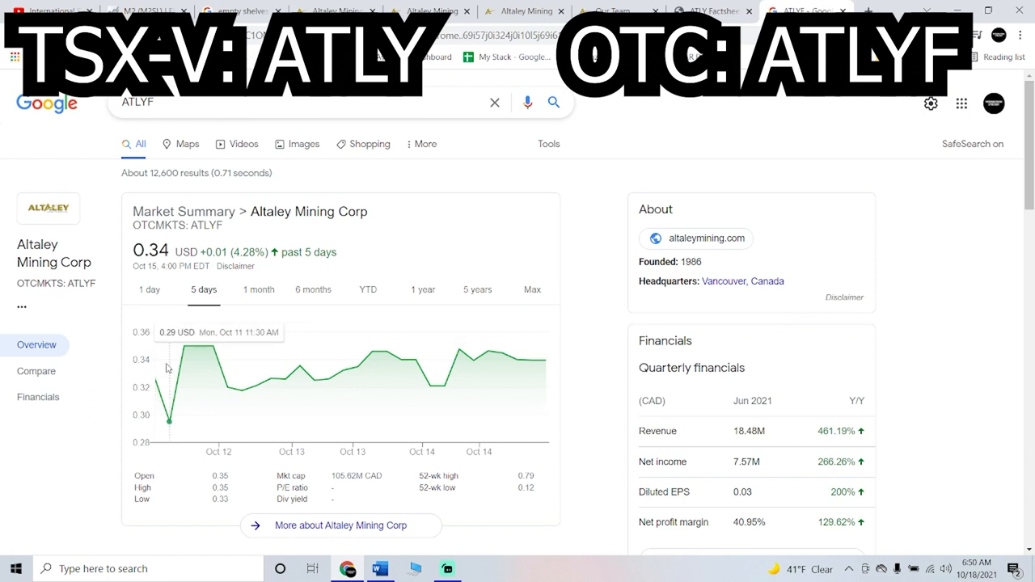
pyautogui.moveTo(547, 359)
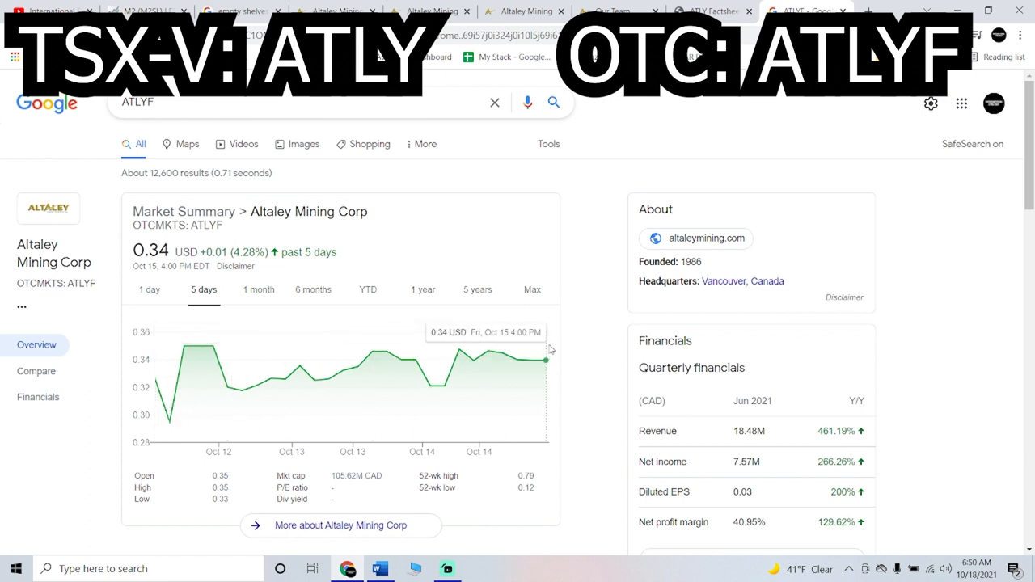
pyautogui.moveTo(559, 339)
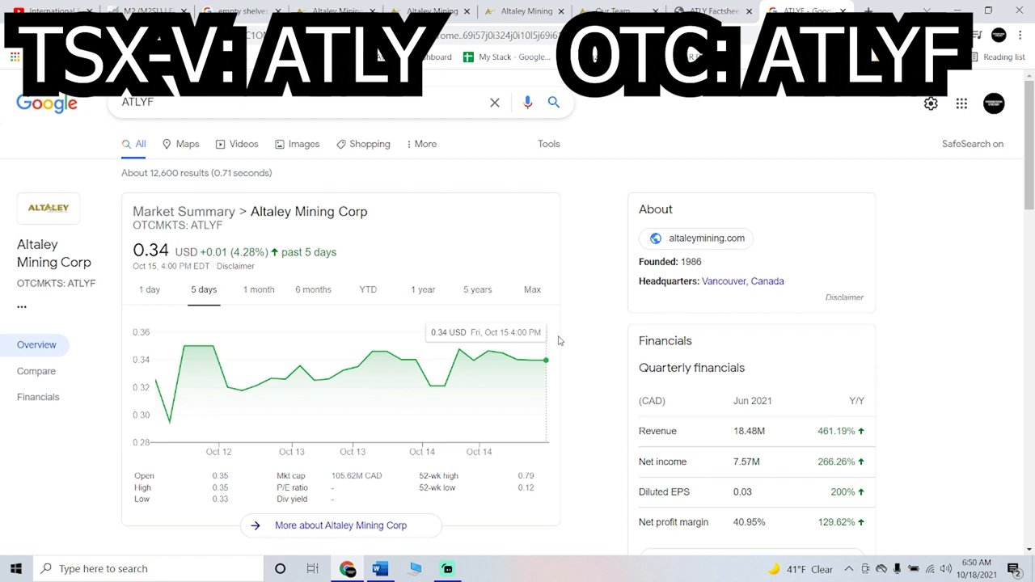
pyautogui.moveTo(667, 307)
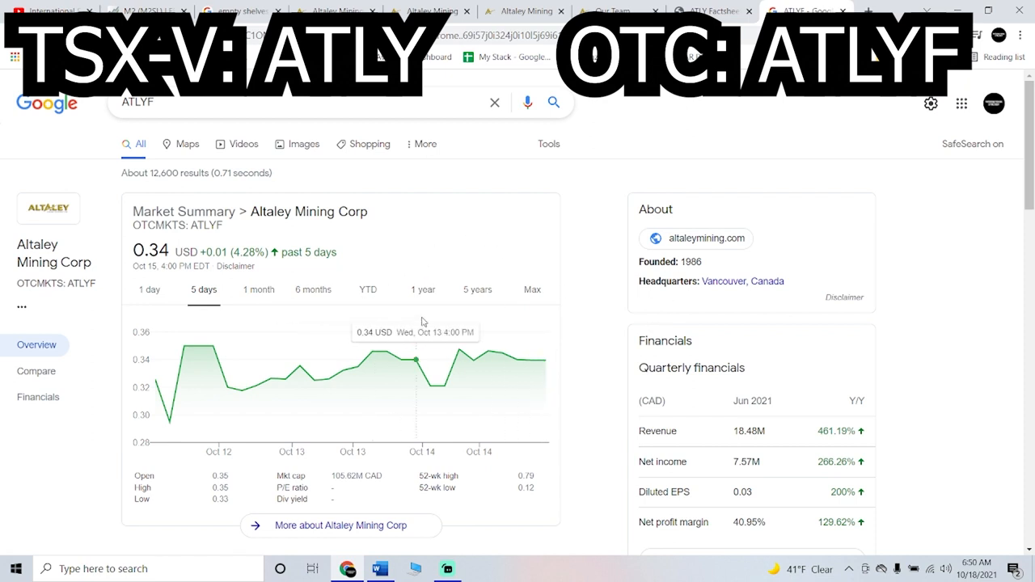
pyautogui.moveTo(387, 327)
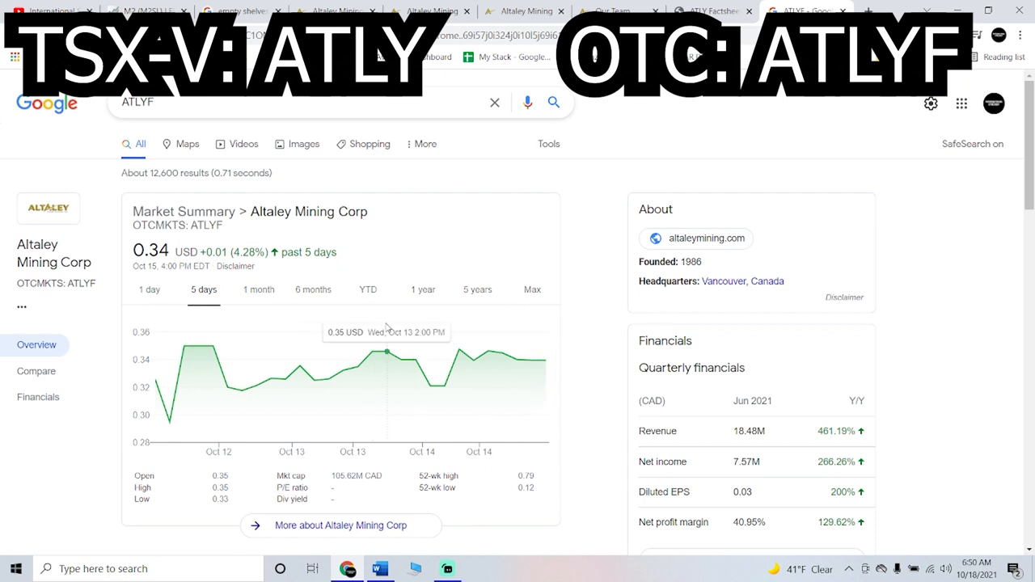
pyautogui.moveTo(343, 370)
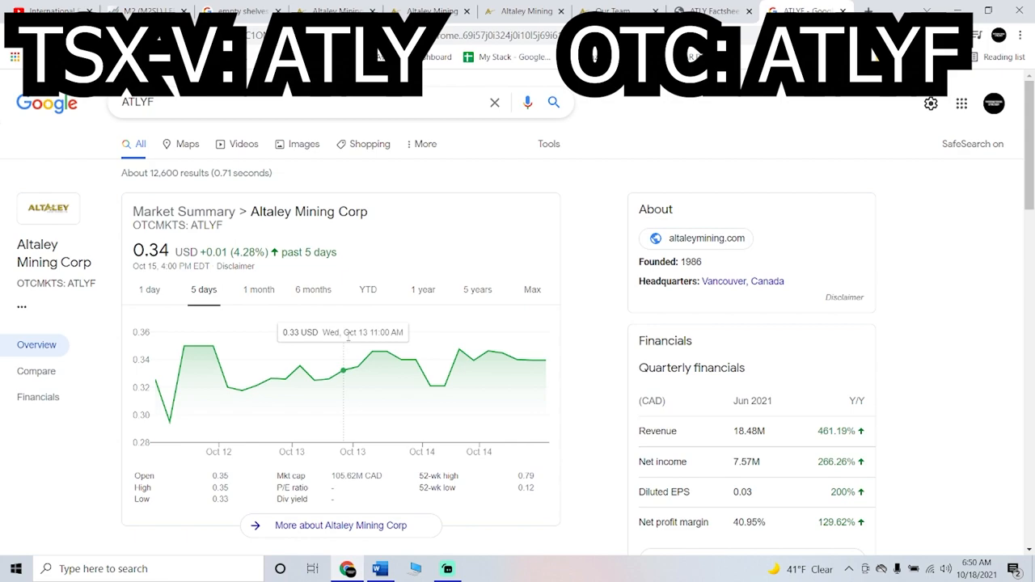
pyautogui.moveTo(474, 360)
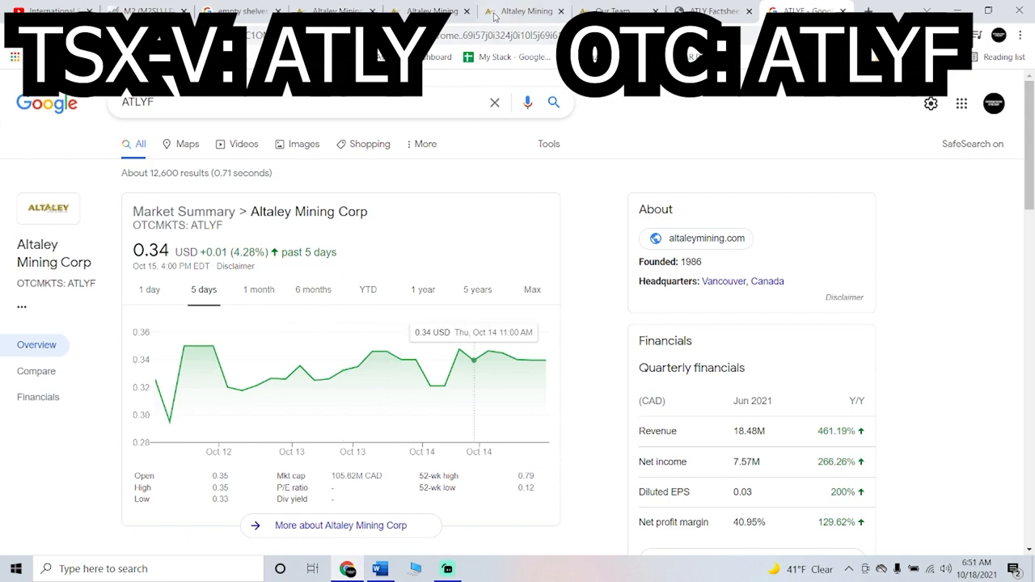
# Switch to the Tahuehueto Exploration Potential page and scroll through its vein map.
pyautogui.click(521, 10)
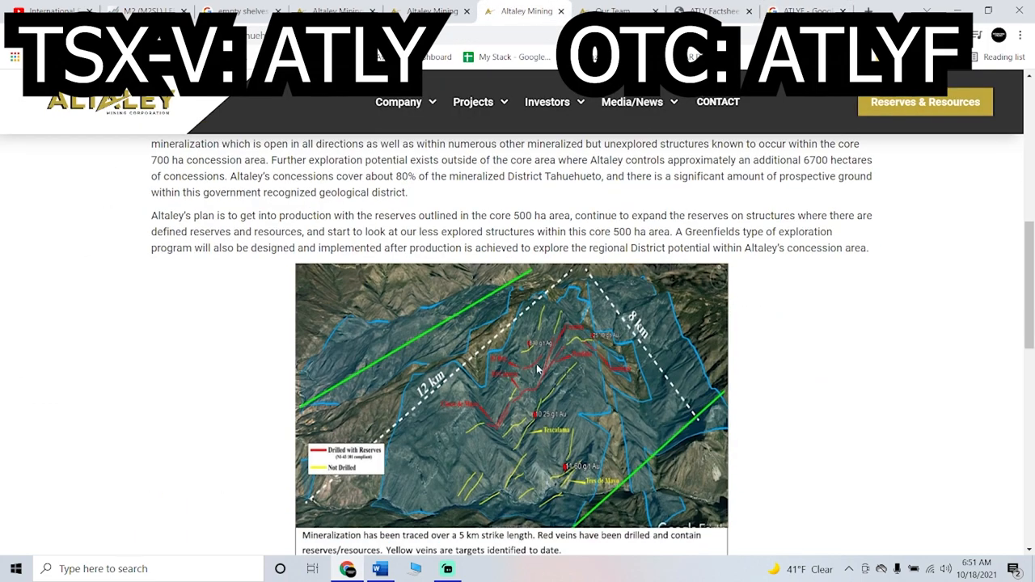
pyautogui.scroll(-3)
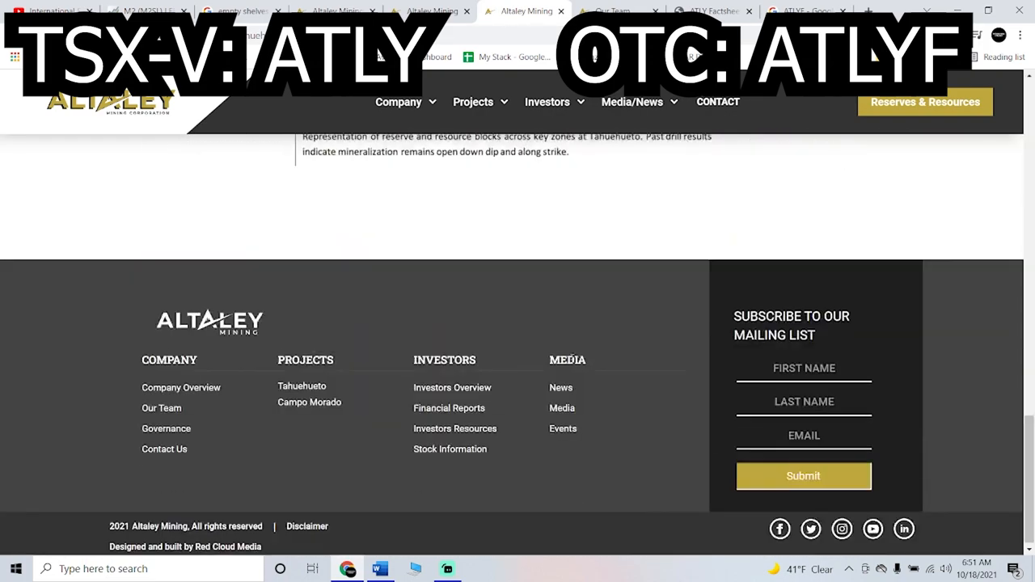
pyautogui.scroll(3)
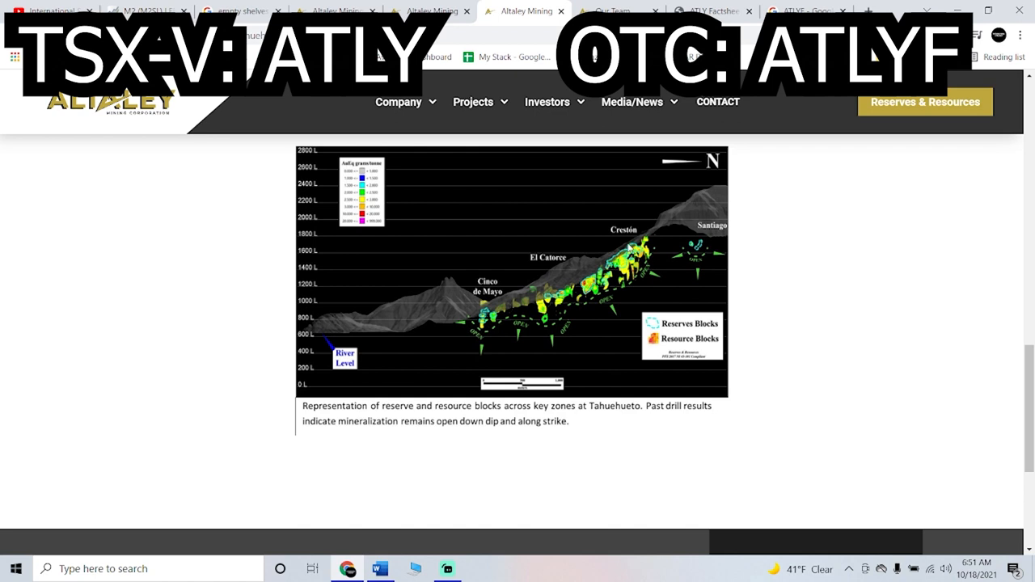
pyautogui.moveTo(594, 294)
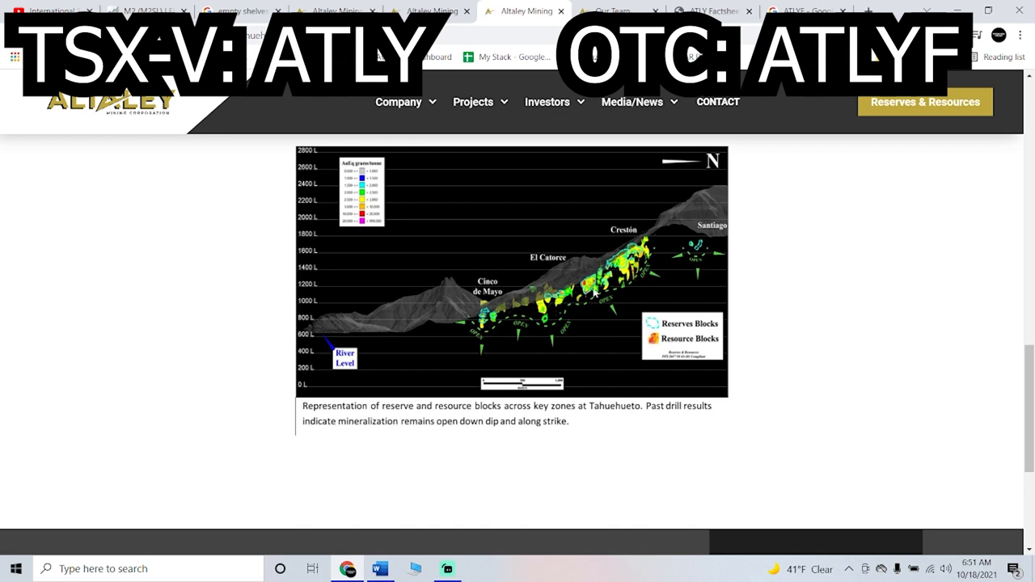
pyautogui.moveTo(623, 312)
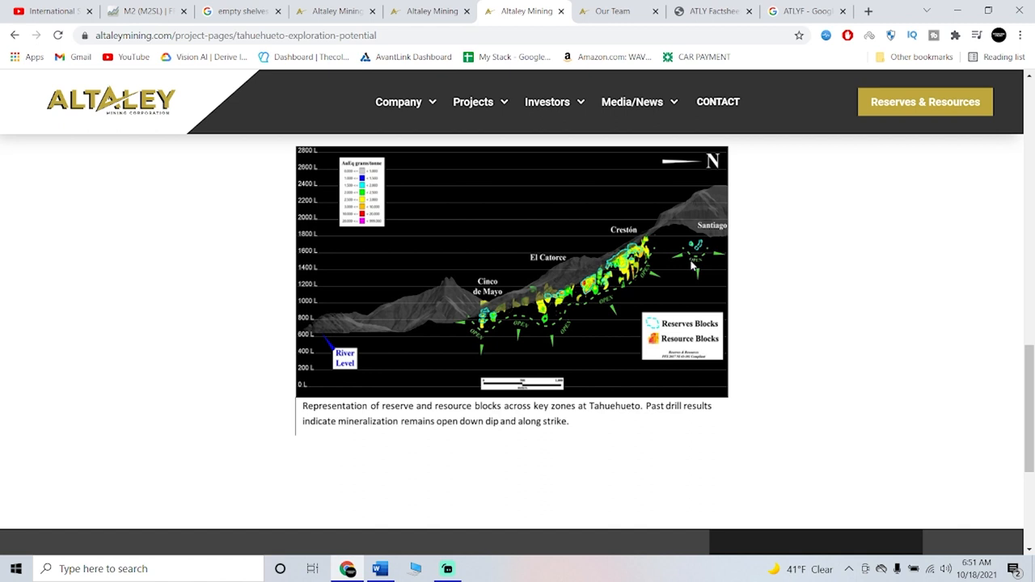
pyautogui.moveTo(568, 267)
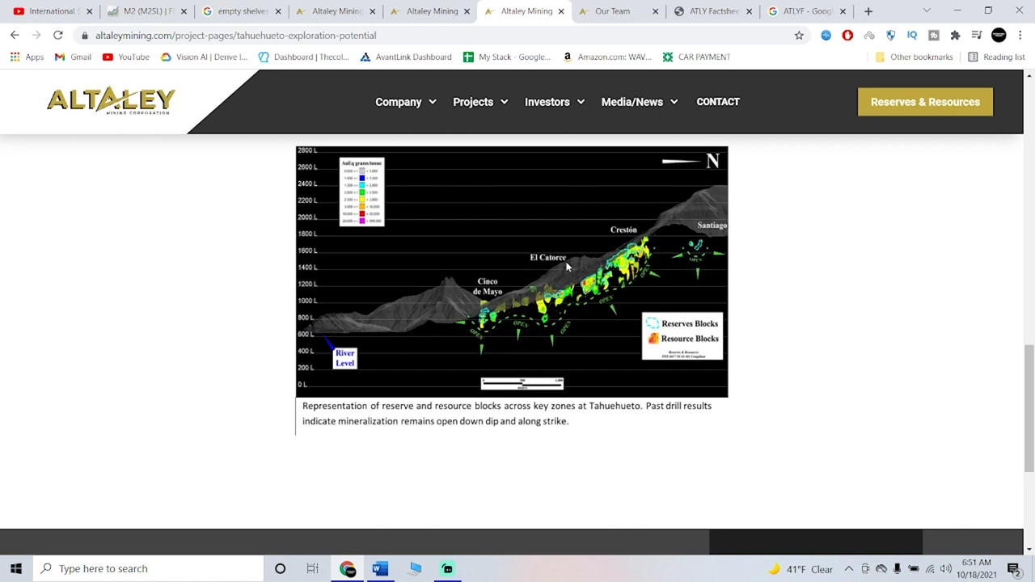
pyautogui.moveTo(578, 293)
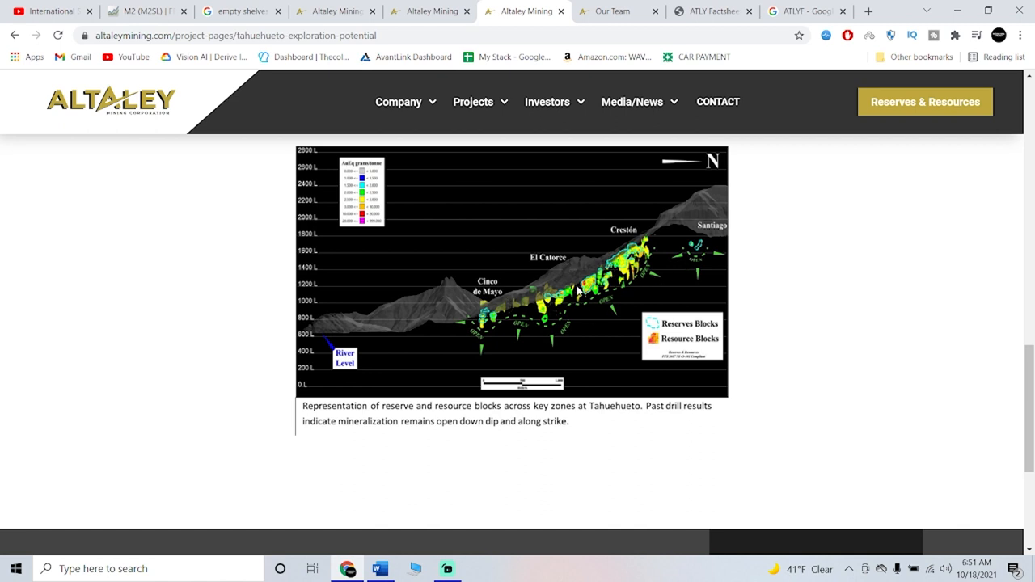
pyautogui.moveTo(673, 267)
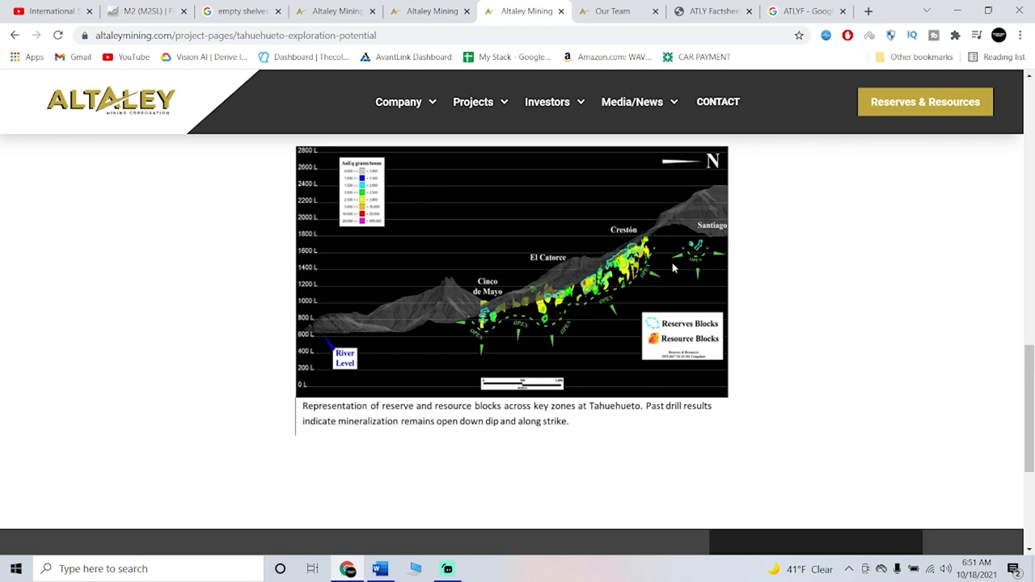
pyautogui.moveTo(678, 260)
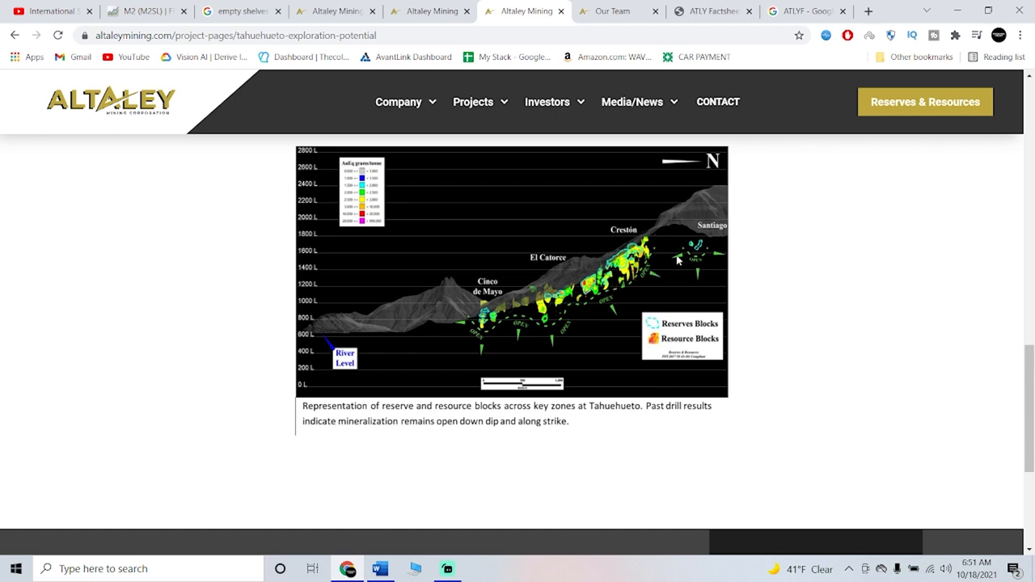
pyautogui.scroll(3)
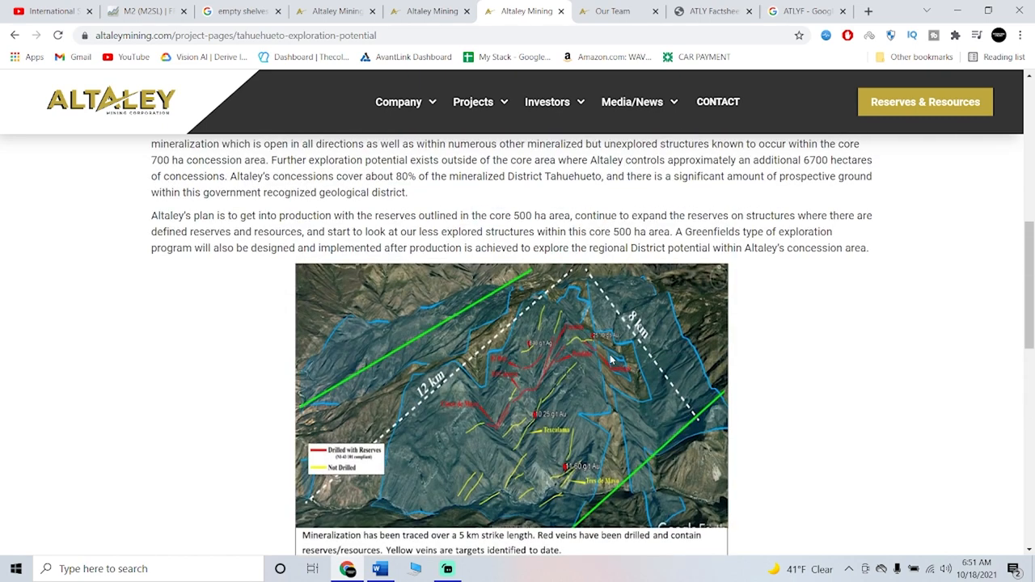
pyautogui.moveTo(612, 361)
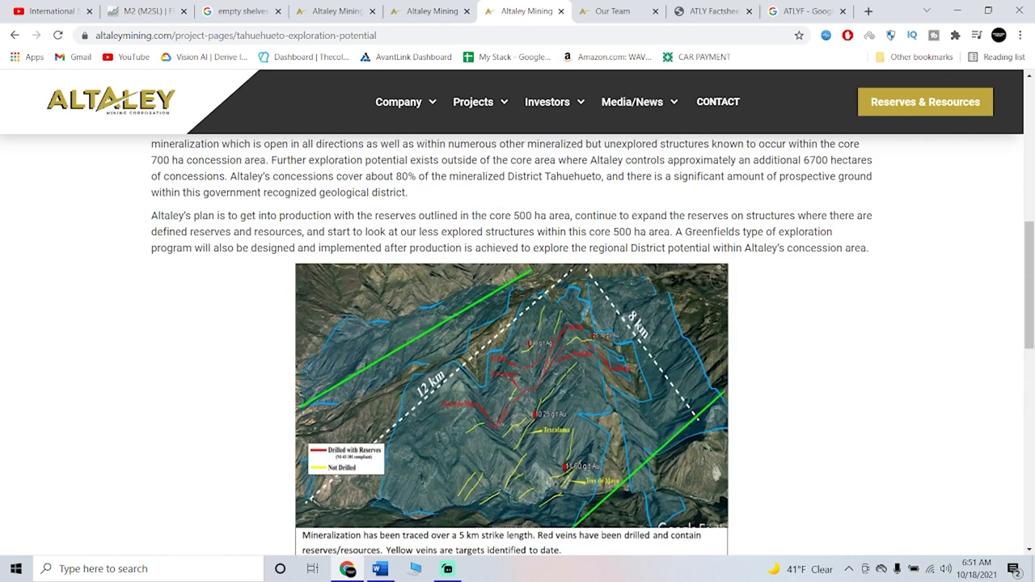
pyautogui.moveTo(396, 397)
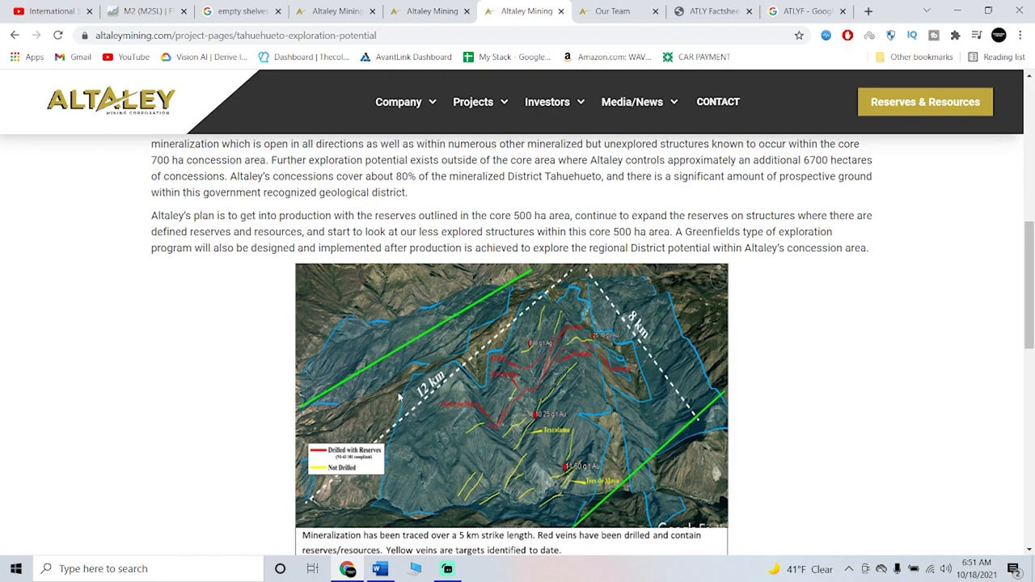
pyautogui.scroll(3)
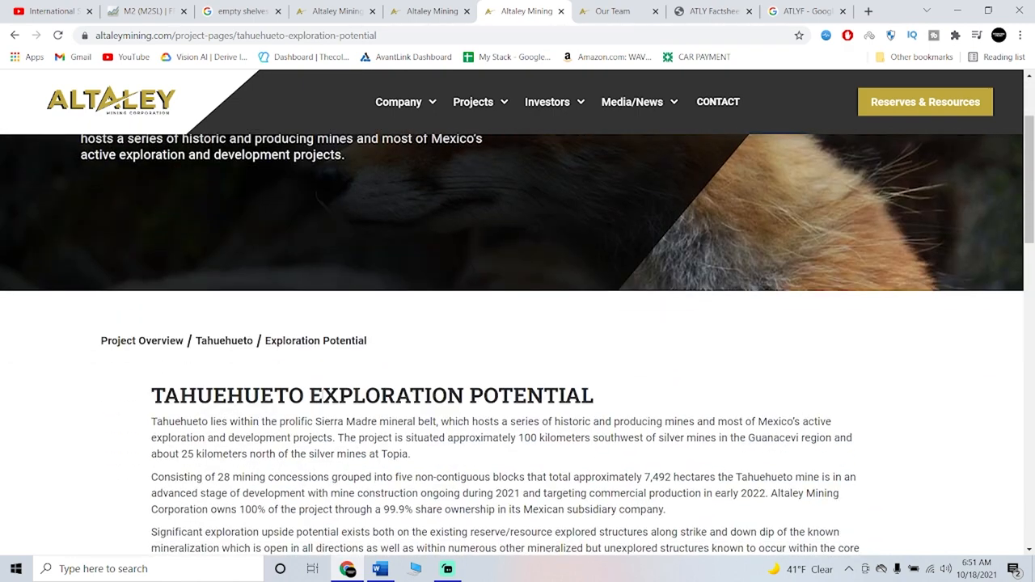
# Double-click on the page and scroll through the reserve block diagram and back.
pyautogui.doubleClick(229, 396)
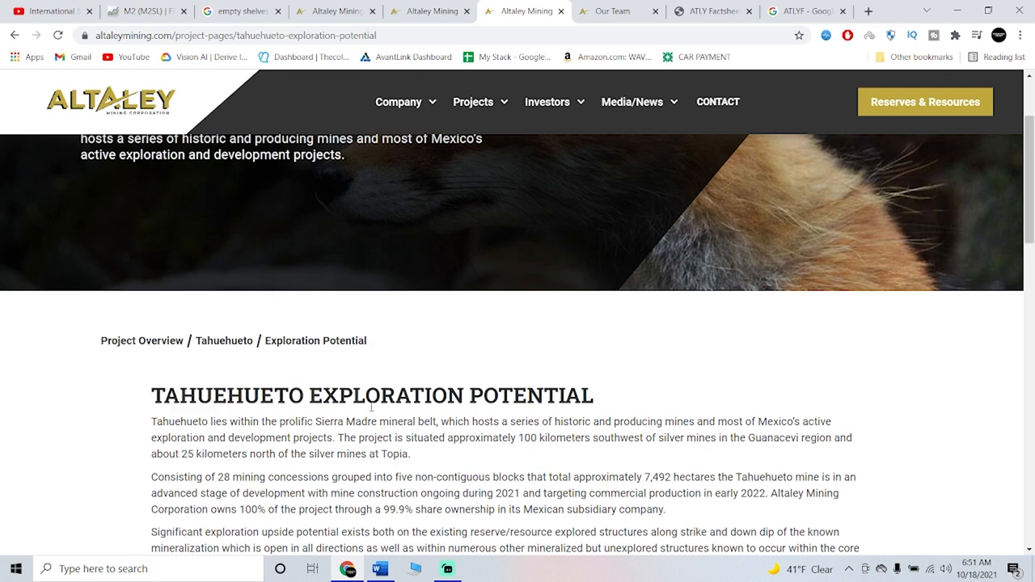
pyautogui.scroll(-3)
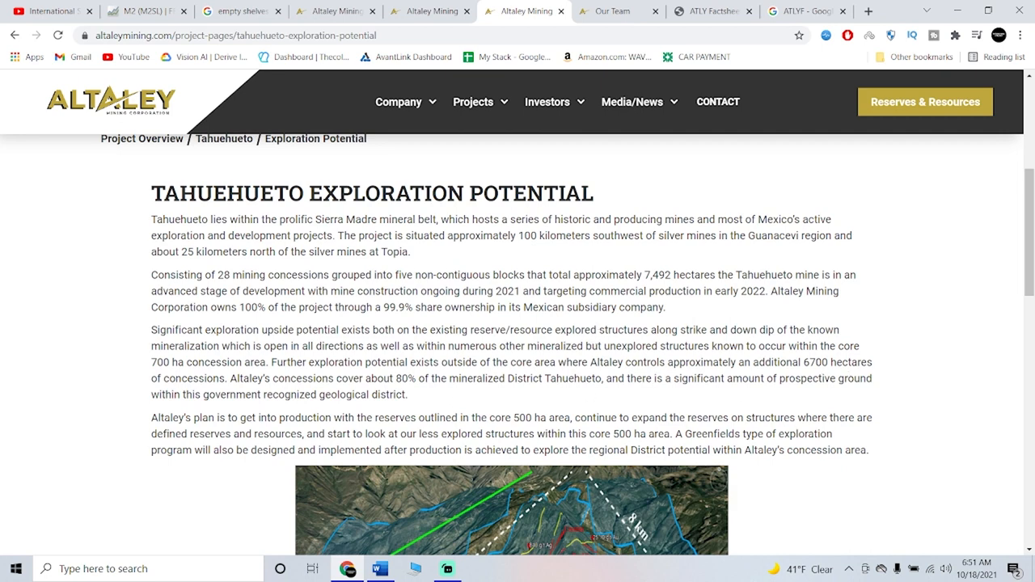
pyautogui.scroll(3)
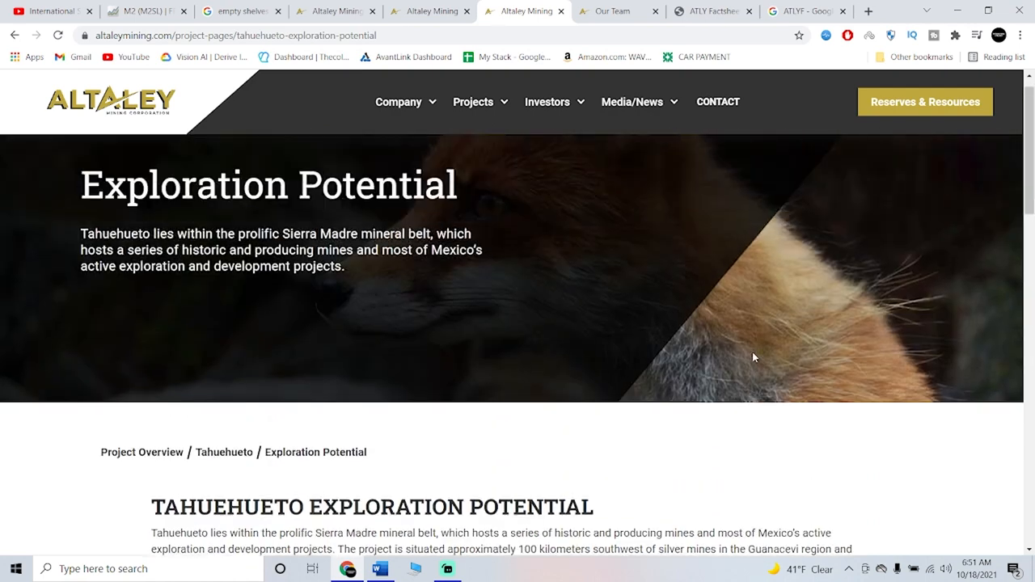
pyautogui.scroll(-3)
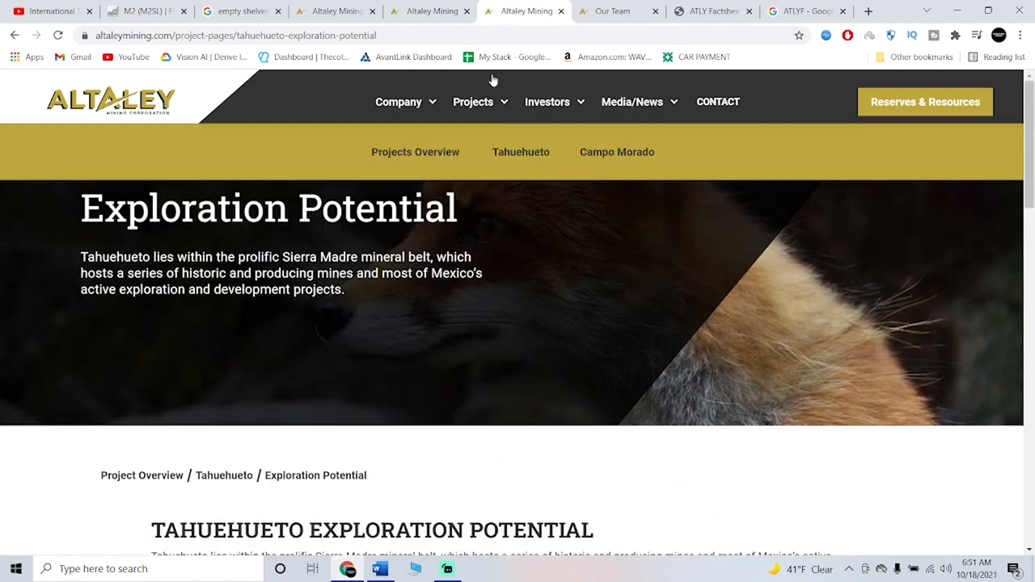
# Return to the International Stacker channel and scroll past the featured video.
pyautogui.click(51, 11)
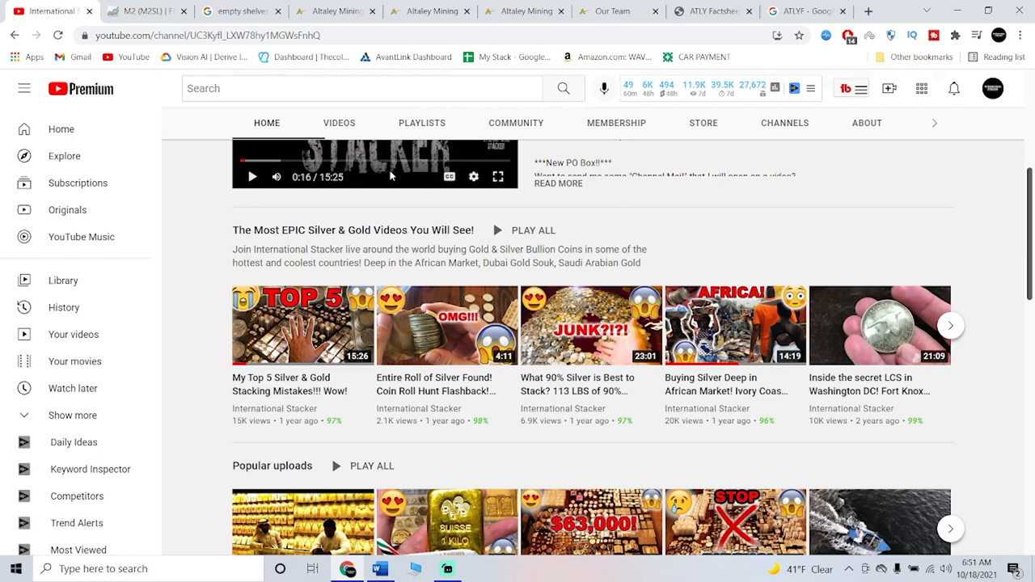
pyautogui.scroll(3)
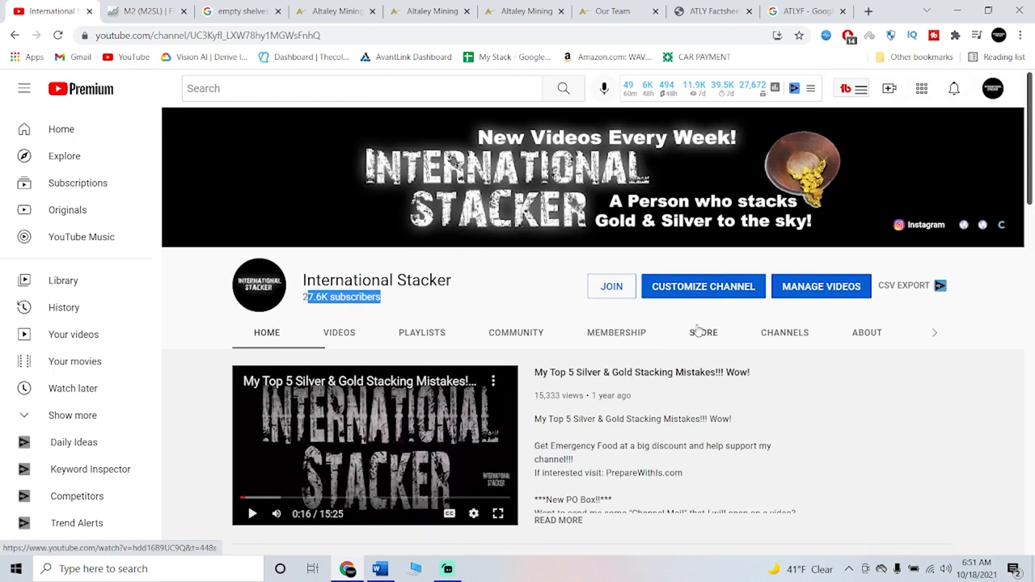
pyautogui.scroll(-3)
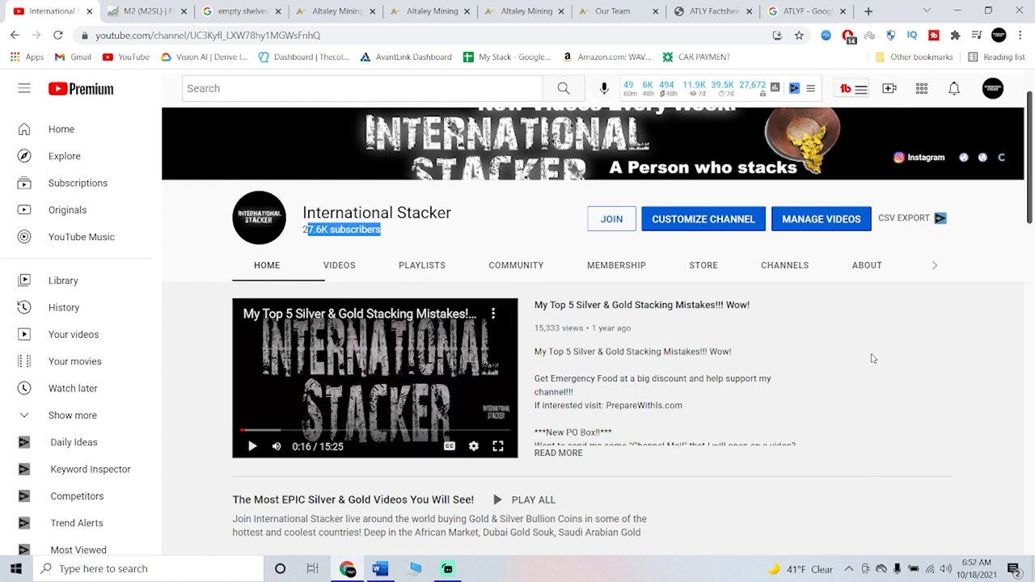
pyautogui.moveTo(721, 309)
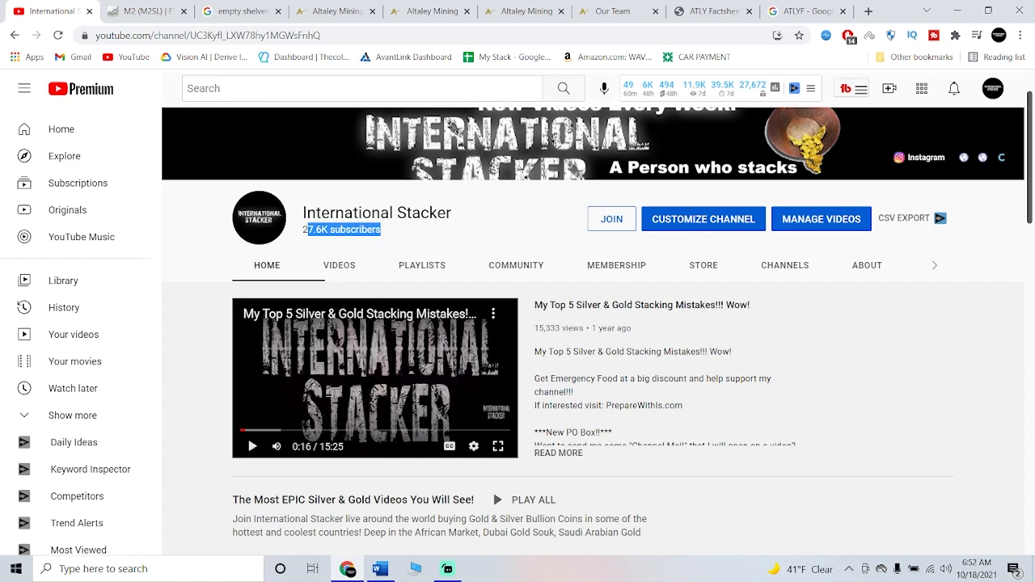
pyautogui.moveTo(450, 390)
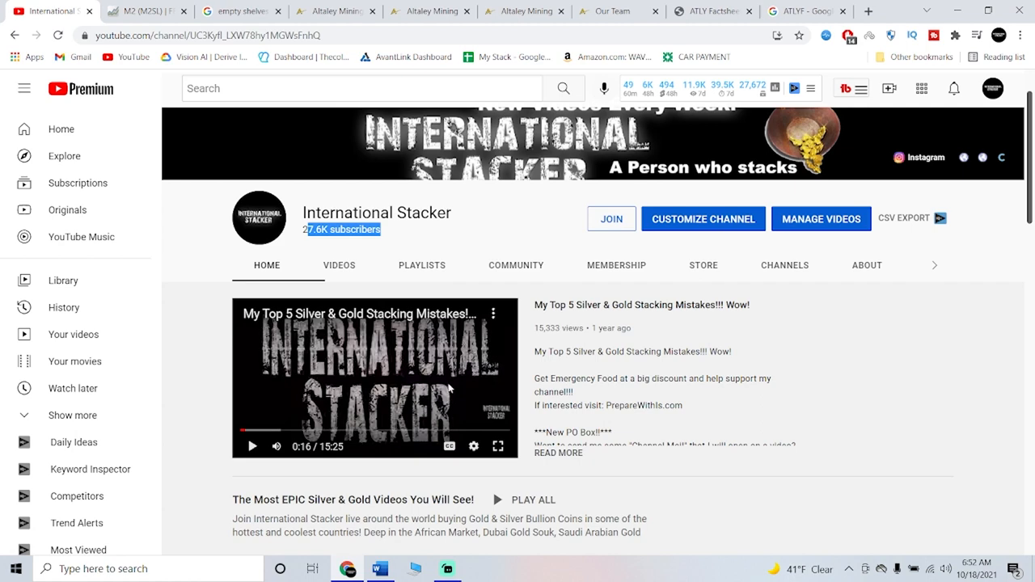
pyautogui.scroll(-3)
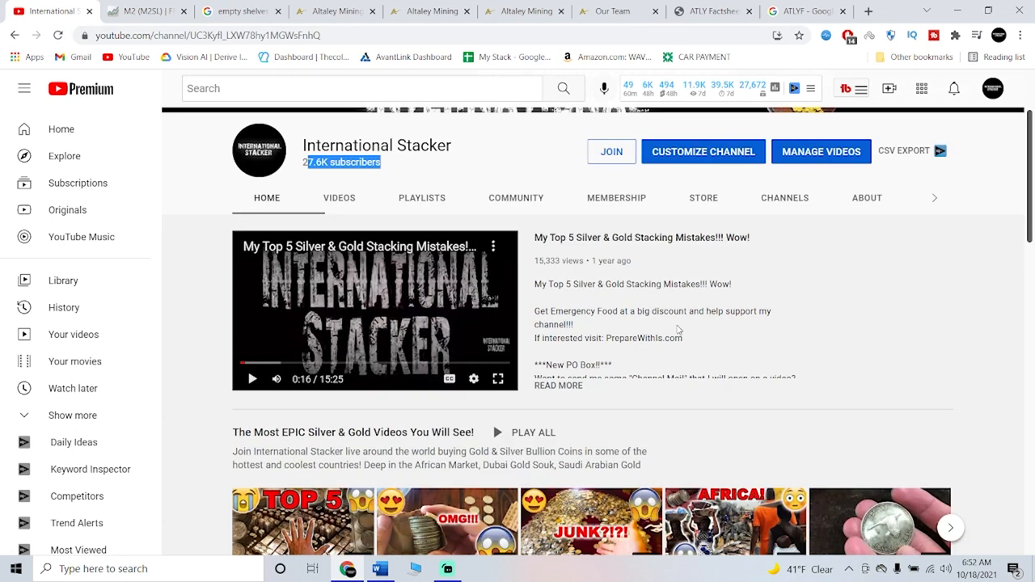
# Scroll through Uploads and Past live streams down to the Shorts shelf.
pyautogui.scroll(3)
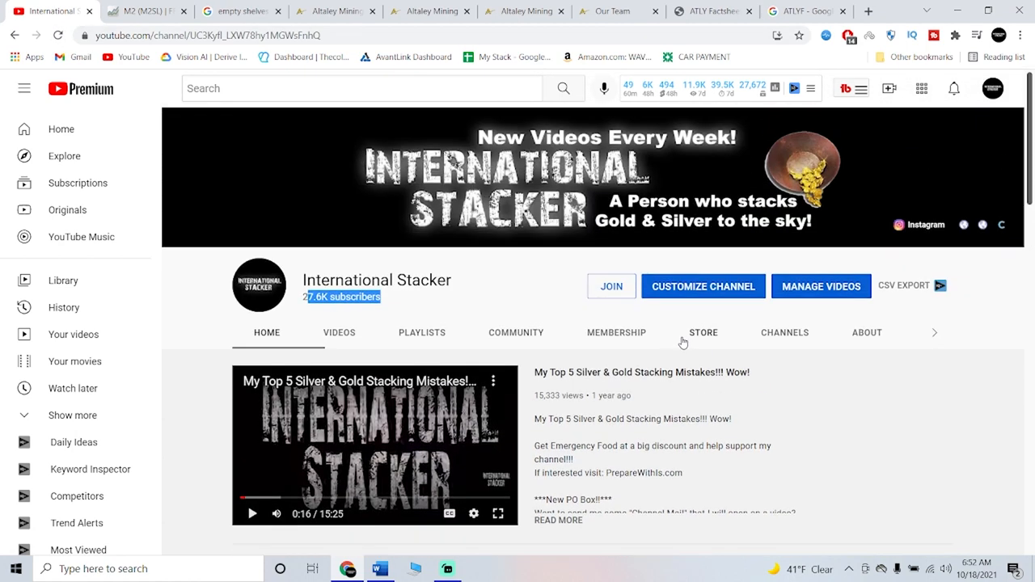
pyautogui.moveTo(703, 336)
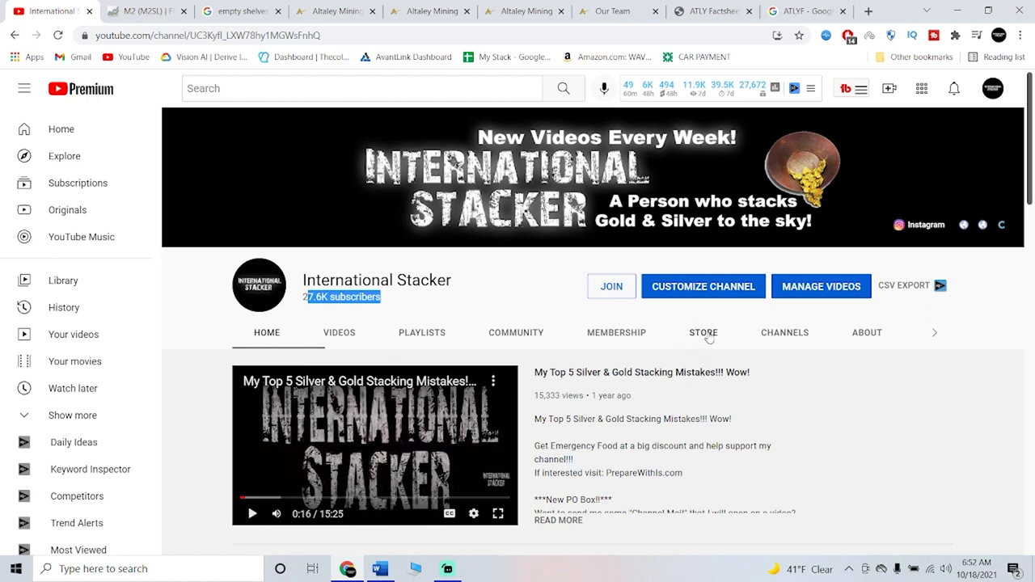
pyautogui.scroll(-3)
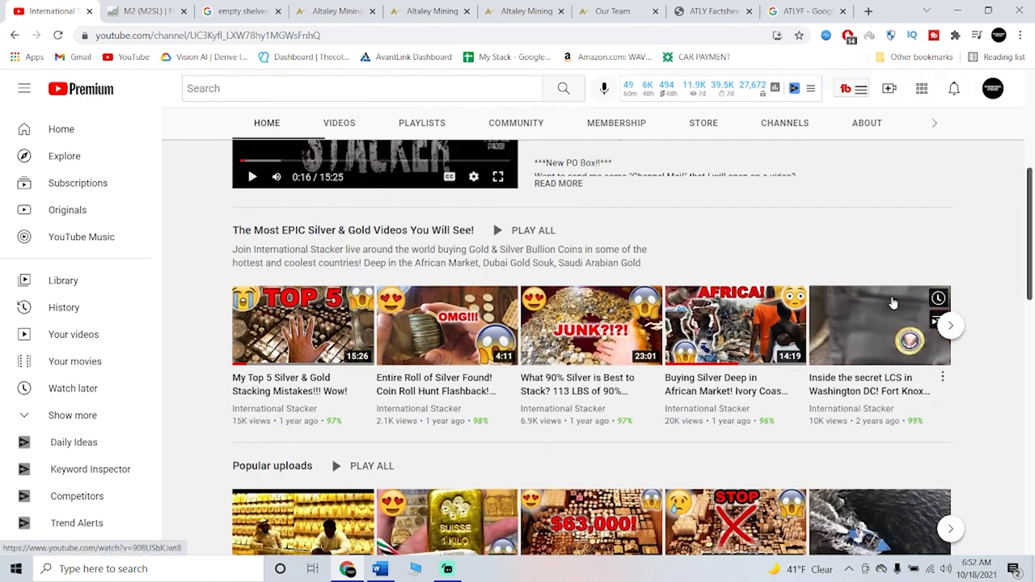
pyautogui.moveTo(872, 346)
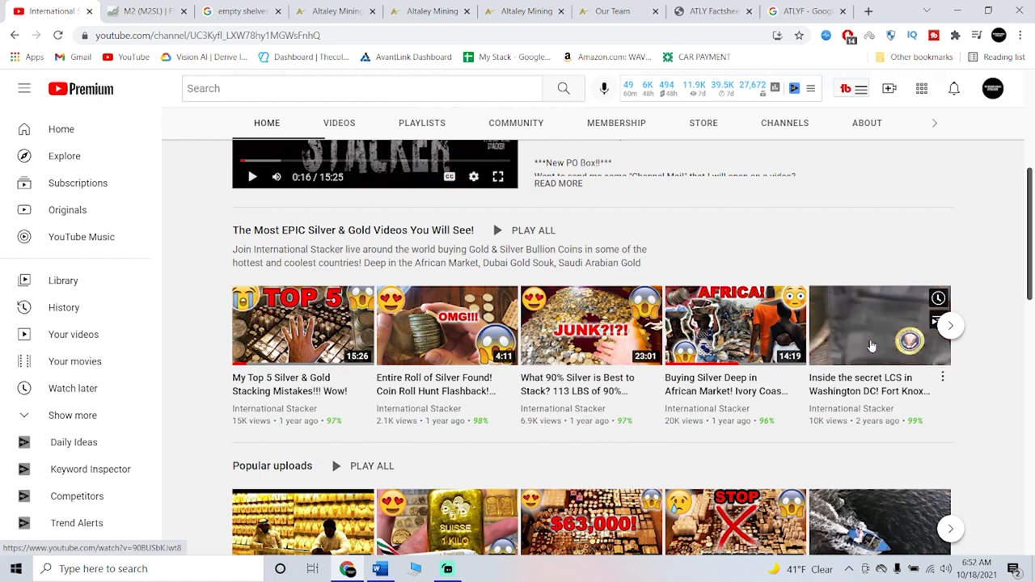
pyautogui.scroll(-3)
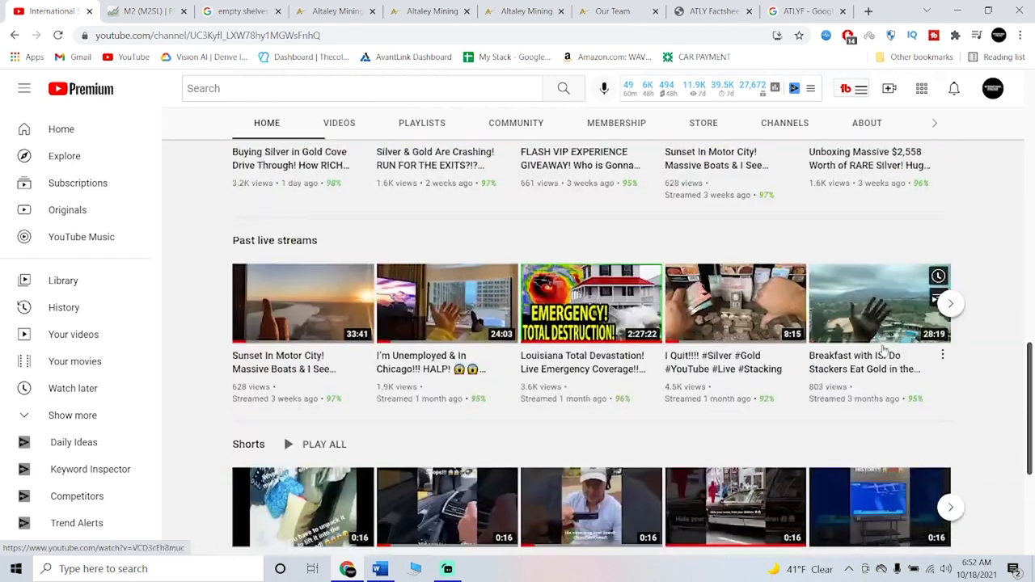
pyautogui.scroll(-3)
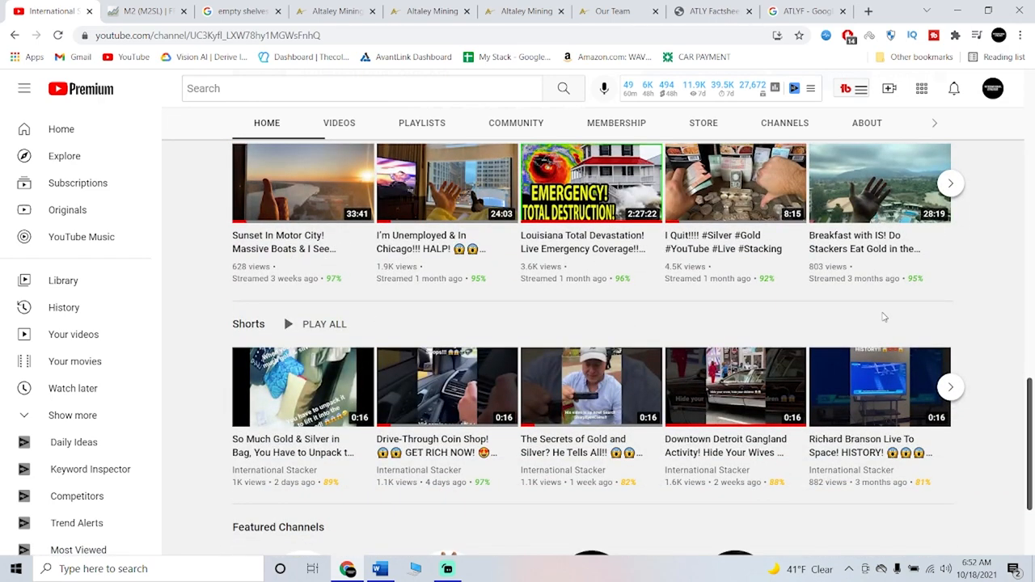
pyautogui.moveTo(957, 314)
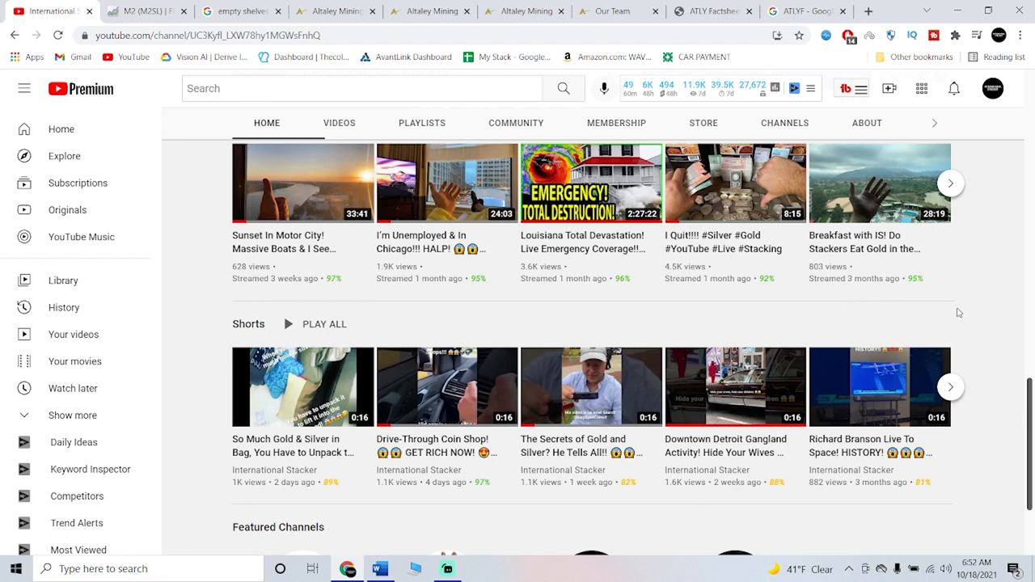
pyautogui.moveTo(711, 10)
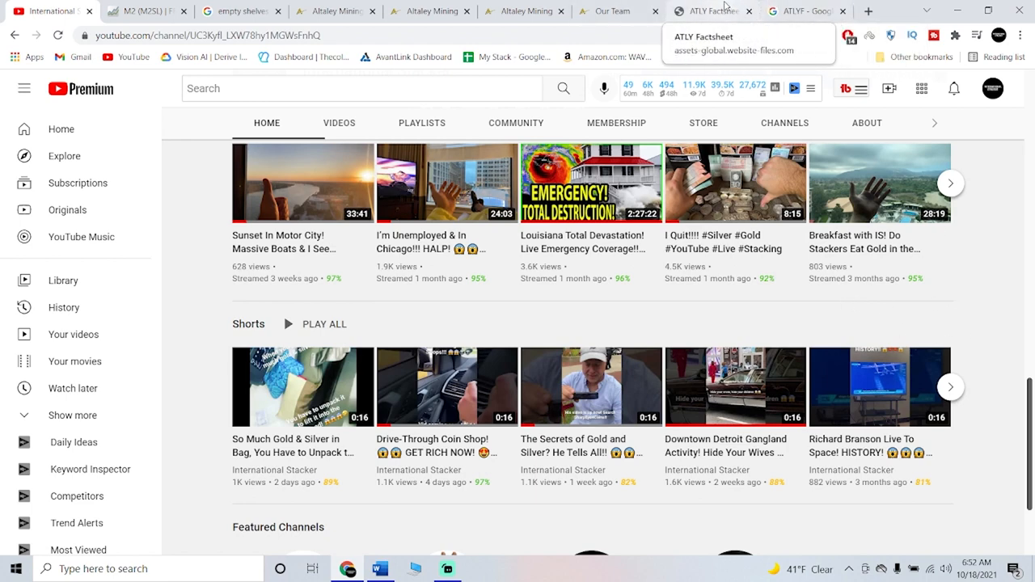
# Show the one-year ATLYF price range on the Google market summary chart.
pyautogui.click(801, 10)
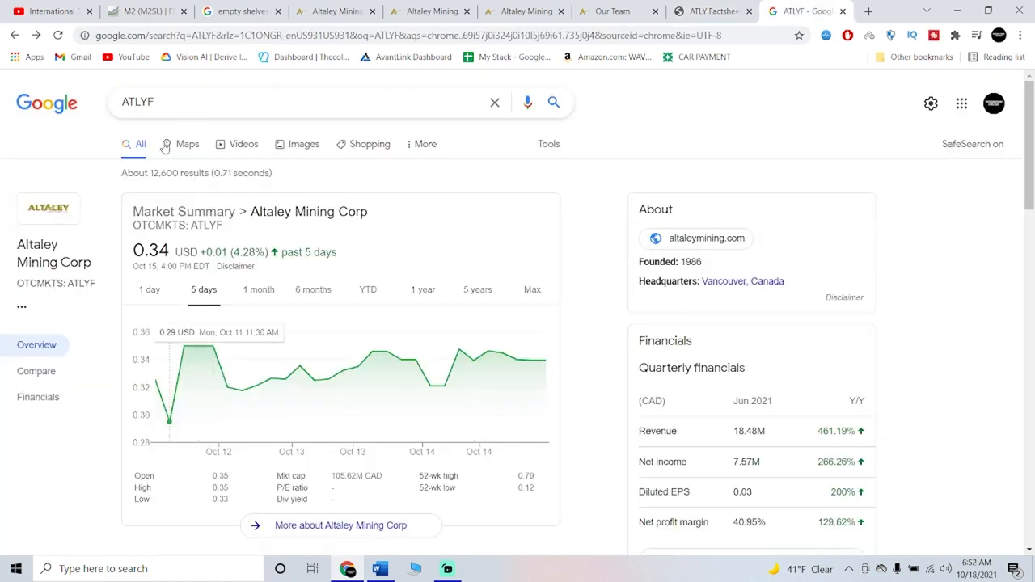
pyautogui.click(424, 290)
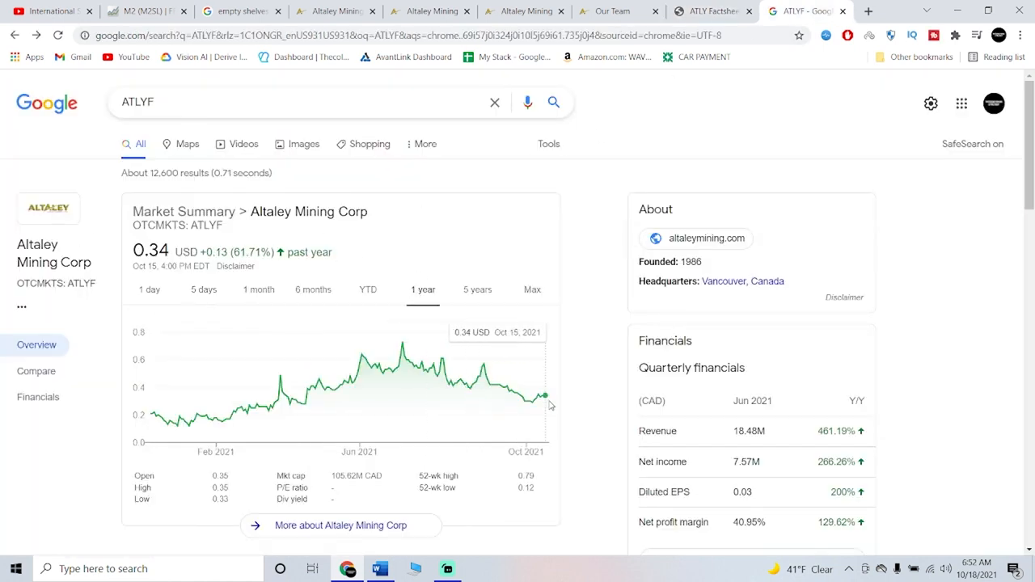
pyautogui.moveTo(403, 344)
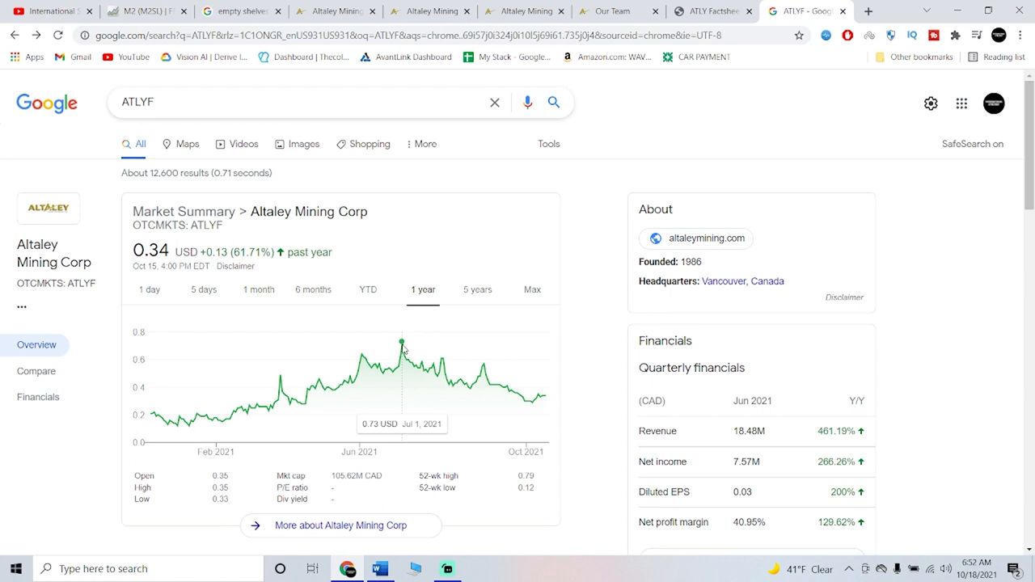
pyautogui.moveTo(493, 380)
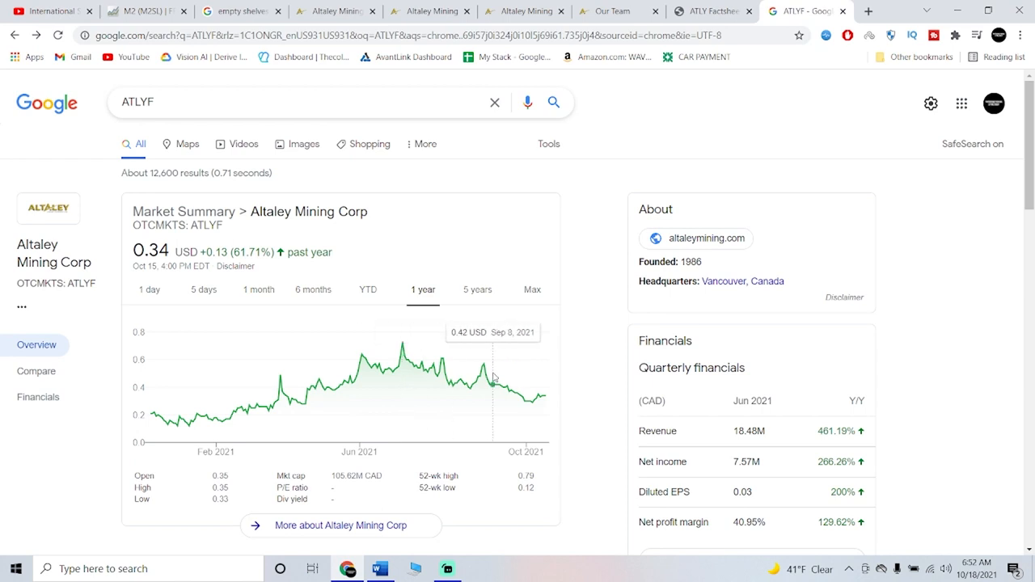
pyautogui.moveTo(548, 392)
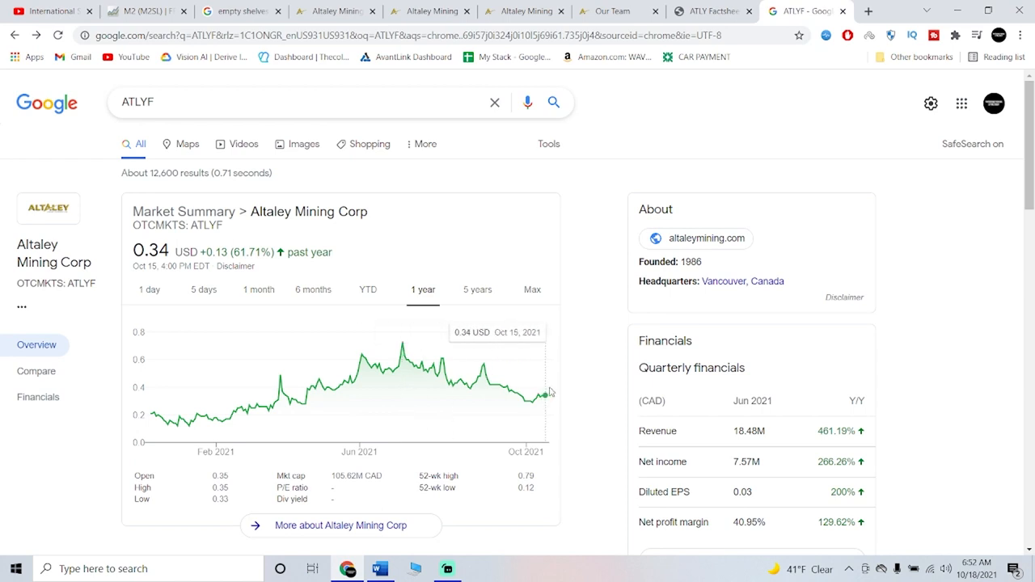
pyautogui.moveTo(554, 376)
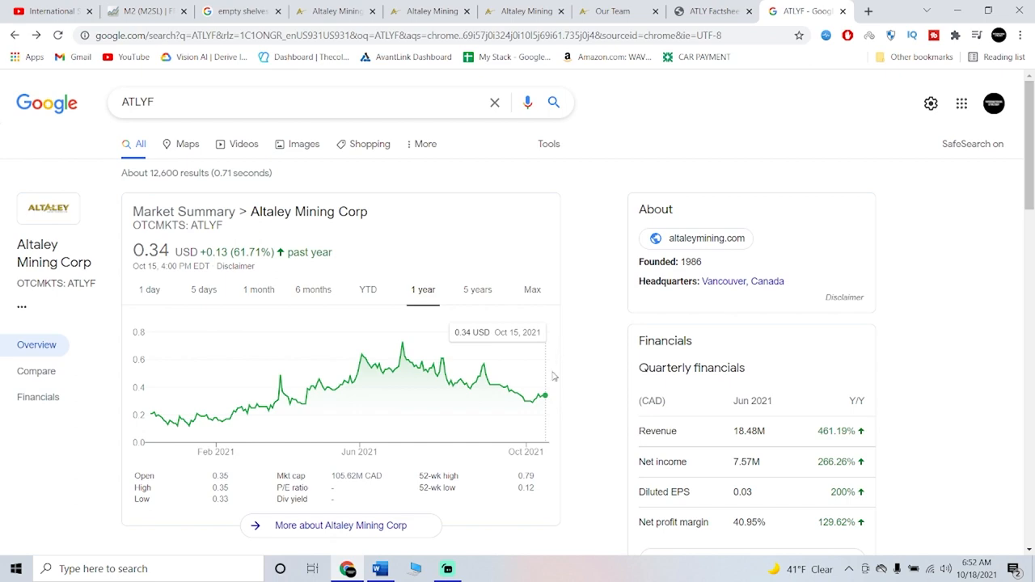
pyautogui.moveTo(652, 140)
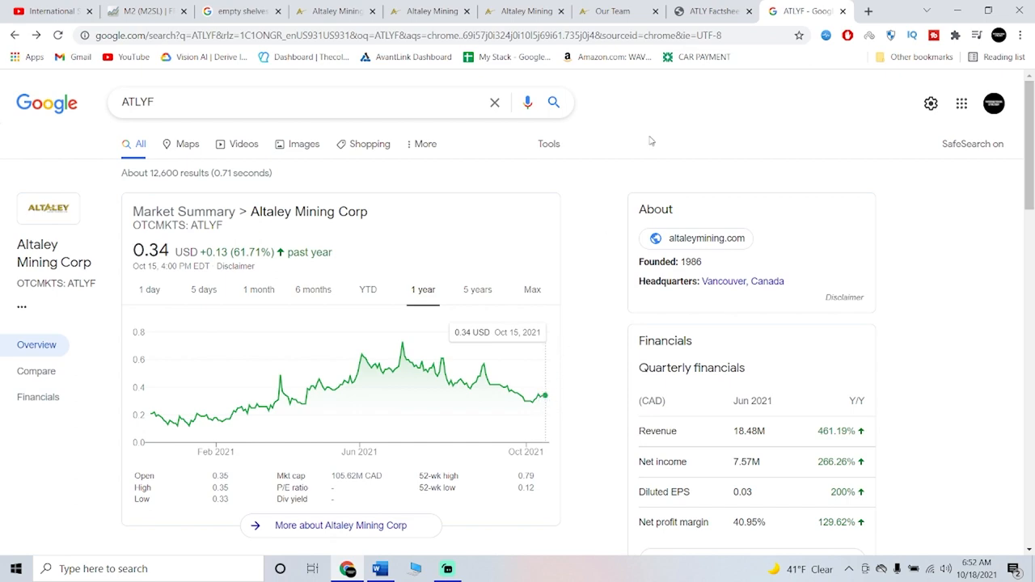
# Read the ATLY factsheet PDF from page 1 to the page 2 Share Structure section.
pyautogui.click(712, 10)
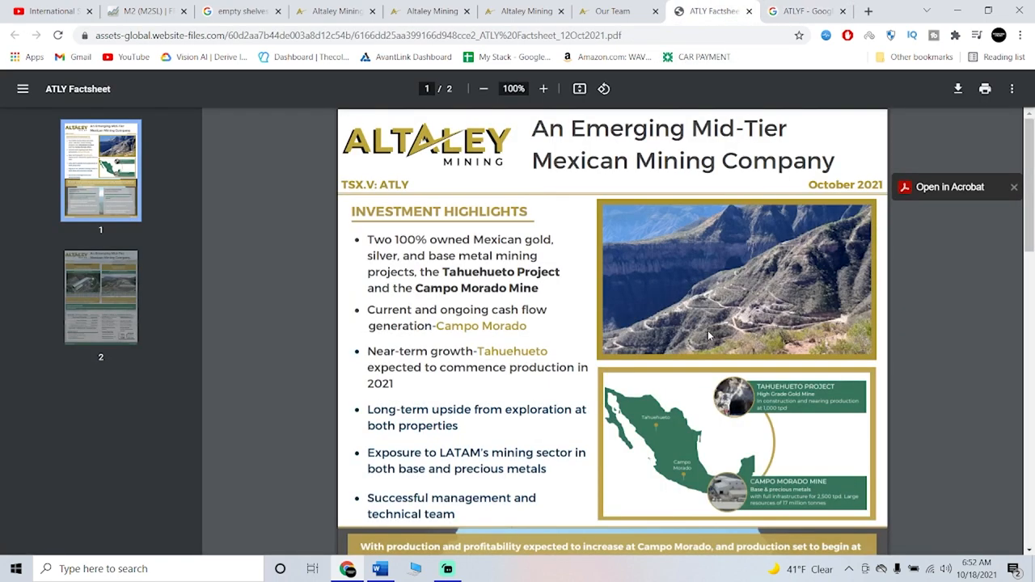
pyautogui.scroll(-3)
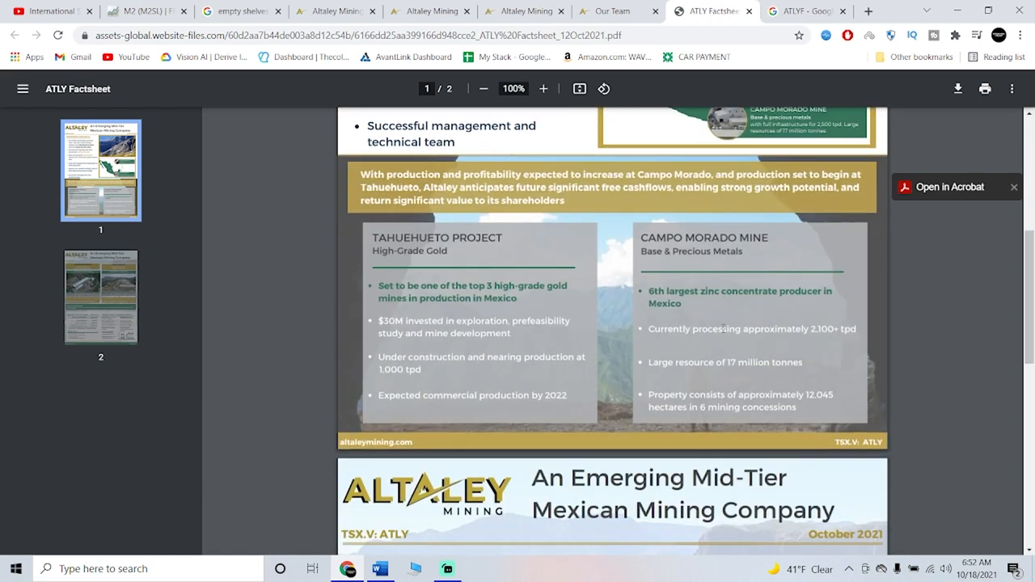
pyautogui.scroll(-3)
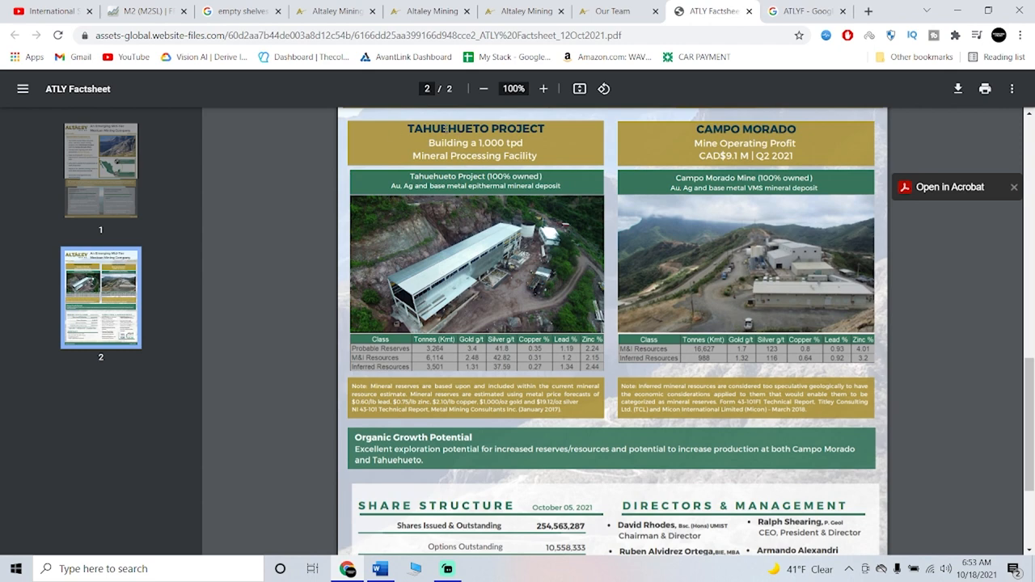
pyautogui.moveTo(443, 212)
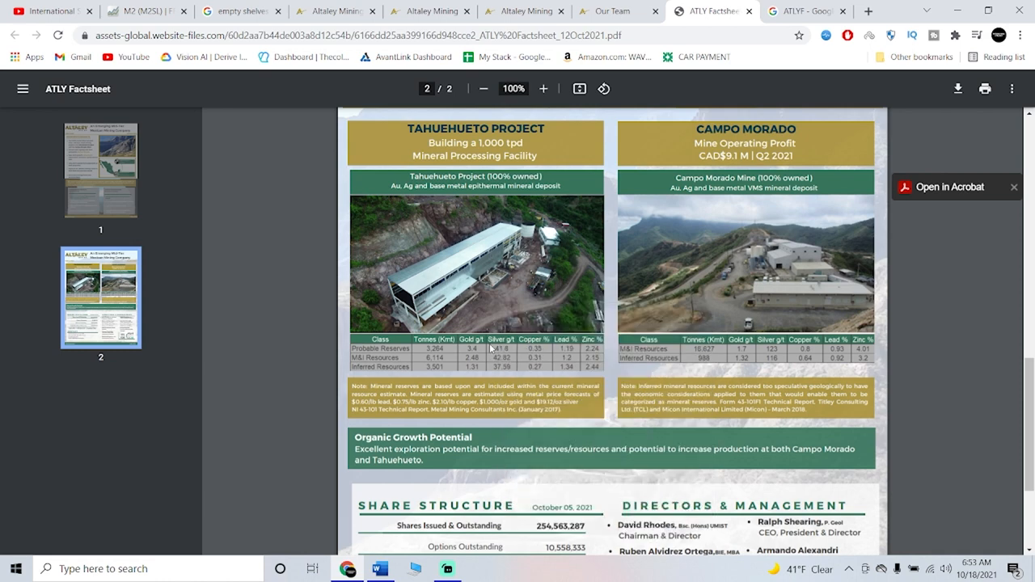
pyautogui.moveTo(782, 213)
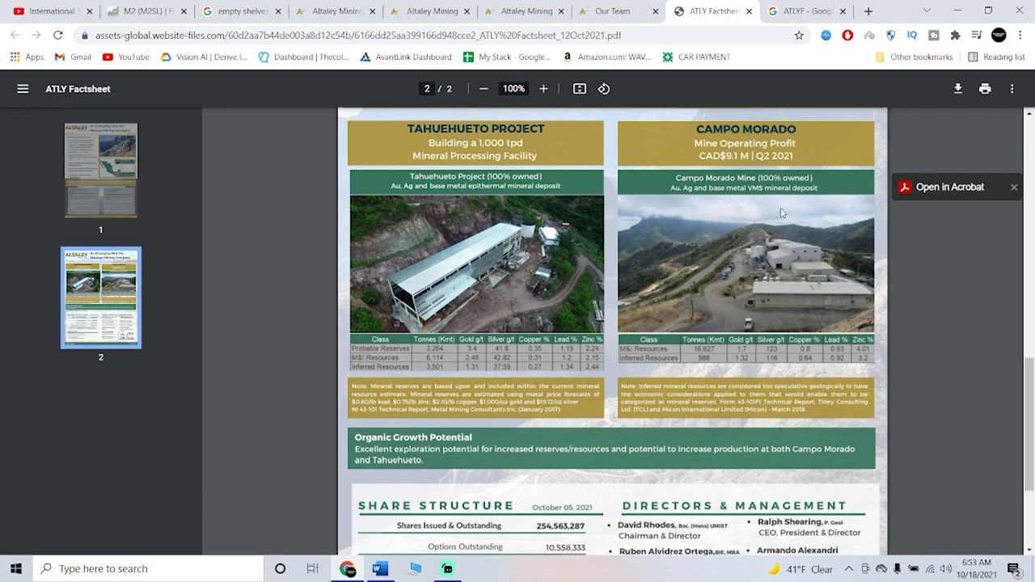
pyautogui.moveTo(821, 292)
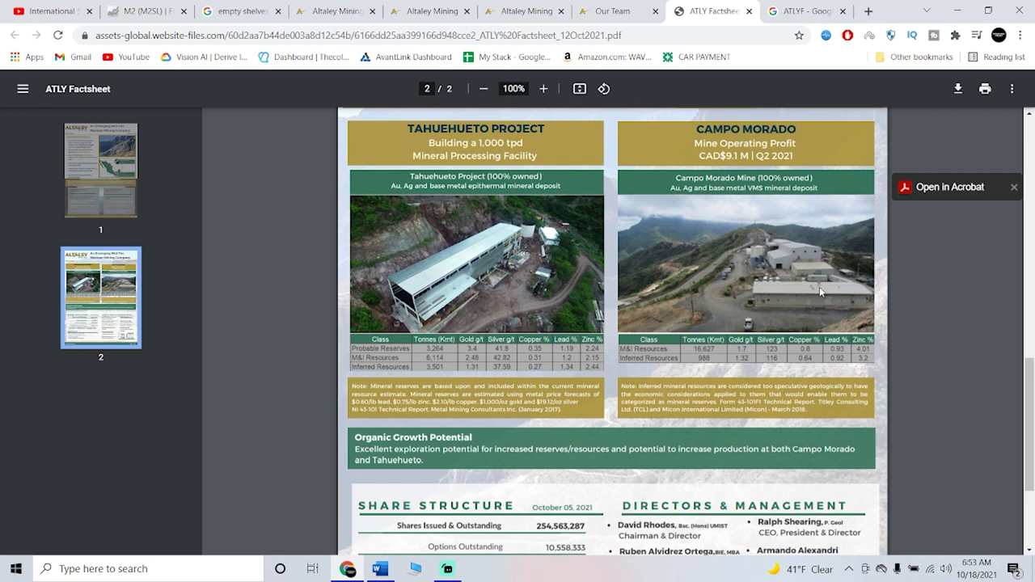
pyautogui.scroll(-3)
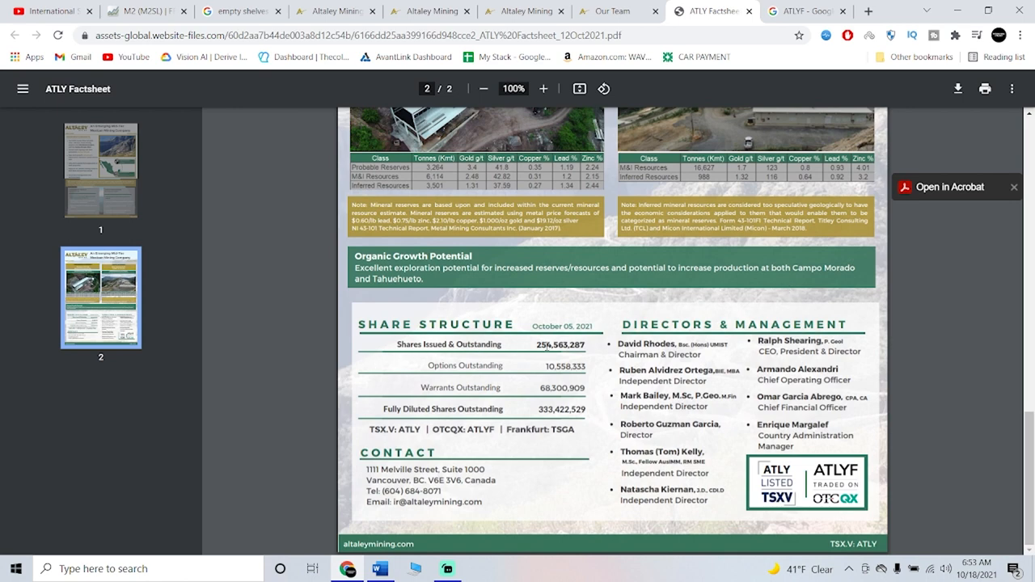
pyautogui.moveTo(565, 450)
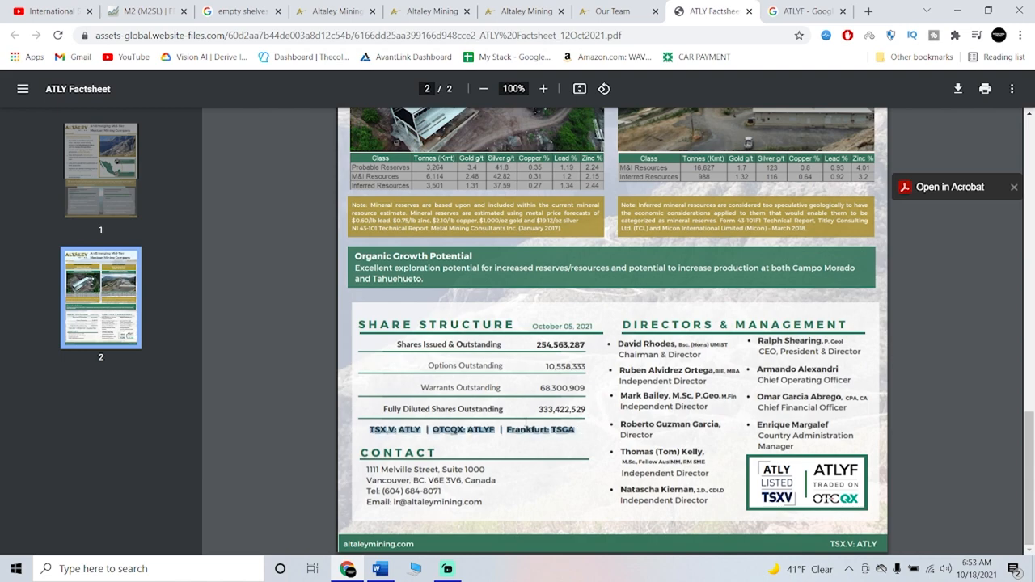
pyautogui.scroll(3)
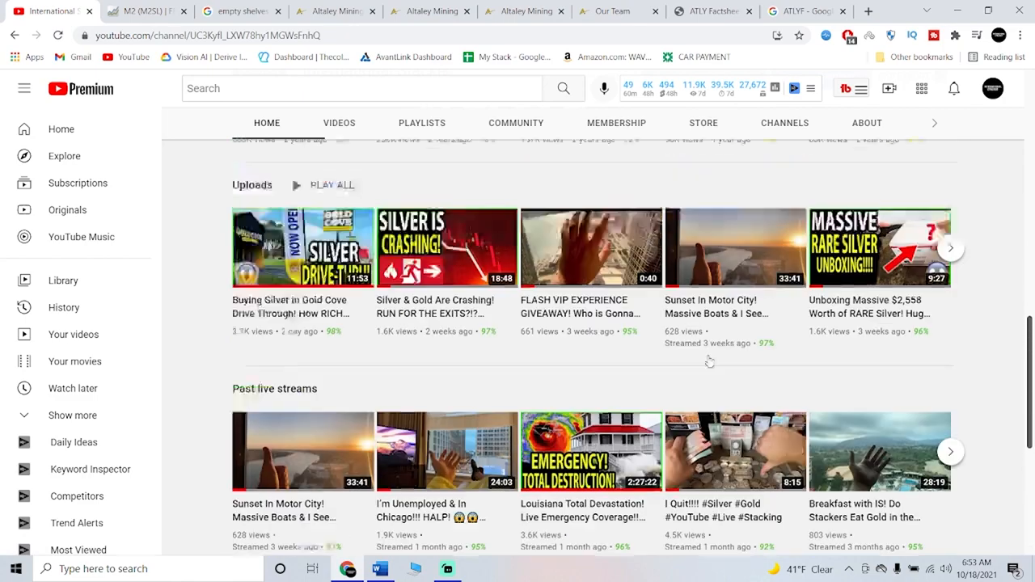
# Scroll to the channel banner and highlight the 27.6K subscriber count.
pyautogui.scroll(3)
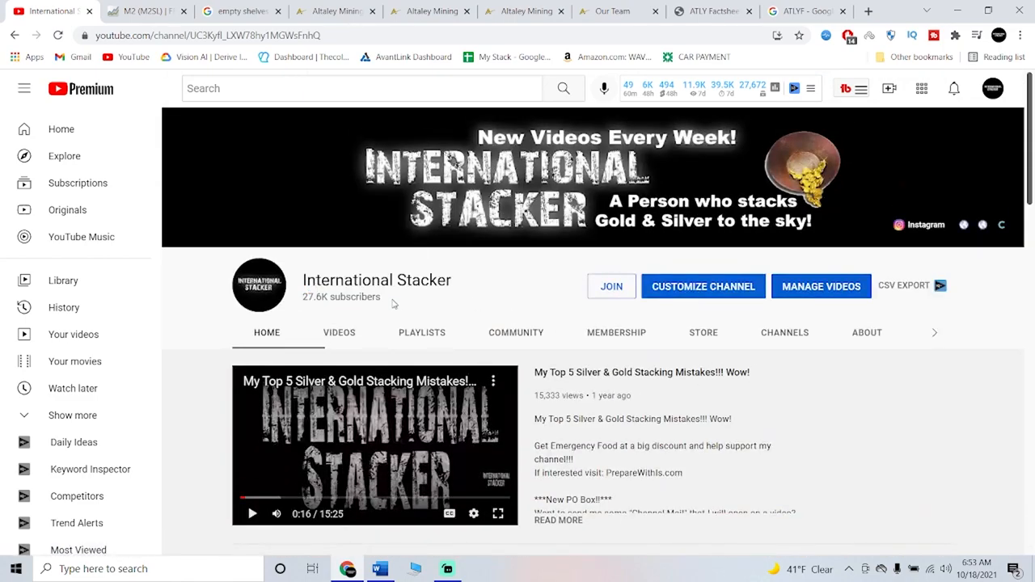
pyautogui.doubleClick(340, 297)
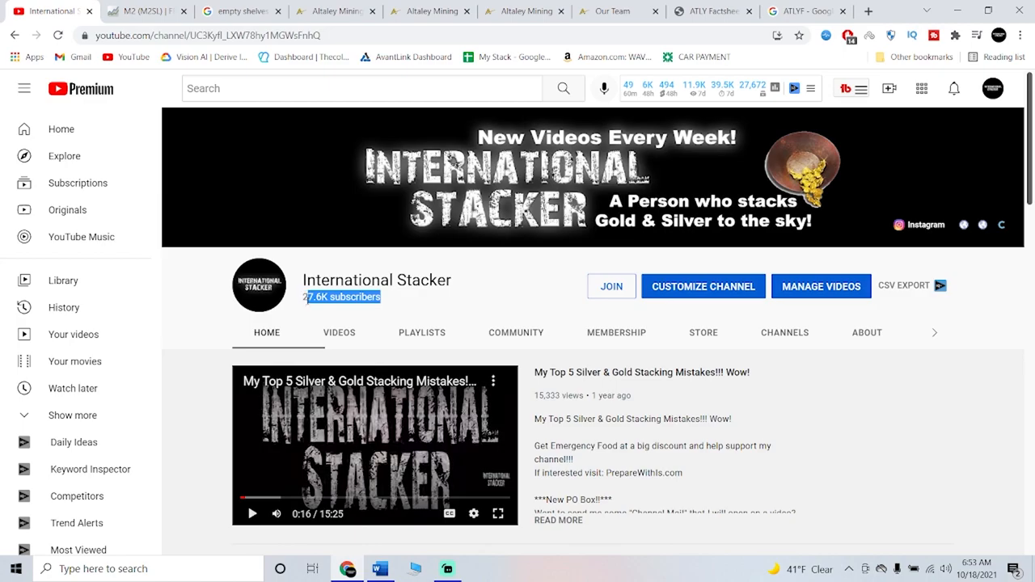